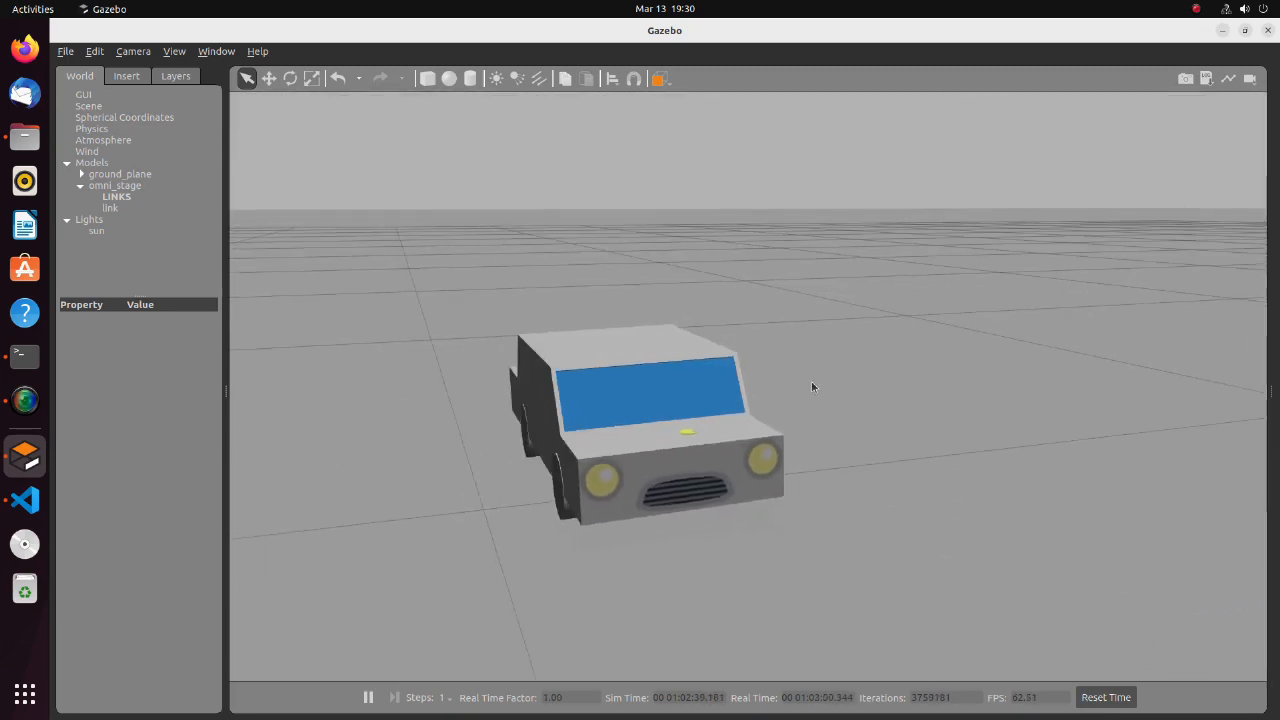
Reach the Fusion 360 free-trial page via Shop all products and the Fusion 360 product page
left_click_drag(812, 388, 994, 378)
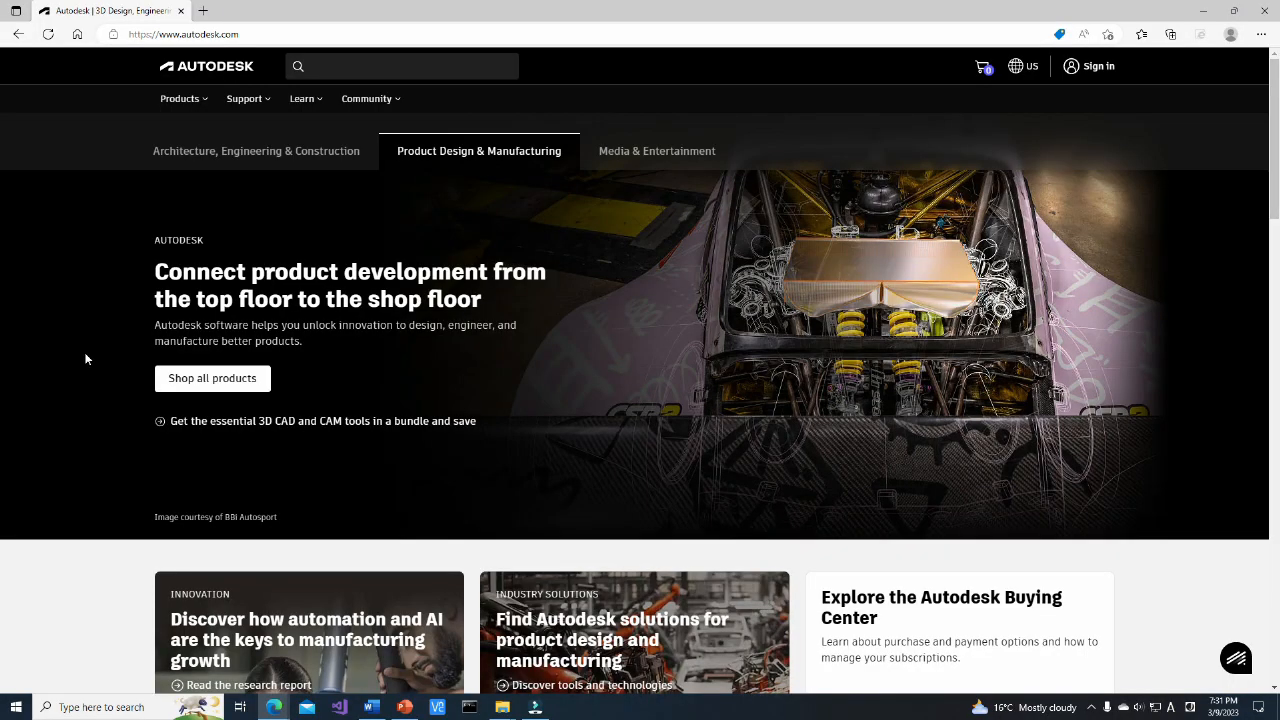
mouse_move(90, 342)
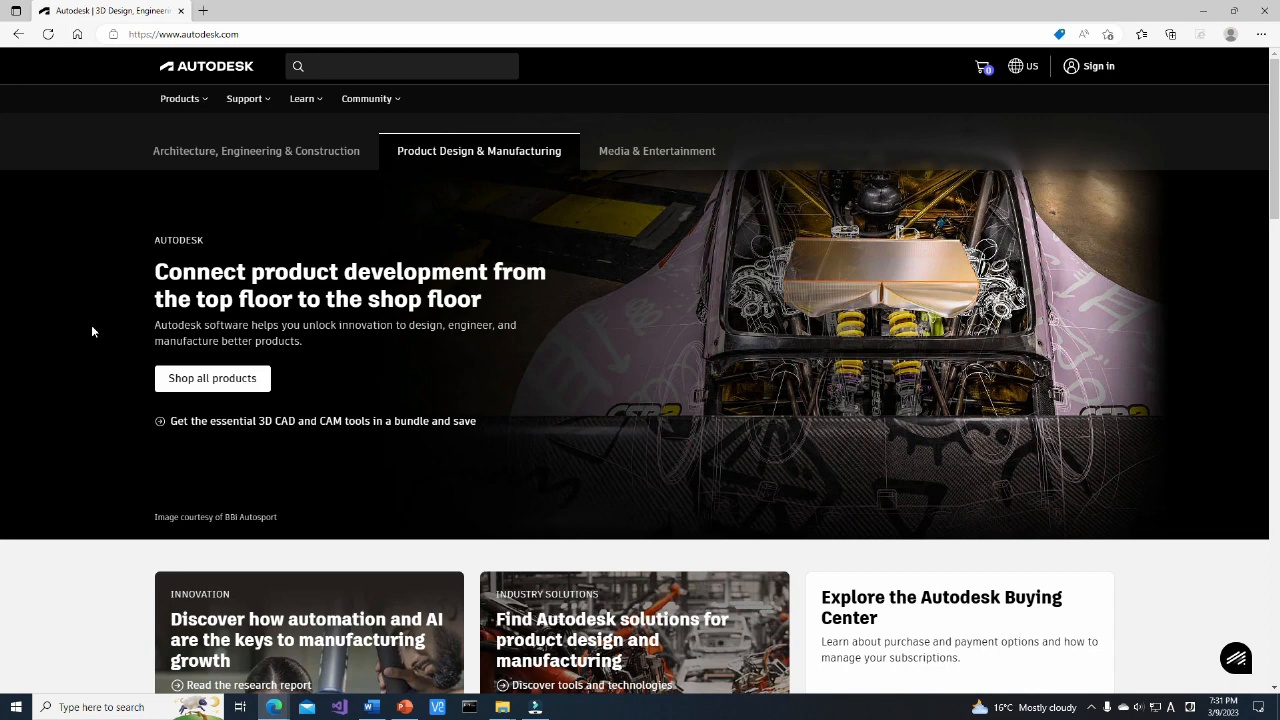
mouse_move(96, 324)
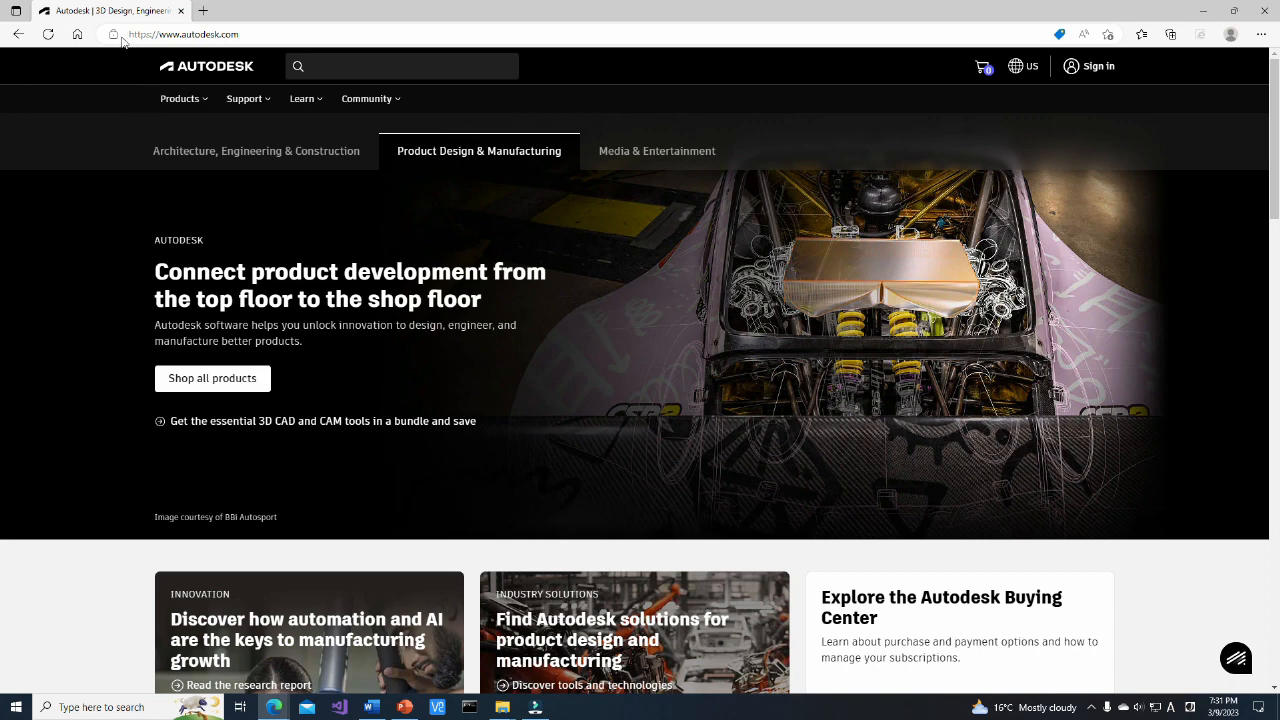
mouse_move(116, 156)
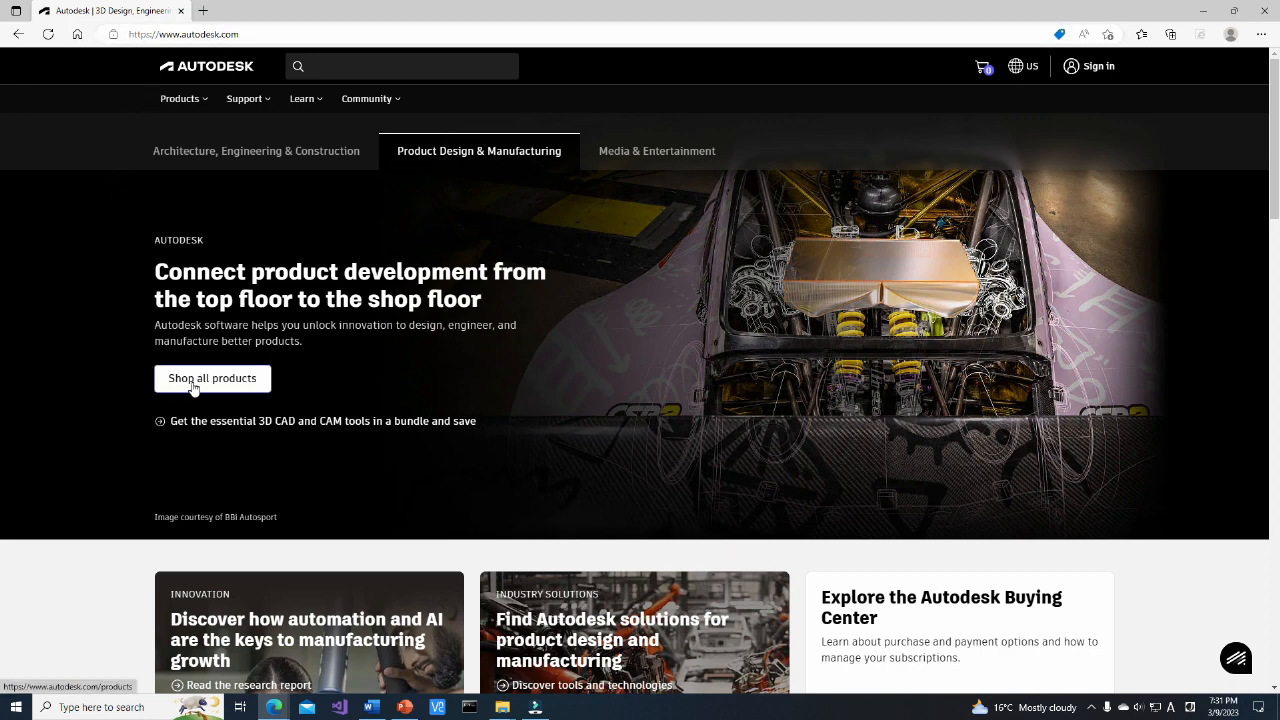
left_click(212, 378)
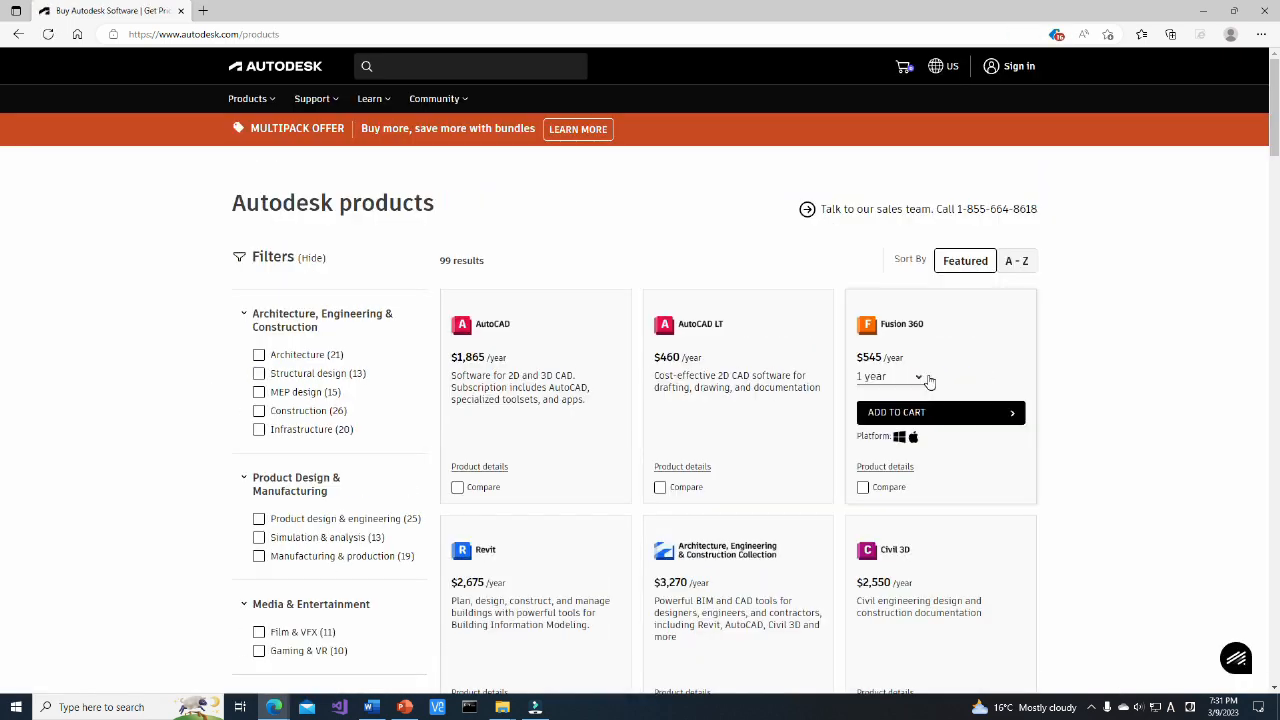
left_click(900, 324)
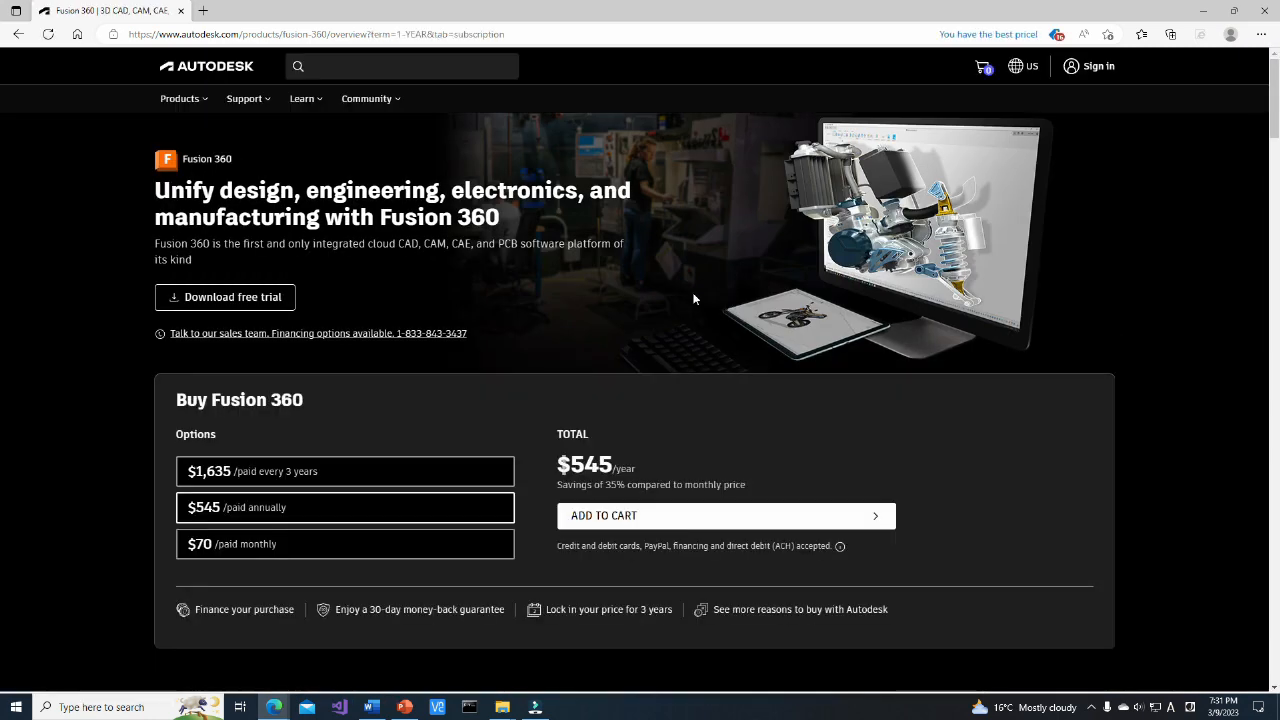
mouse_move(356, 296)
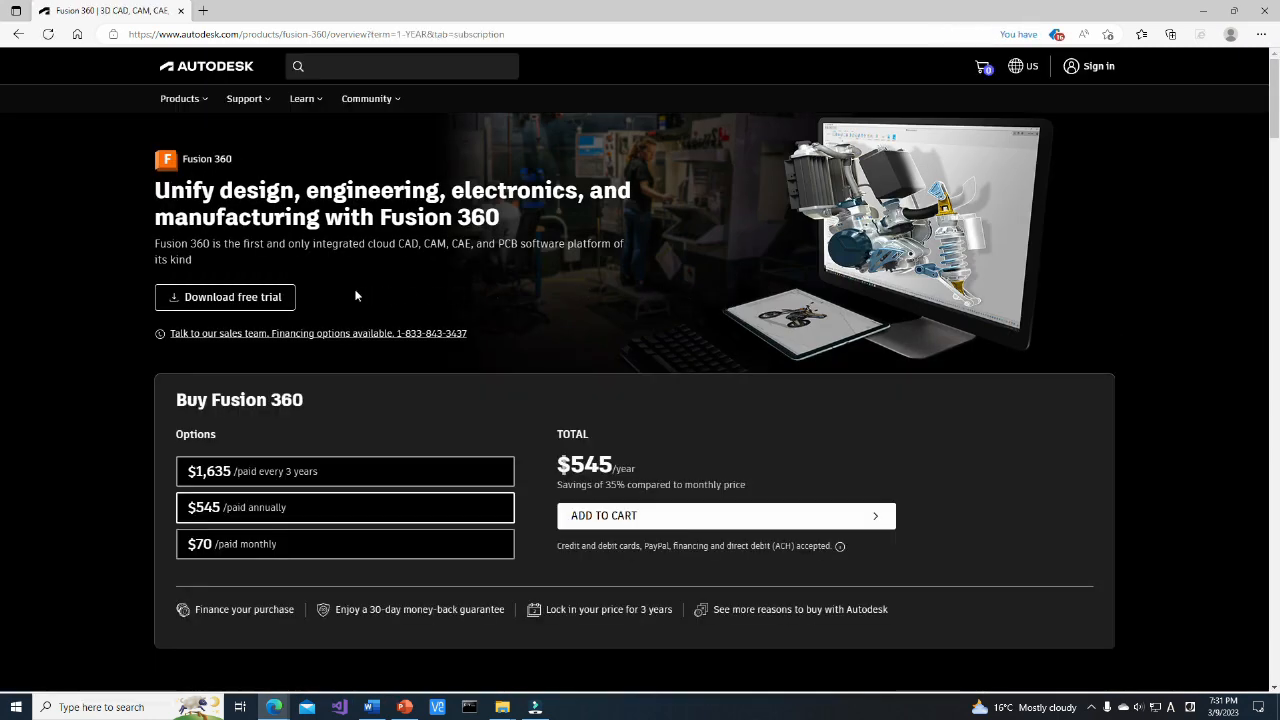
left_click(224, 296)
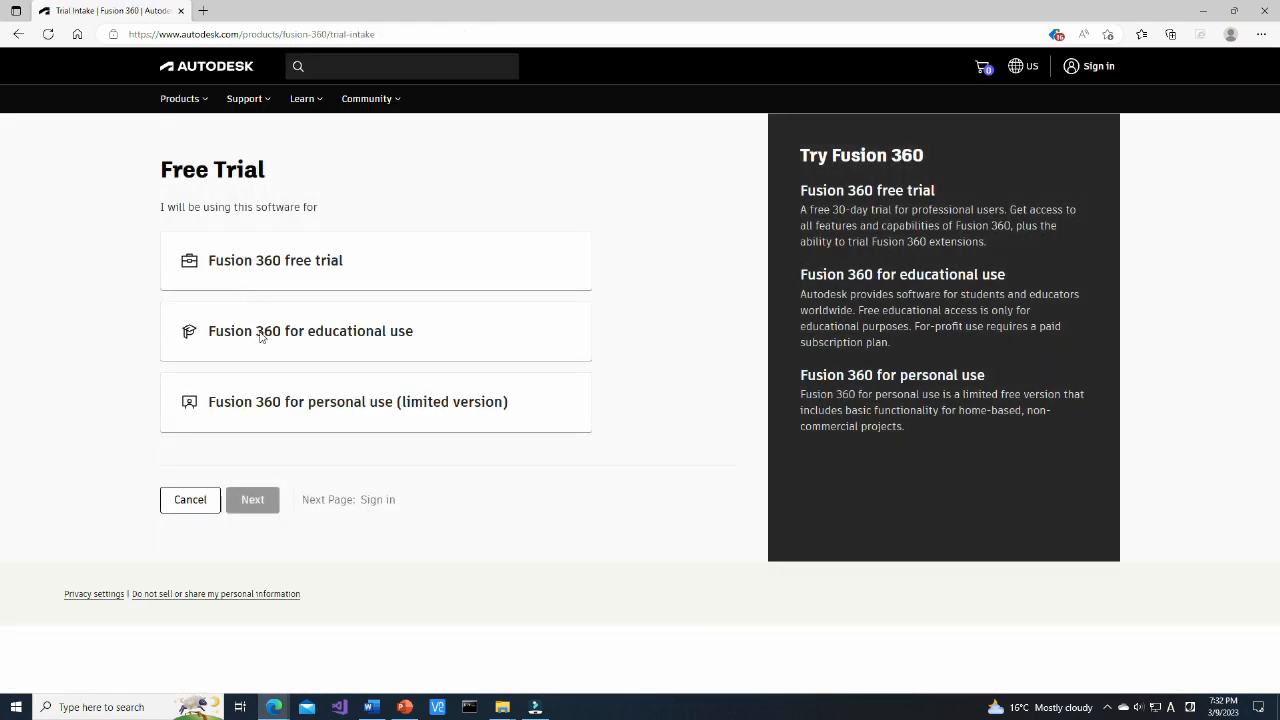
mouse_move(298, 408)
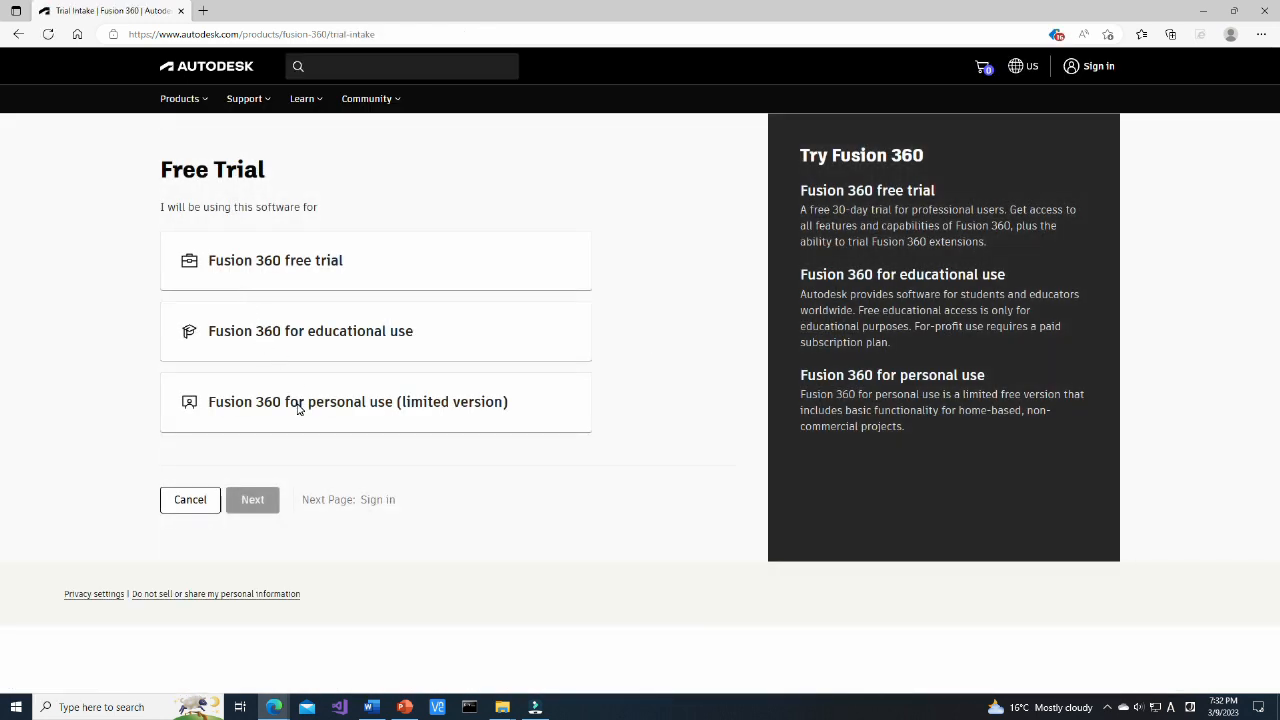
Choose Fusion 360 for personal use and continue through Get started to the Autodesk sign-in page
left_click(356, 400)
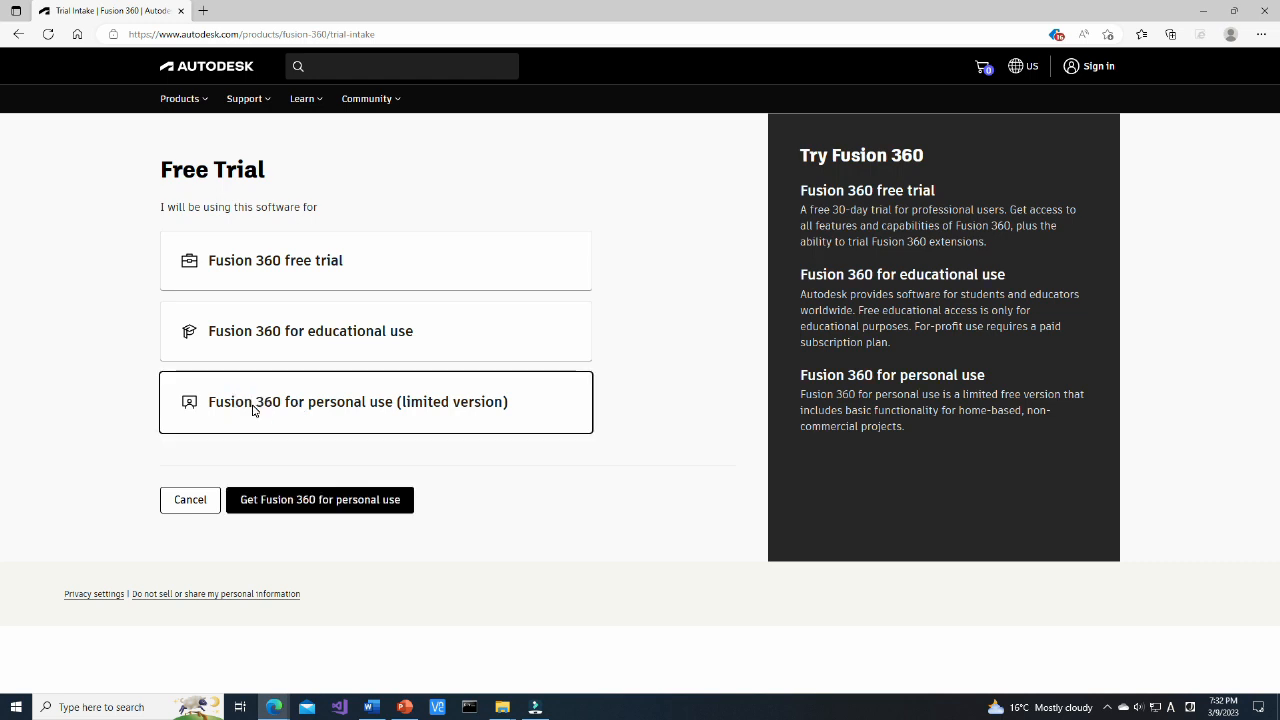
mouse_move(306, 476)
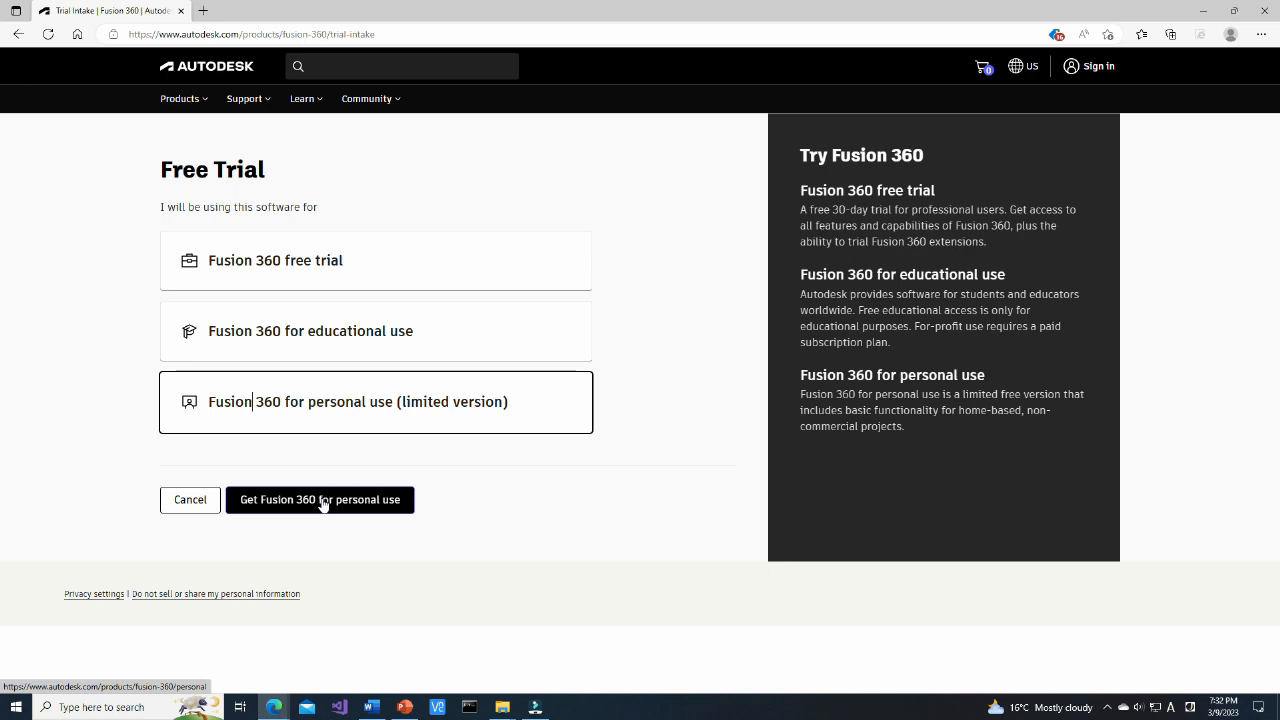
left_click(320, 500)
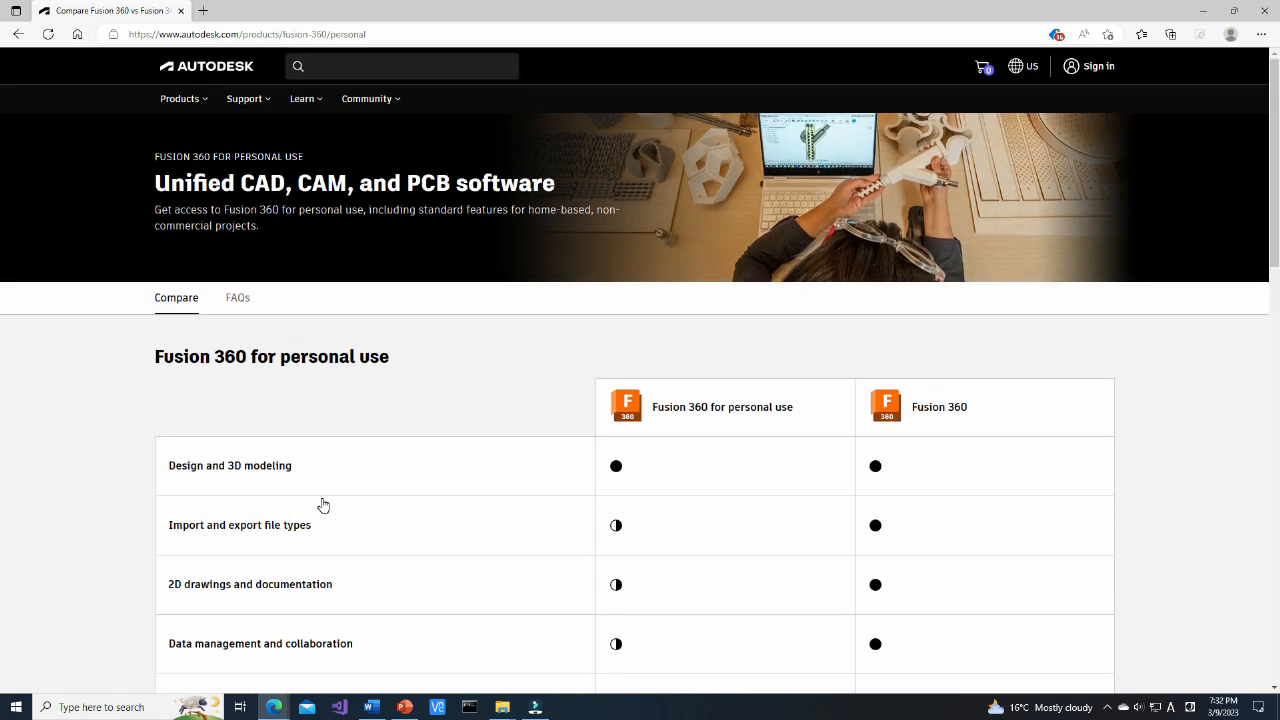
mouse_move(460, 392)
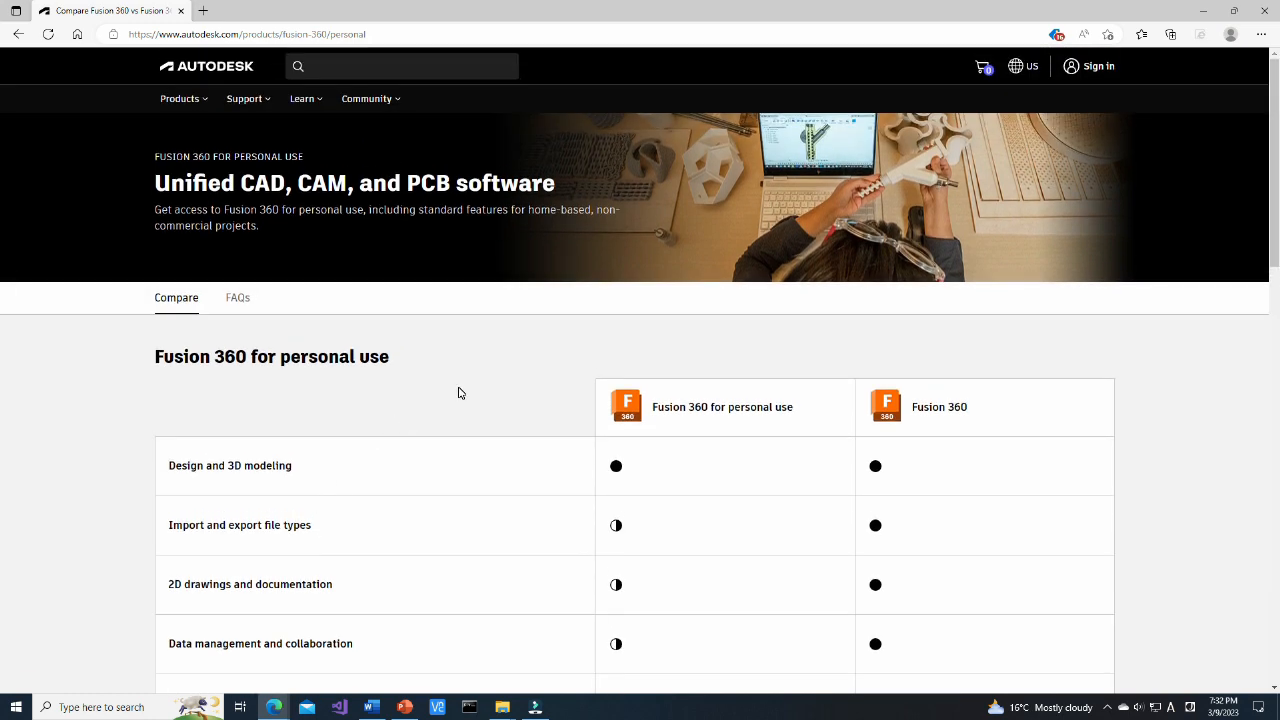
scroll("down", 3)
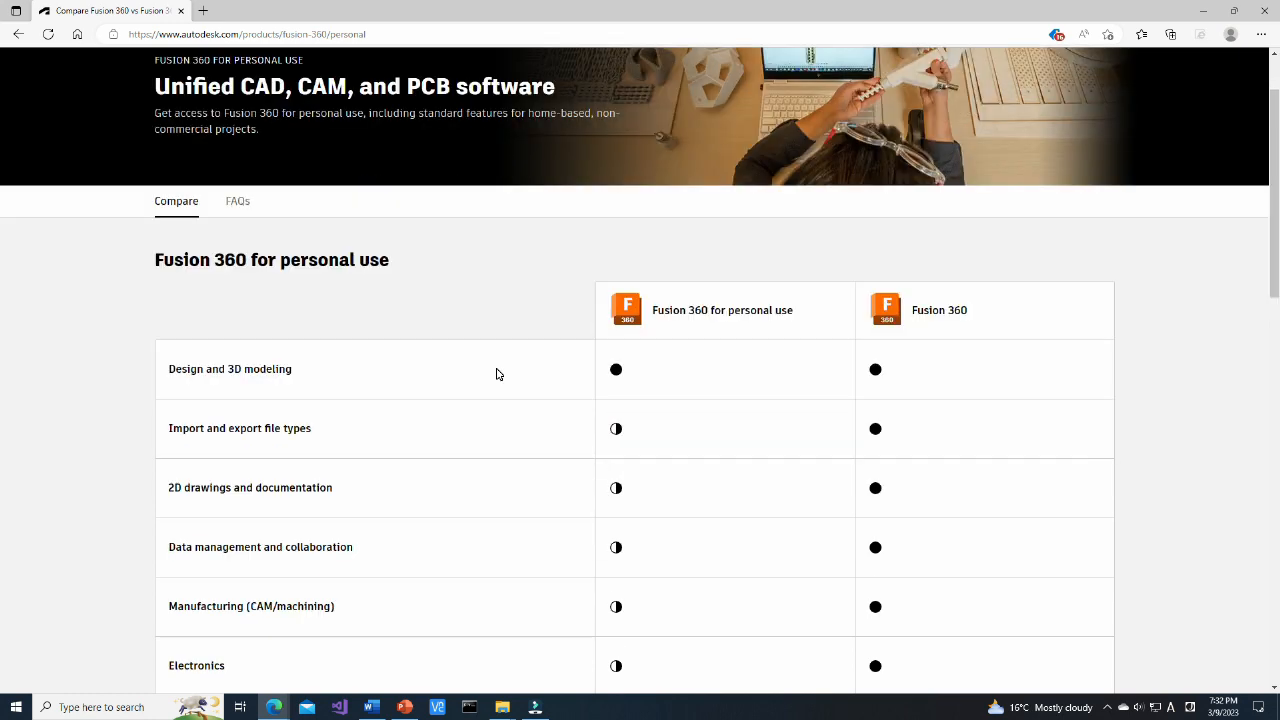
scroll("down", 3)
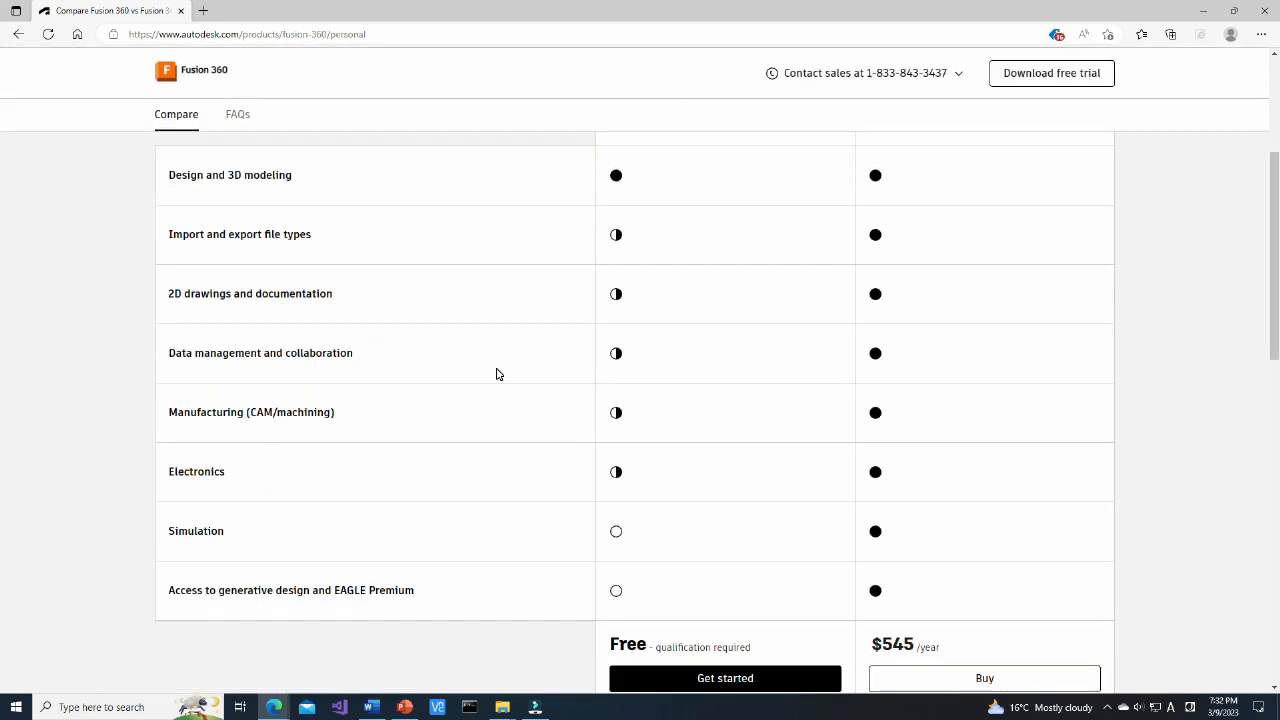
scroll("down", 3)
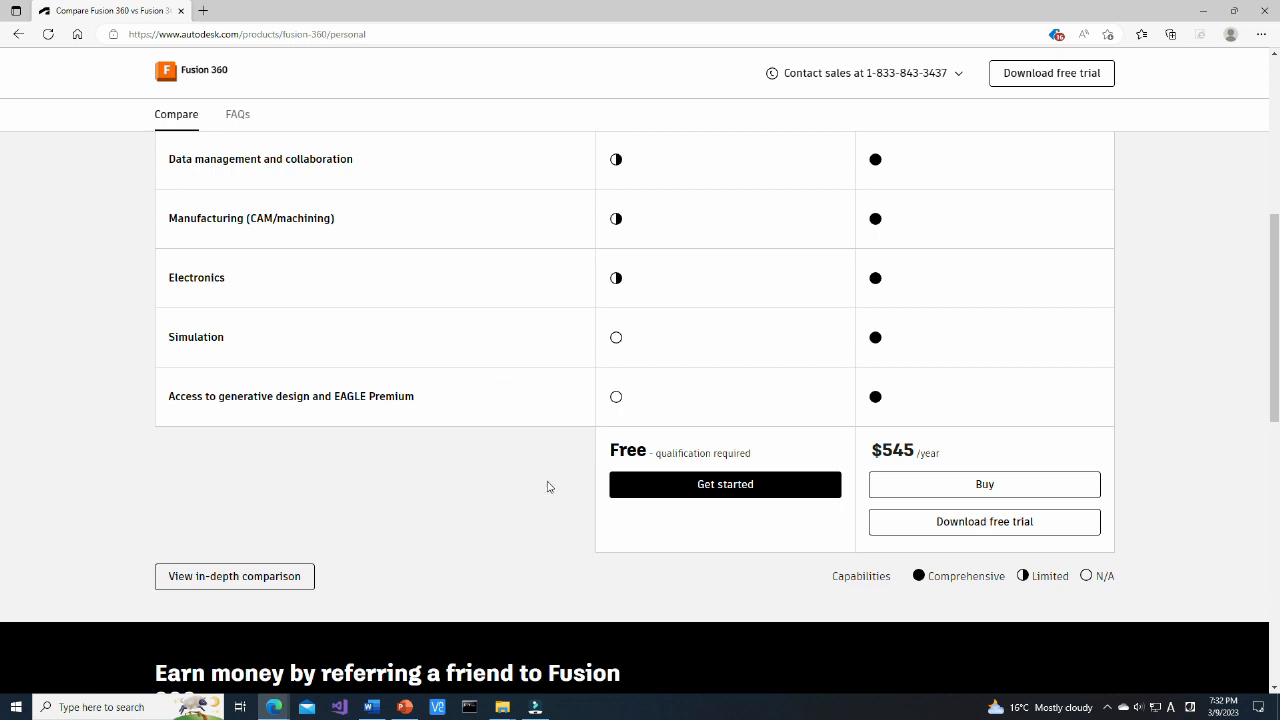
left_click(724, 484)
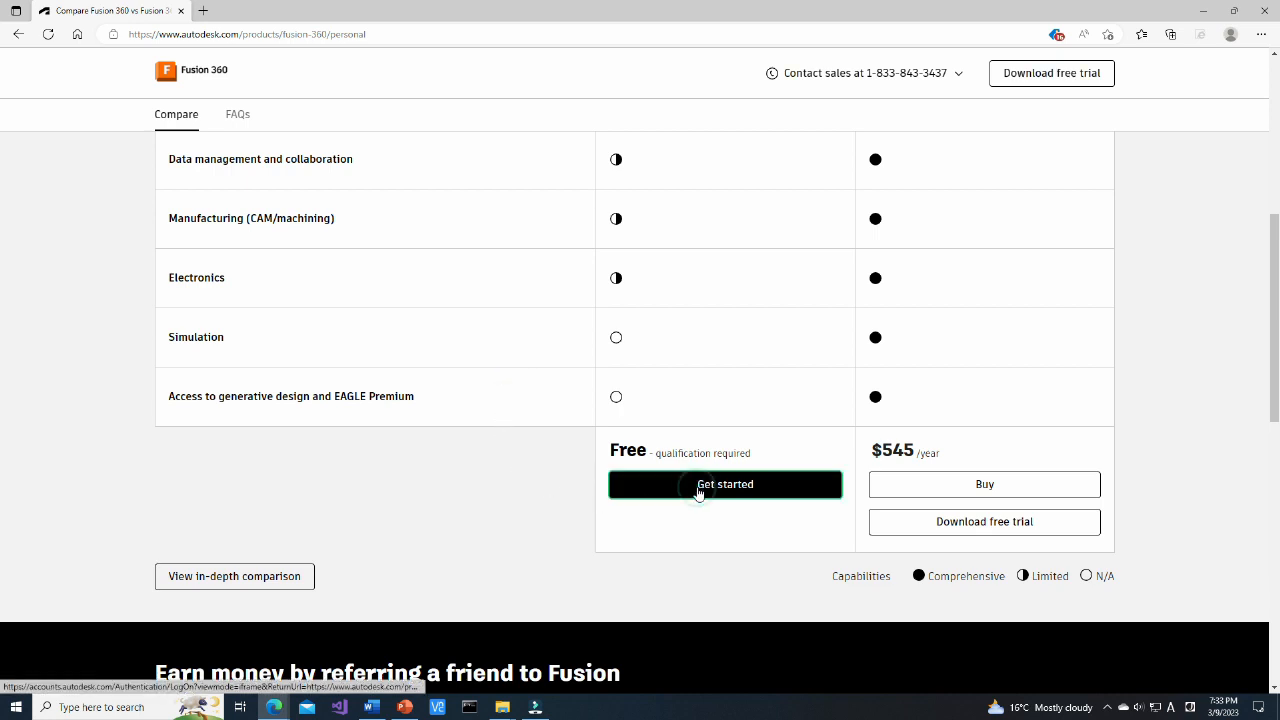
left_click(724, 484)
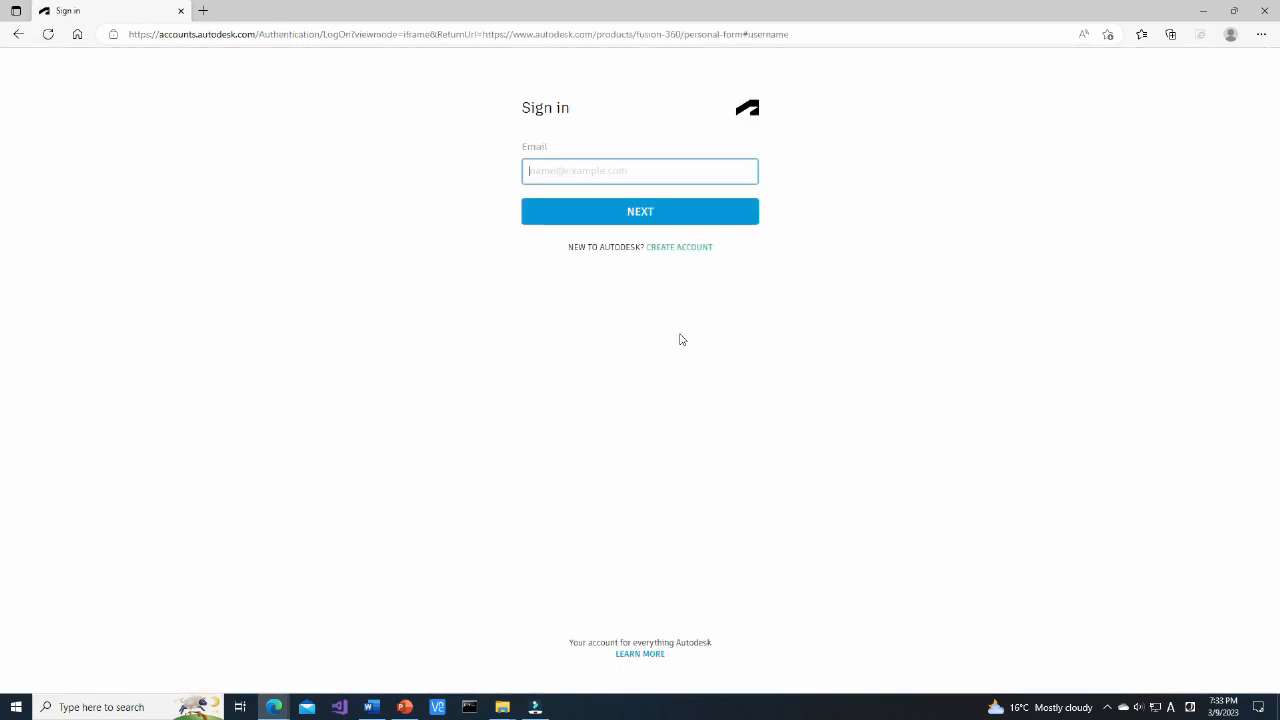
mouse_move(638, 256)
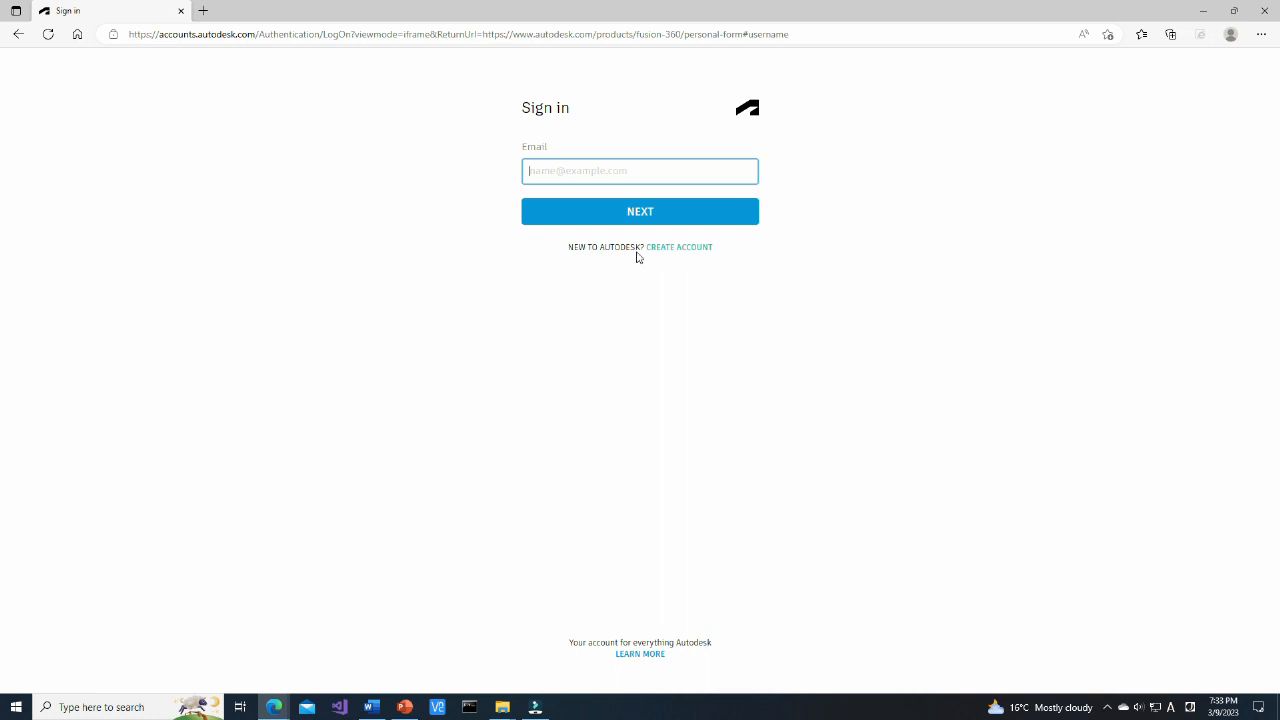
mouse_move(724, 248)
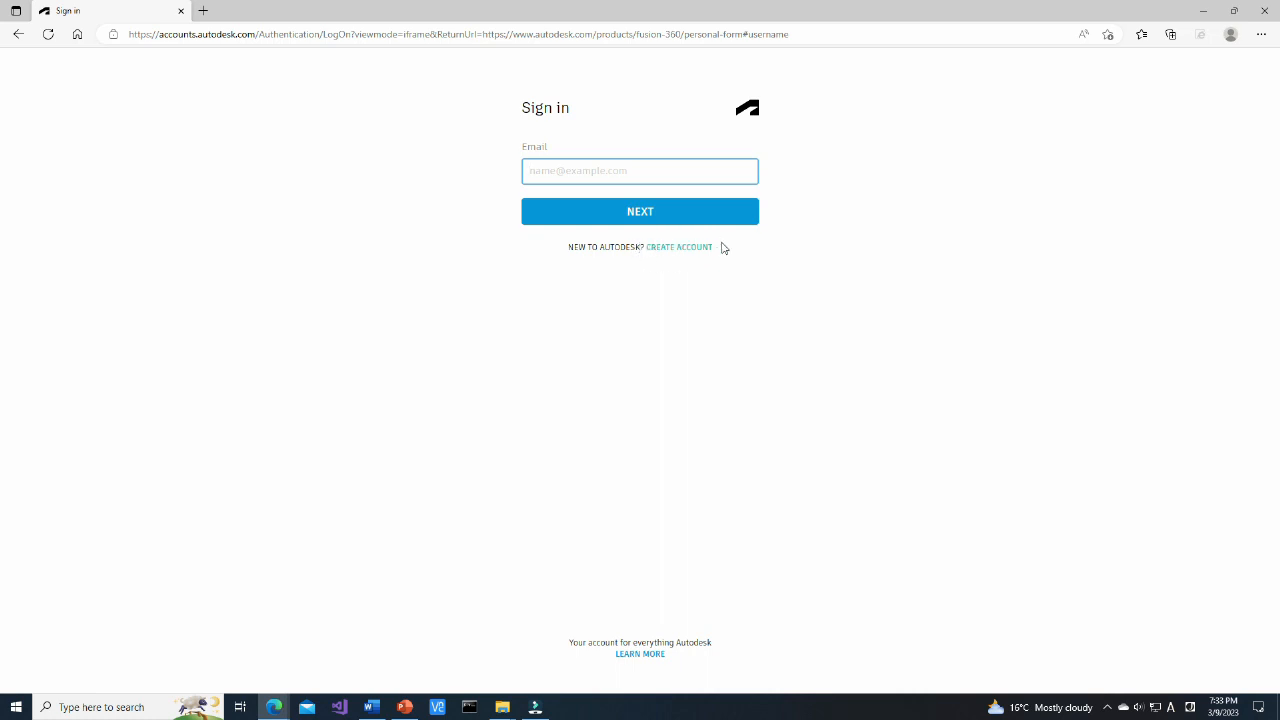
mouse_move(660, 264)
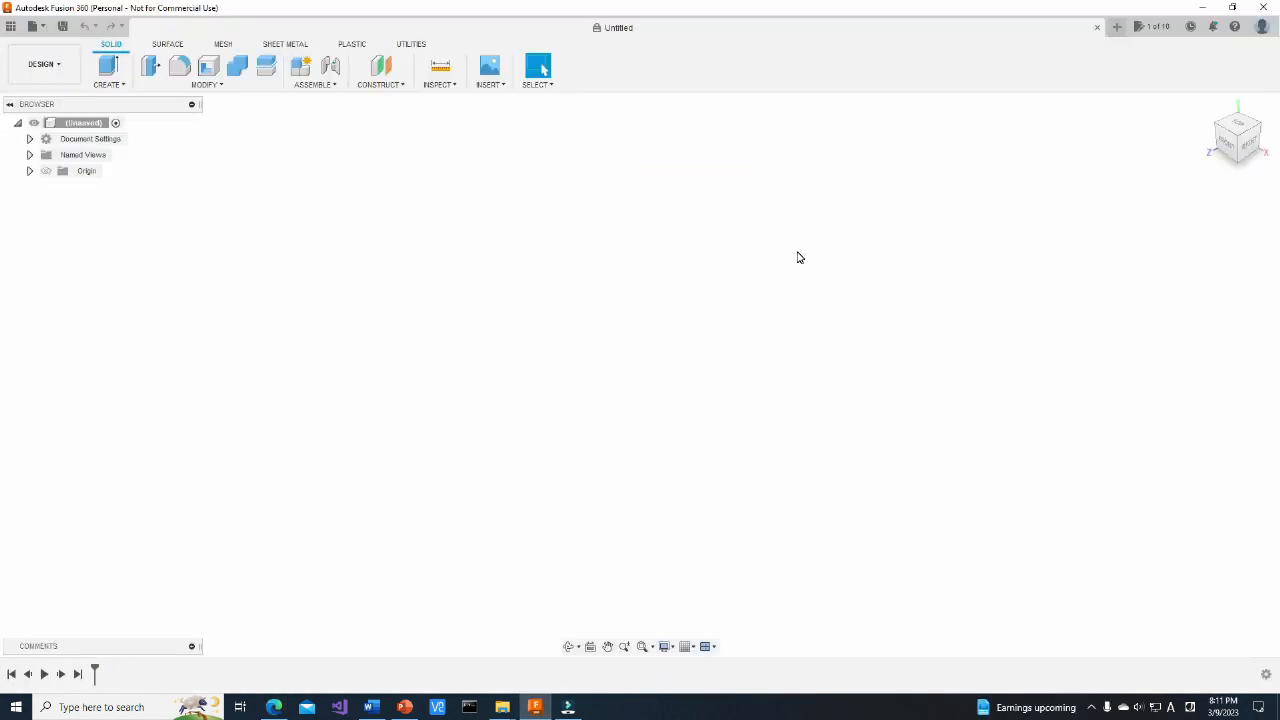
mouse_move(736, 380)
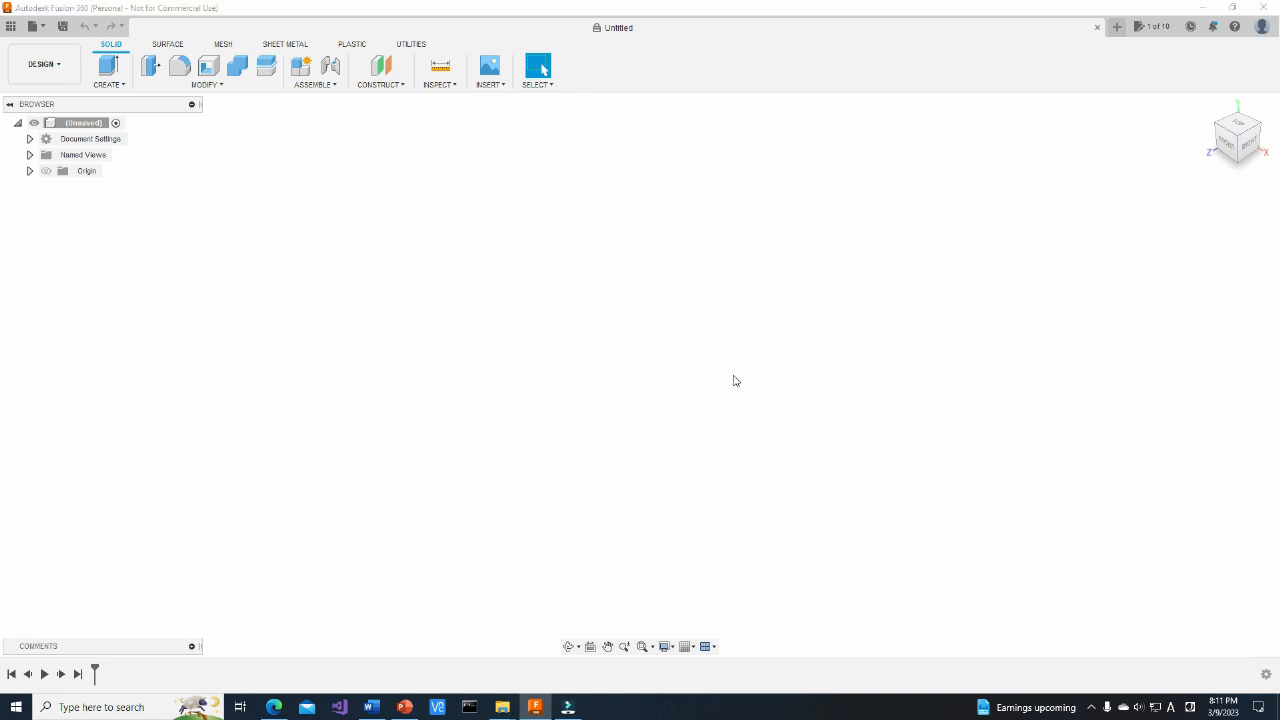
Turn on the layout grid, expand the Origin in the Browser and pick the XY plane
left_click(690, 646)
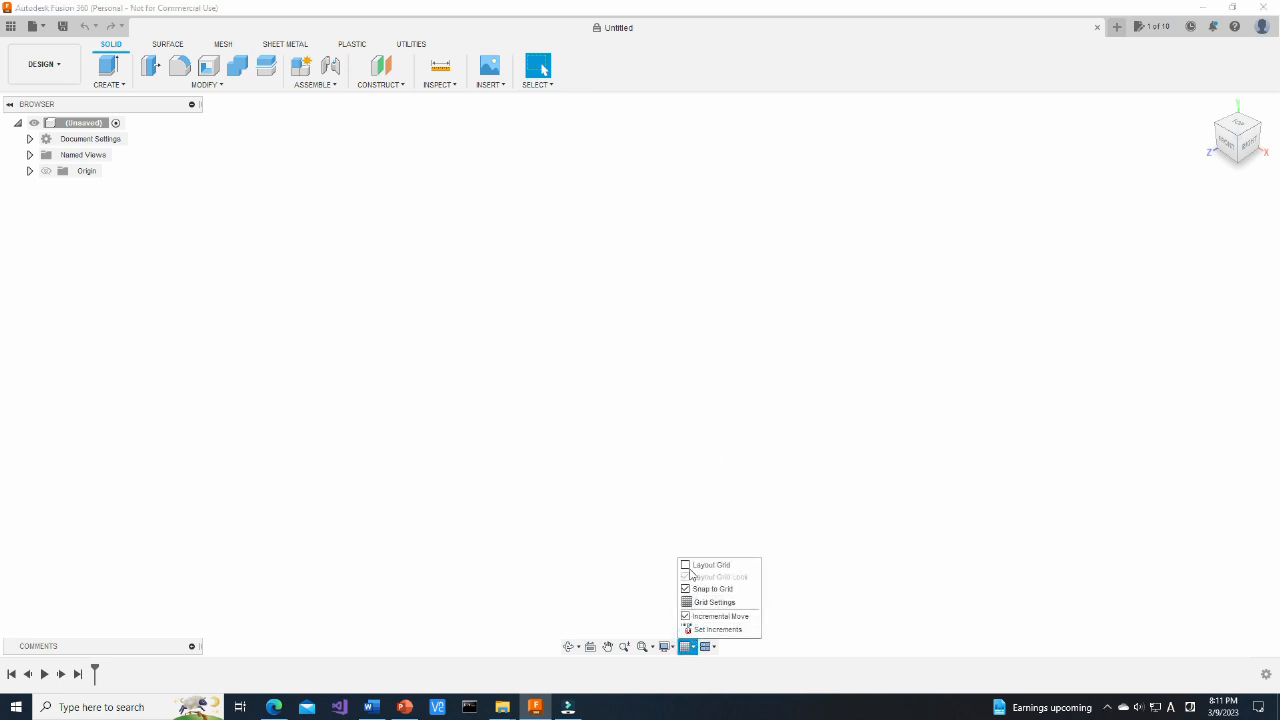
left_click(686, 564)
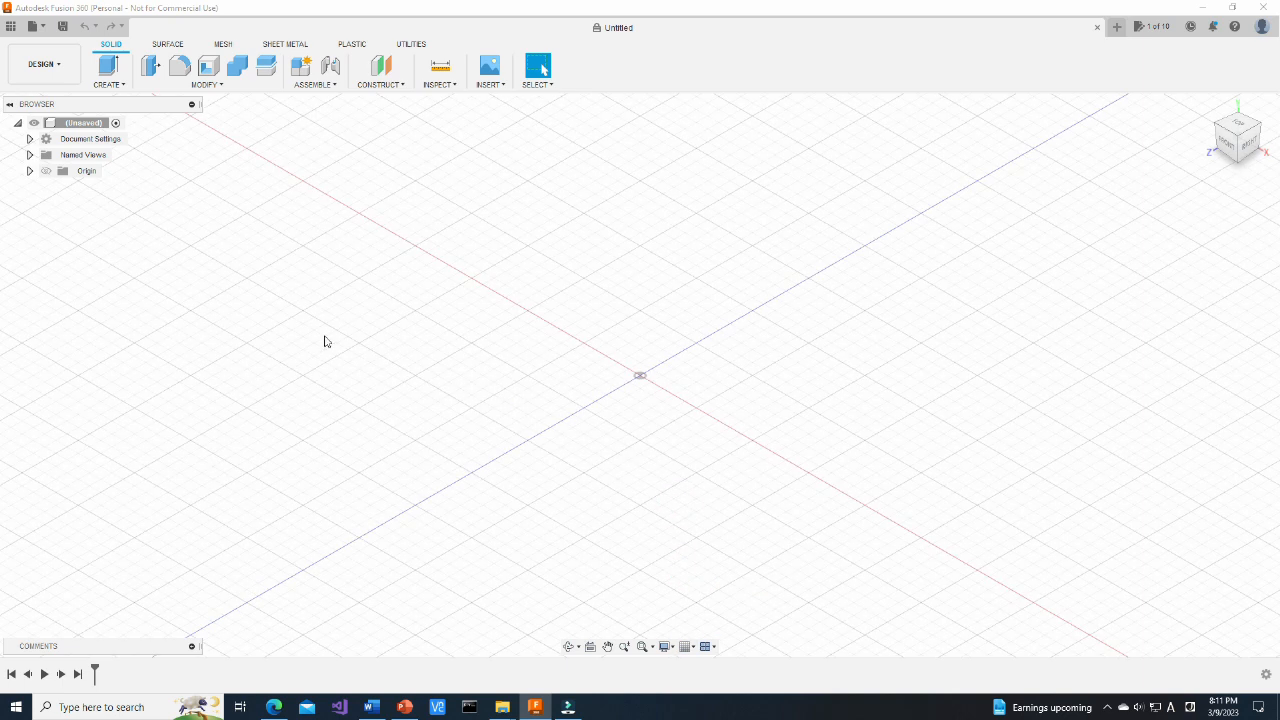
mouse_move(116, 224)
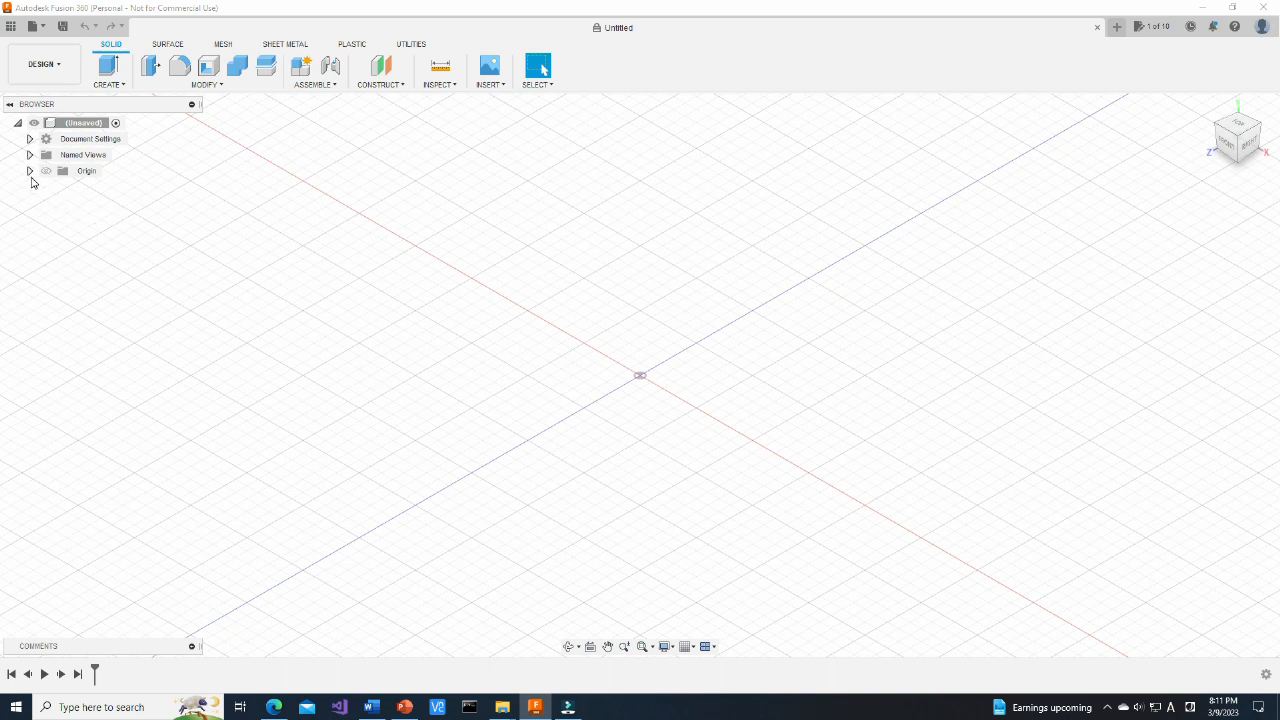
left_click(30, 170)
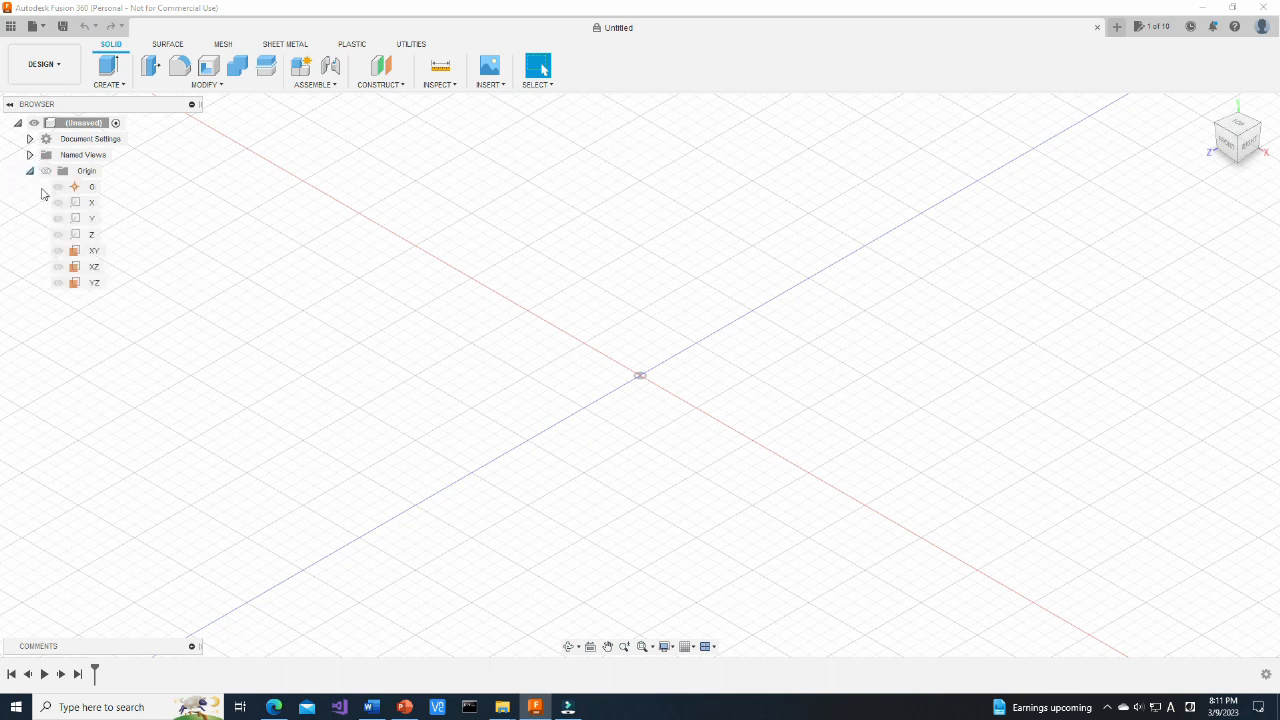
left_click(94, 250)
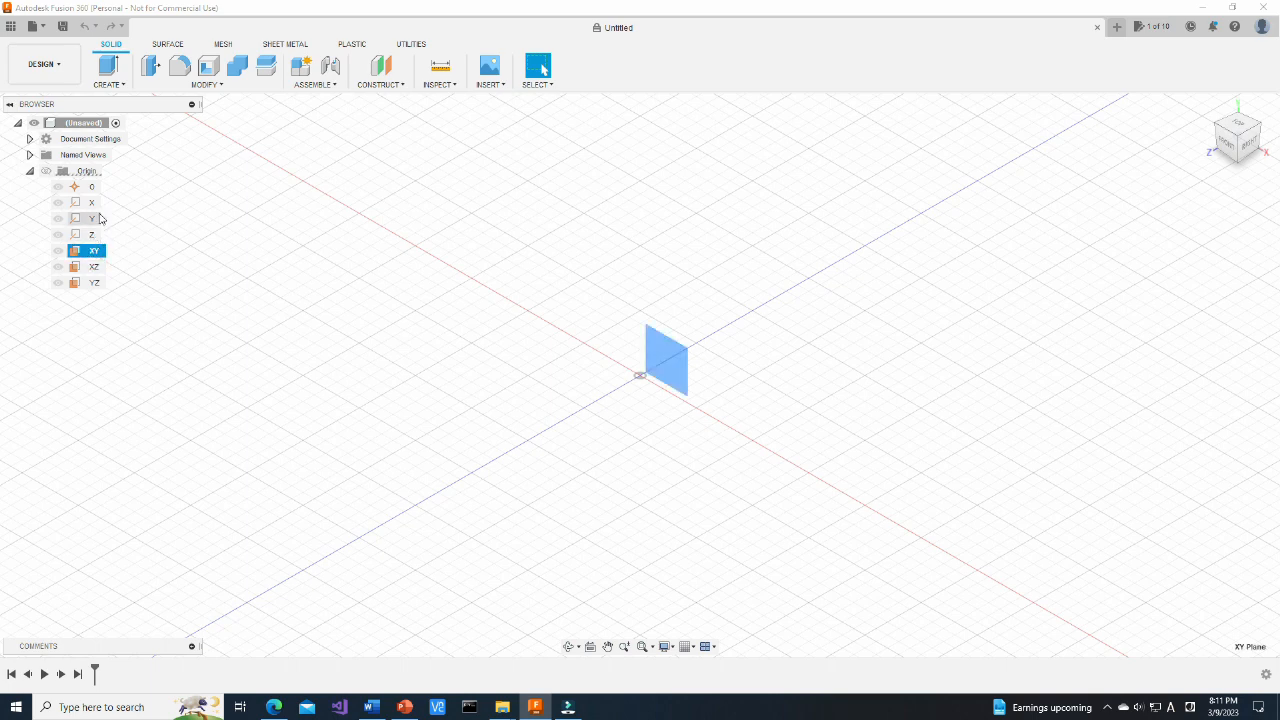
Create a sketch on the front plane and draw the closed stepped car-side profile with a slanted edge
left_click(108, 84)
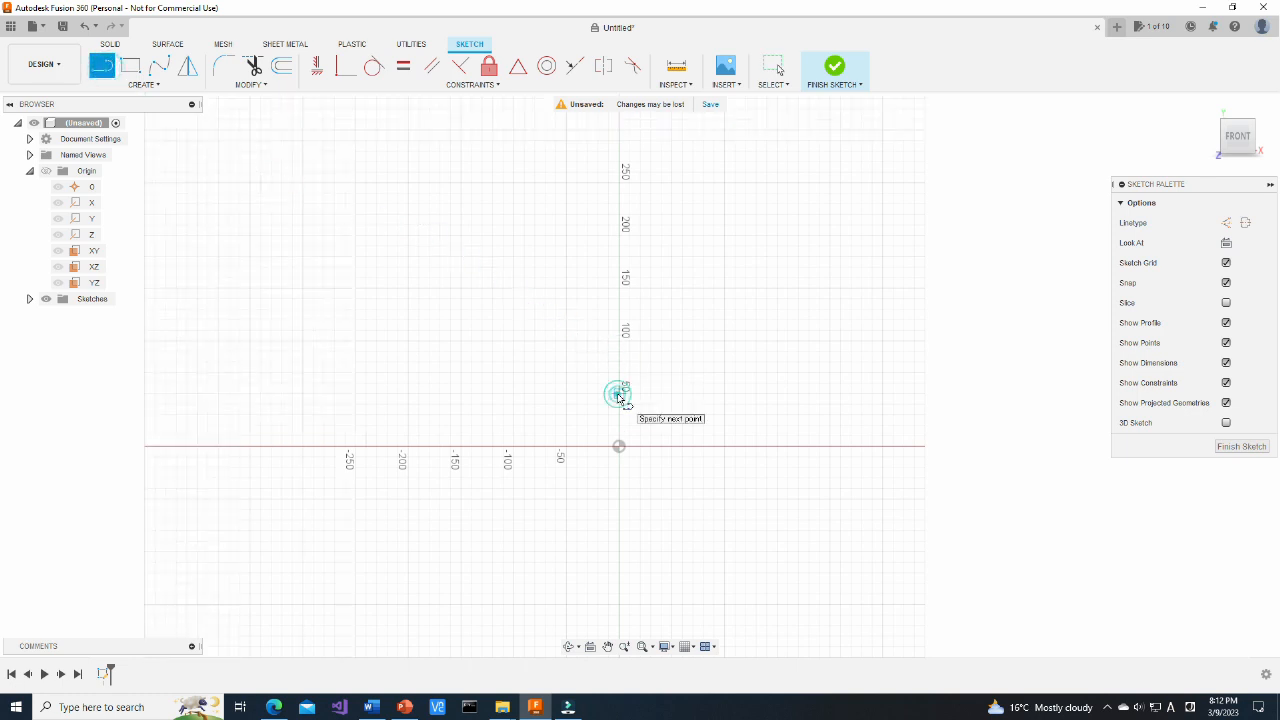
left_click(830, 390)
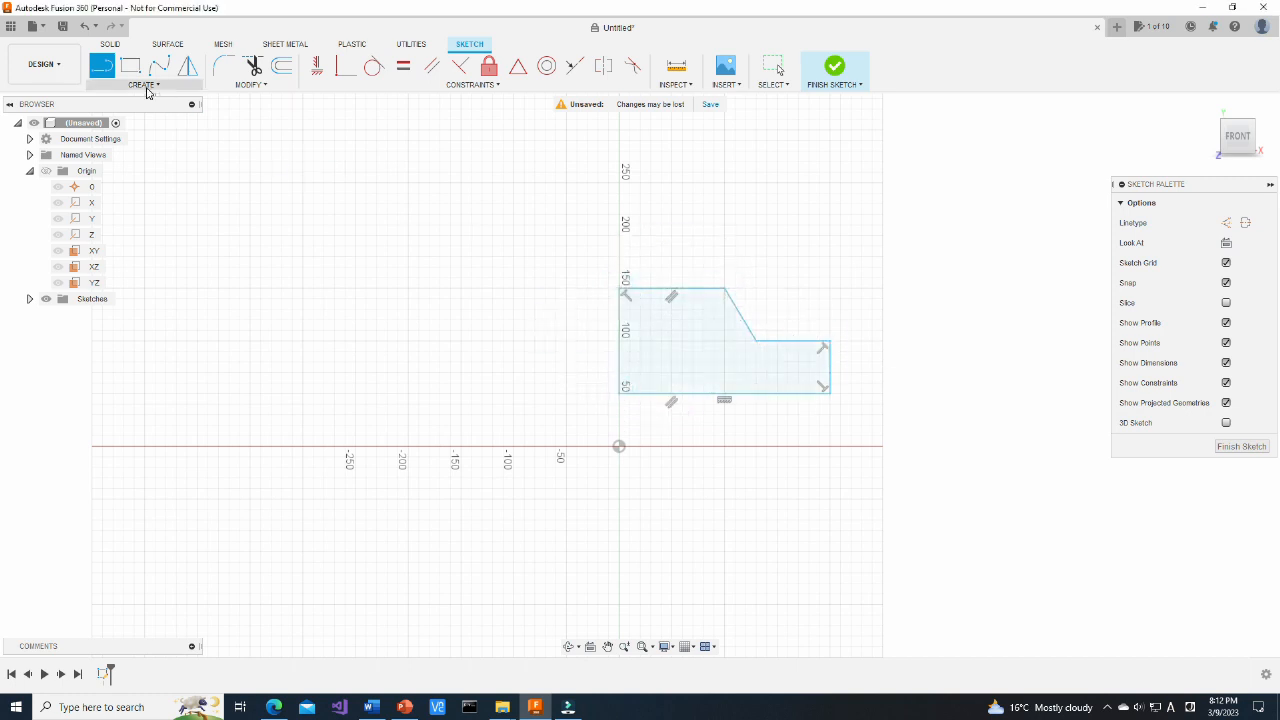
left_click(144, 84)
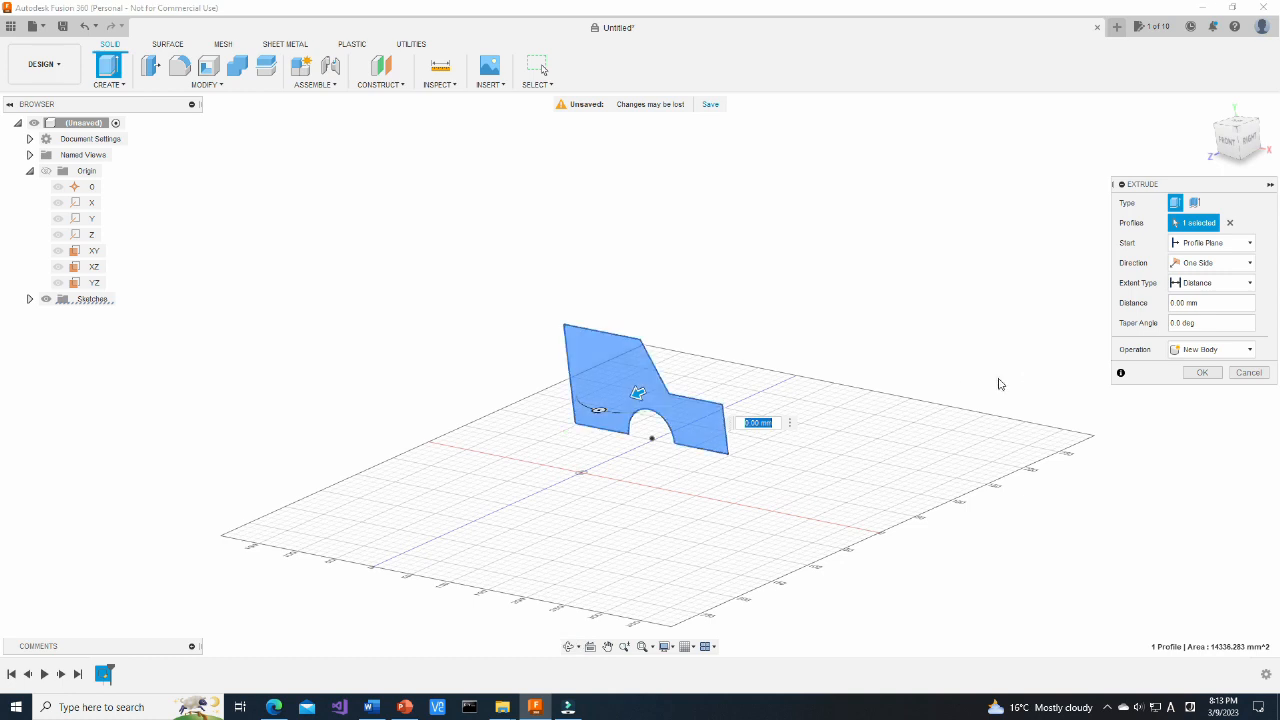
Extrude the profile symmetrically into a solid half car body with a wheel arch
left_click(1248, 262)
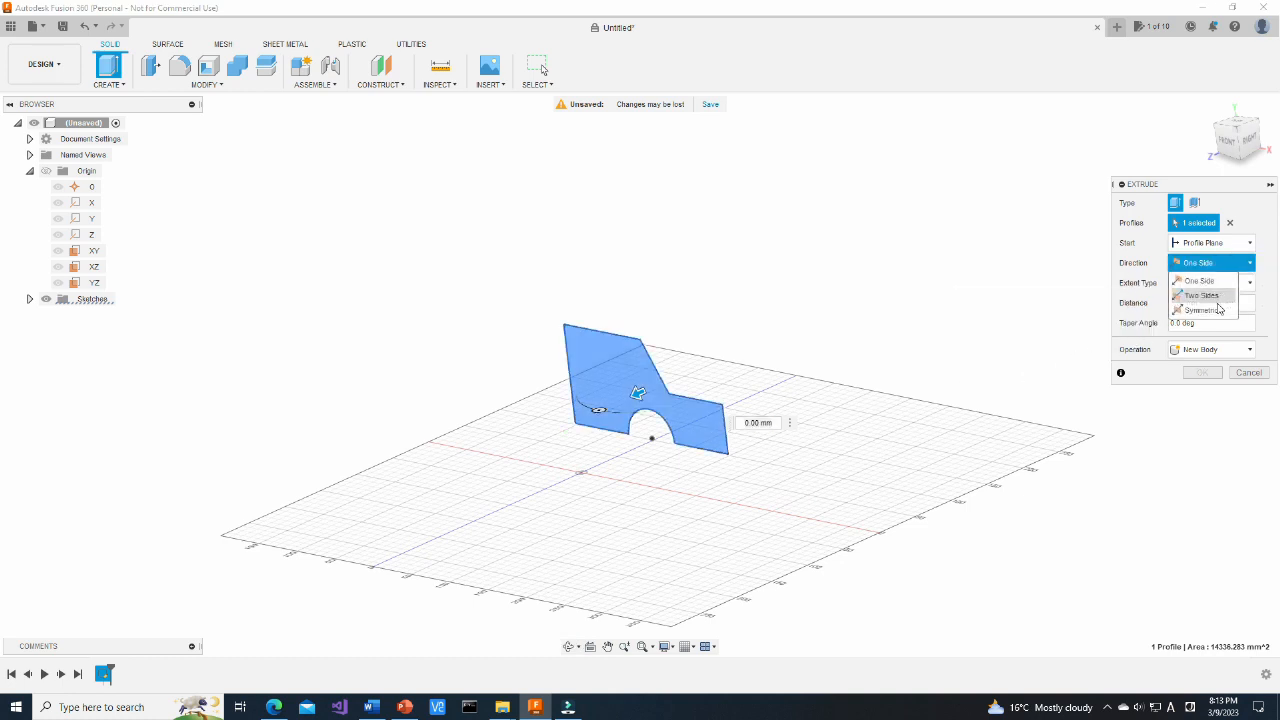
left_click(1204, 308)
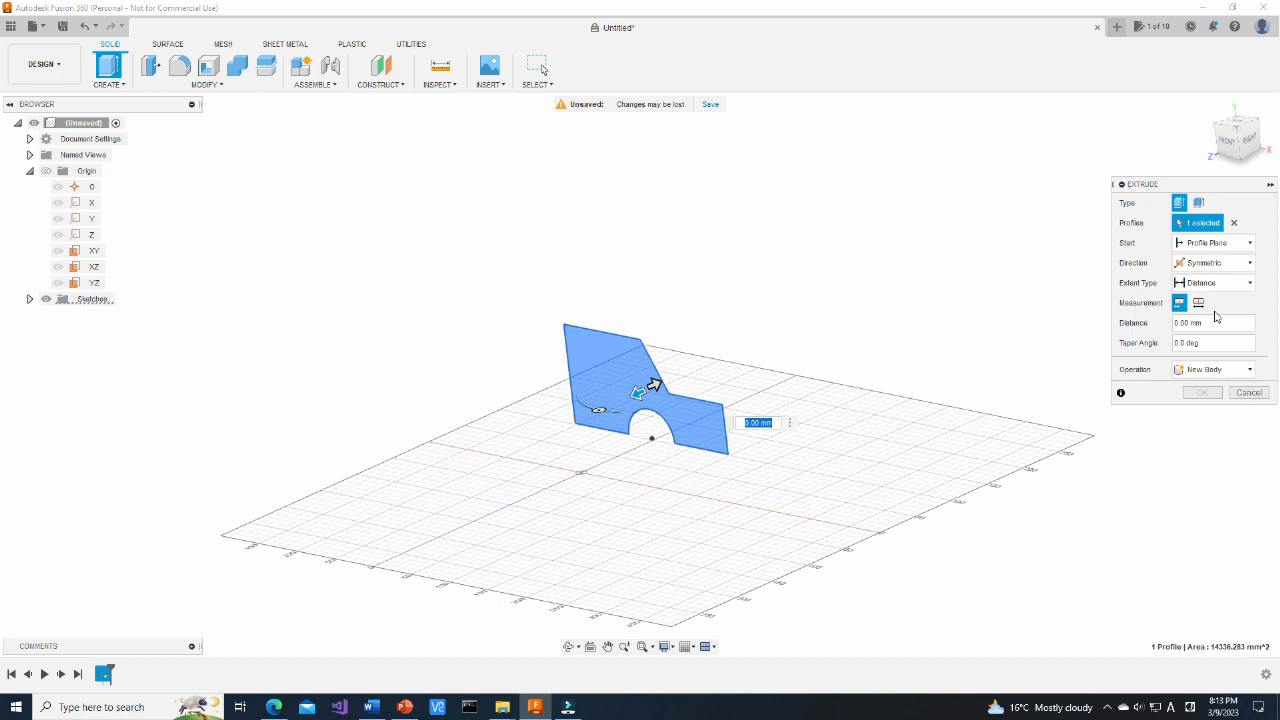
left_click(1204, 322)
type("80")
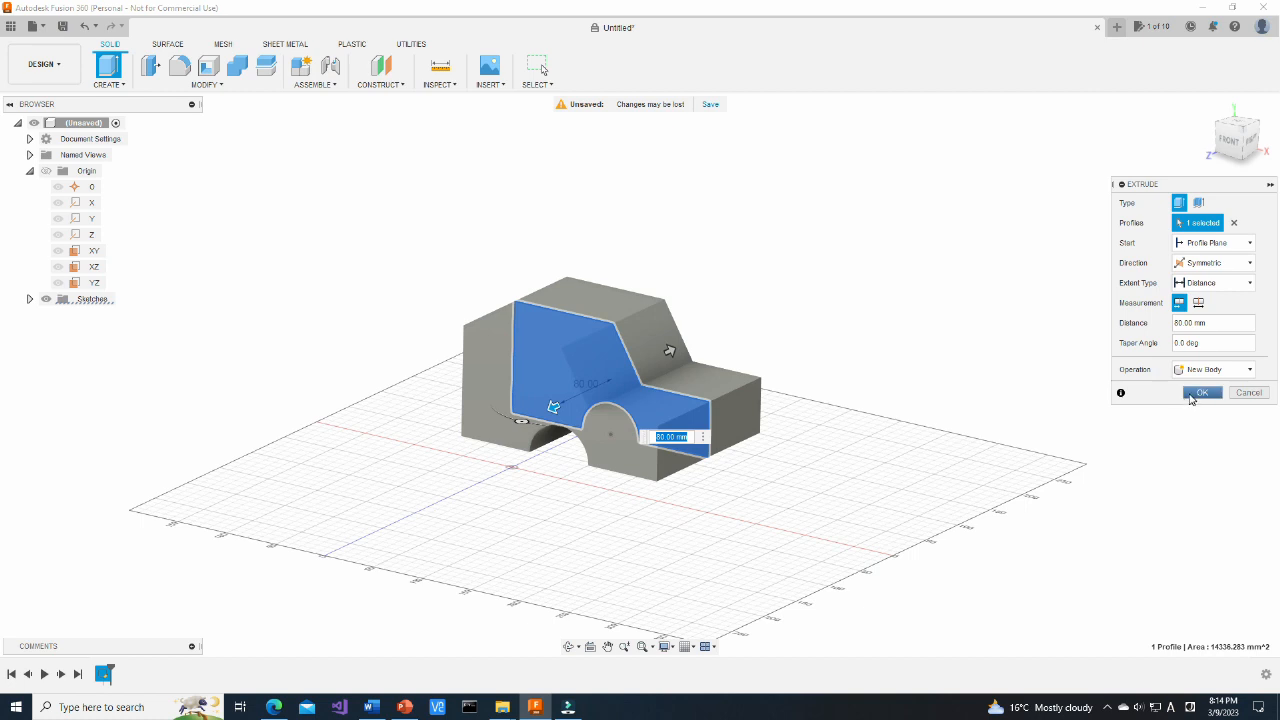
left_click(1204, 392)
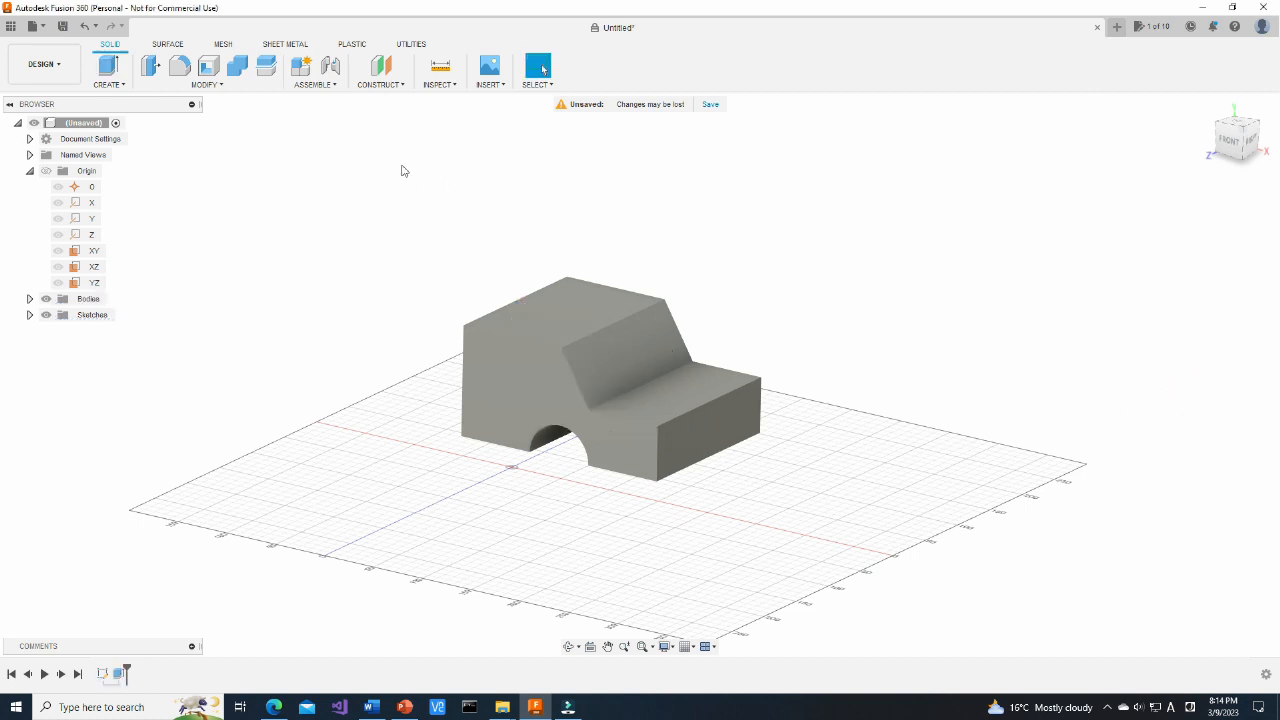
Mirror the half body across its end face into a full-length car with two wheel arches
left_click(108, 76)
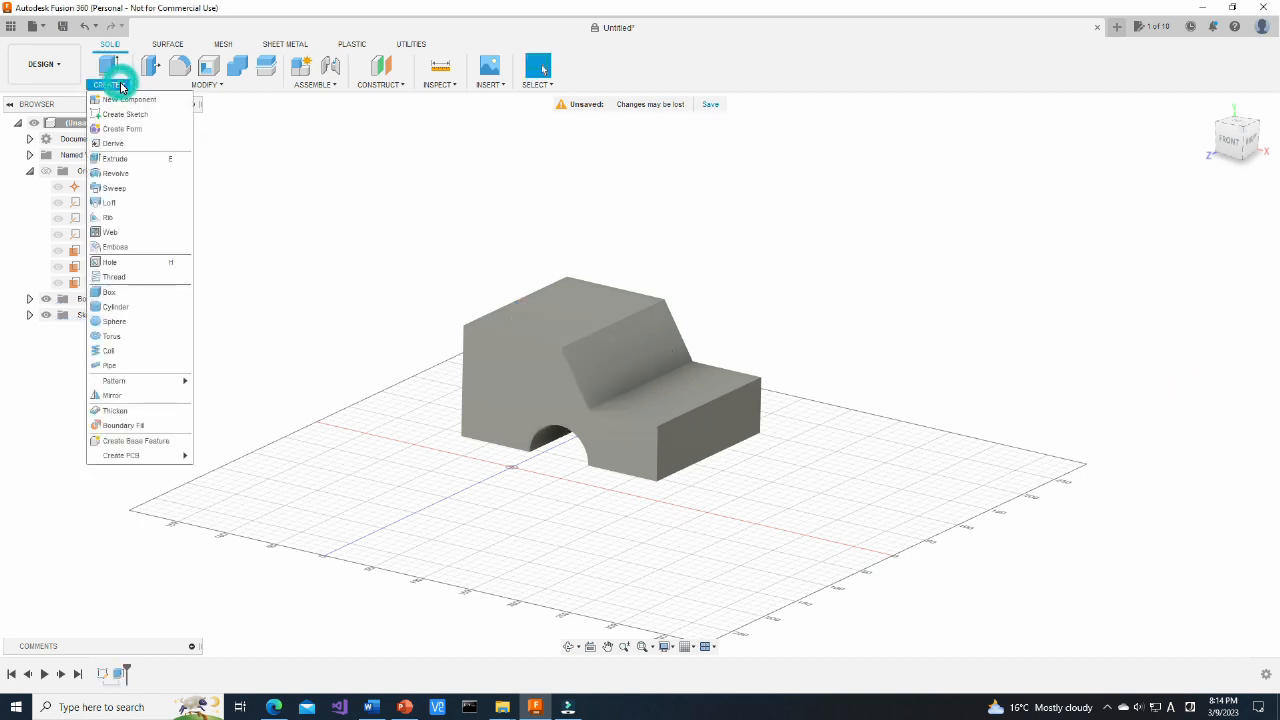
left_click(112, 396)
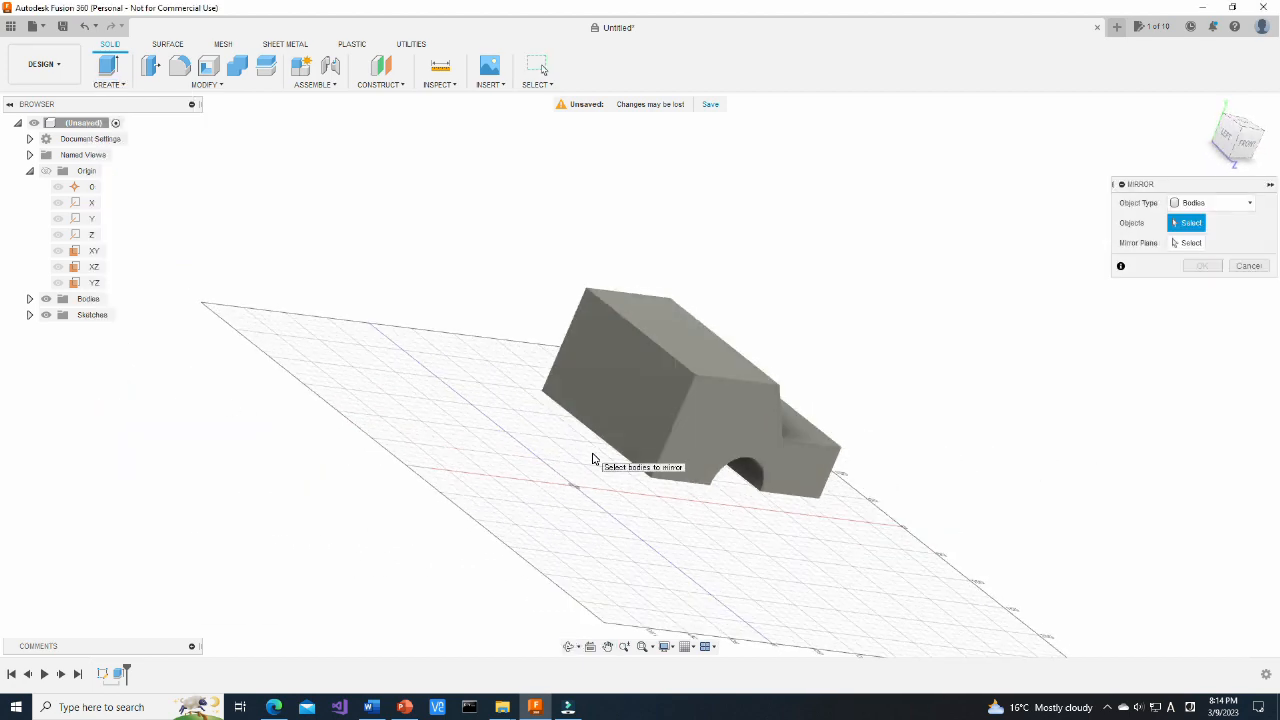
left_click(628, 418)
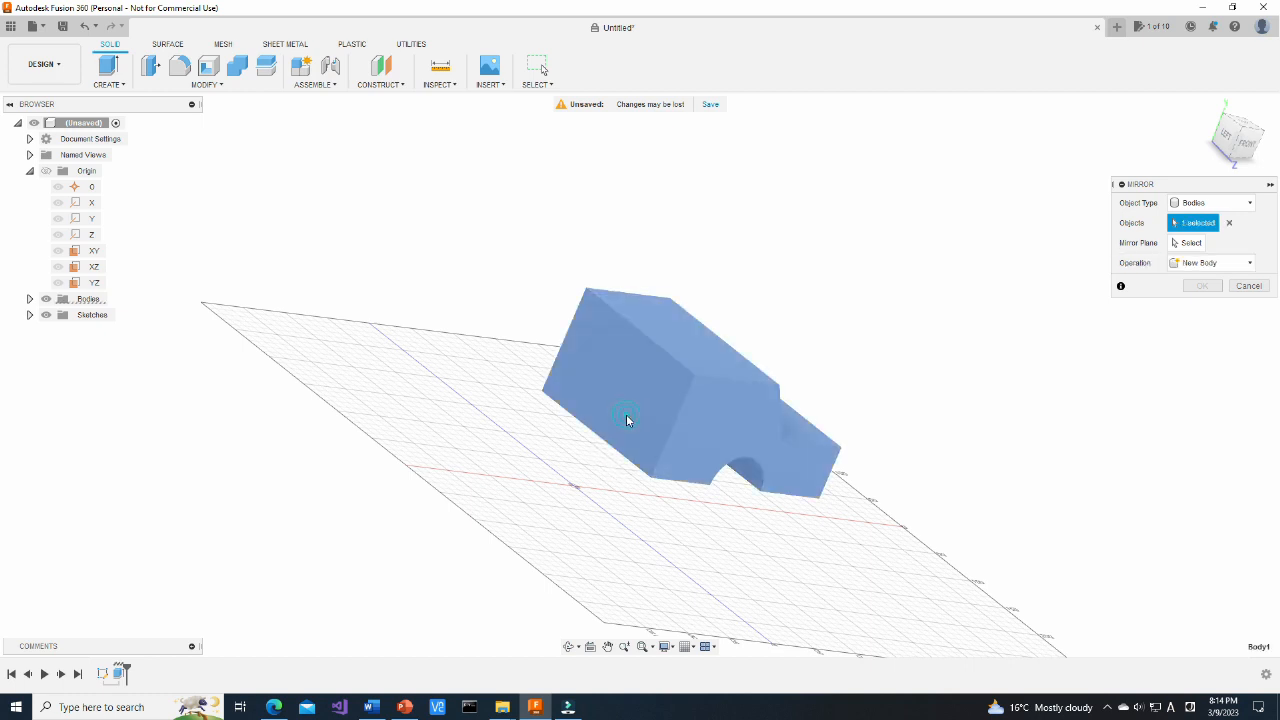
left_click(1190, 244)
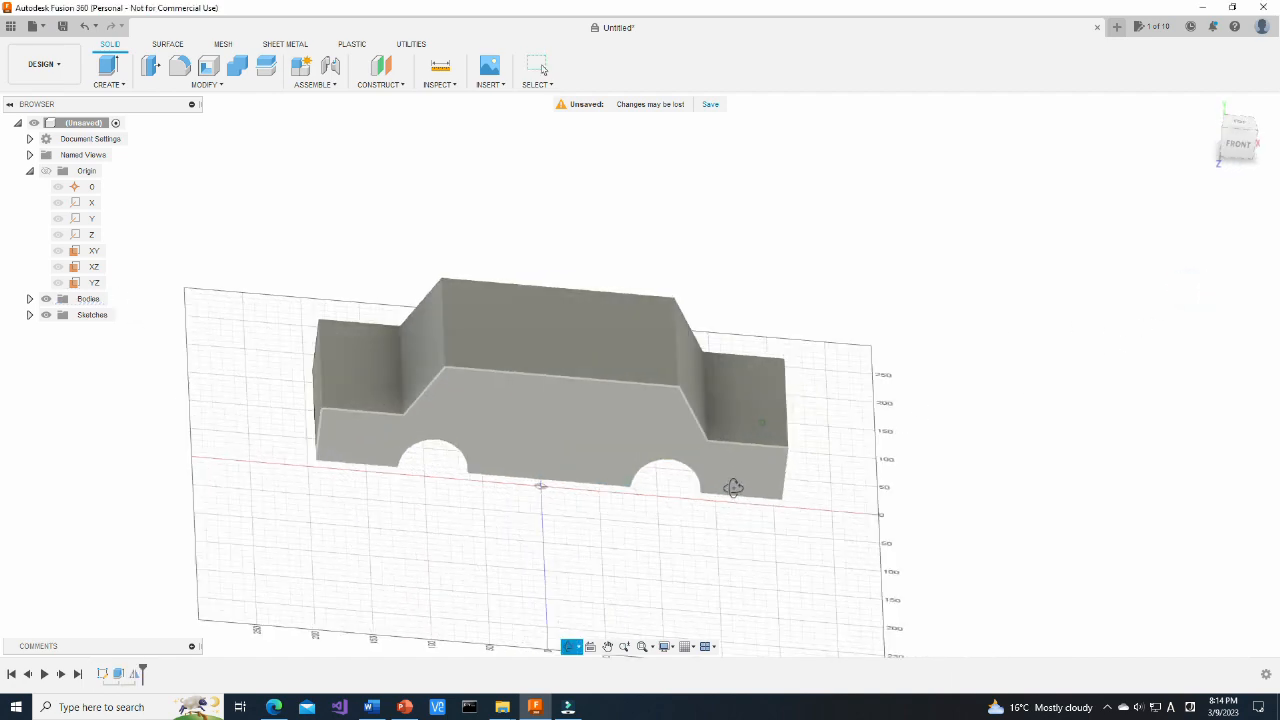
left_click_drag(736, 488, 710, 460)
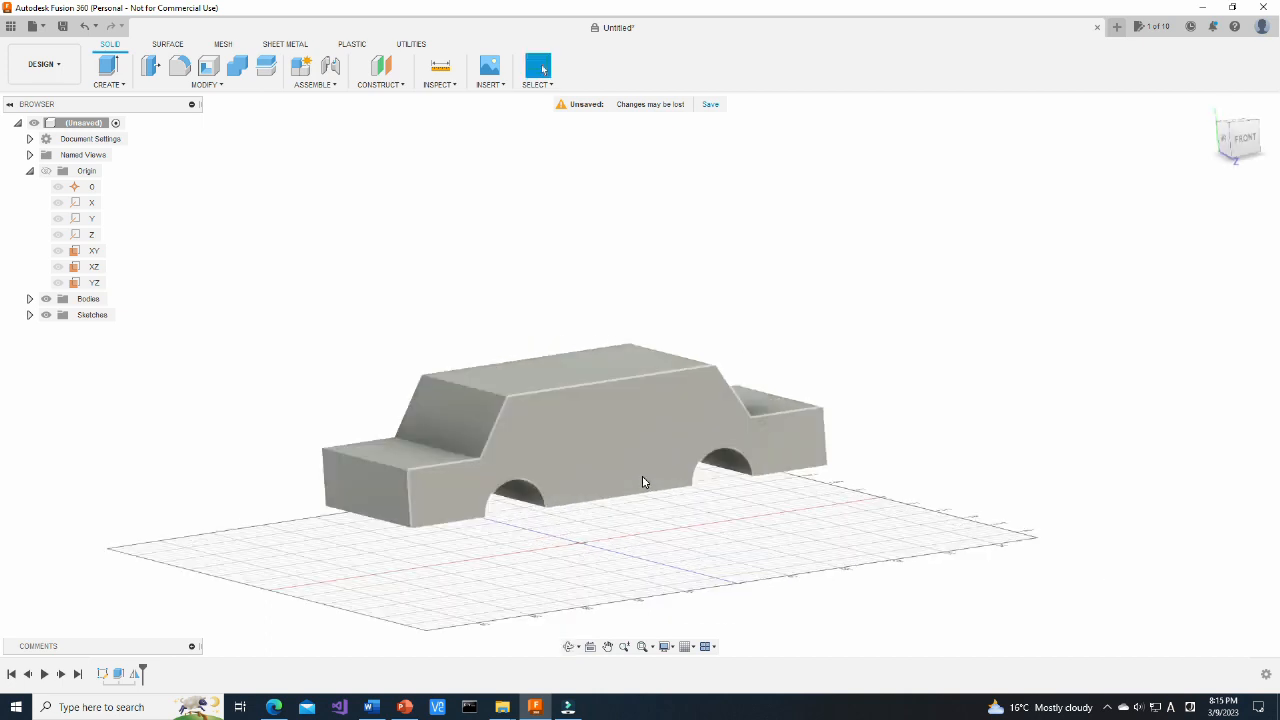
Sketch a centre-diameter circle filling a wheel arch on the car's side face and finish the sketch
left_click(644, 480)
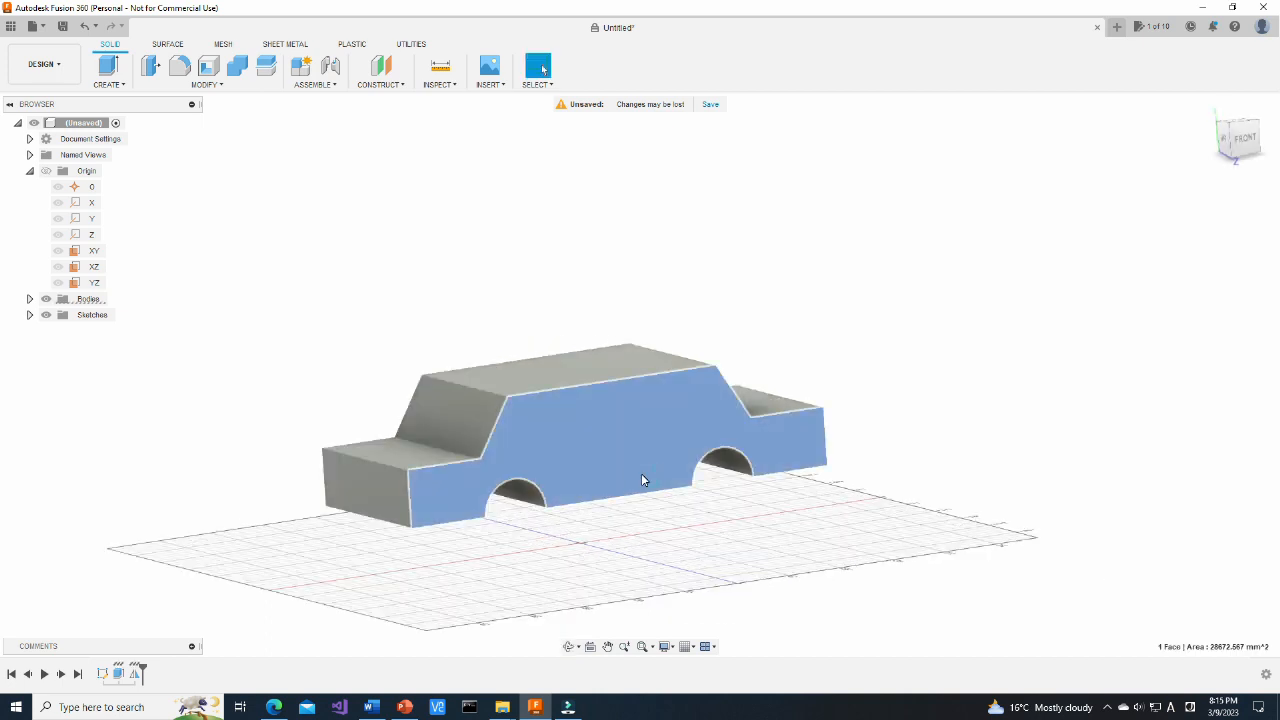
left_click(108, 72)
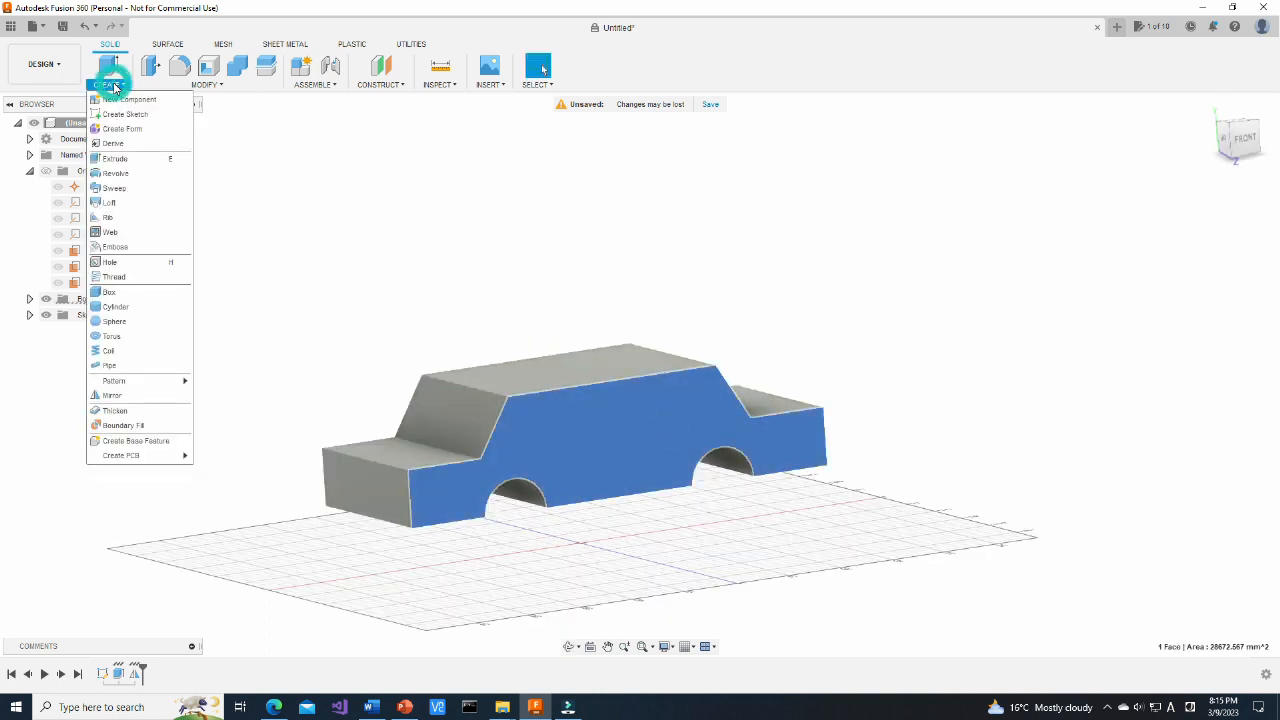
left_click(124, 114)
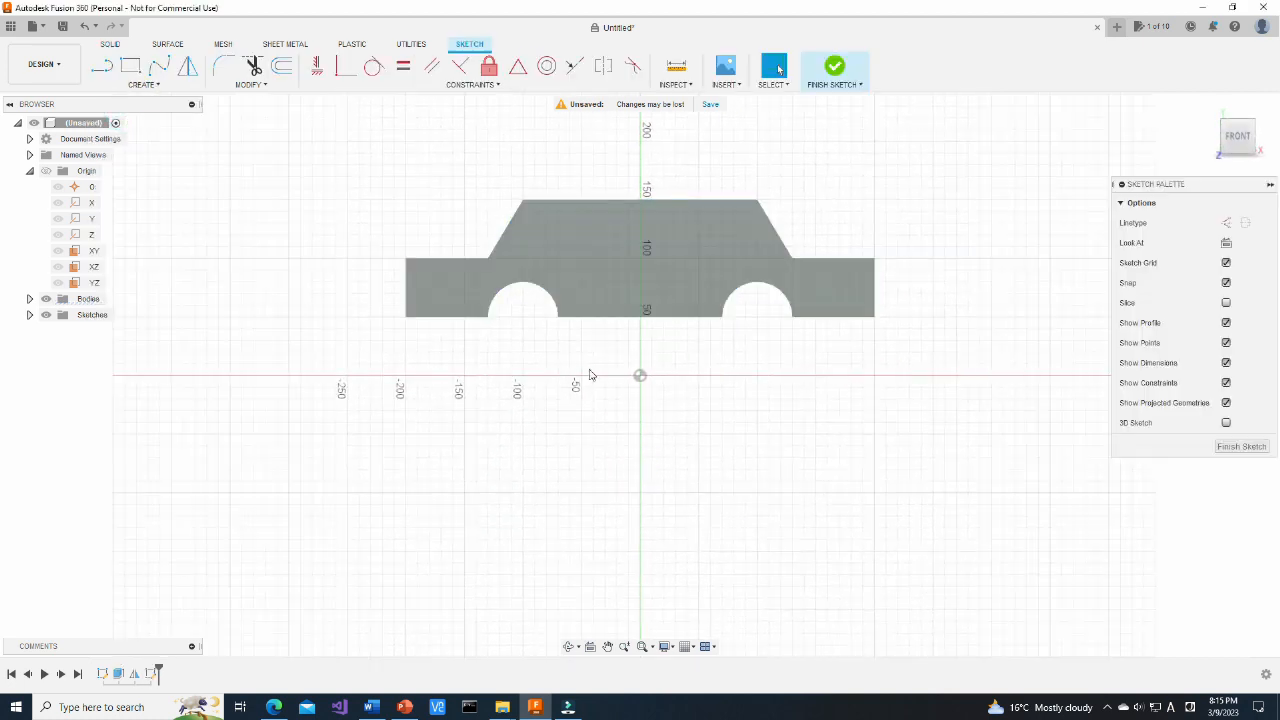
left_click(144, 84)
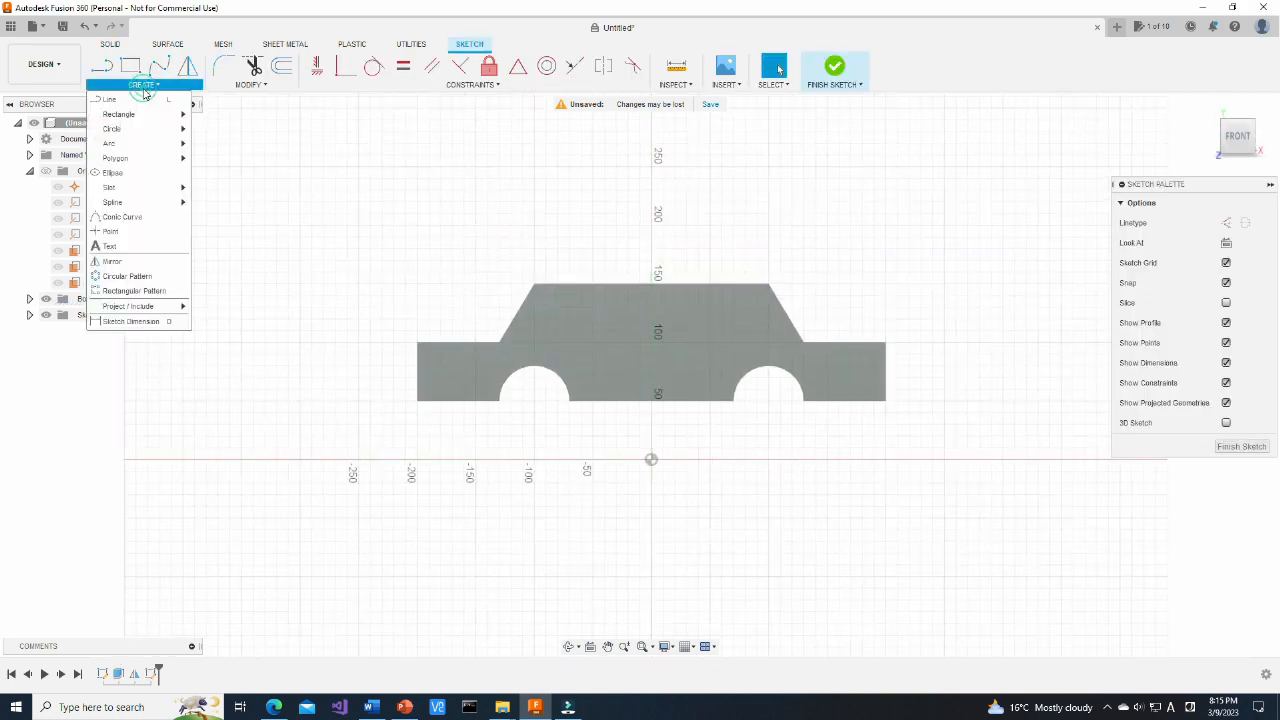
mouse_move(112, 128)
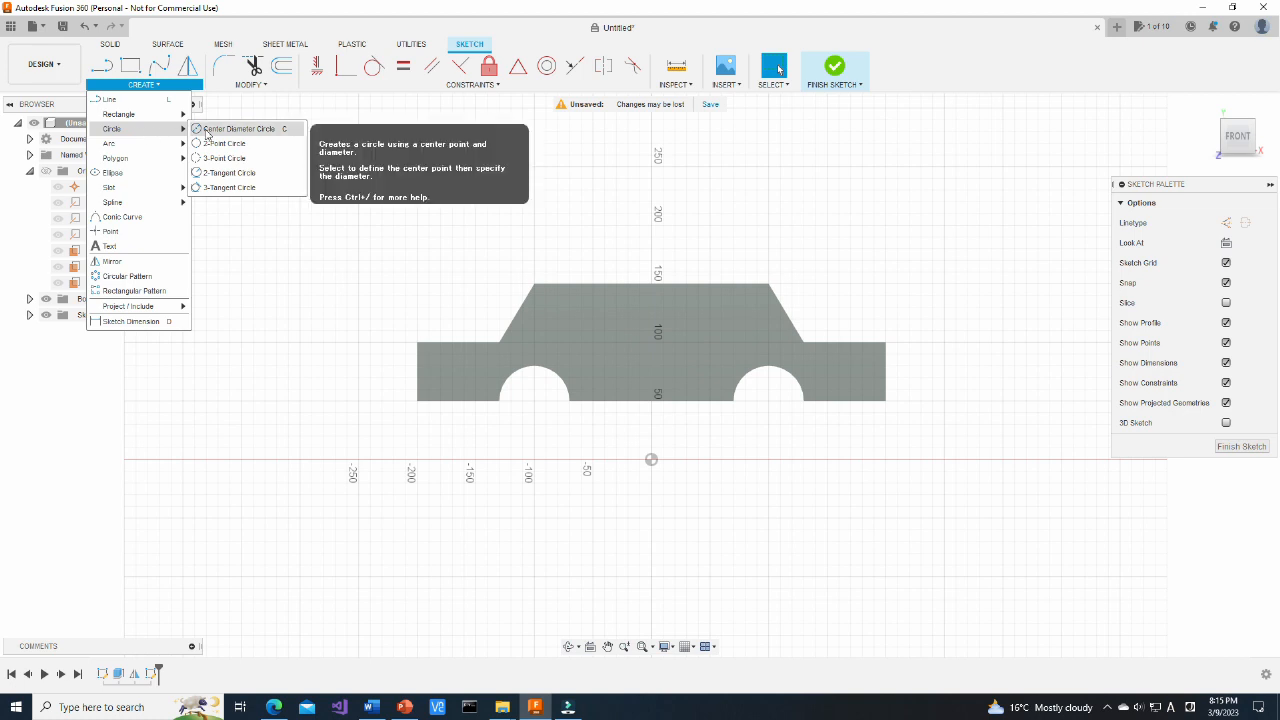
left_click(240, 128)
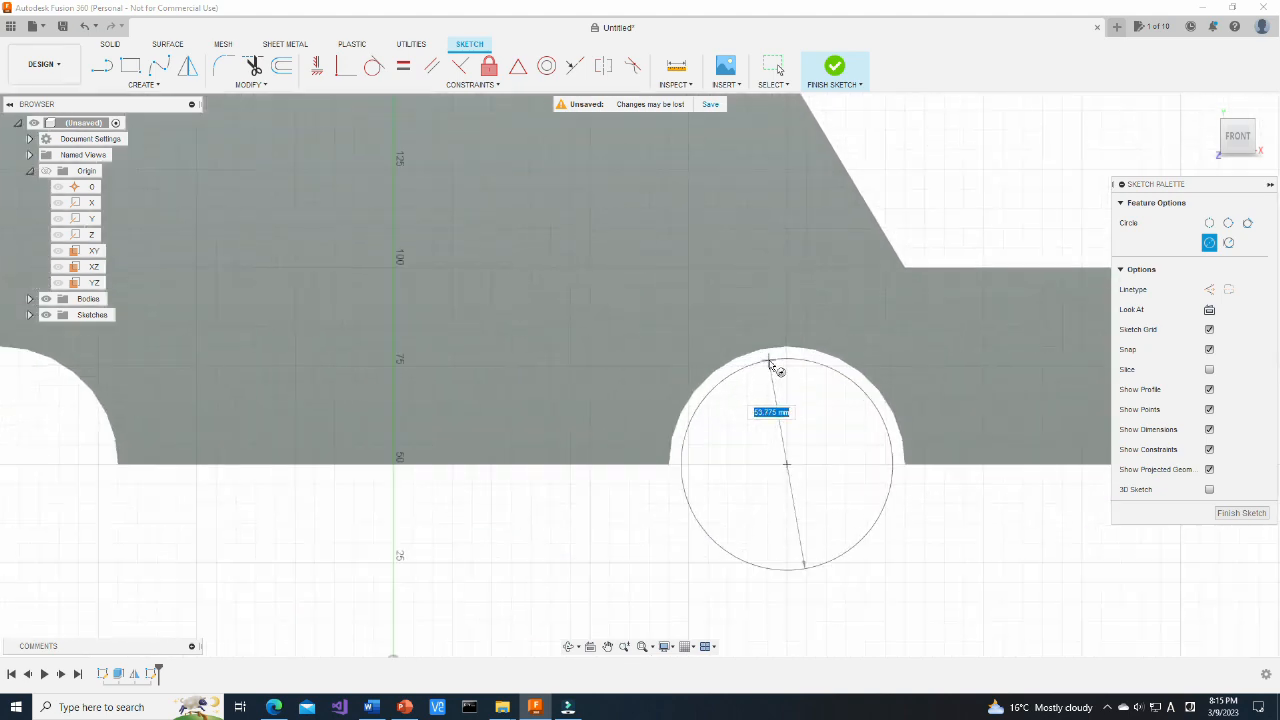
left_click(770, 364)
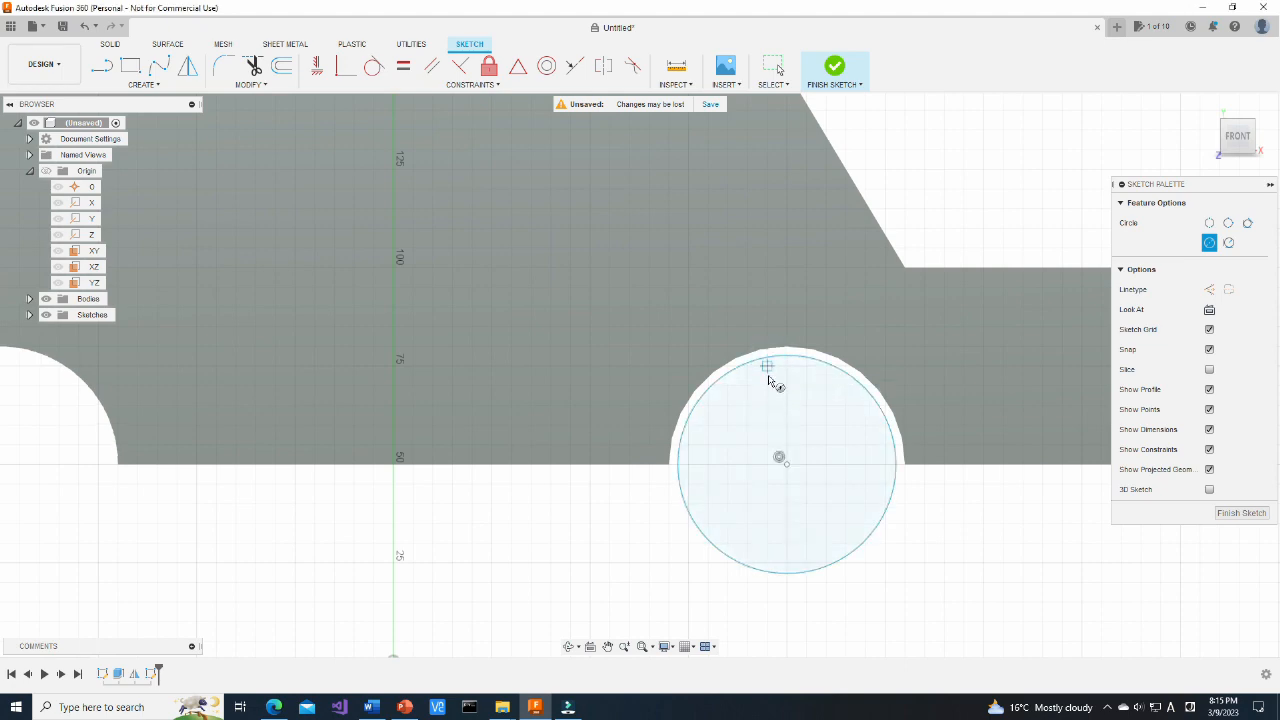
left_click(834, 64)
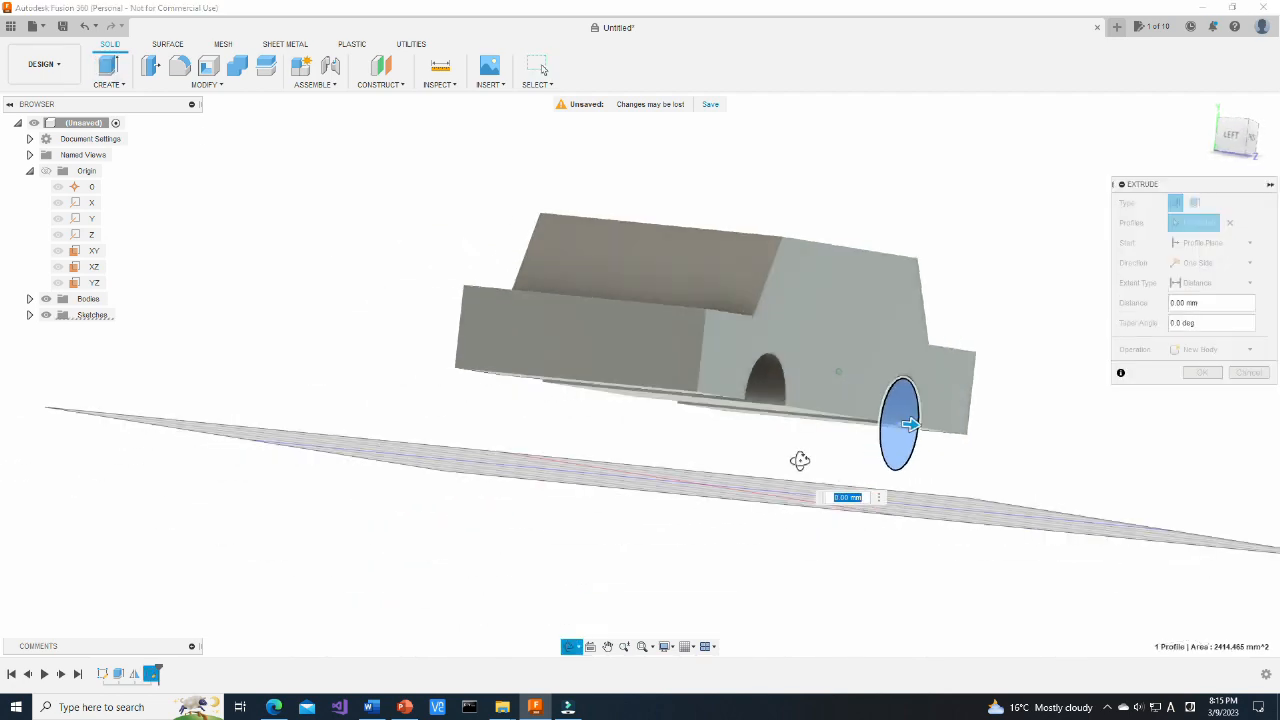
Extrude the wheel circle outward into a thick solid wheel in its arch
left_click_drag(908, 424, 858, 420)
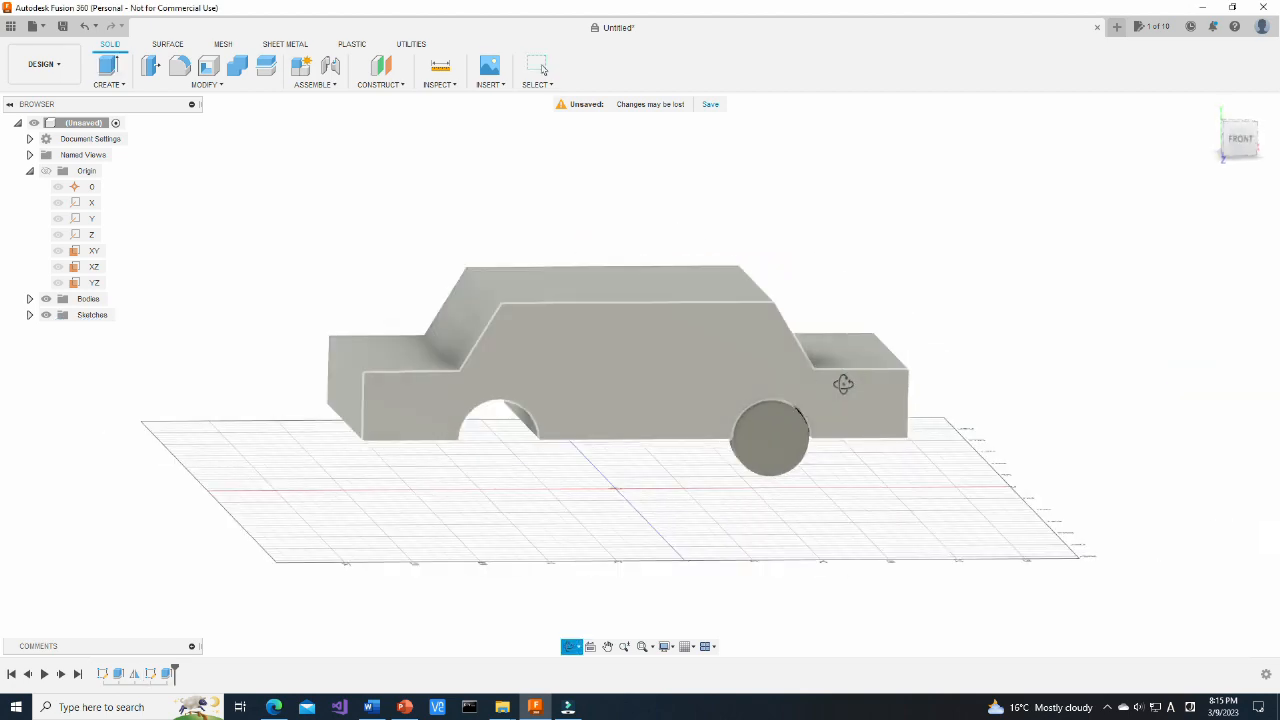
left_click(108, 72)
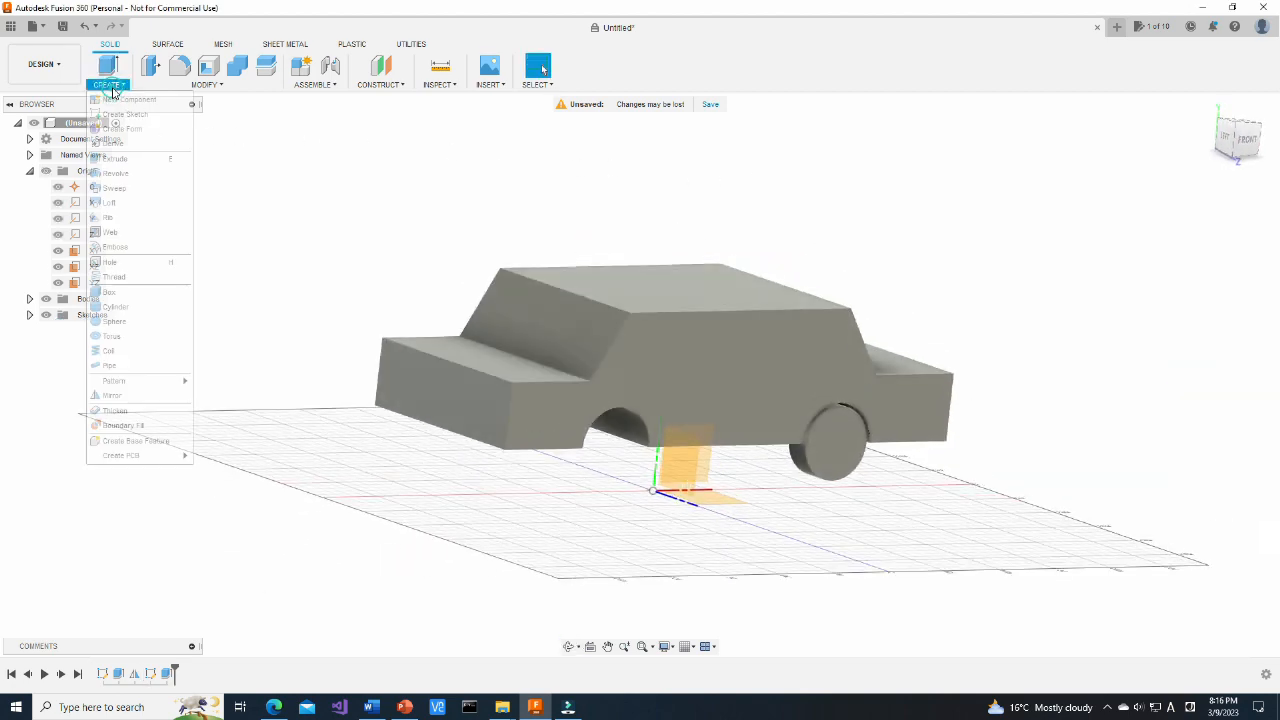
Mirror the wheel across the origin plane so every arch has a wheel
left_click(112, 396)
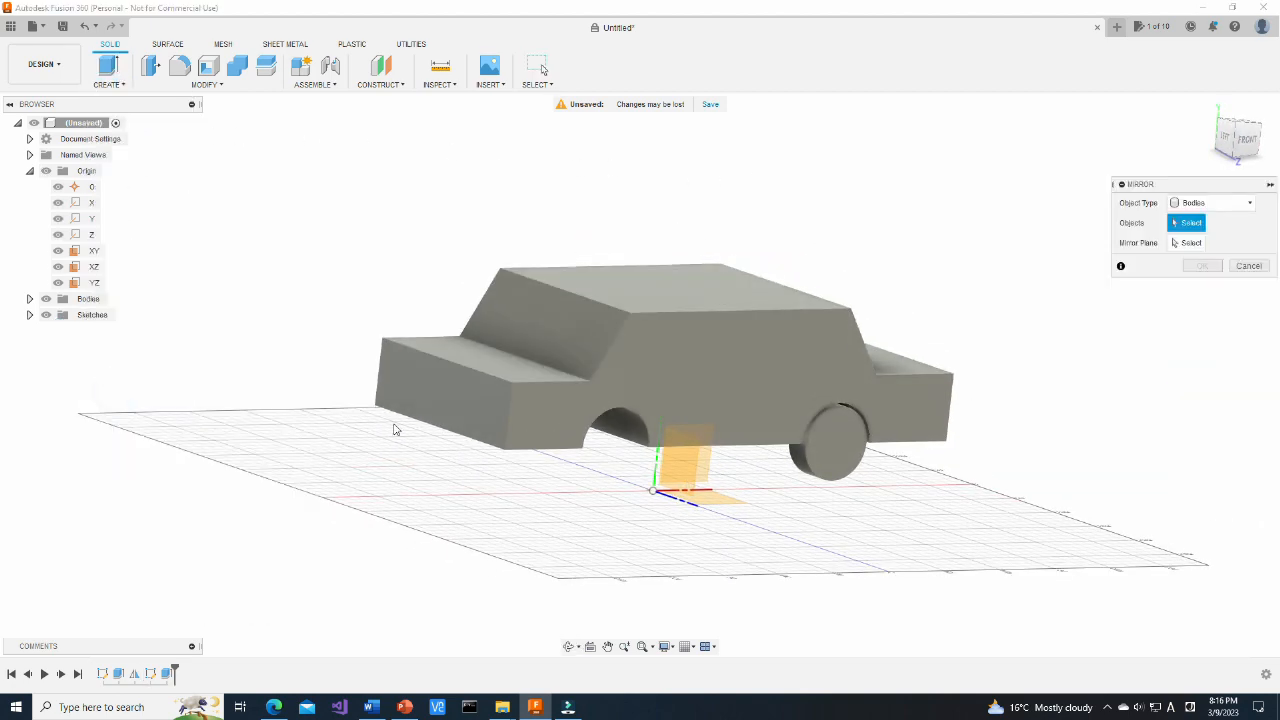
left_click(828, 440)
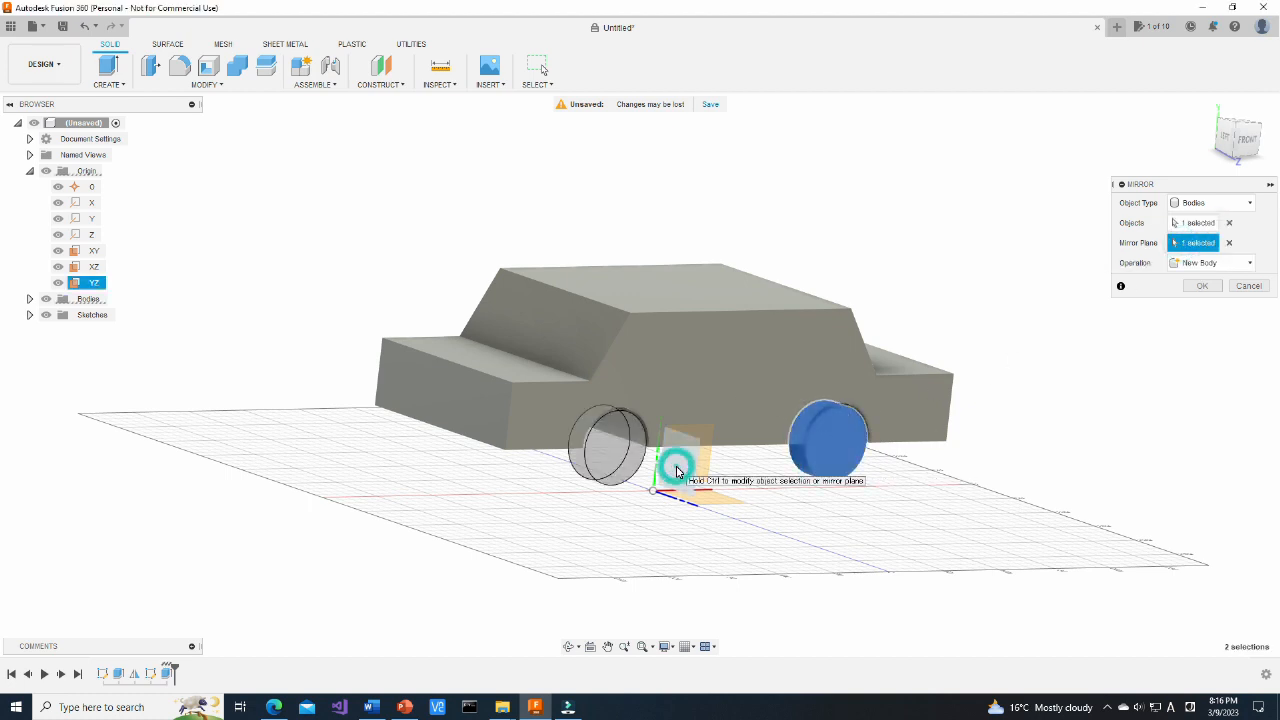
left_click(1202, 284)
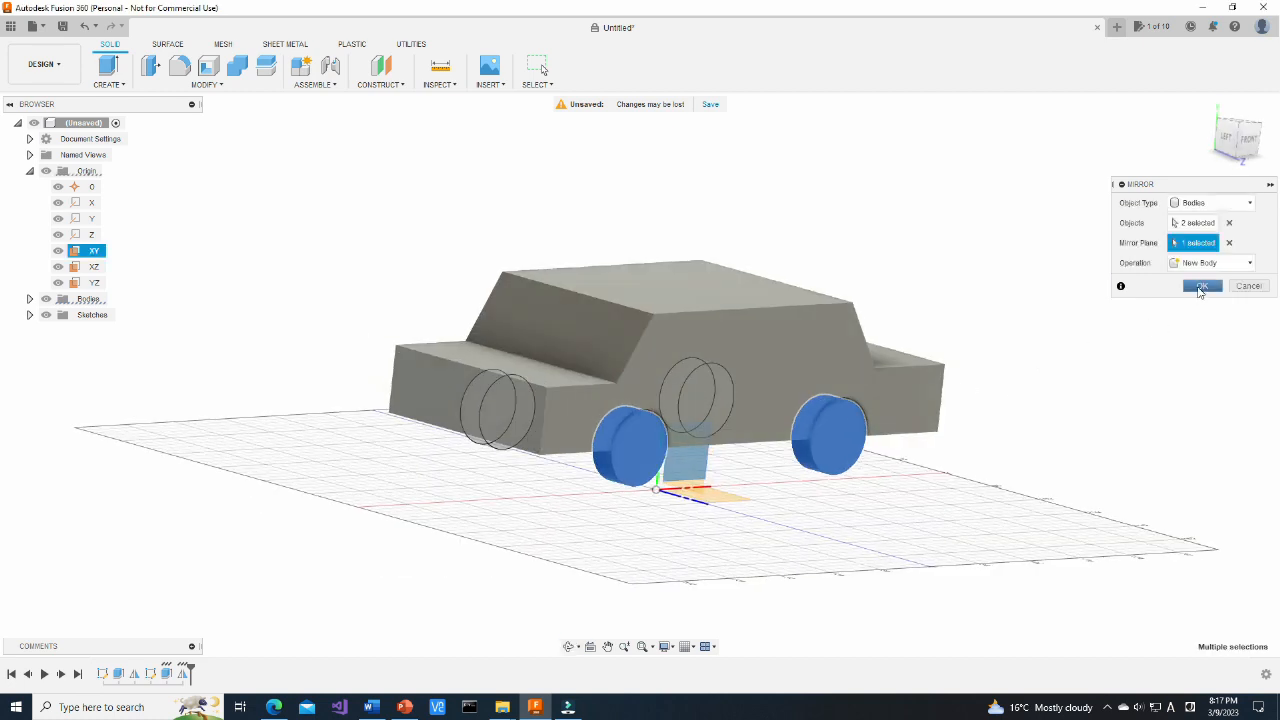
left_click(1204, 286)
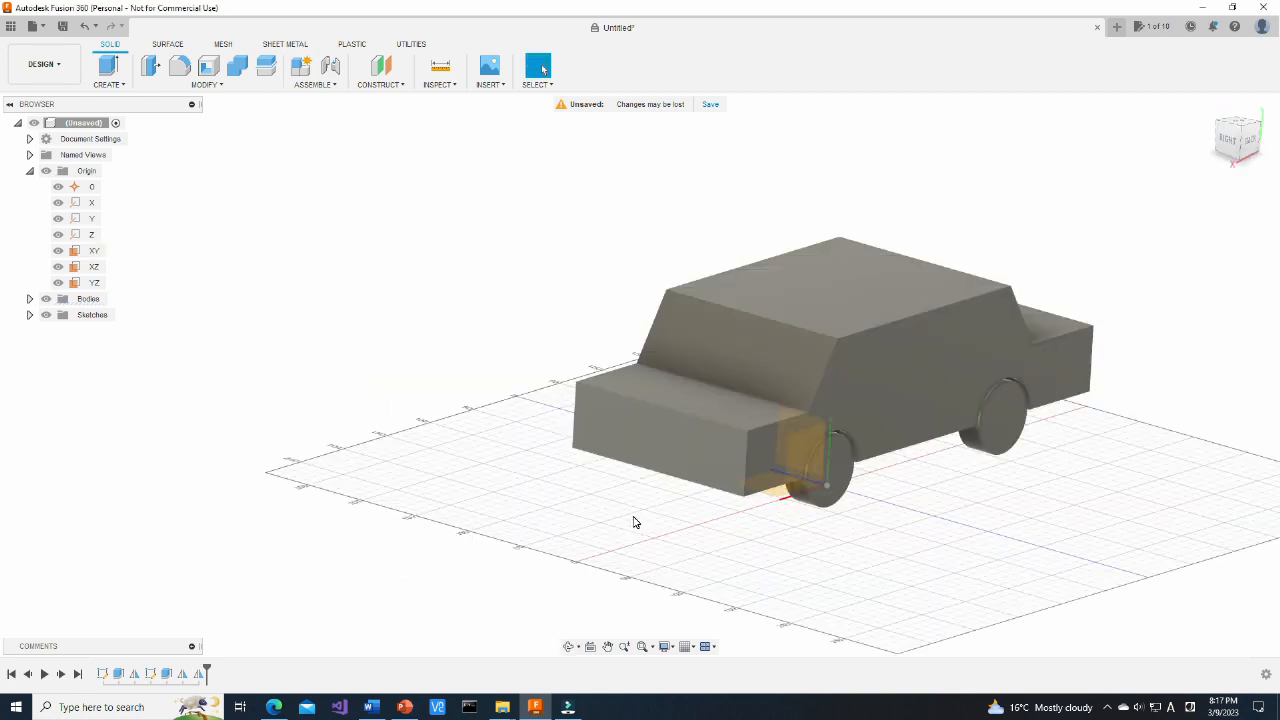
Sketch a 2-point rectangle on the front cabin face, cut it as a shallow windscreen recess, and save
left_click(708, 352)
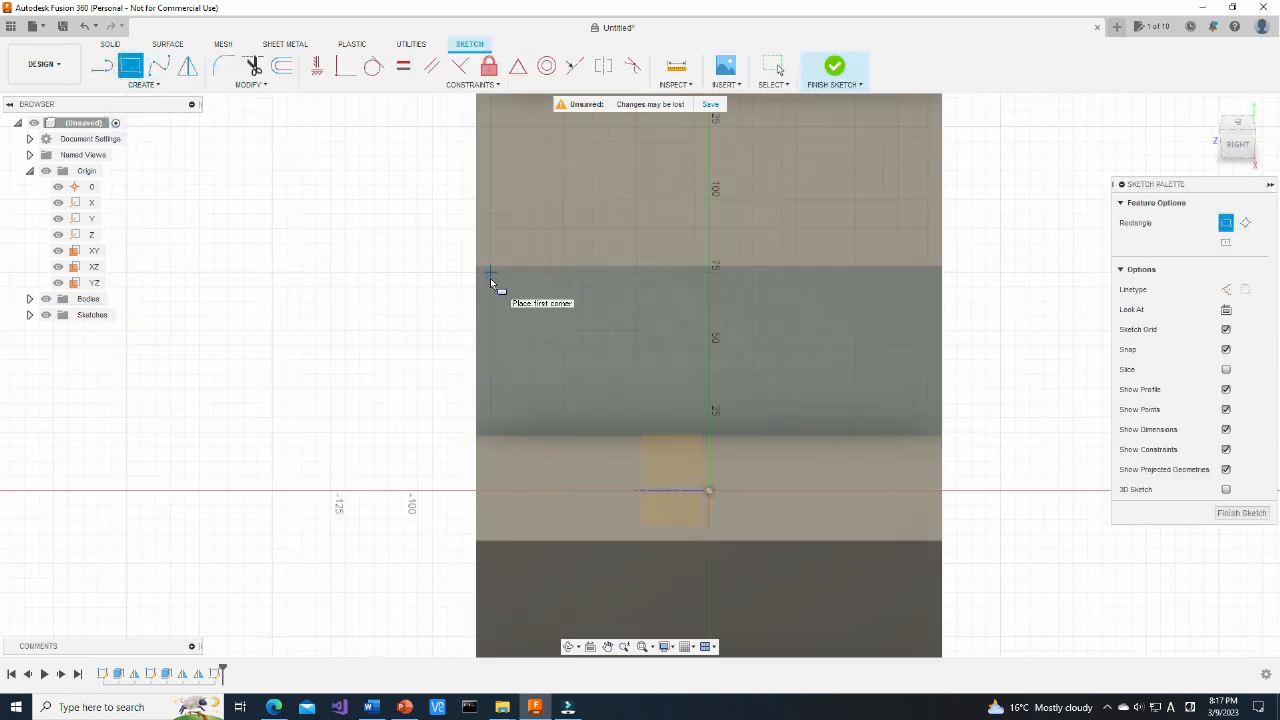
left_click_drag(490, 270, 976, 384)
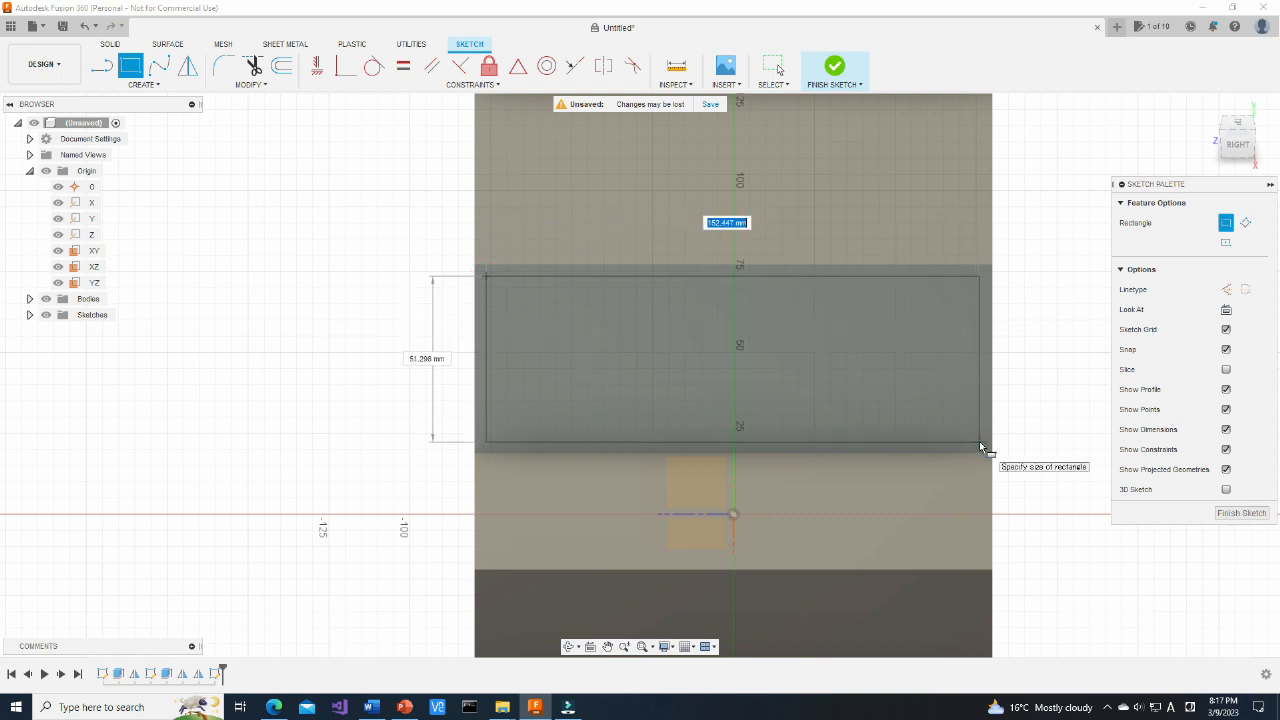
left_click(834, 64)
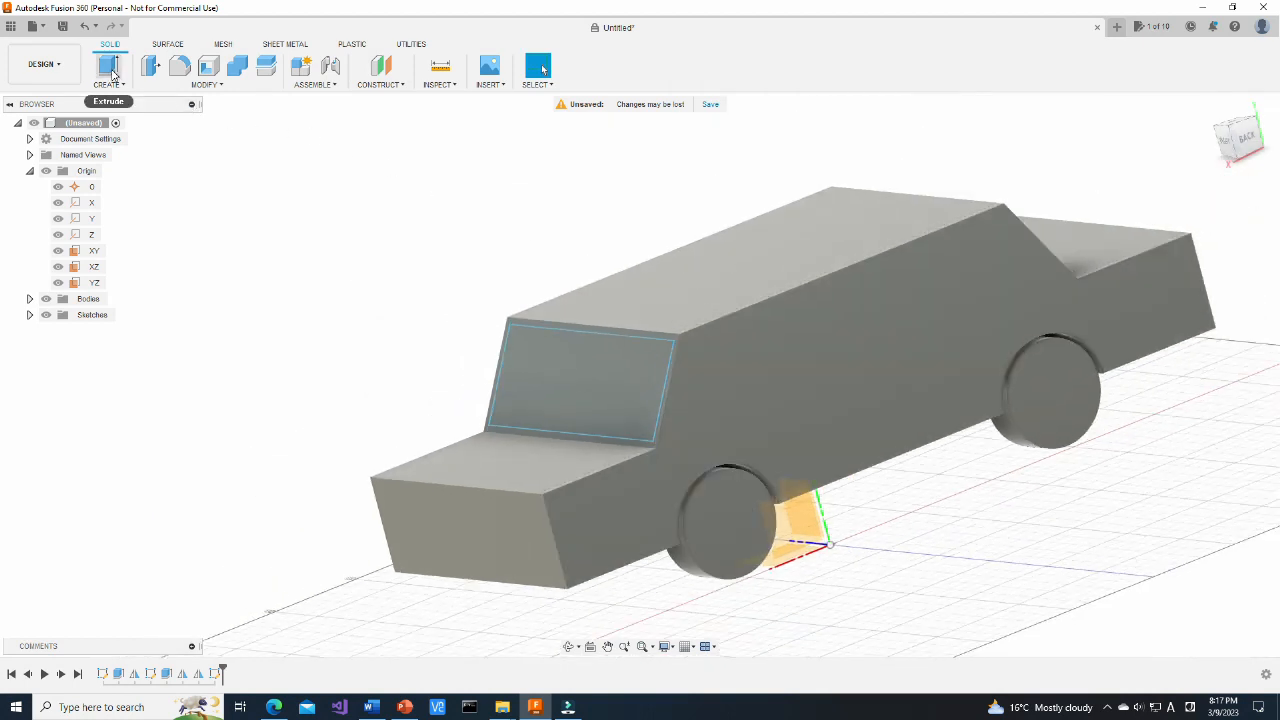
left_click(108, 68)
type("-1")
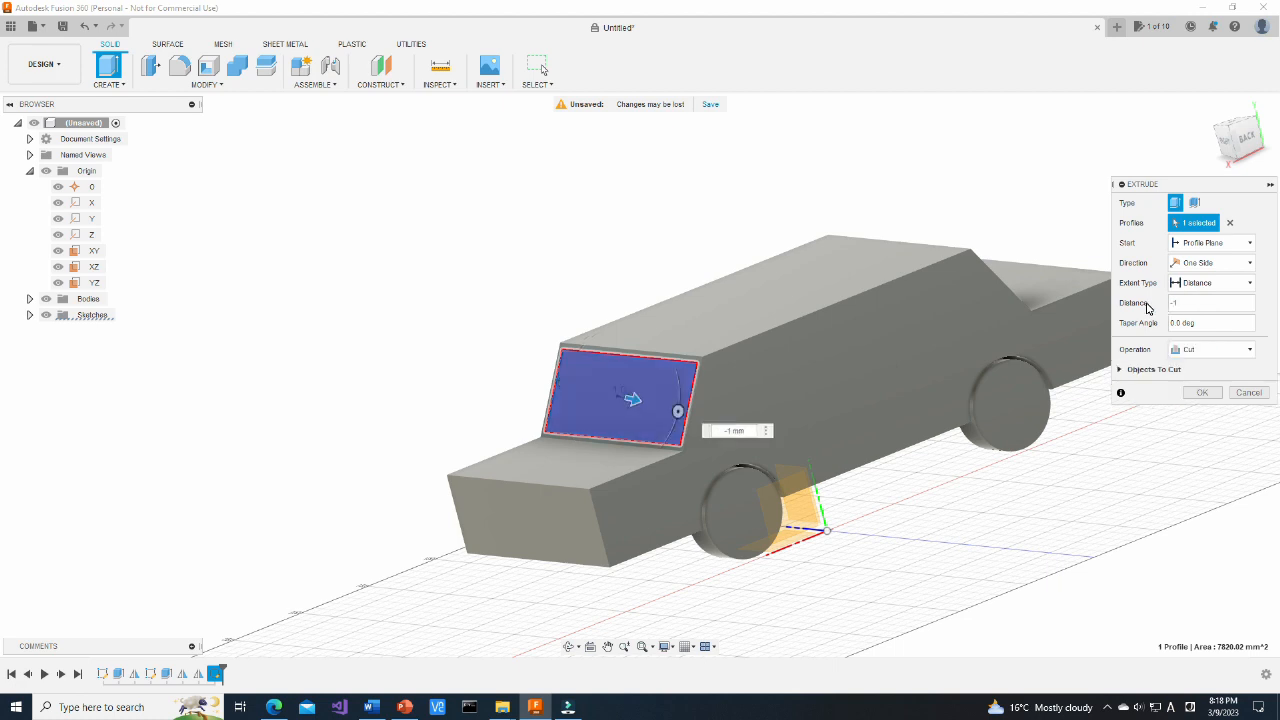
left_click(1202, 392)
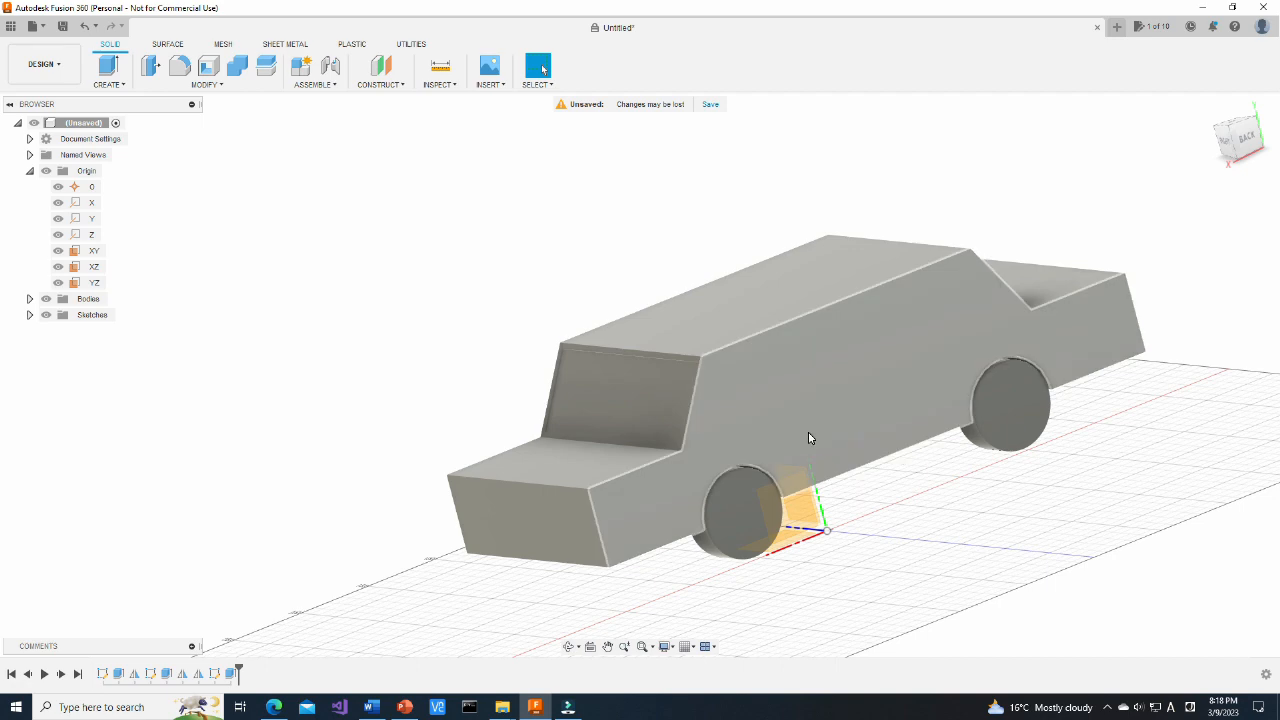
left_click(620, 400)
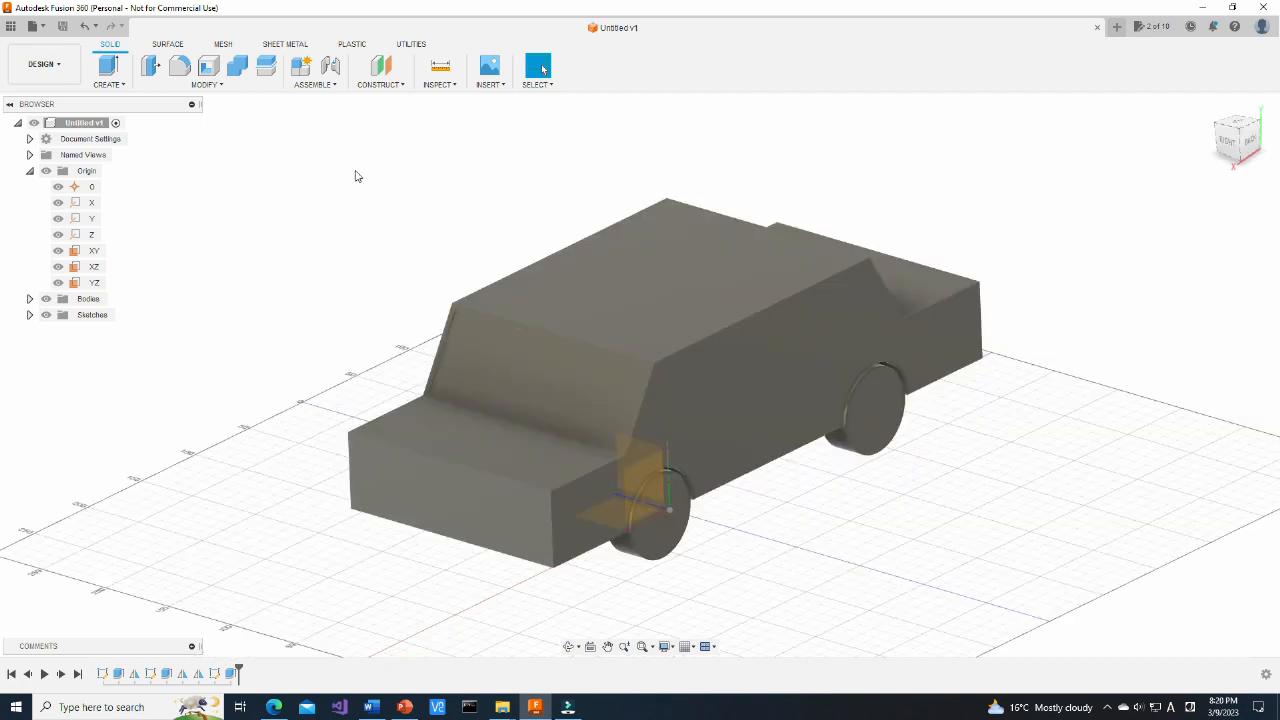
Export the car as an STL file named car and dismiss the Job Status window
left_click(42, 26)
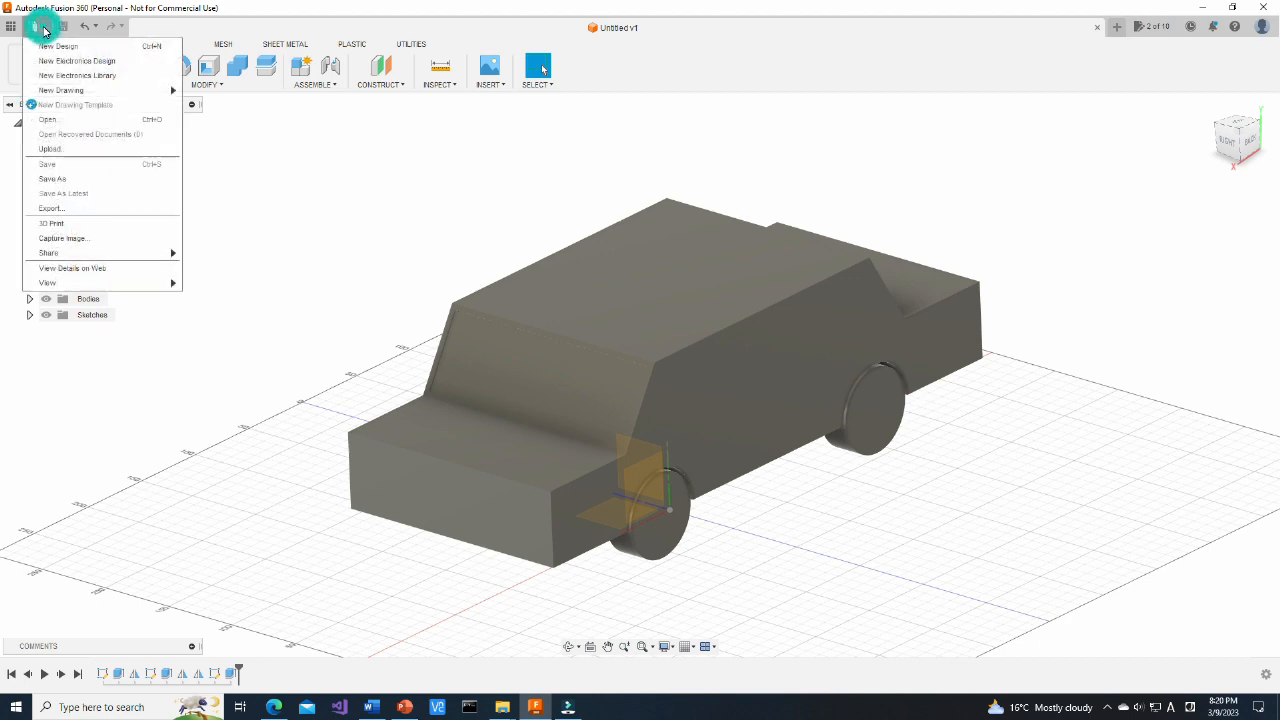
left_click(50, 208)
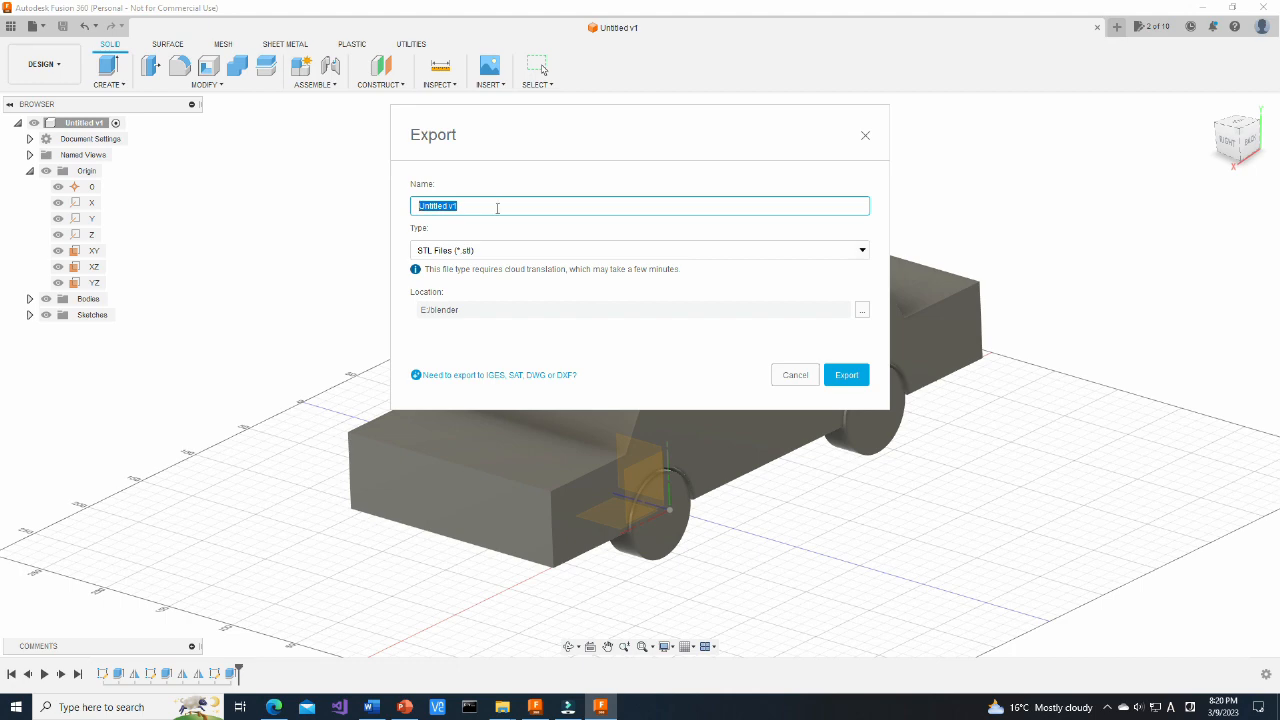
type("car")
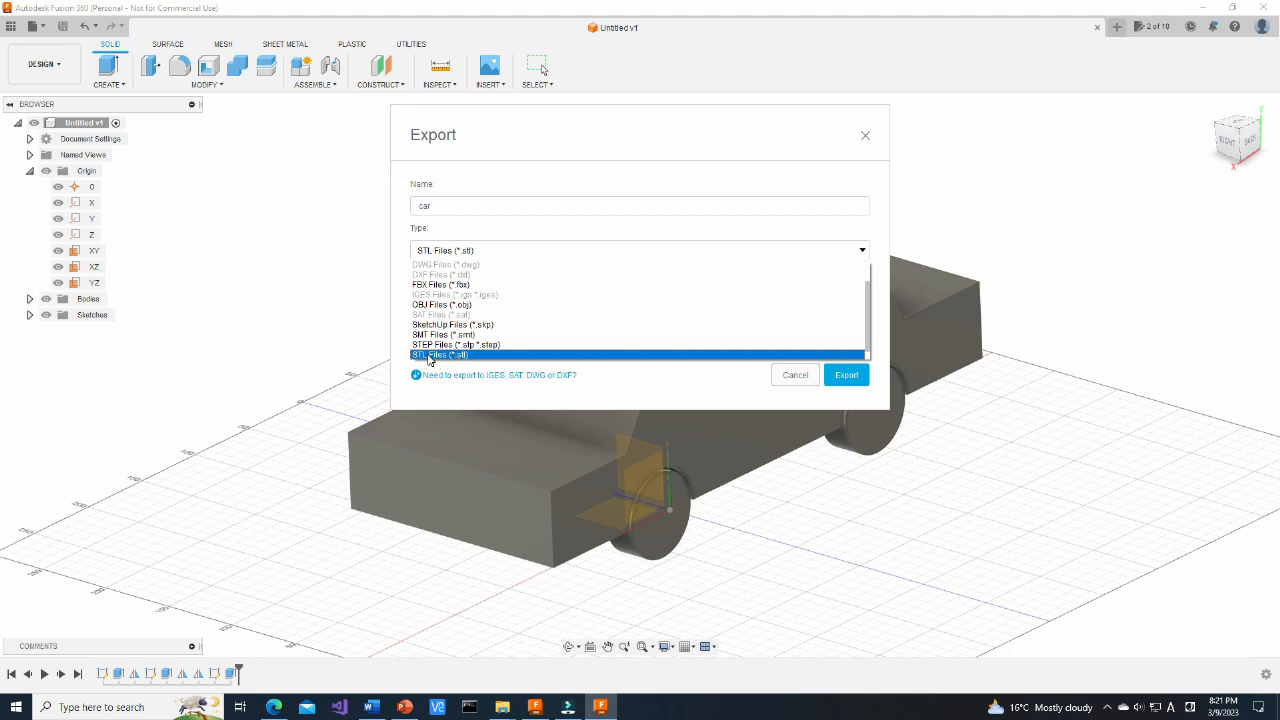
left_click(436, 356)
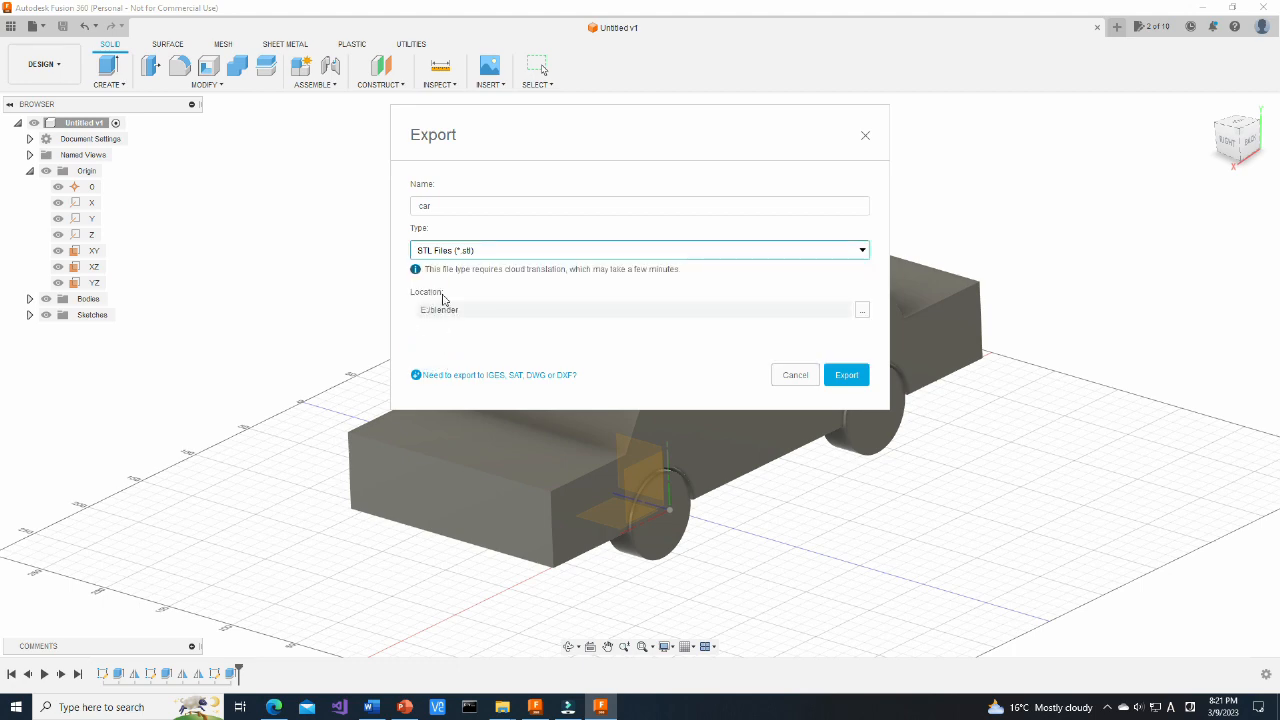
left_click(846, 374)
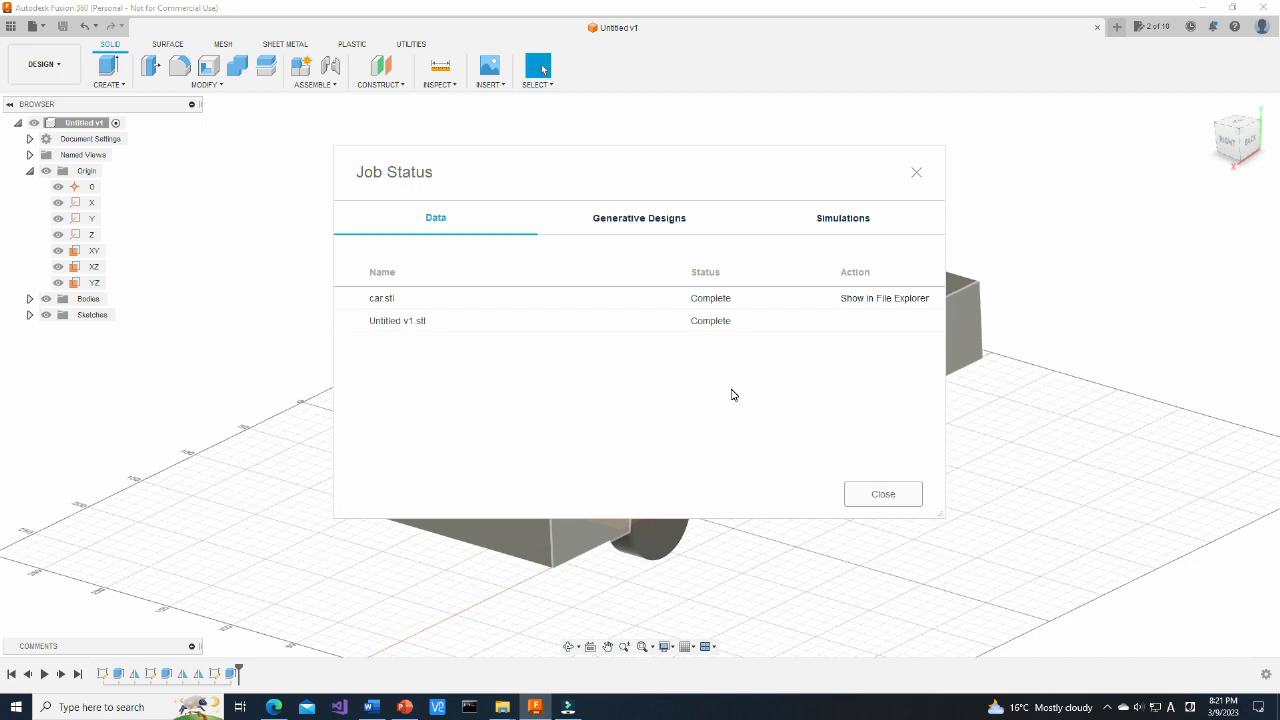
left_click(882, 492)
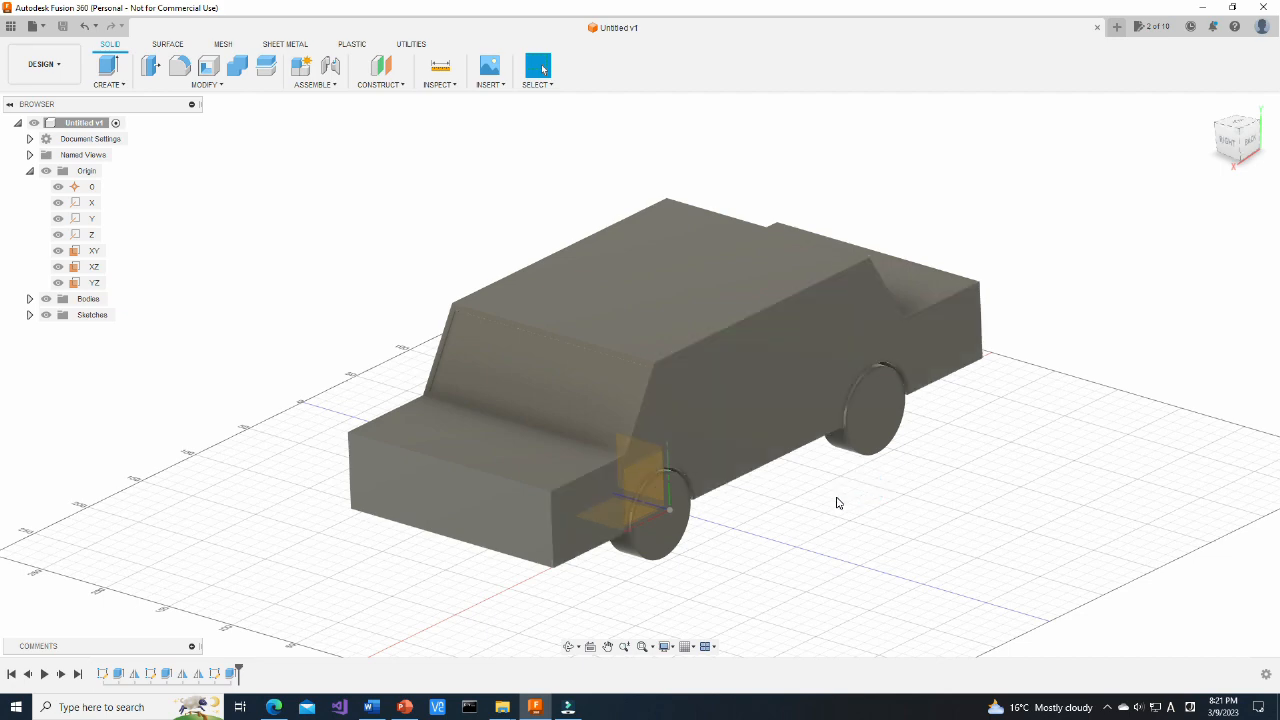
mouse_move(816, 508)
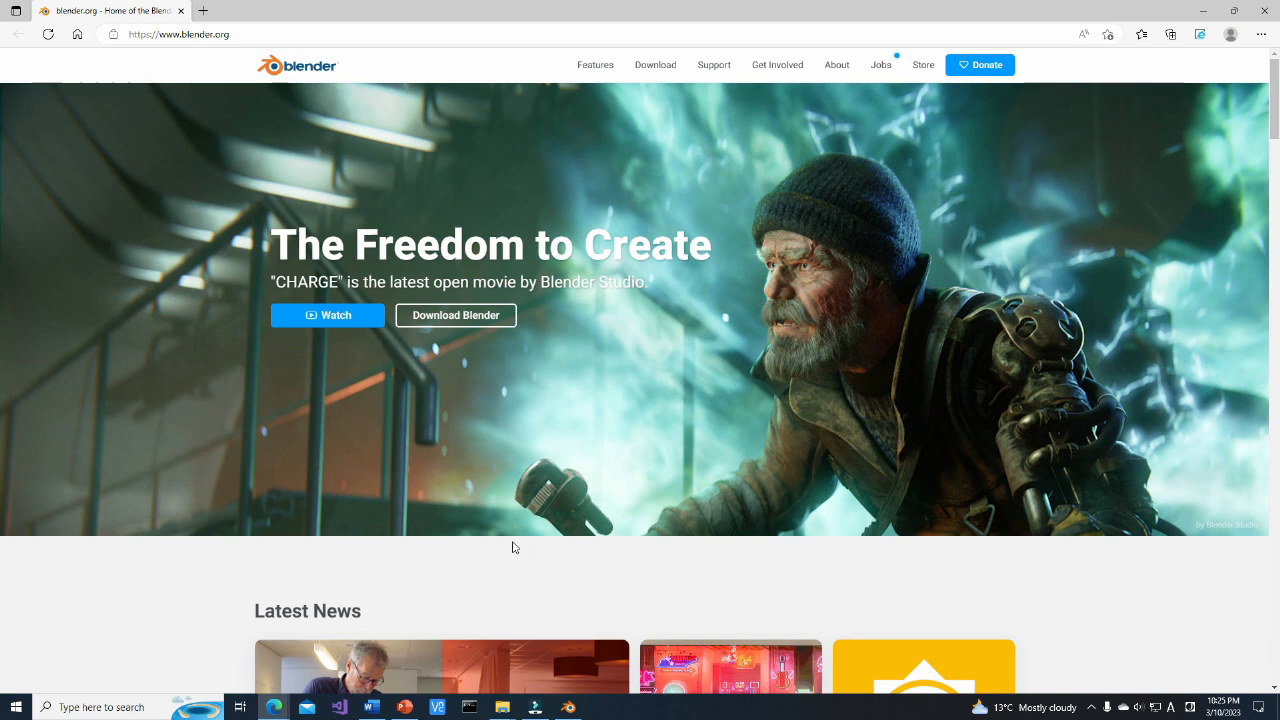
mouse_move(144, 62)
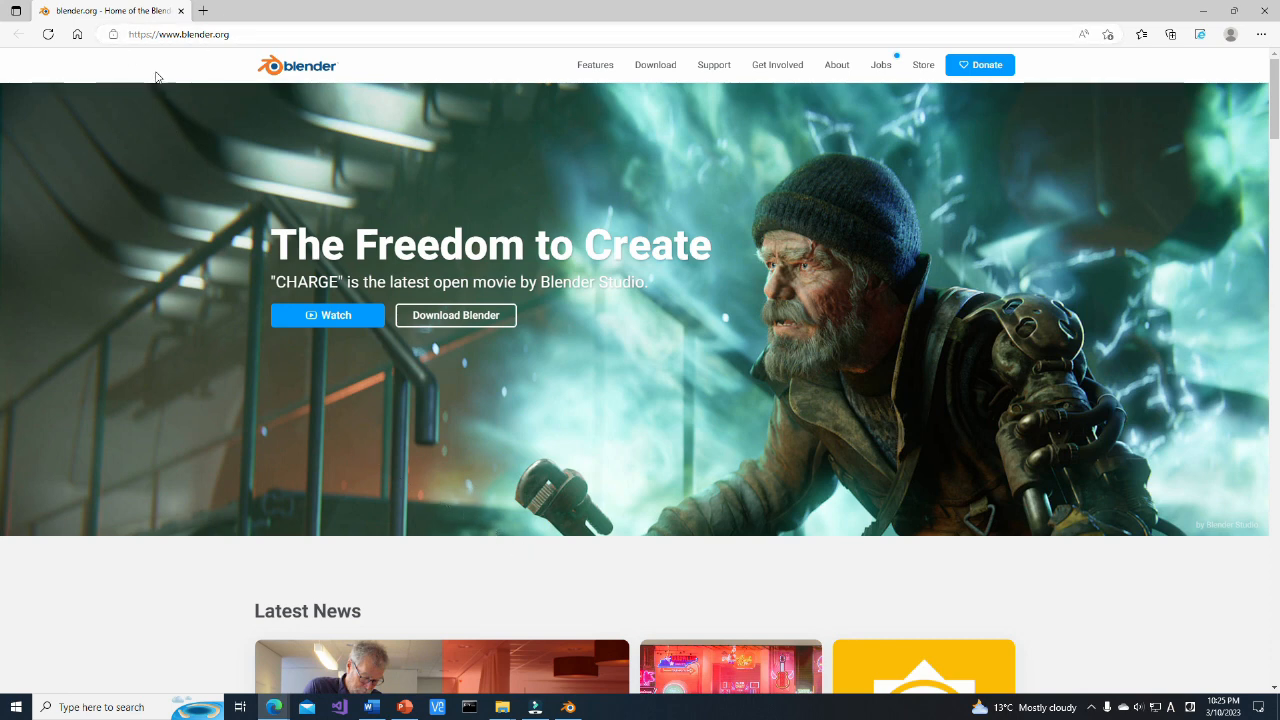
mouse_move(456, 316)
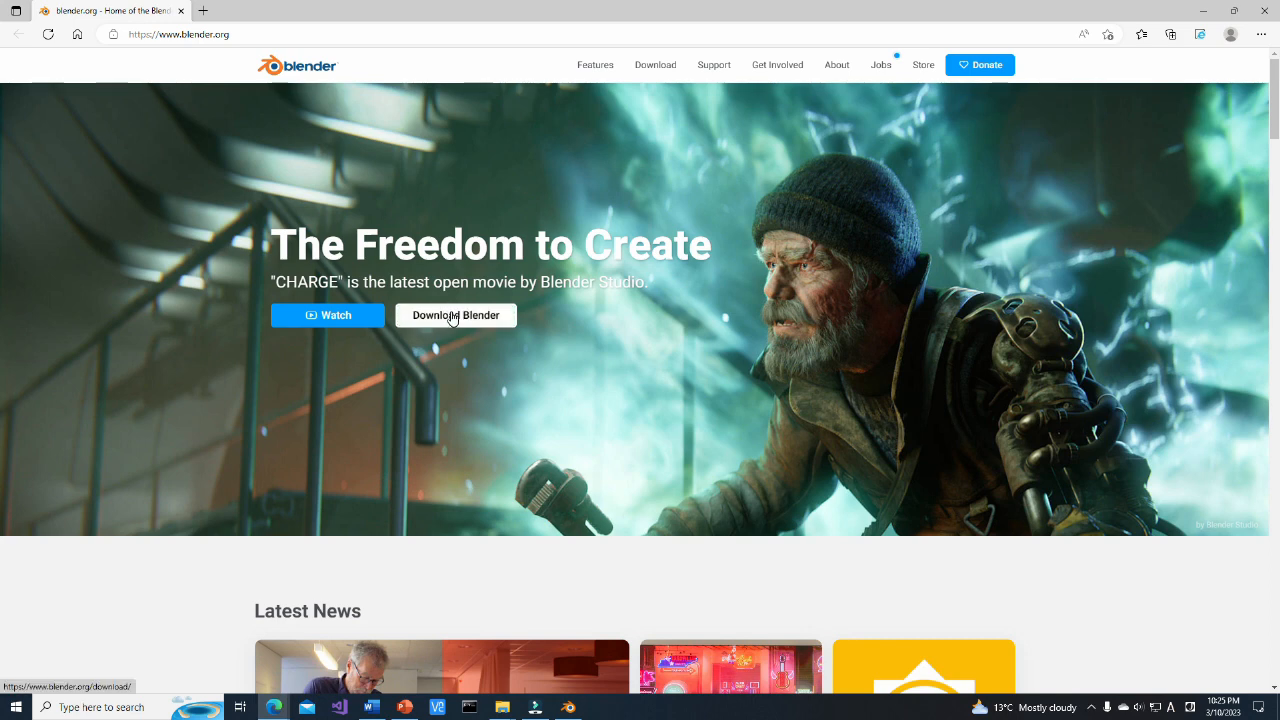
Download the Blender 3.4.1 Windows installer from the blender.org download page
left_click(456, 316)
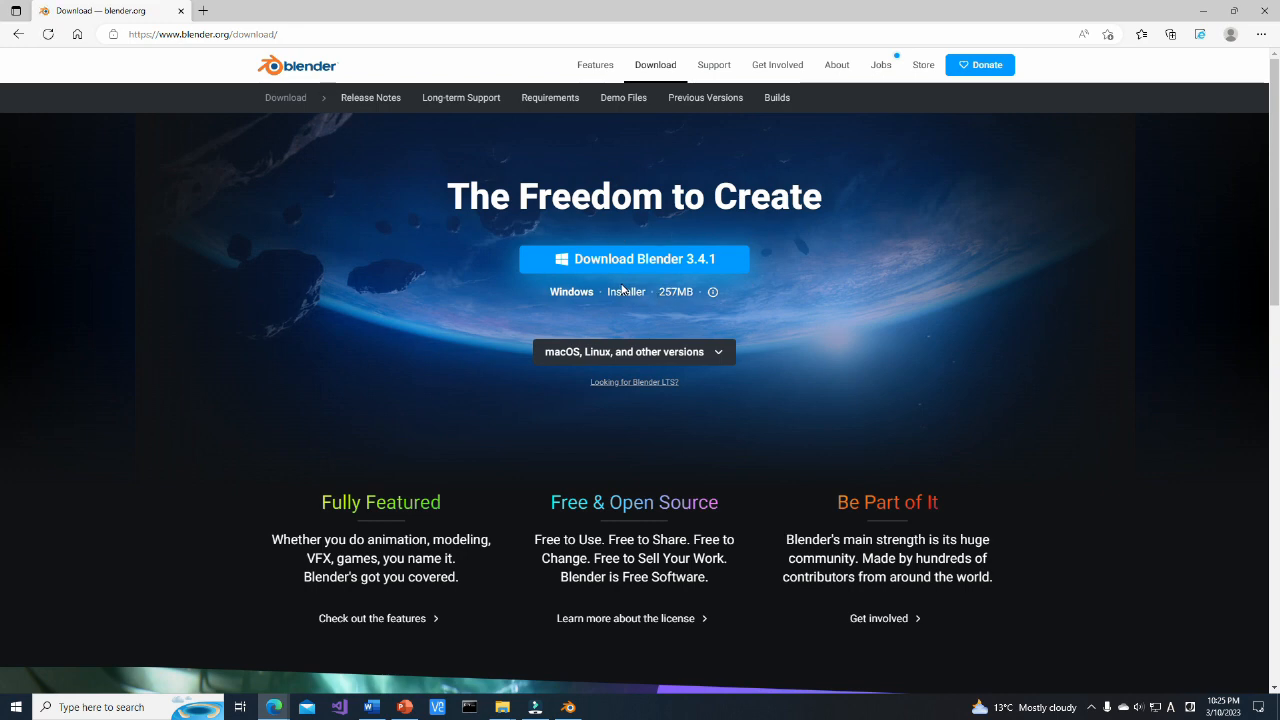
left_click(634, 260)
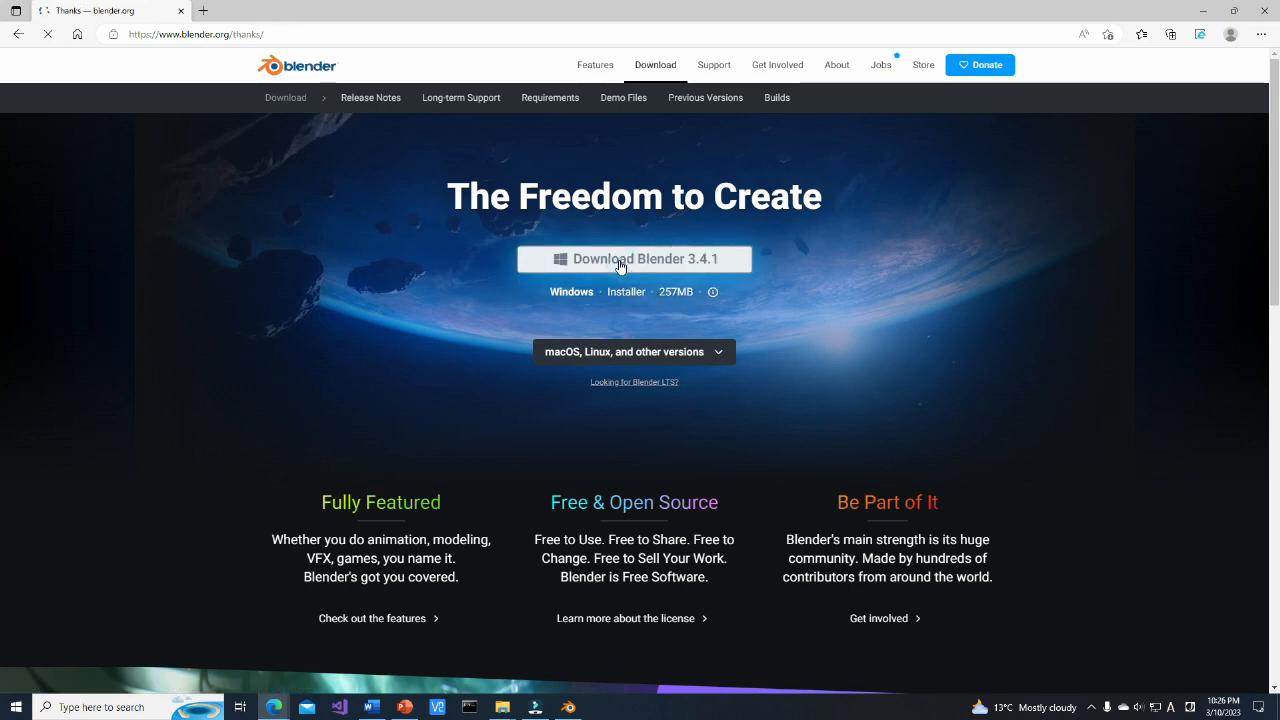
left_click(634, 260)
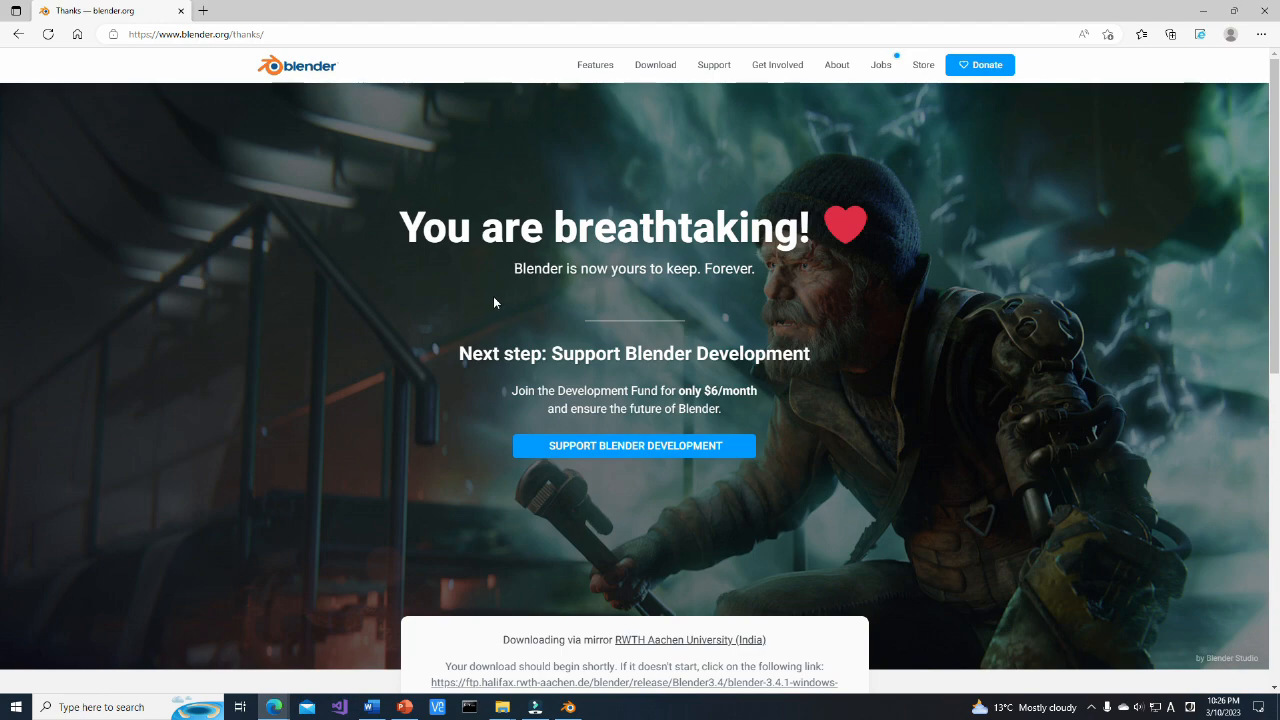
mouse_move(472, 316)
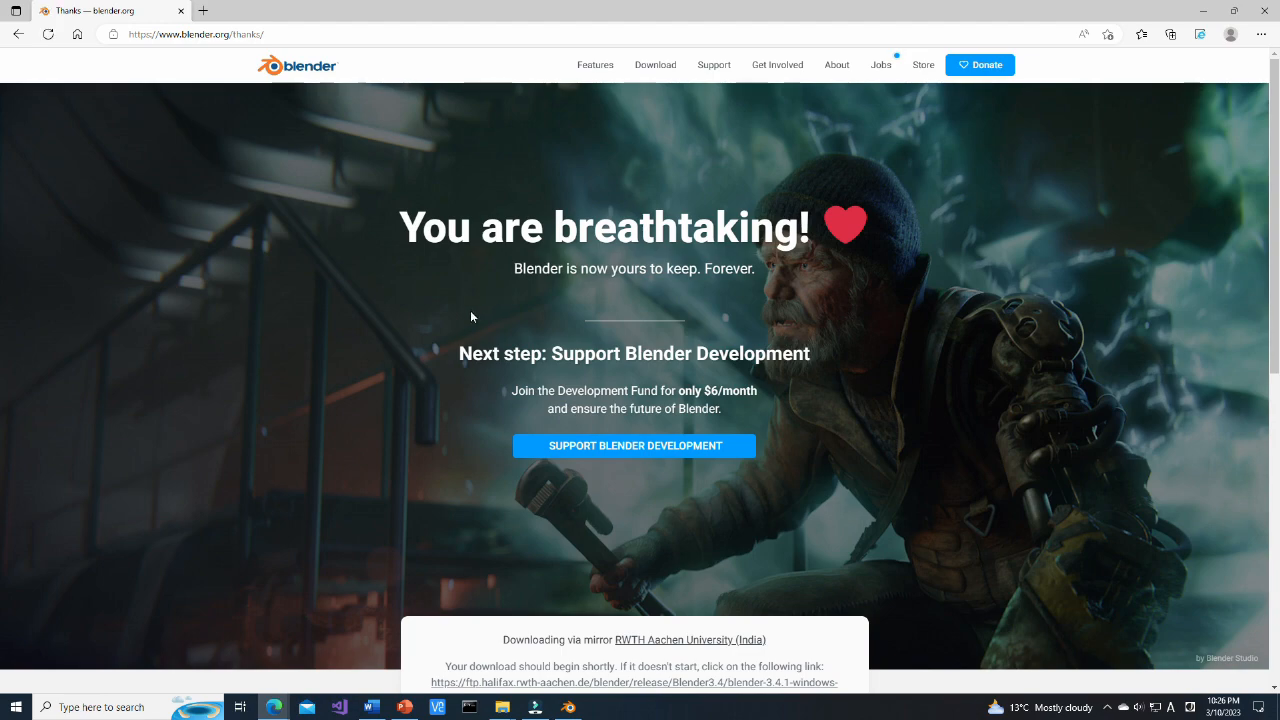
left_click(568, 708)
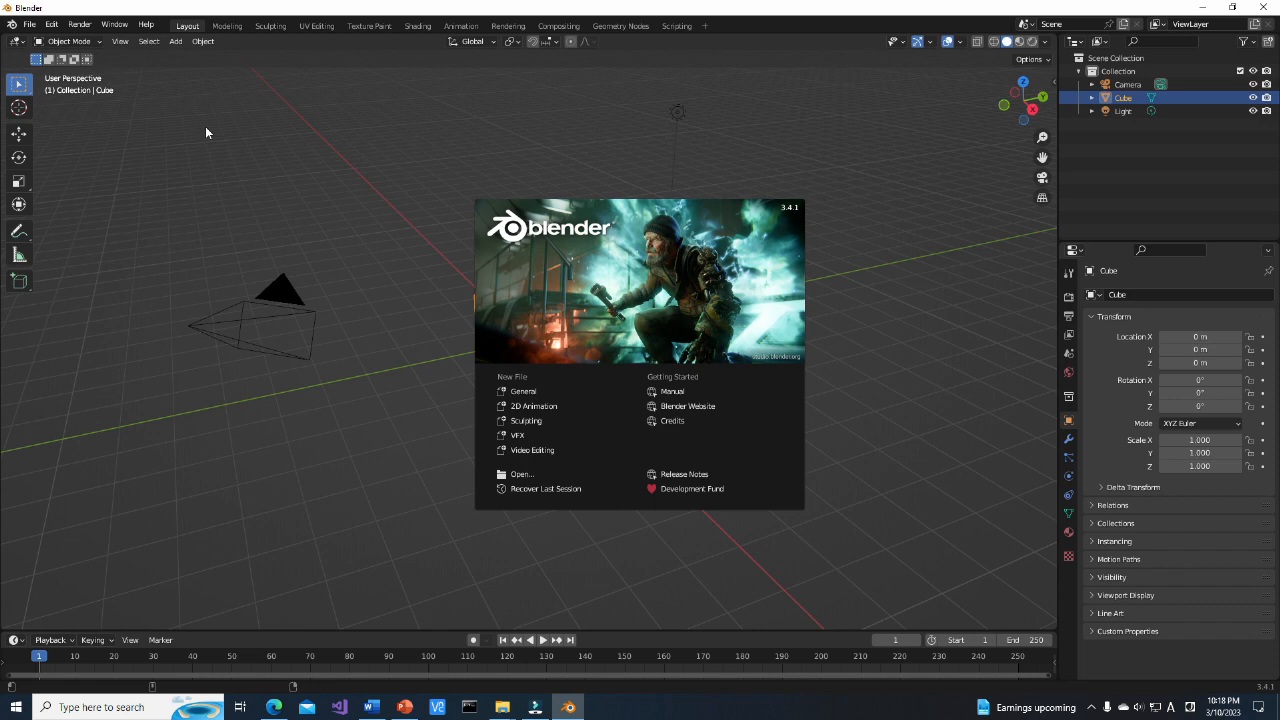
Dismiss the splash screen and delete the default camera, cube and light
left_click(208, 132)
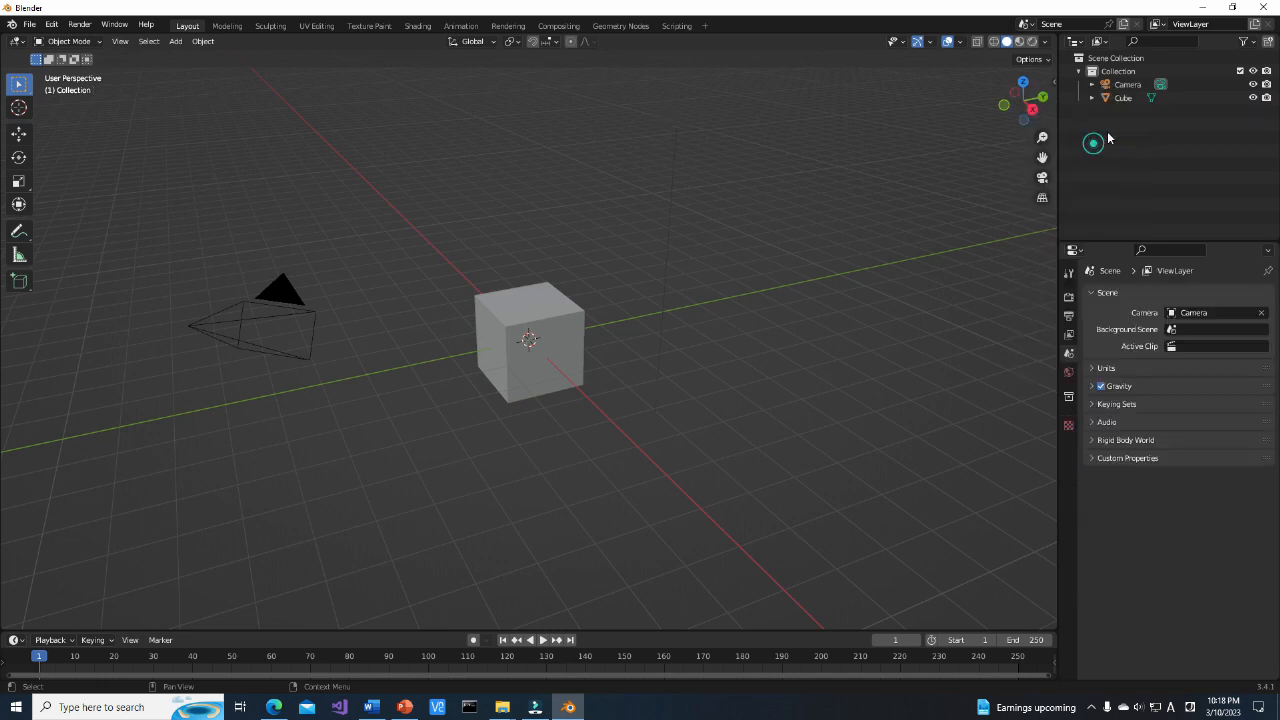
right_click(1128, 84)
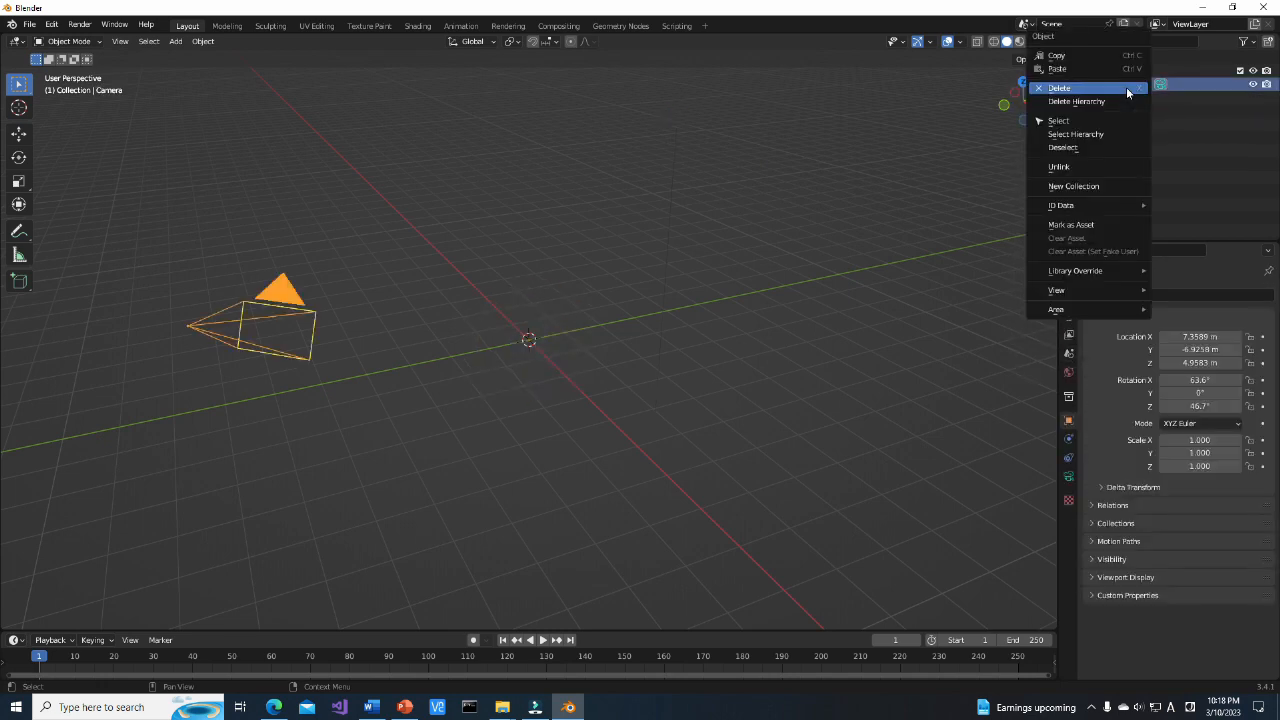
left_click(1060, 88)
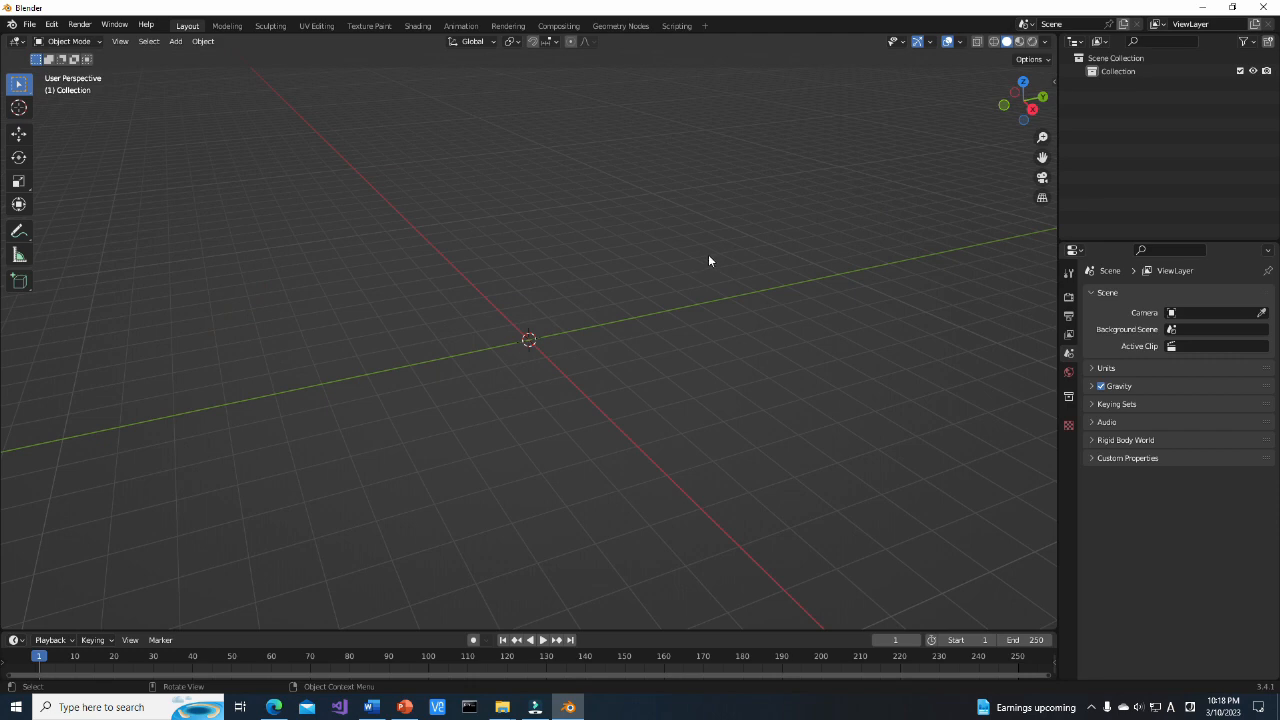
mouse_move(224, 122)
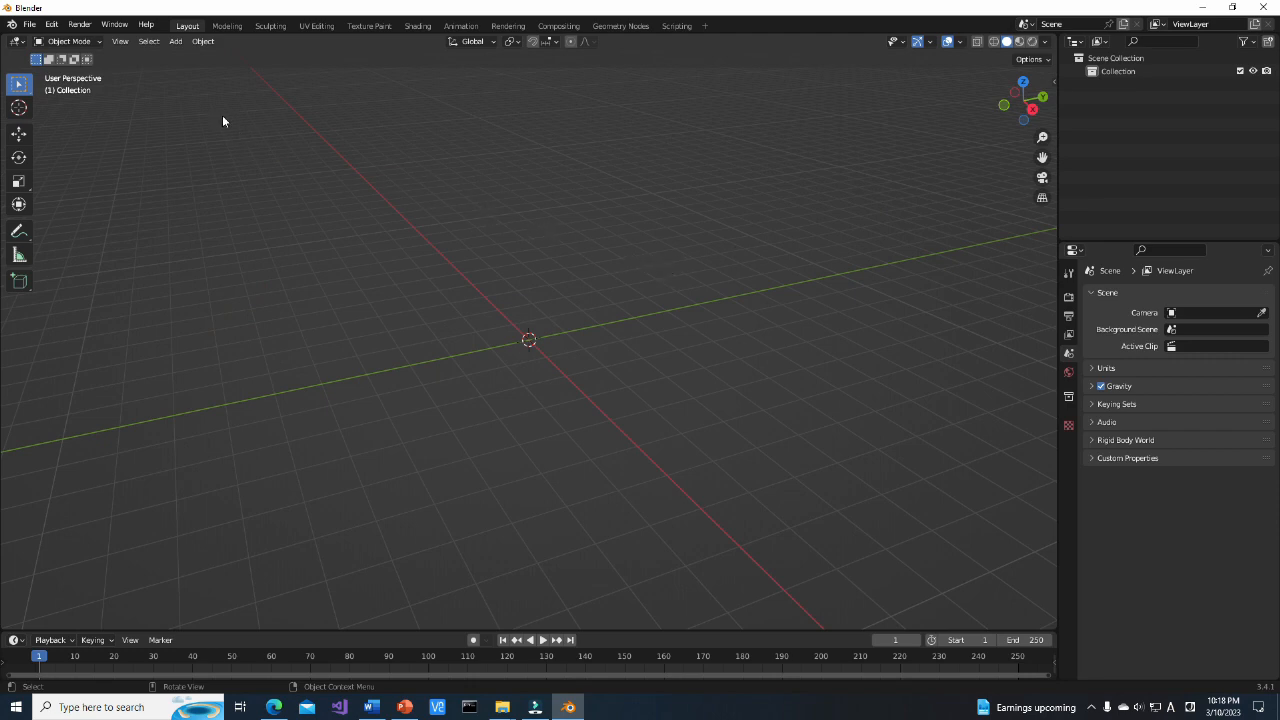
Import car.stl into the scene via File > Import > STL
left_click(28, 24)
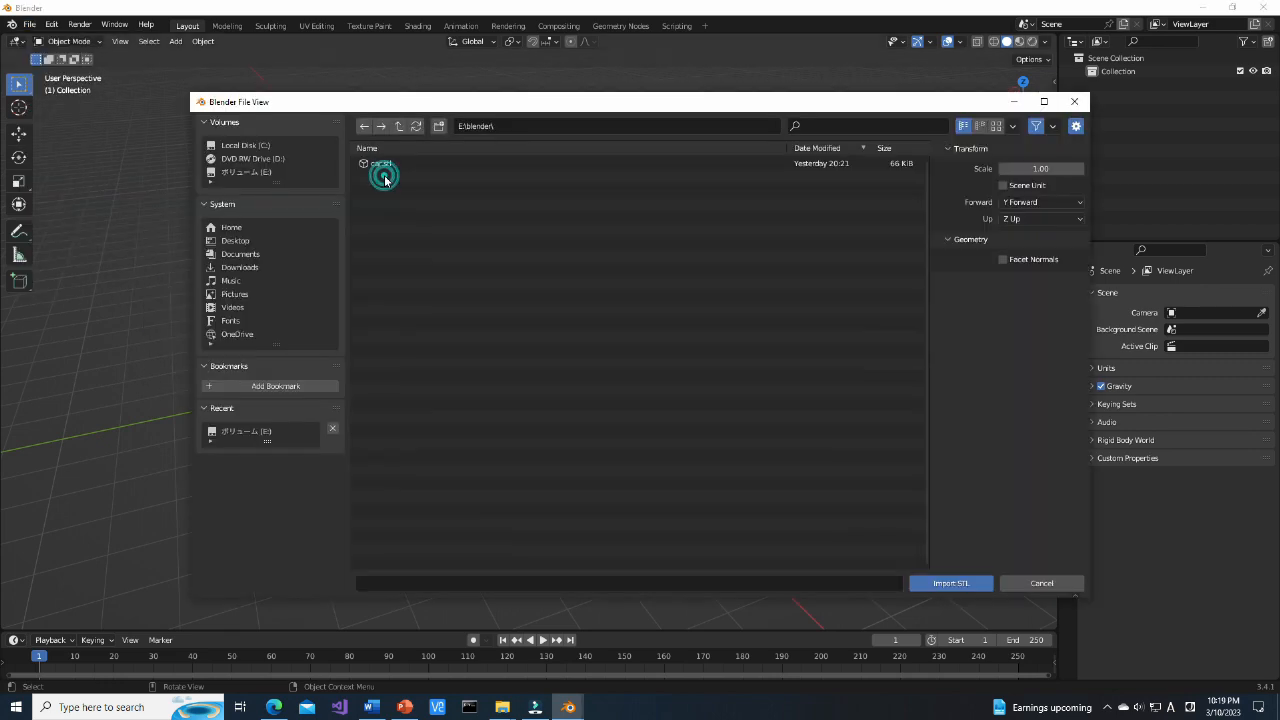
left_click(380, 164)
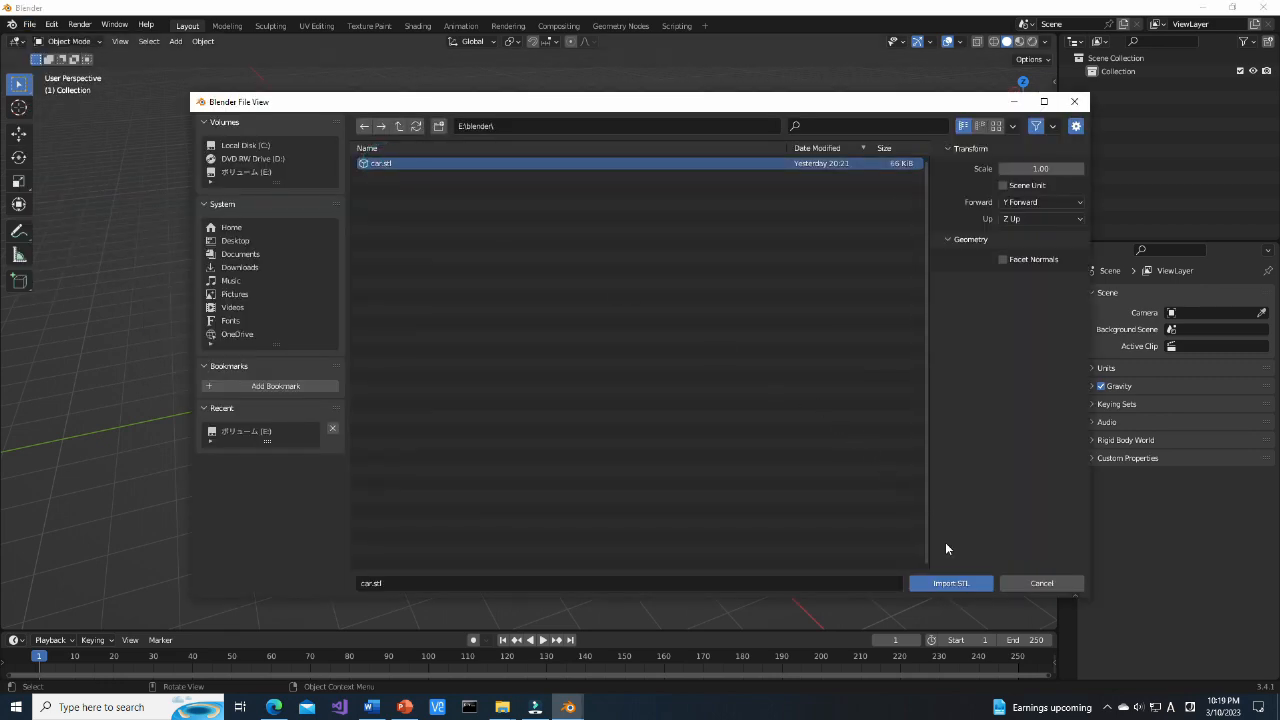
left_click(948, 584)
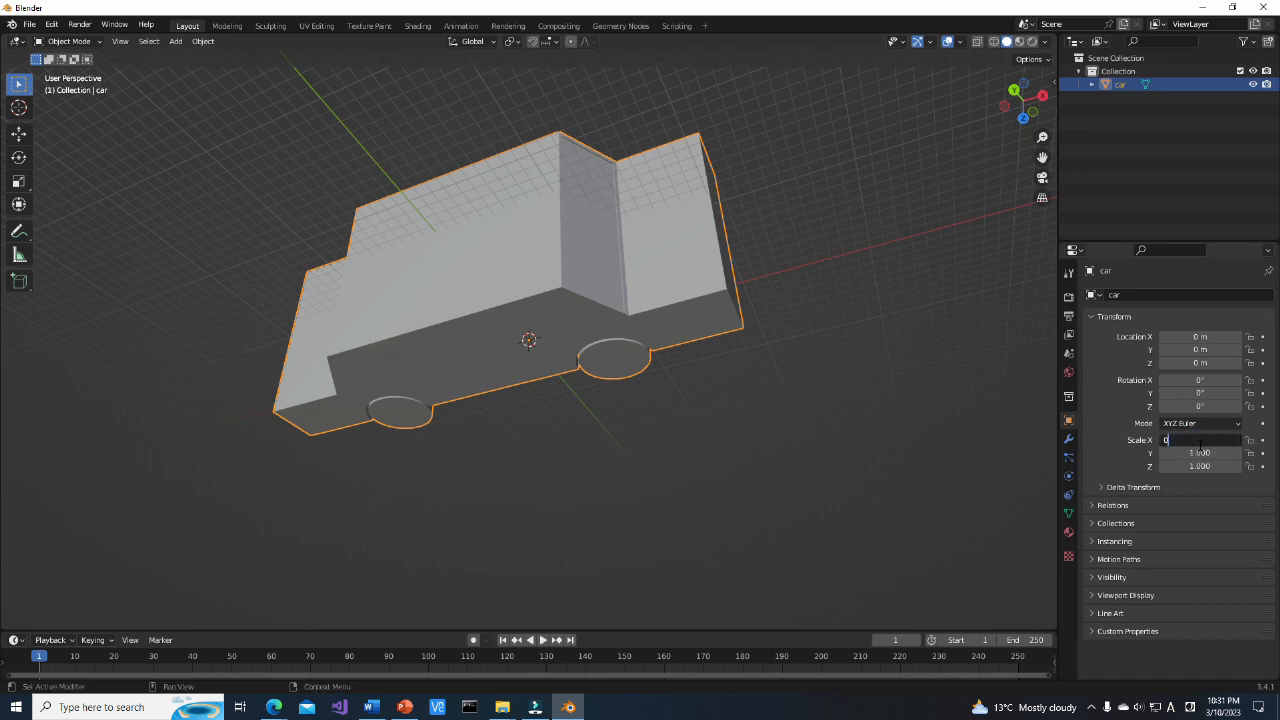
Set the car's Scale X, Y and Z to 0.001
type("0.001")
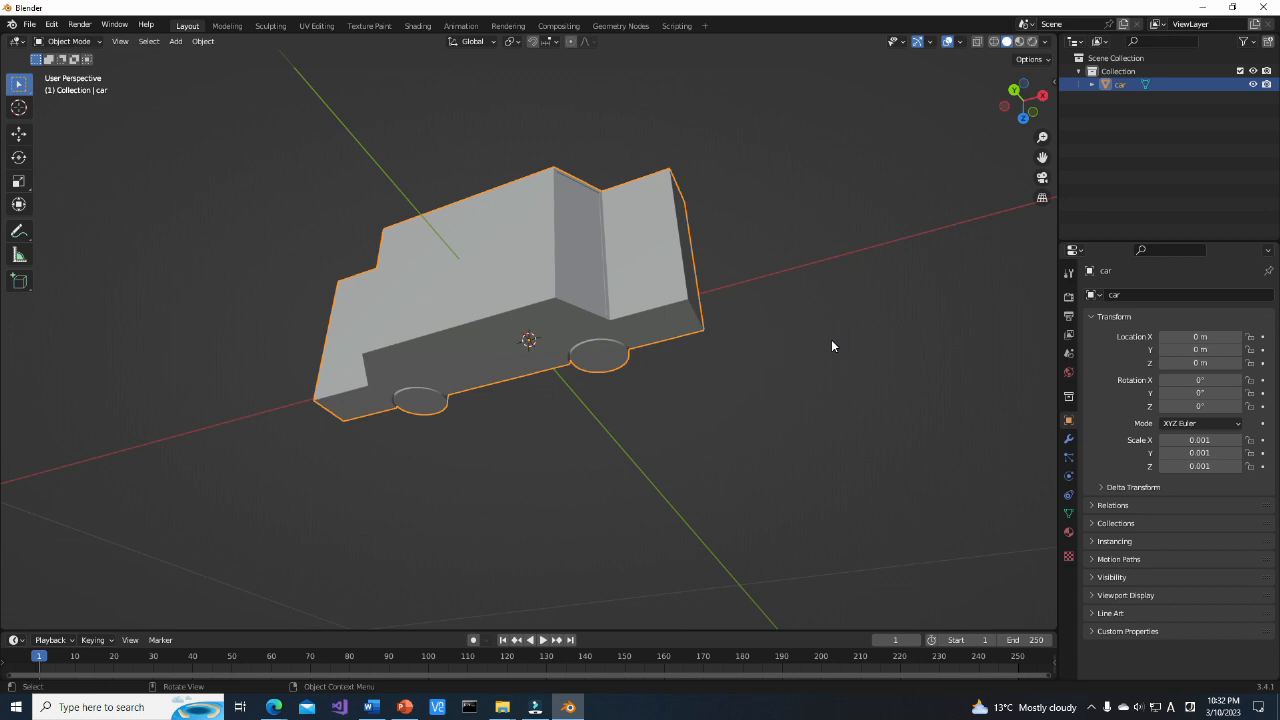
mouse_move(1042, 508)
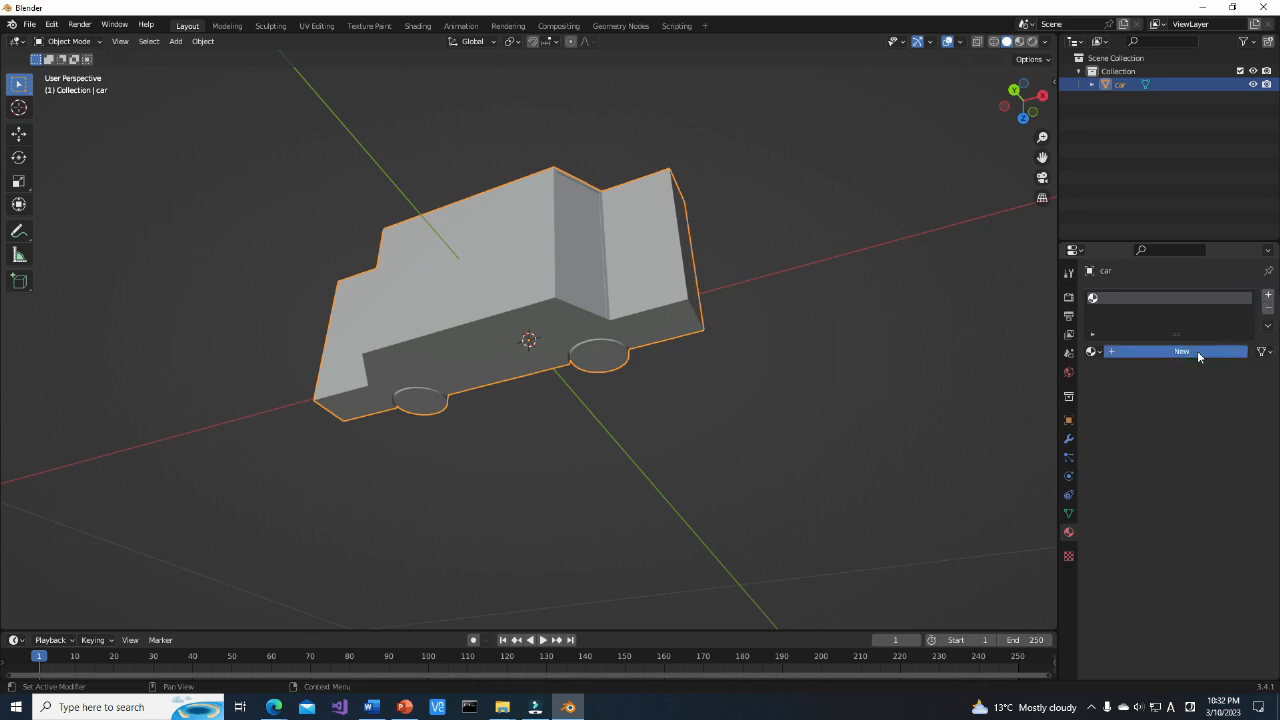
Create two materials on the car and give the second a bright blue base colour
left_click(1180, 352)
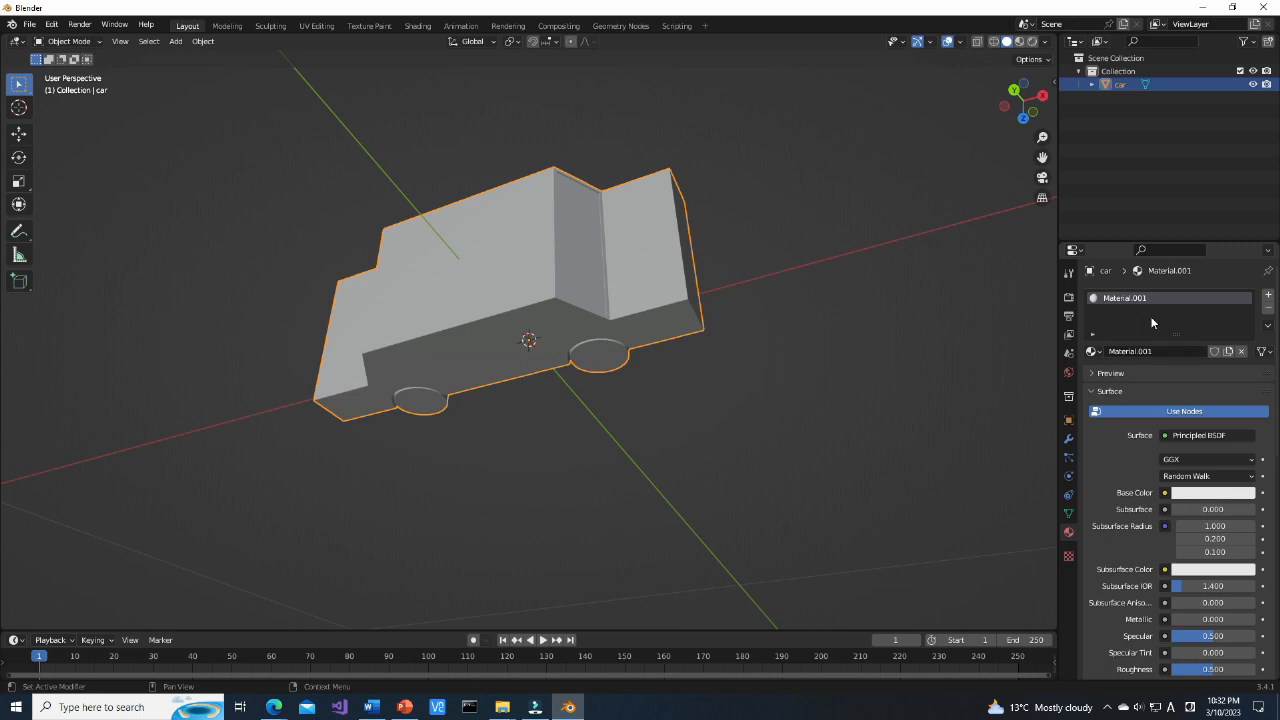
mouse_move(1268, 296)
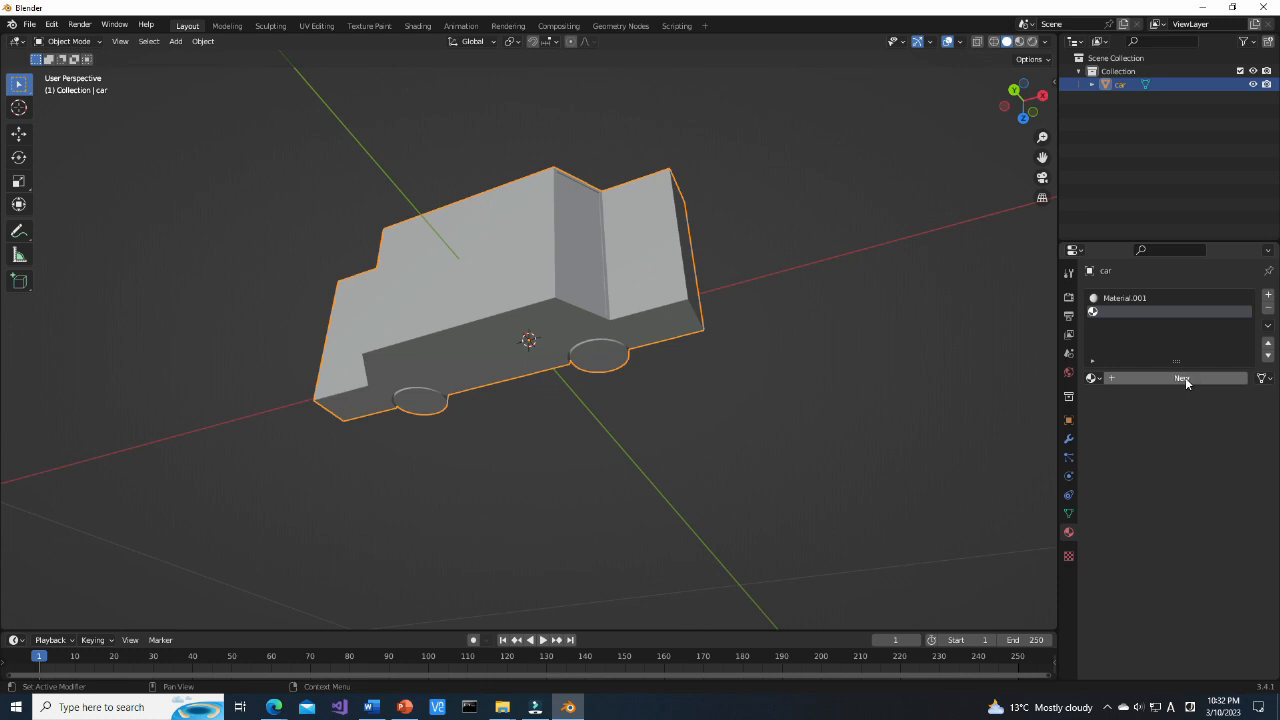
left_click(1184, 378)
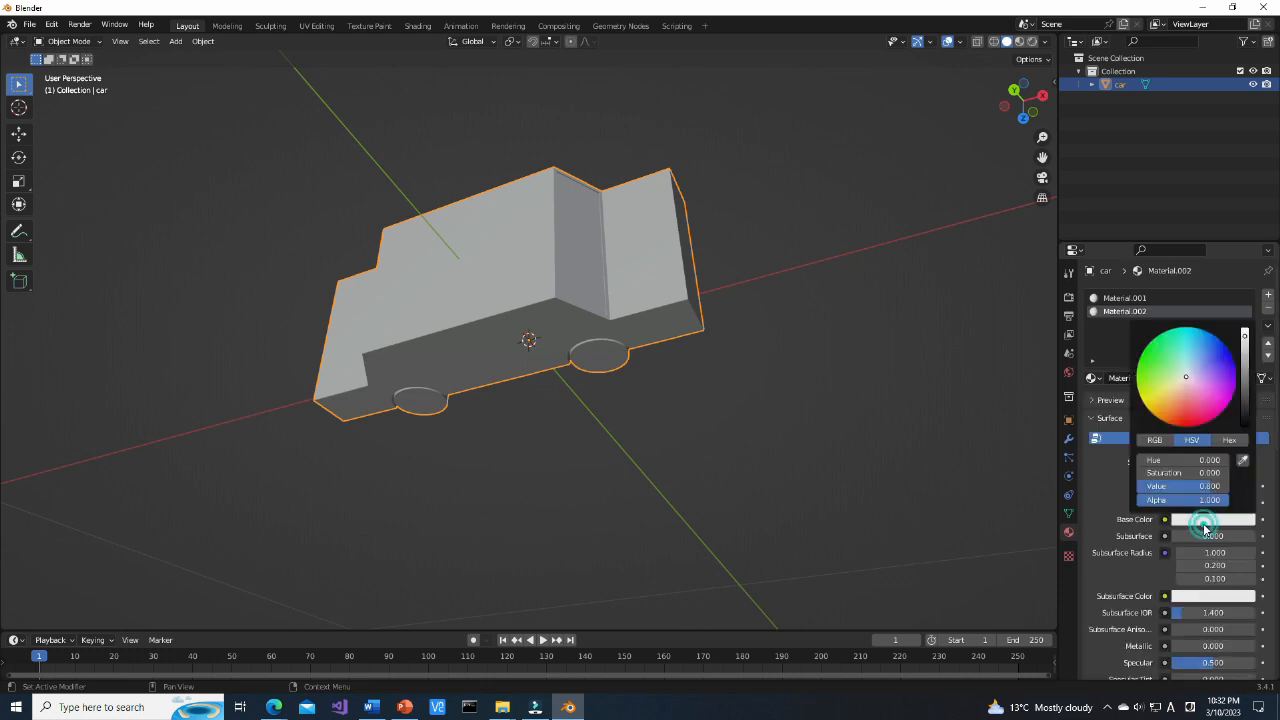
left_click(1188, 378)
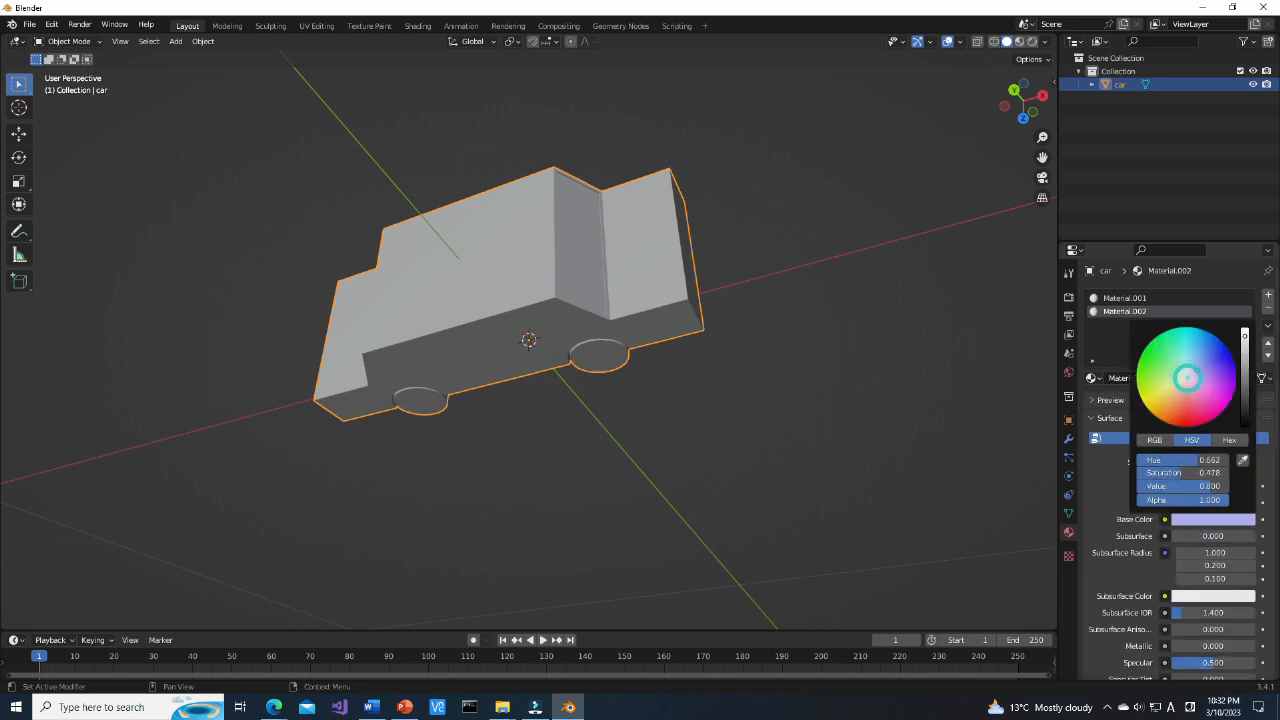
left_click(1196, 330)
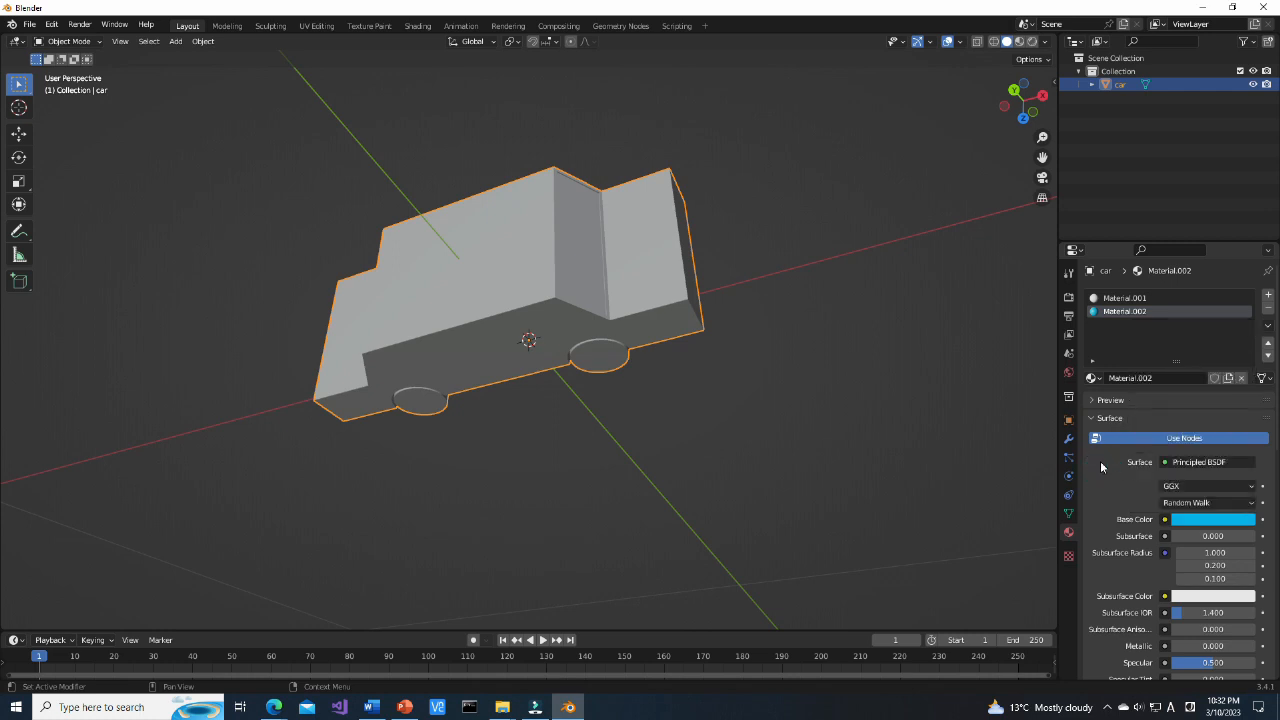
mouse_move(900, 276)
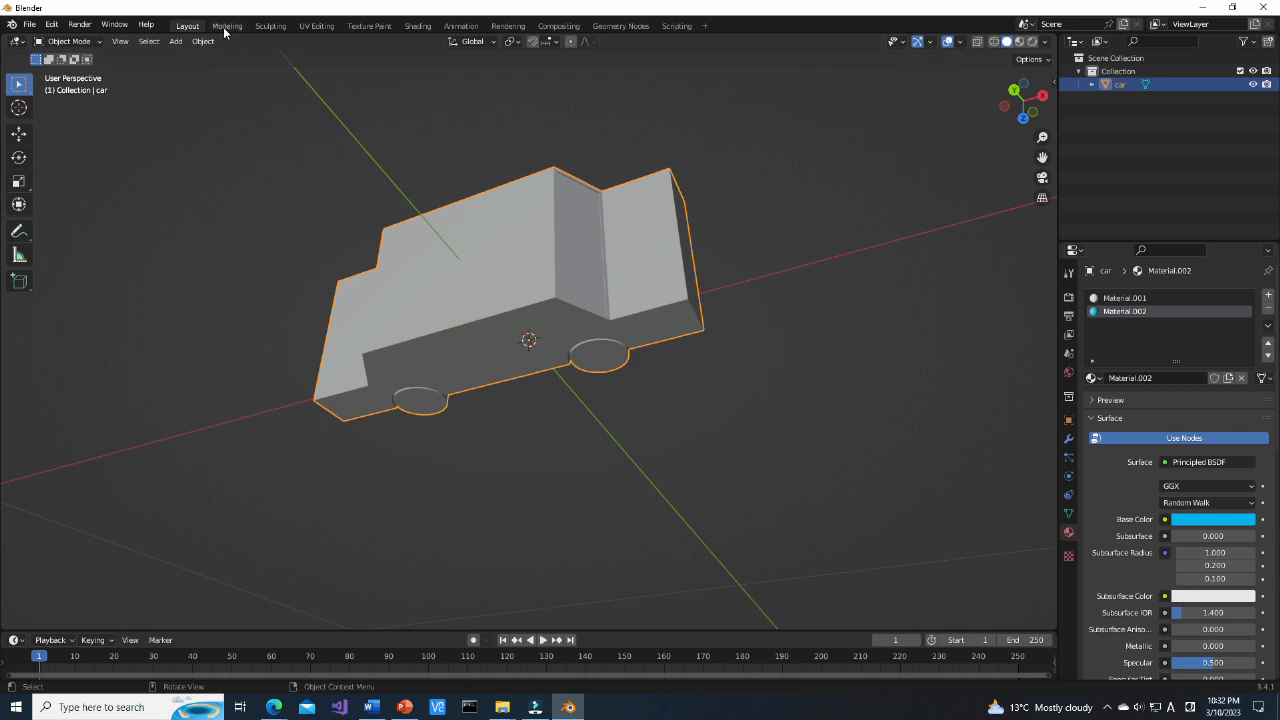
Enter mesh editing and select the cabin window face for the blue Material.002
left_click(228, 24)
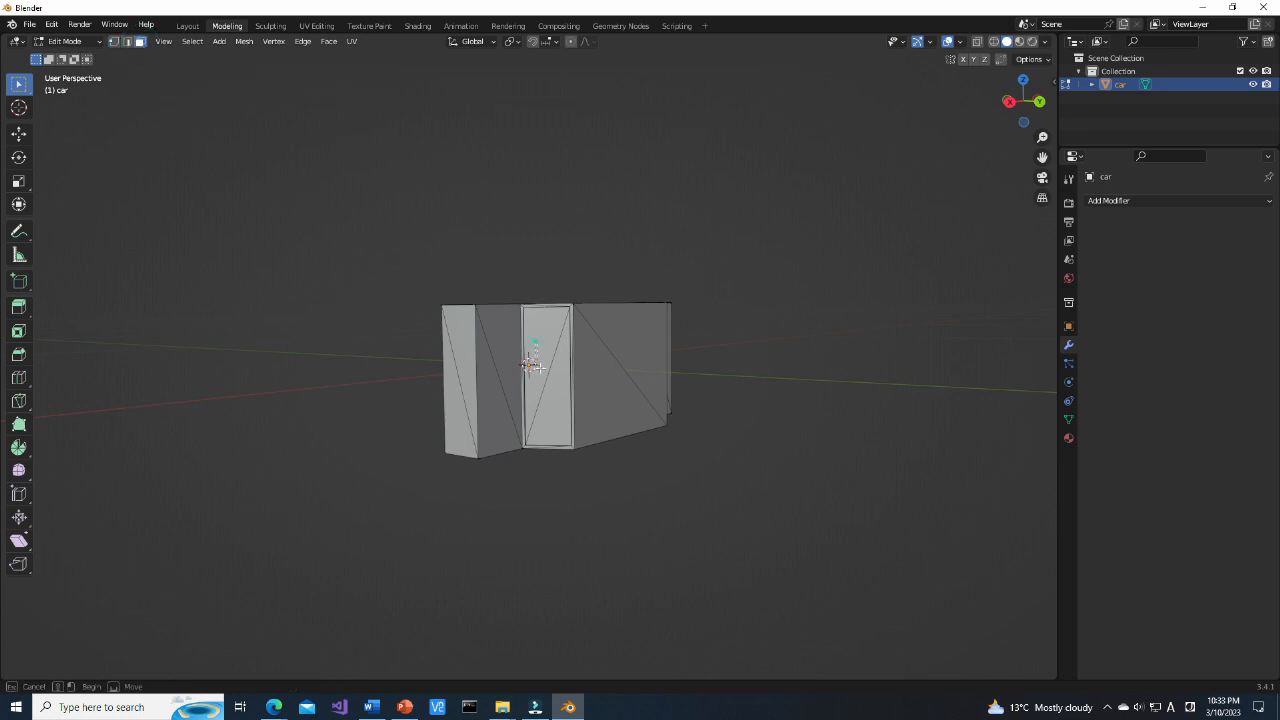
left_click(548, 378)
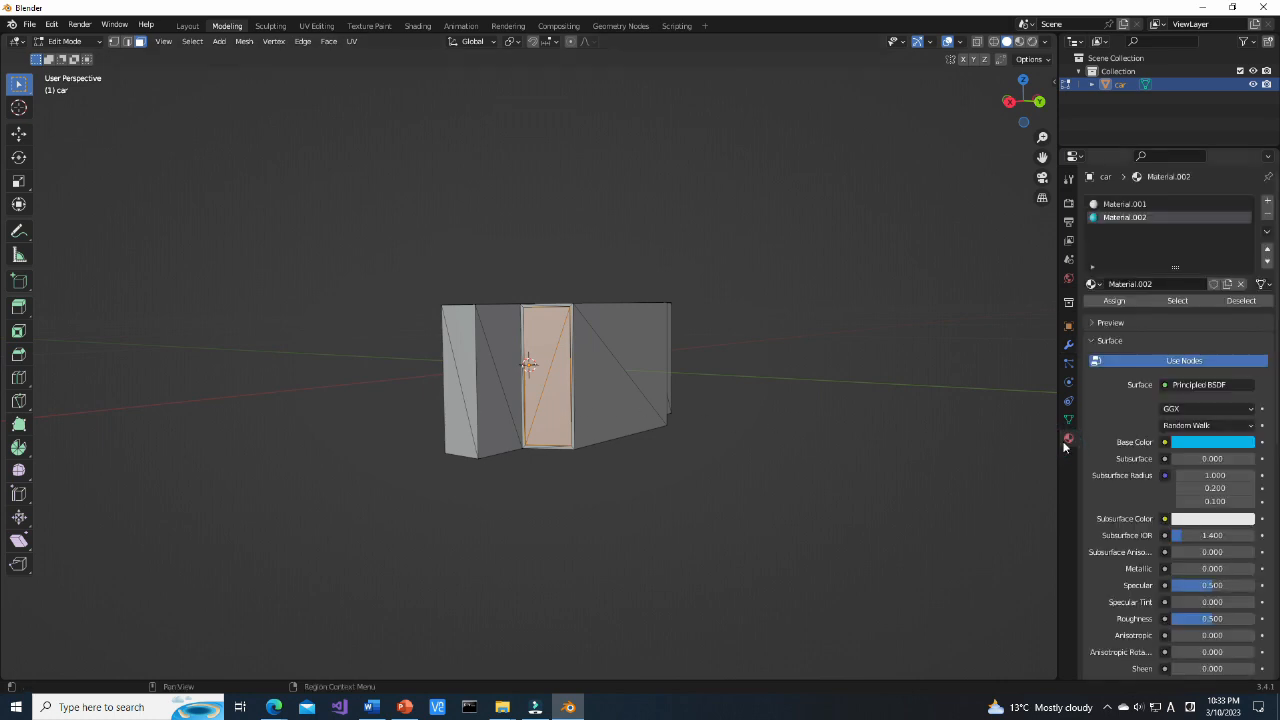
mouse_move(1114, 300)
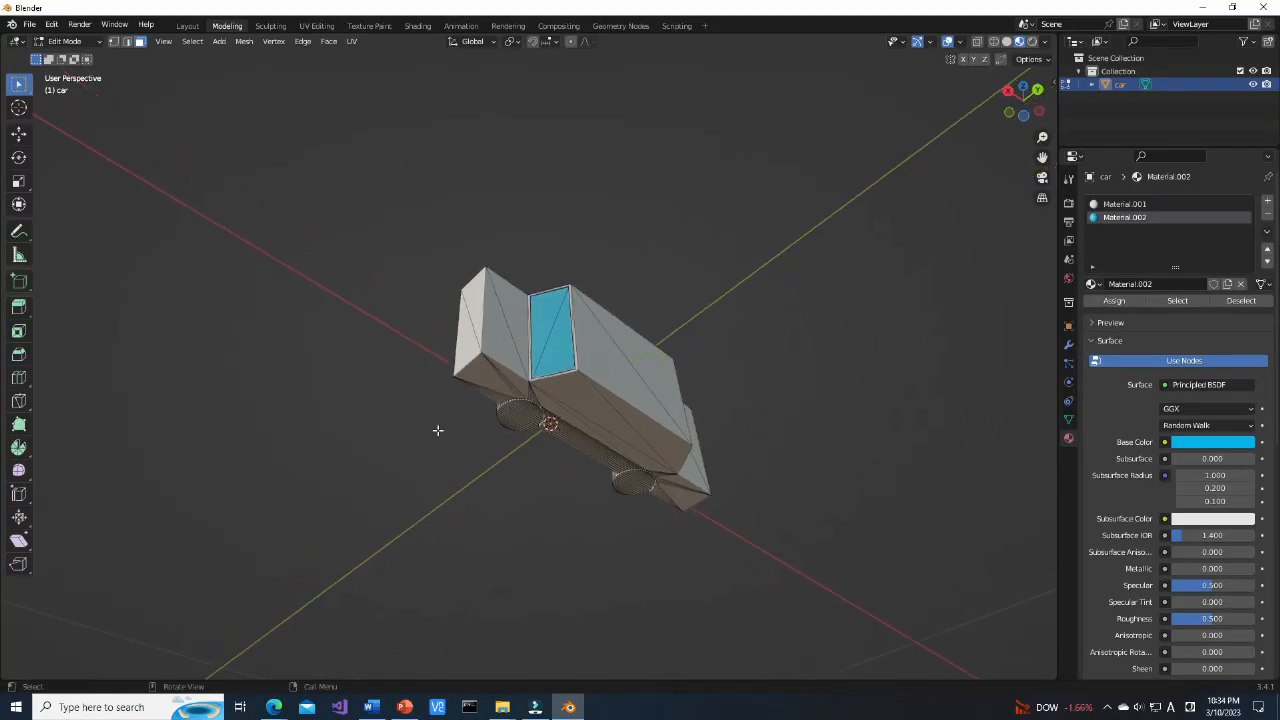
mouse_move(468, 300)
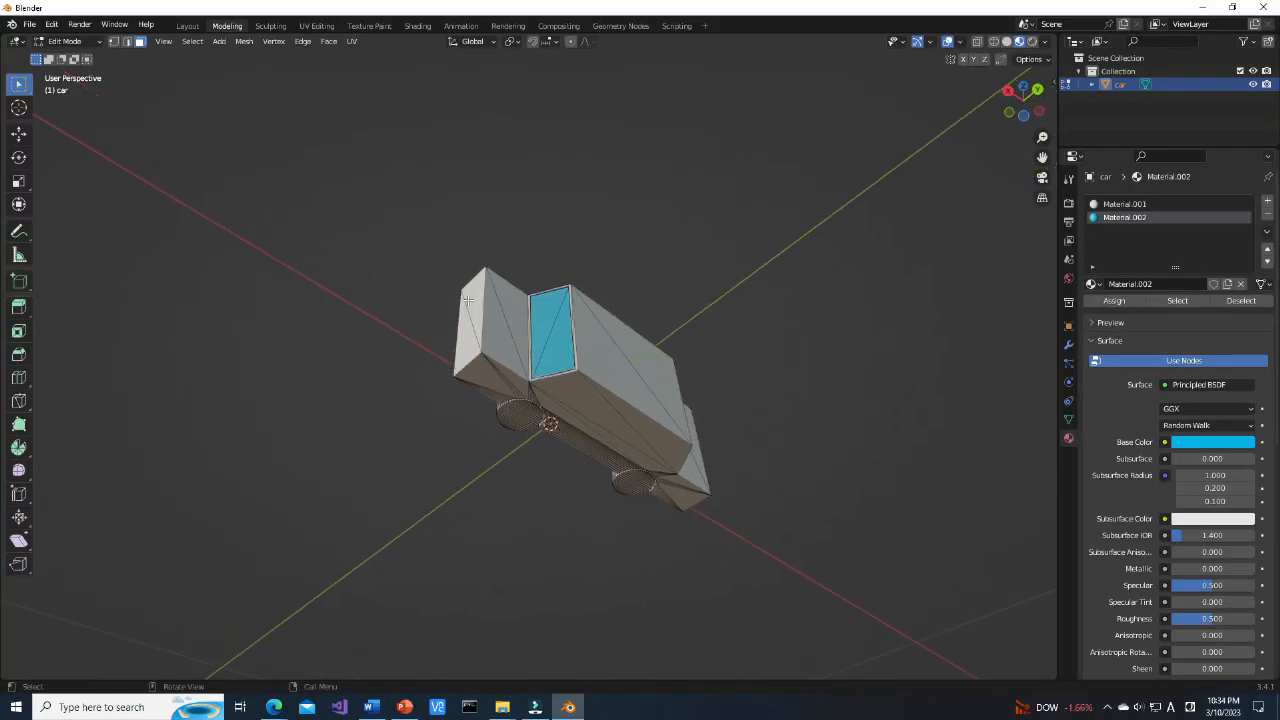
UV unwrap the car mesh and switch to the UV Editing workspace
left_click(470, 320)
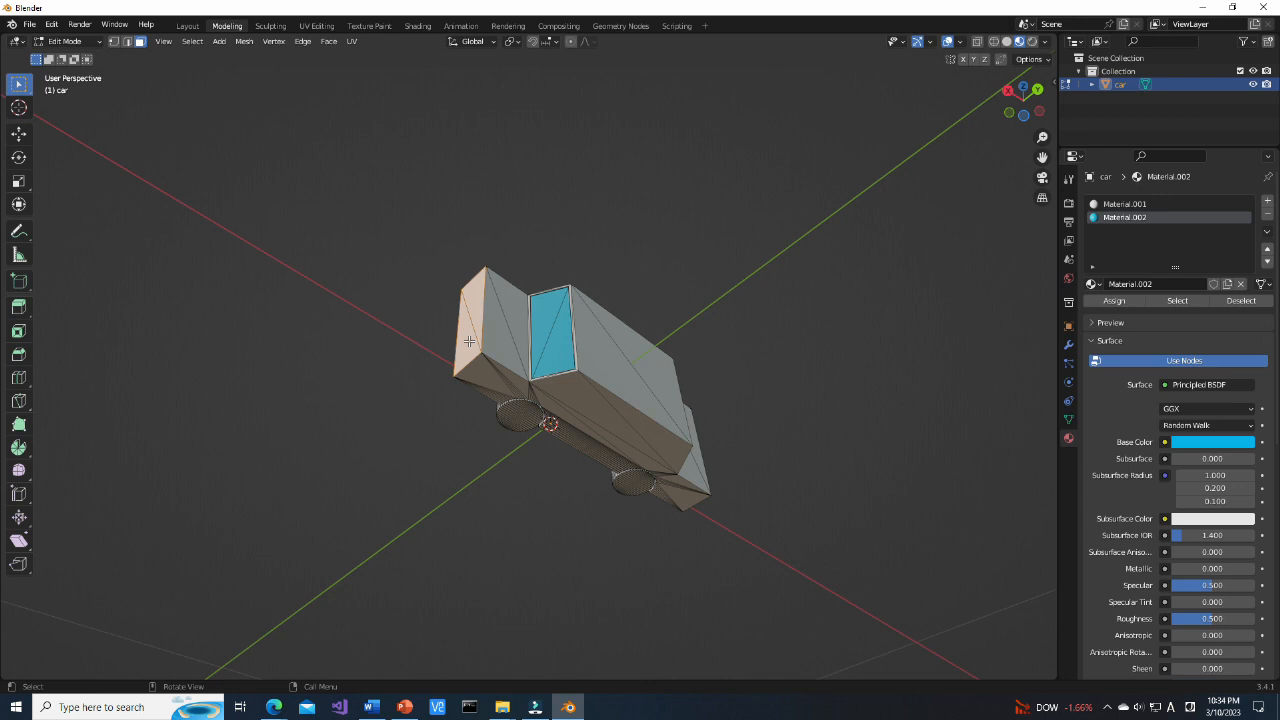
key("u")
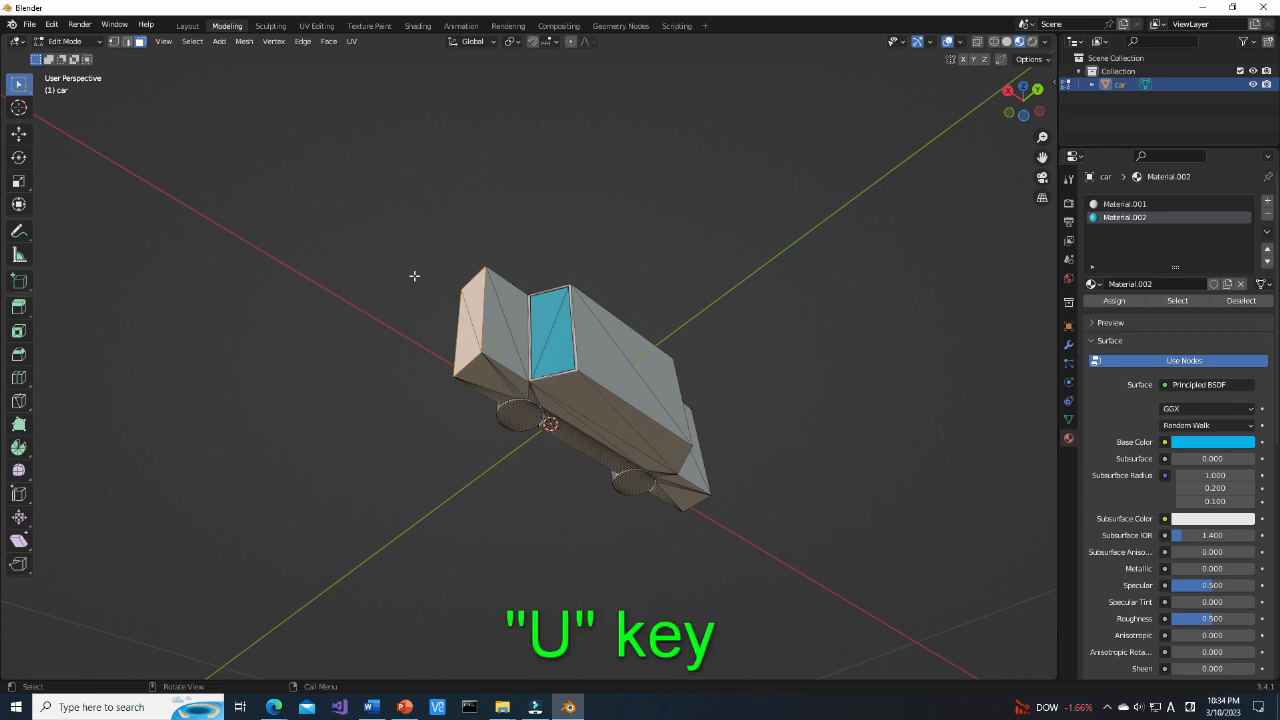
key("u")
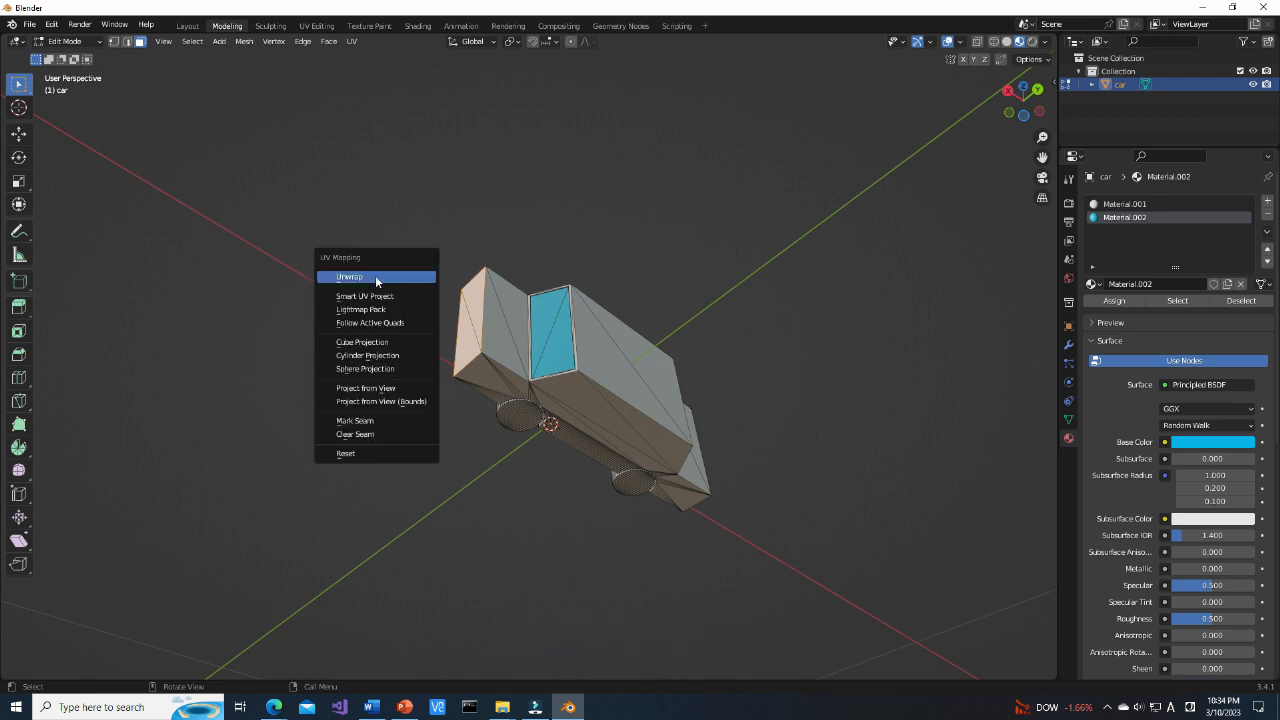
left_click(350, 276)
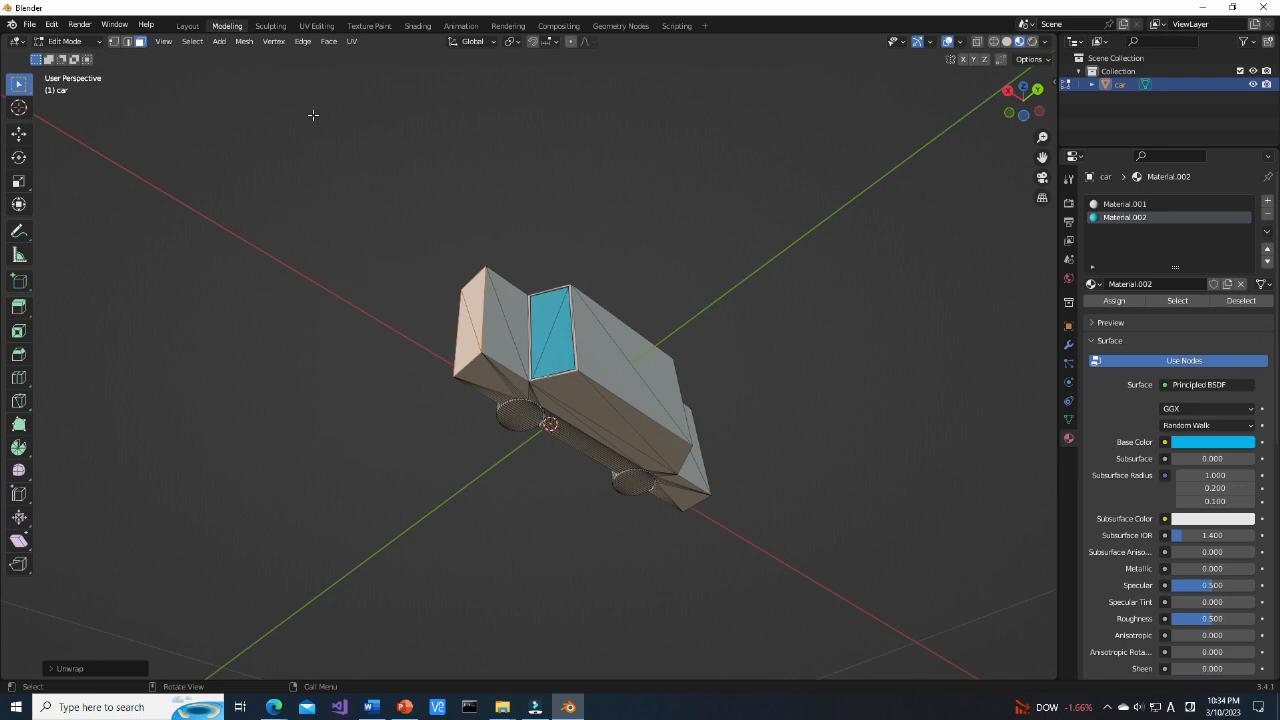
left_click(316, 24)
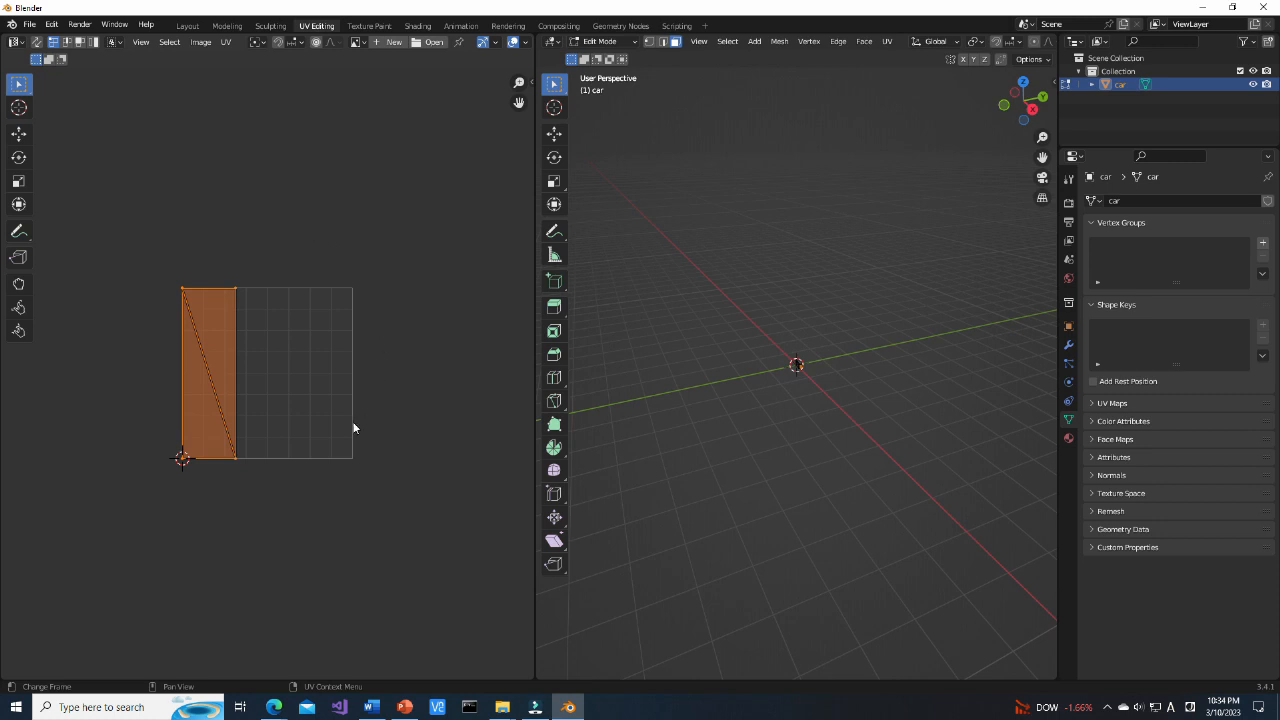
mouse_move(248, 192)
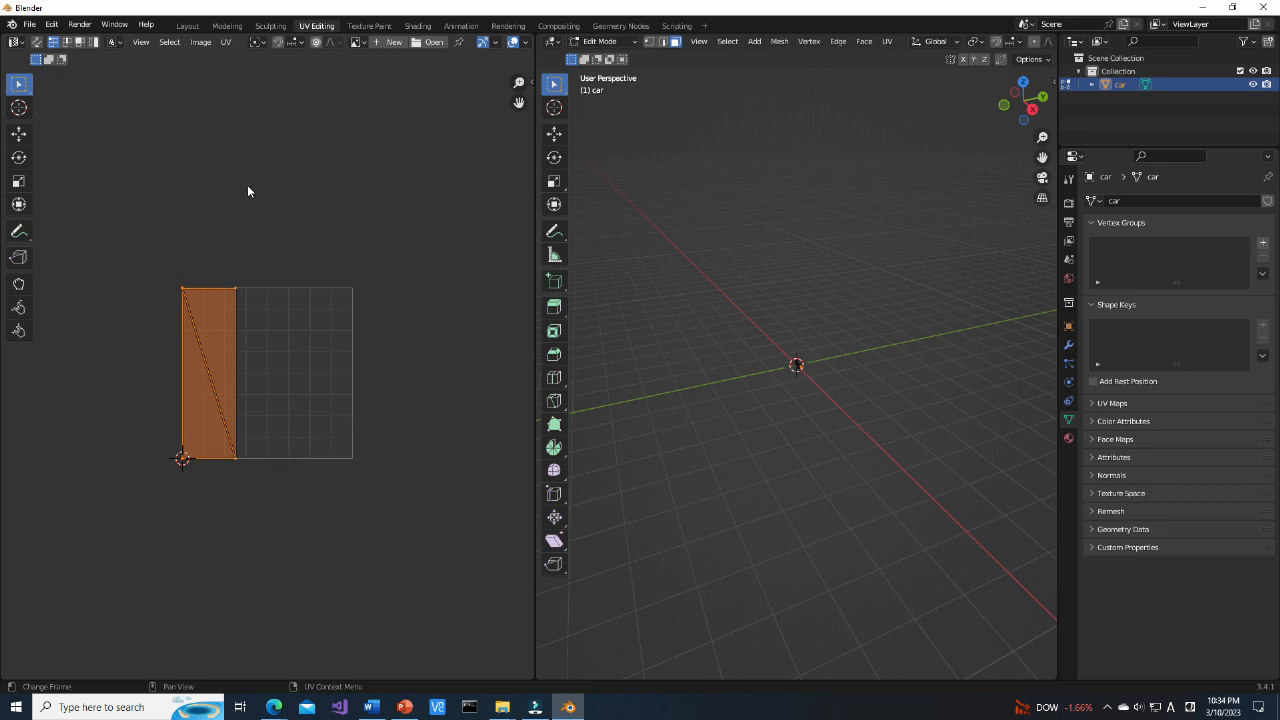
Export the car's UV layout as a PNG image via UV > Export UV Layout
left_click(226, 42)
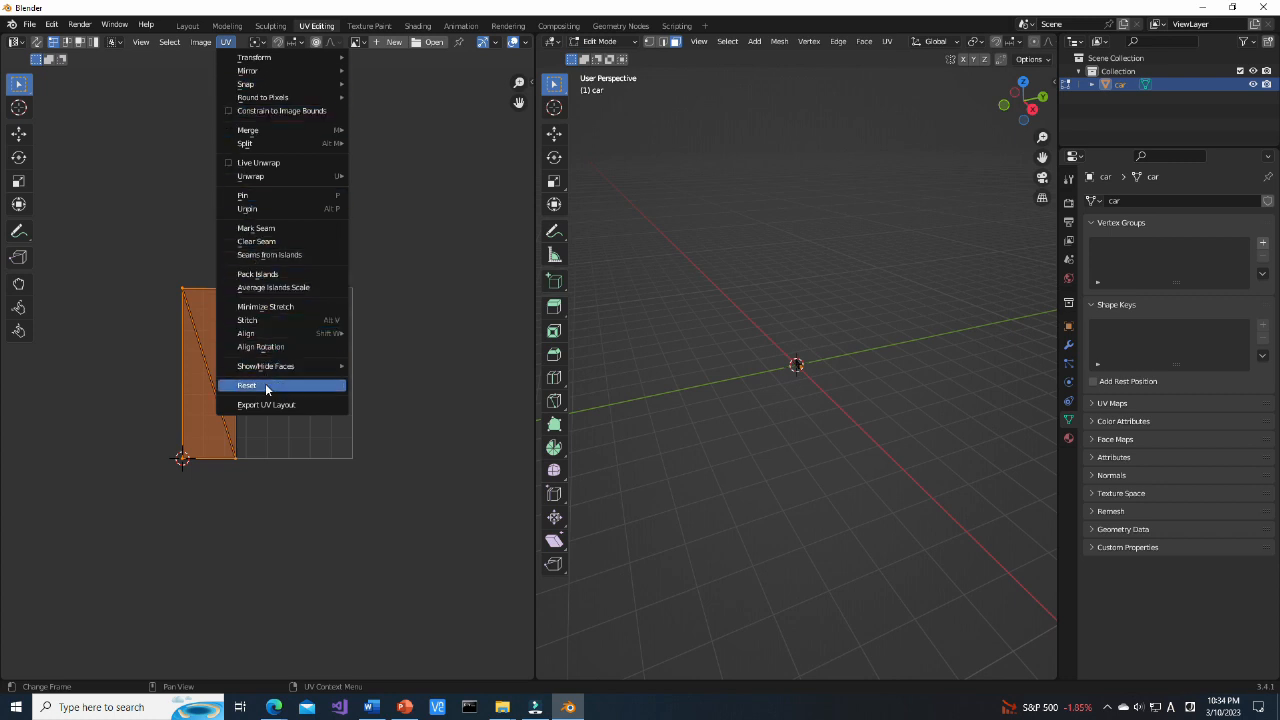
left_click(266, 404)
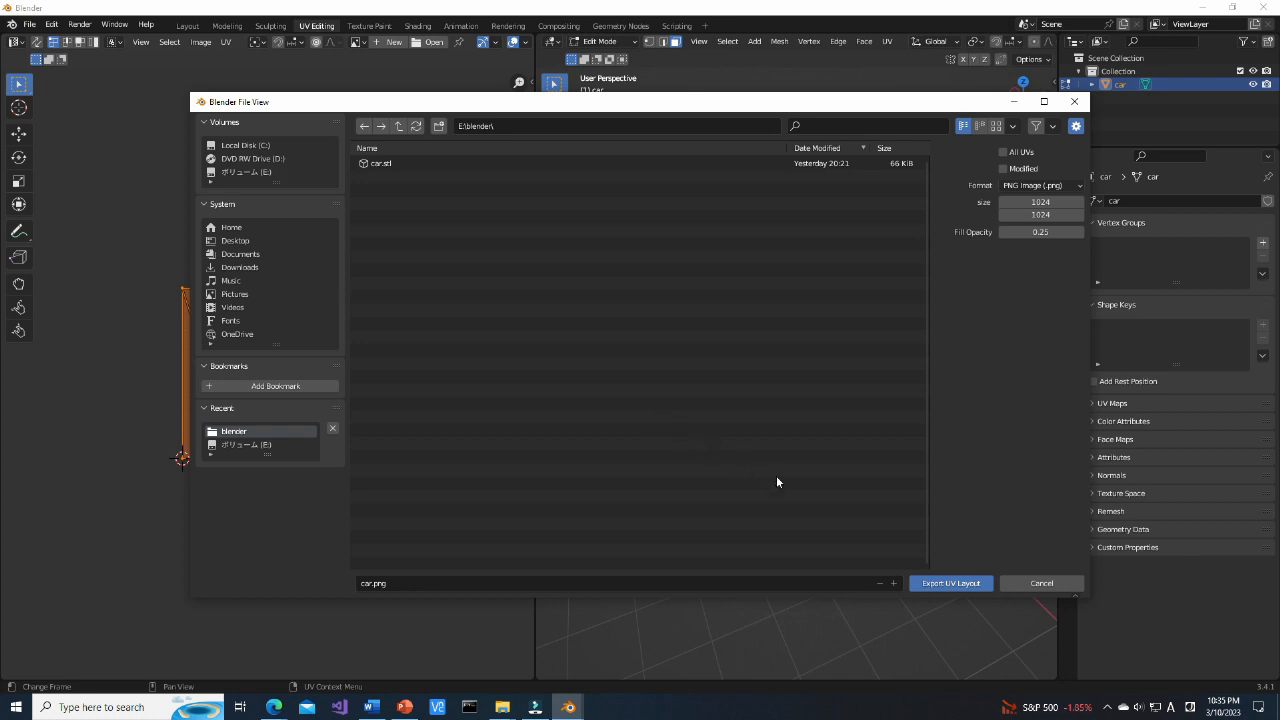
mouse_move(952, 584)
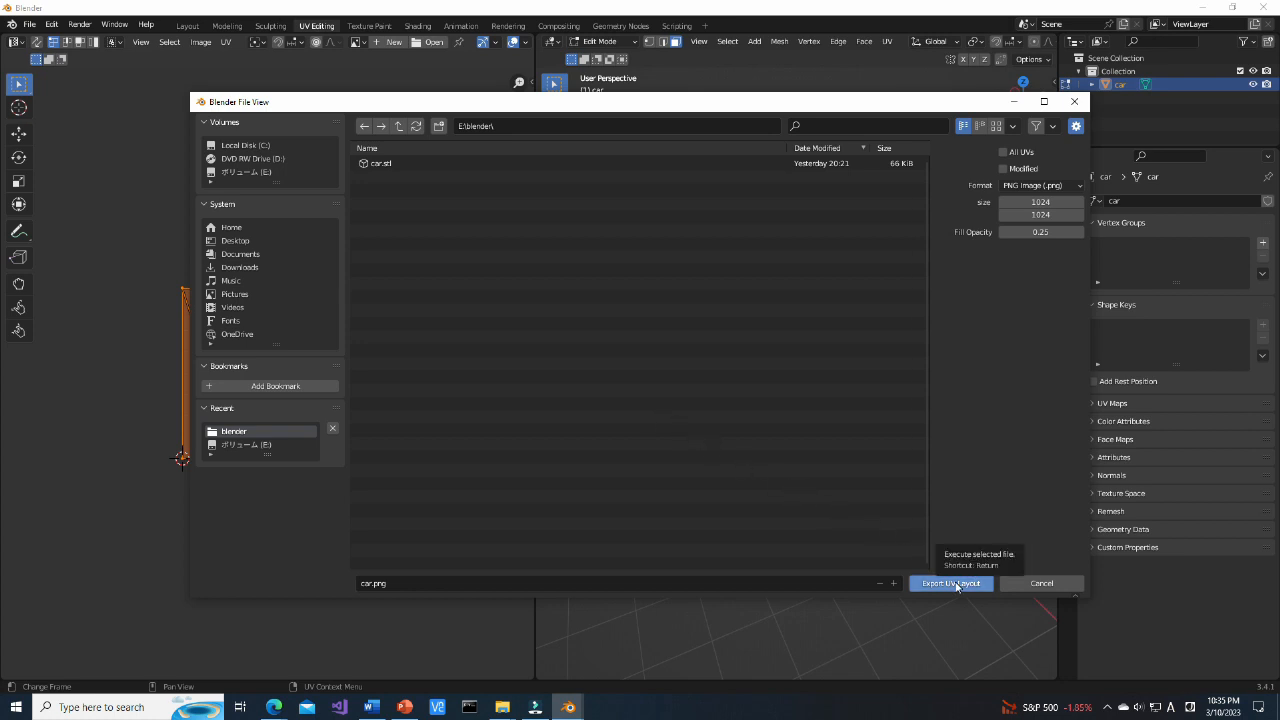
left_click(950, 584)
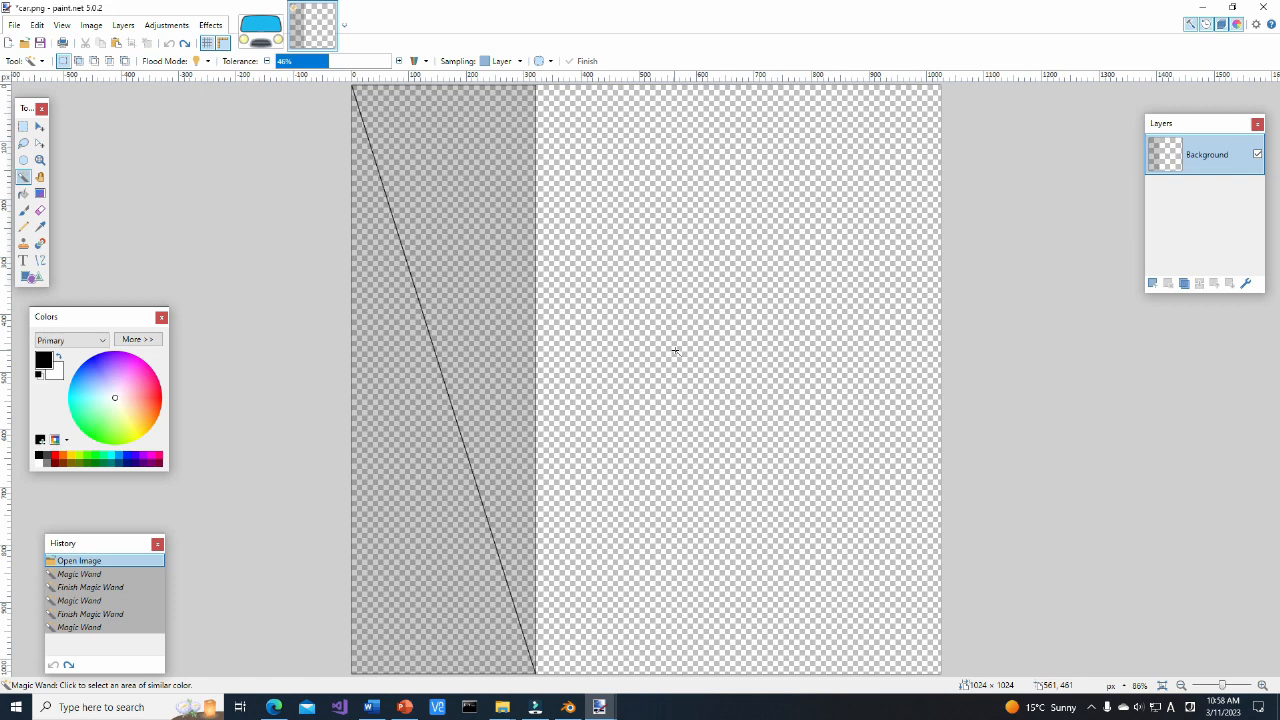
mouse_move(1010, 370)
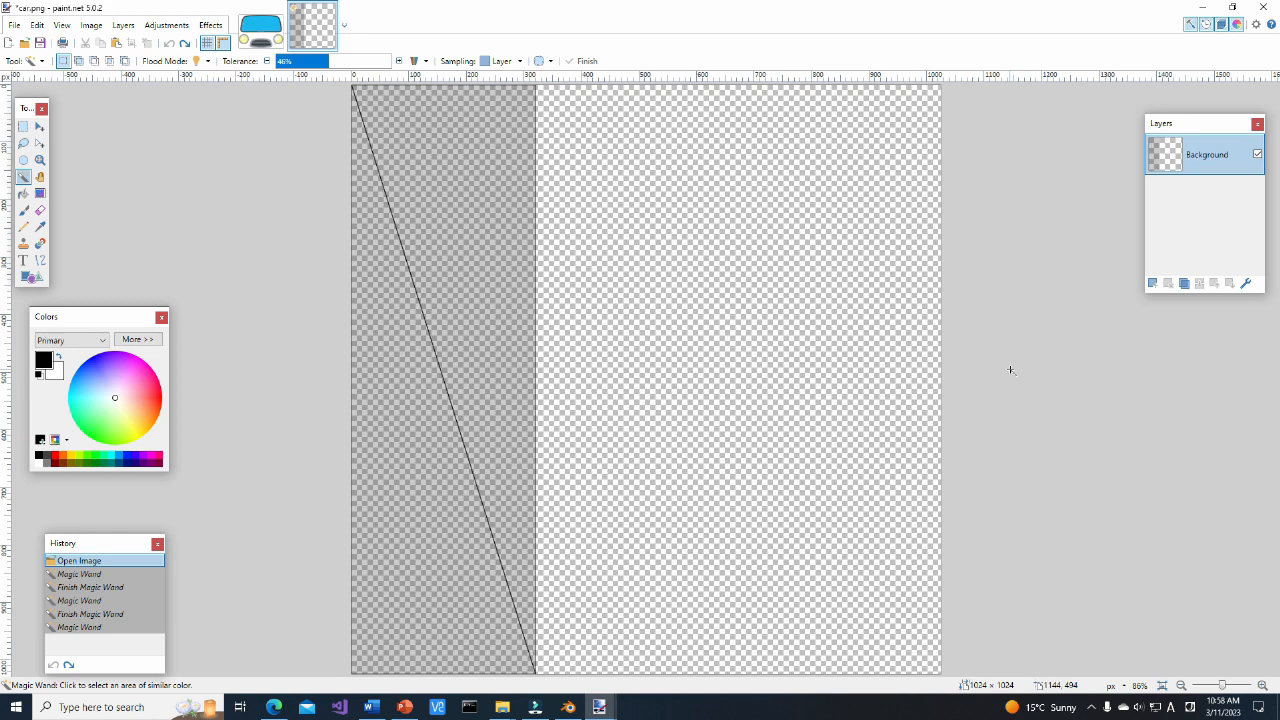
mouse_move(962, 364)
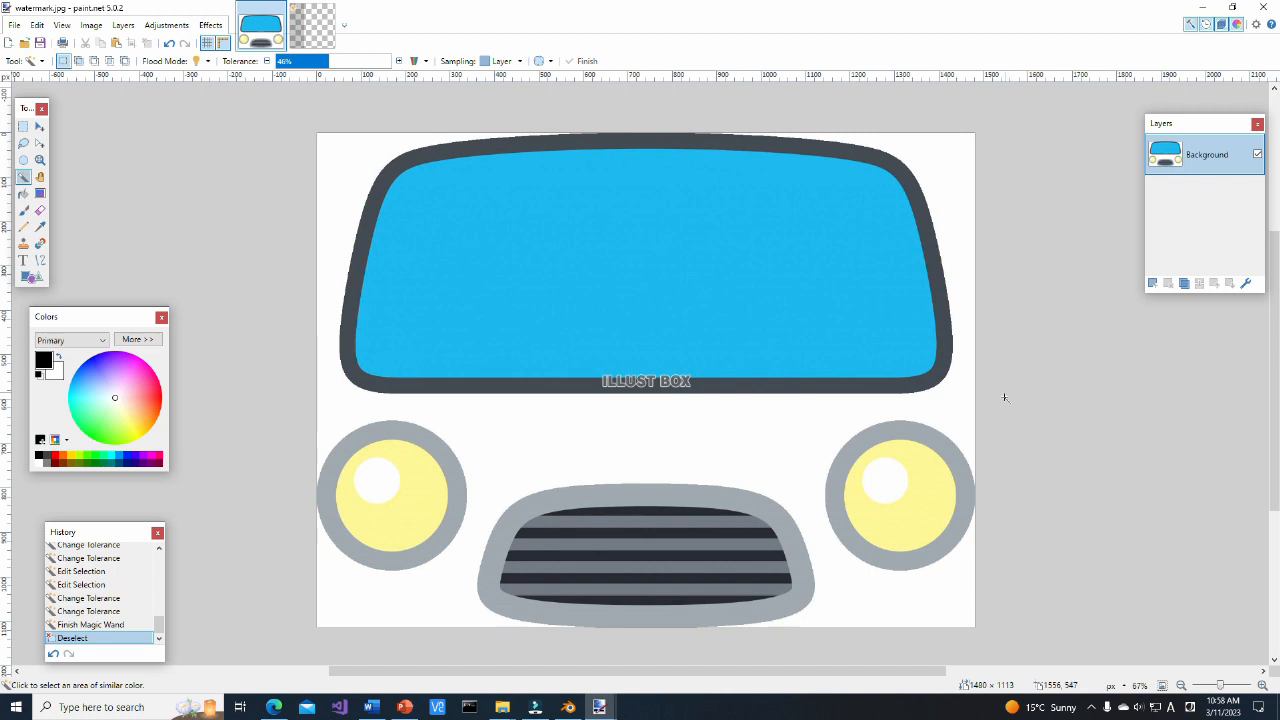
mouse_move(728, 632)
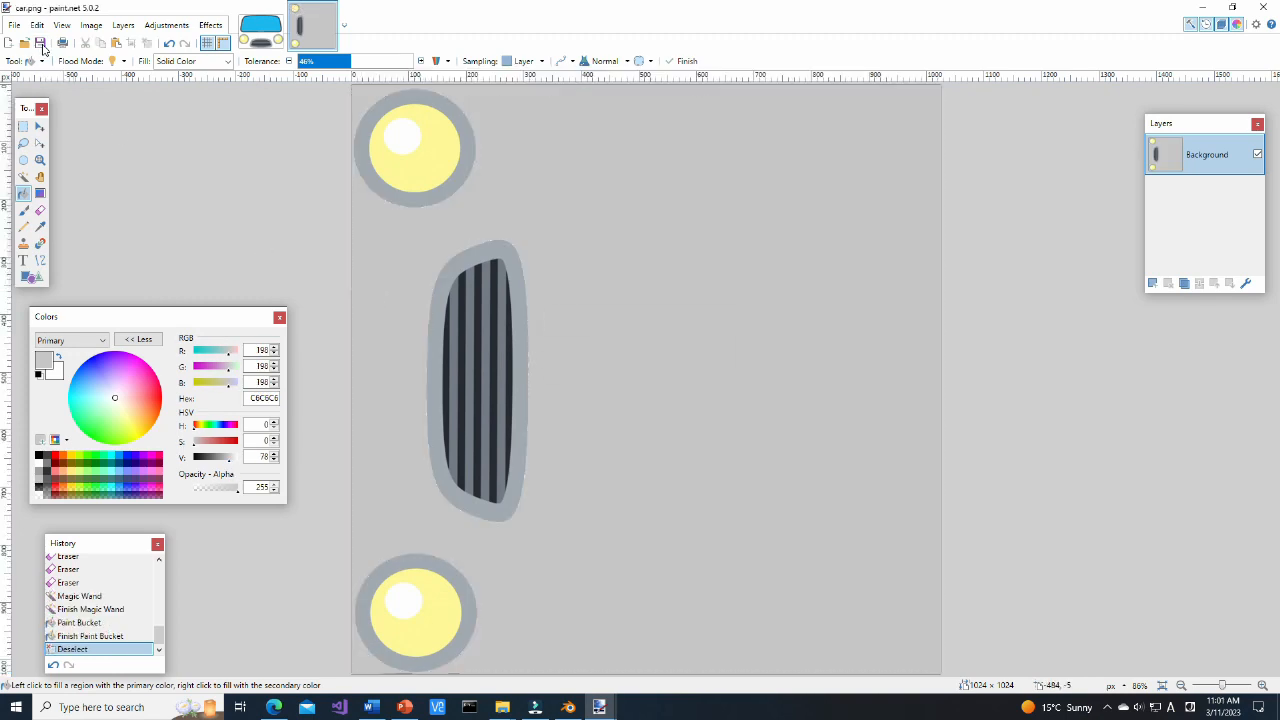
mouse_move(258, 208)
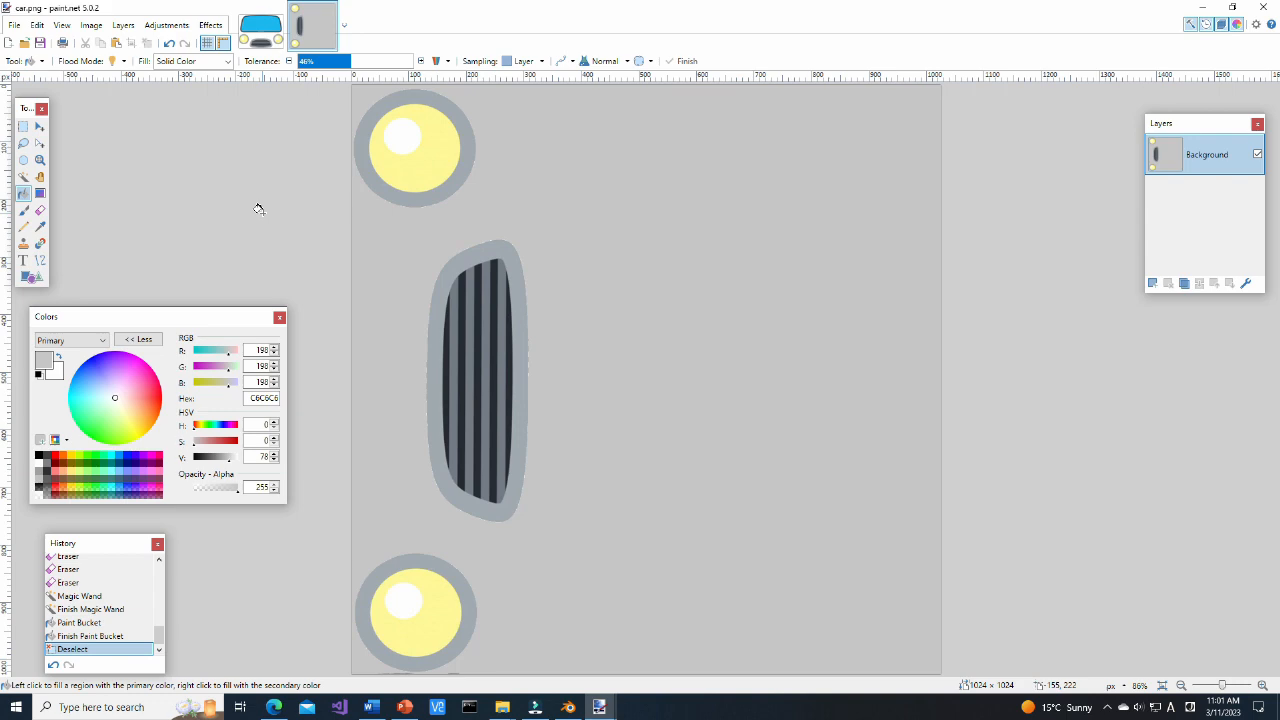
mouse_move(350, 280)
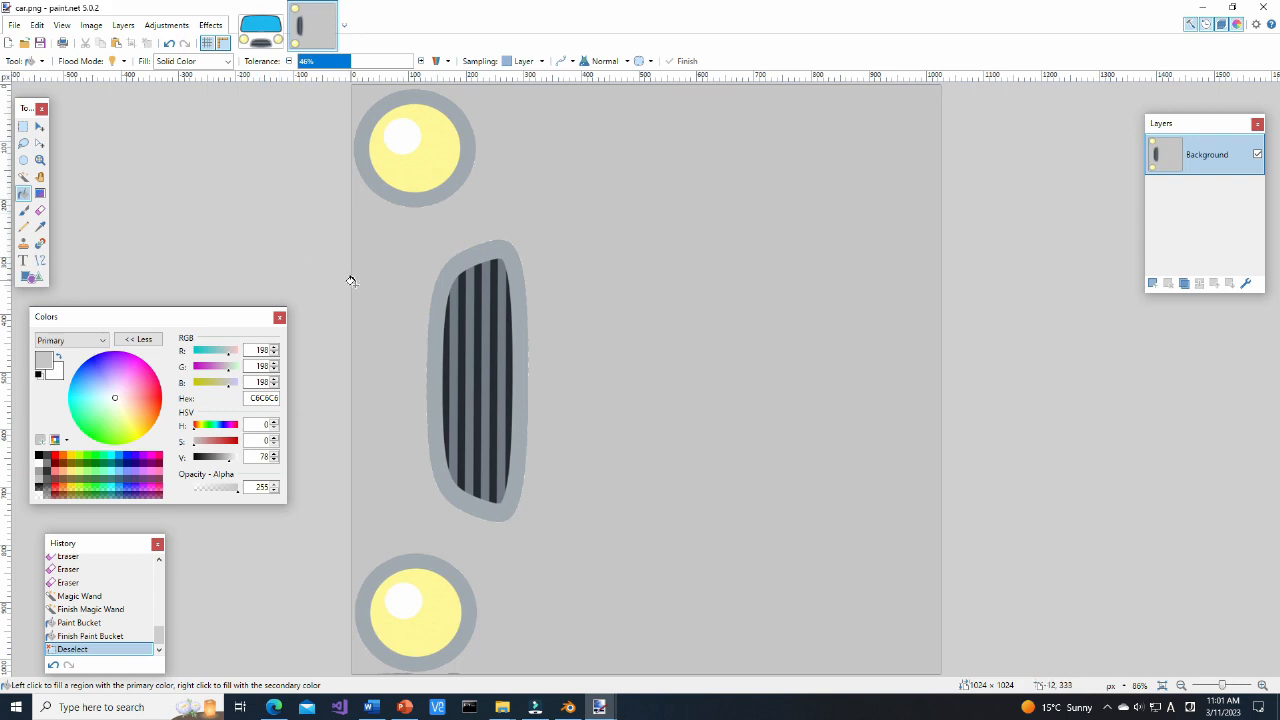
Save the painted car.png texture with grey body, headlights and grille
left_click(568, 708)
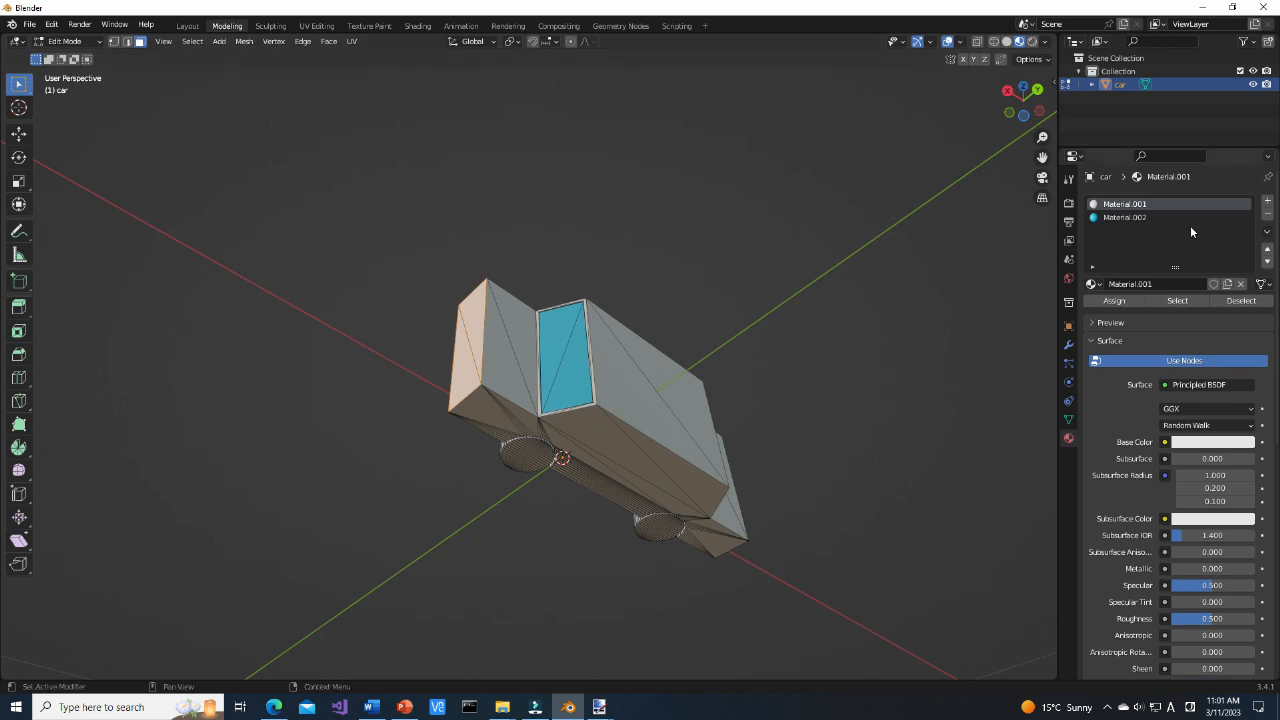
mouse_move(1266, 204)
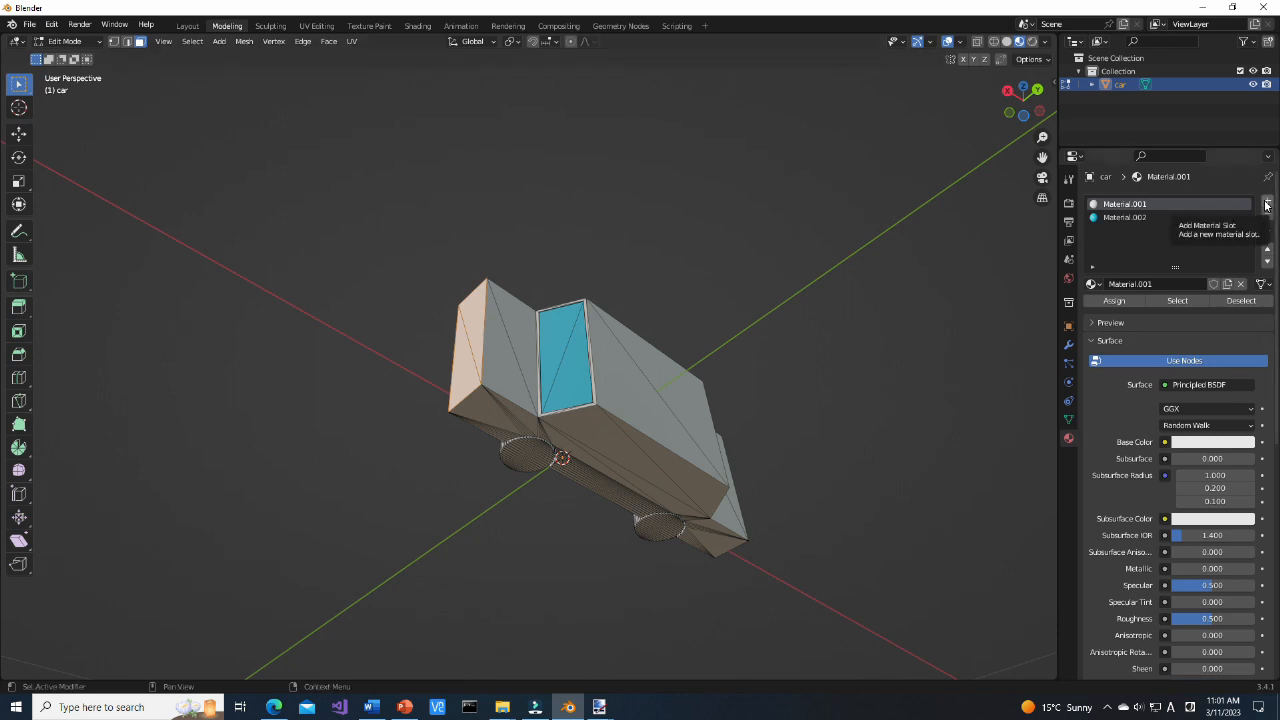
Add a new material slot and material with its Base Color fed by an Image Texture
left_click(1266, 204)
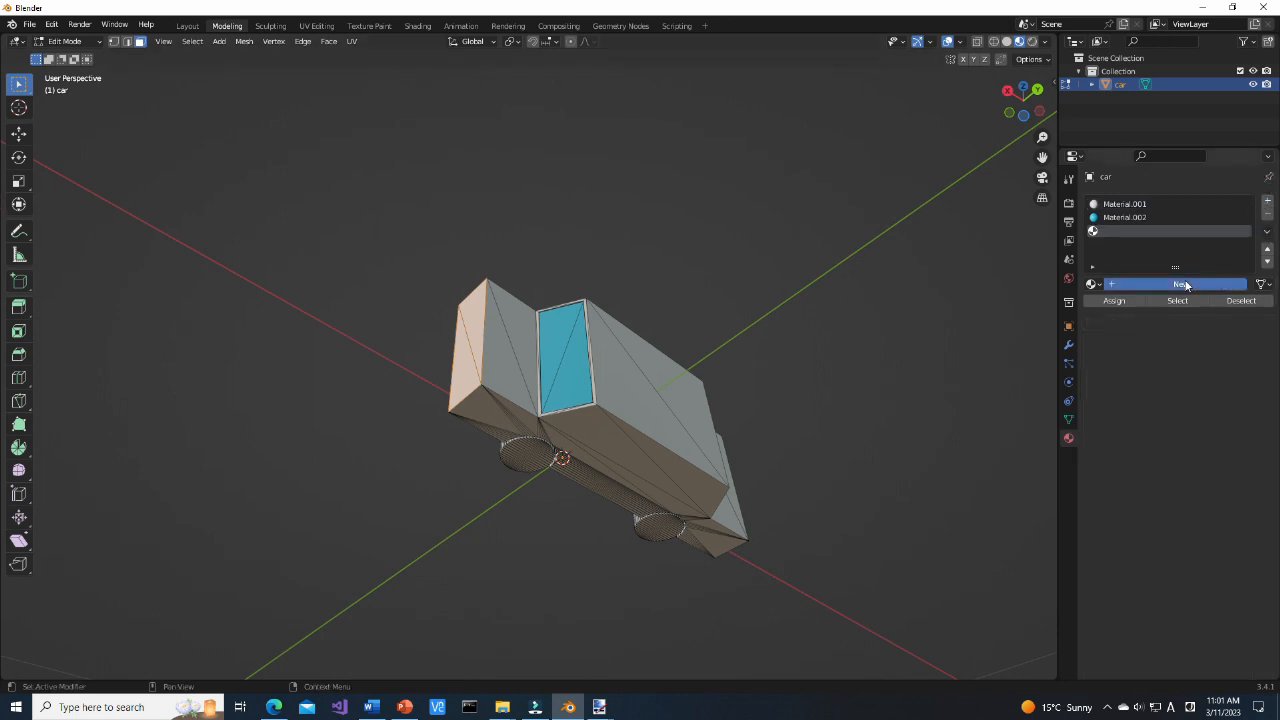
left_click(1176, 284)
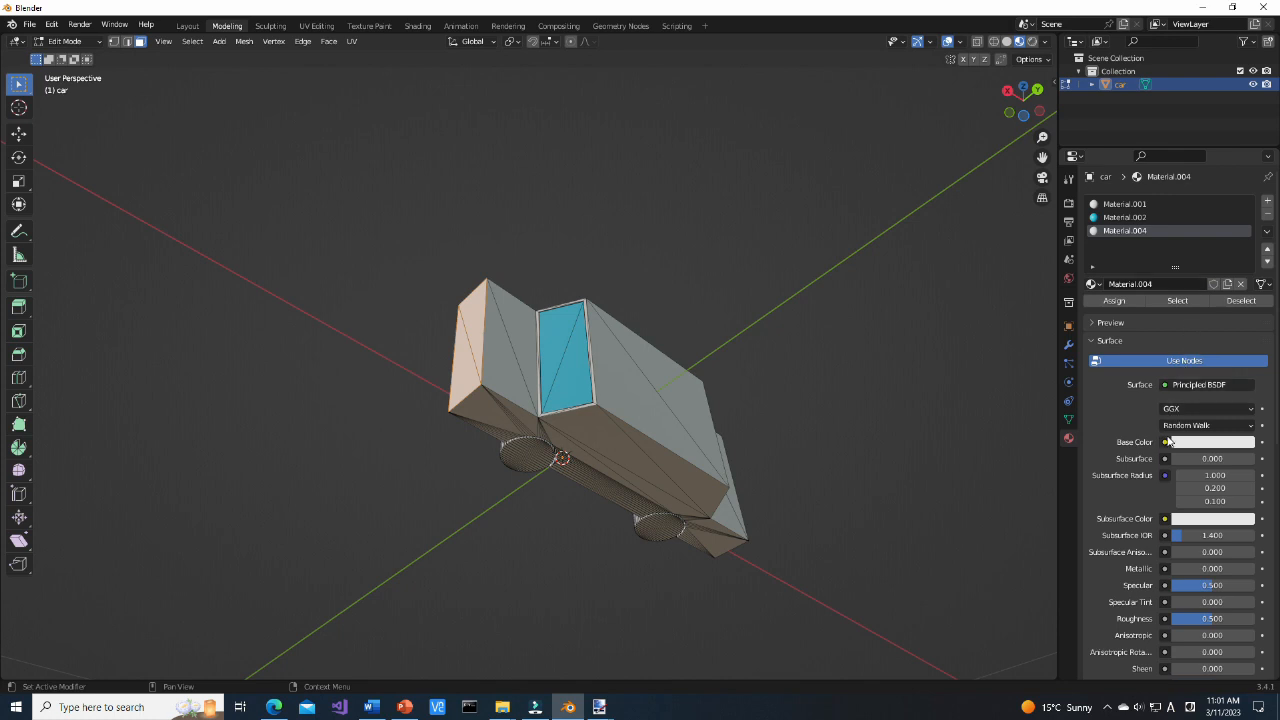
left_click(1166, 442)
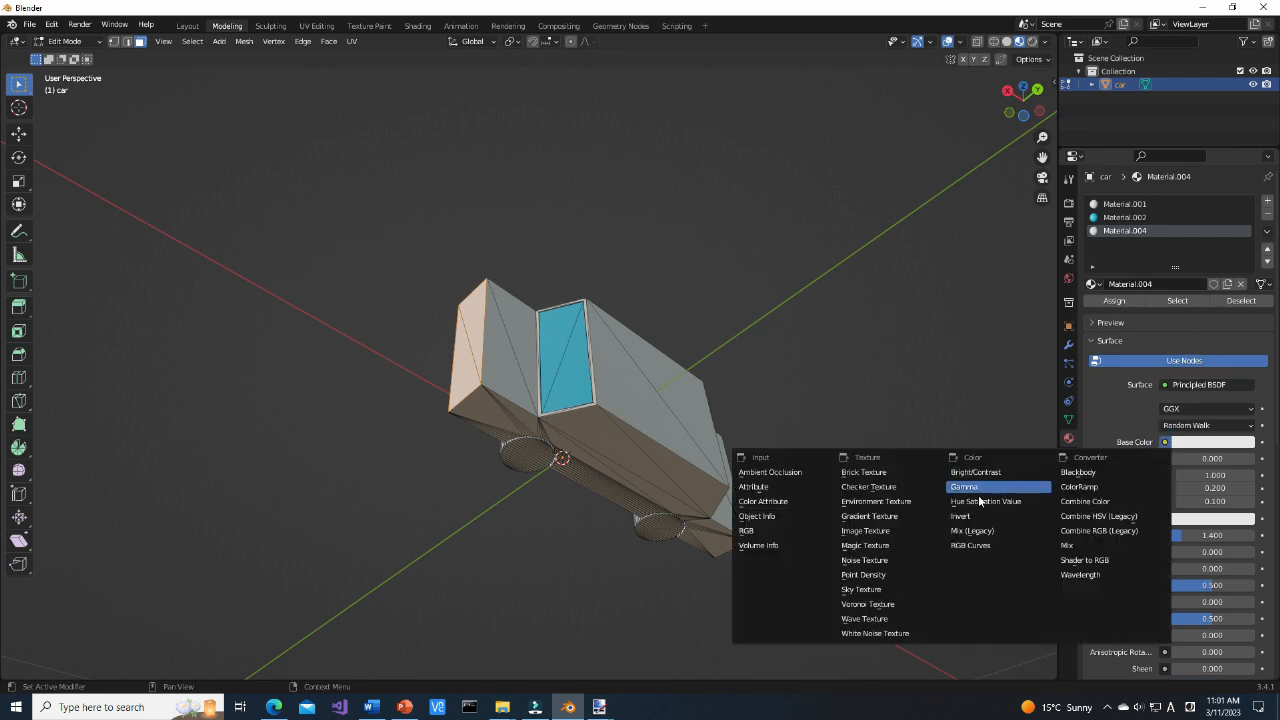
left_click(864, 532)
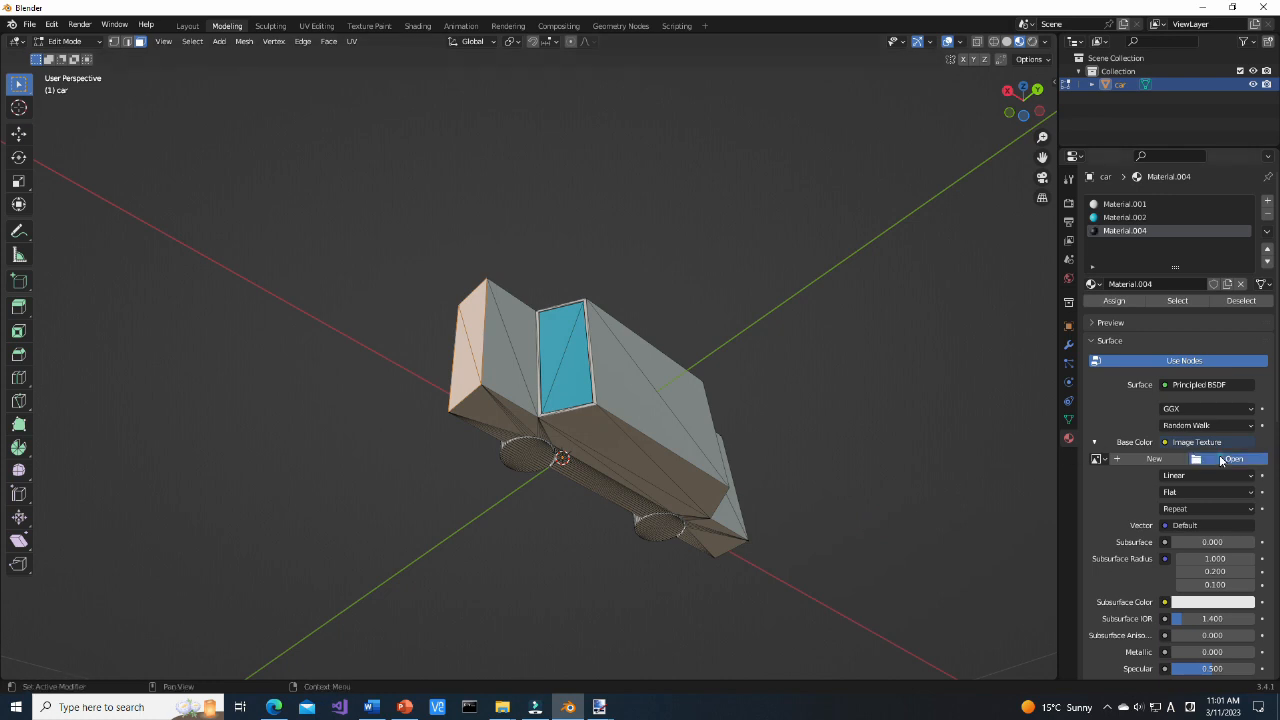
Load the painted car image as the texture and assign the material to the selected faces
left_click(1234, 458)
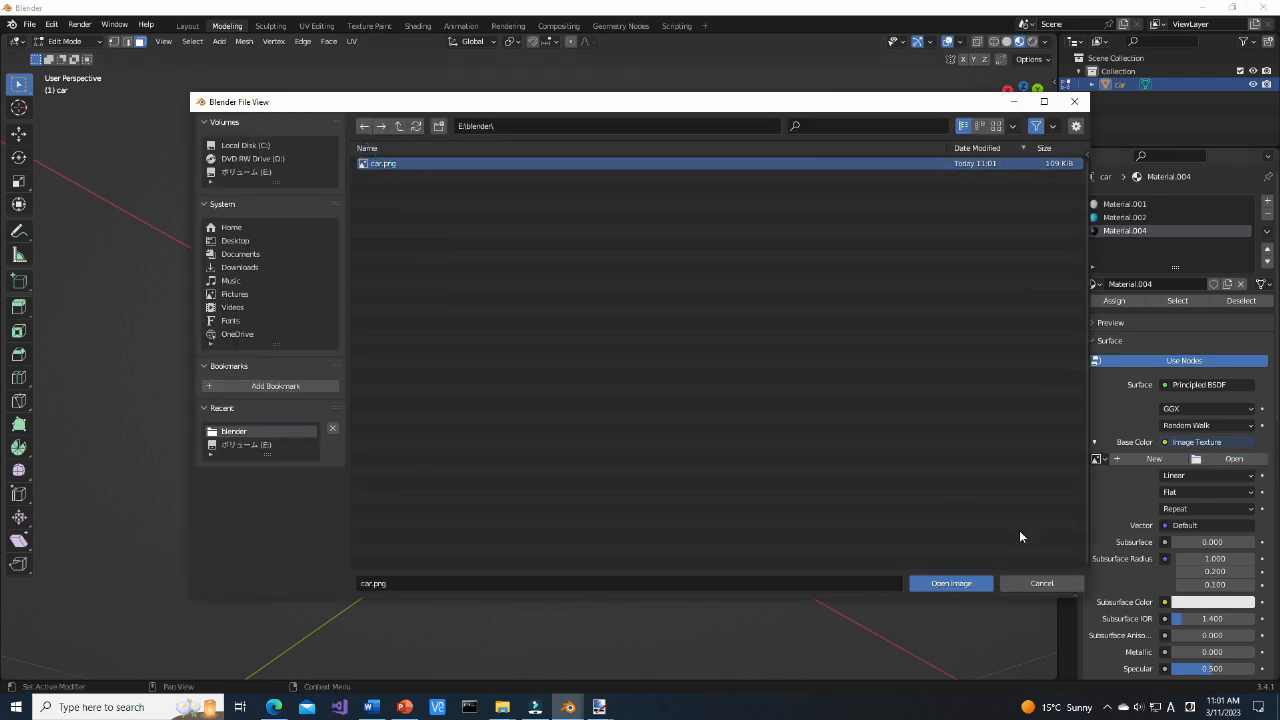
left_click(948, 584)
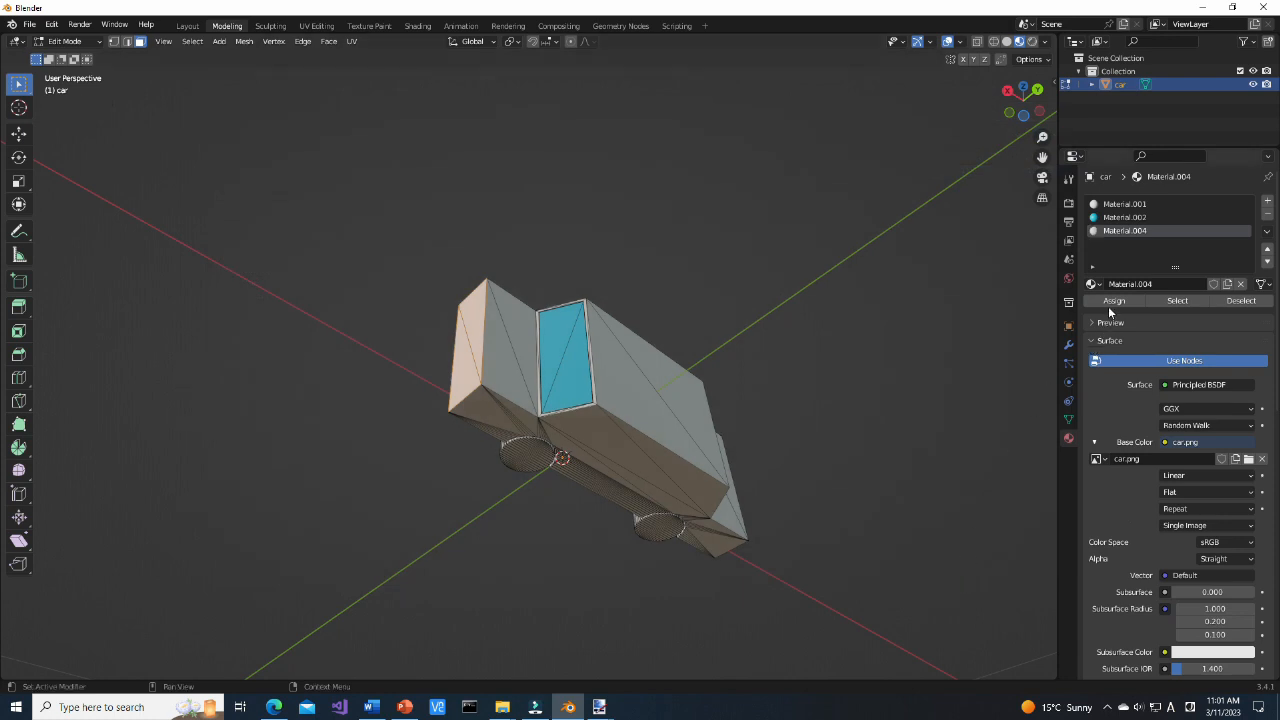
left_click(1112, 300)
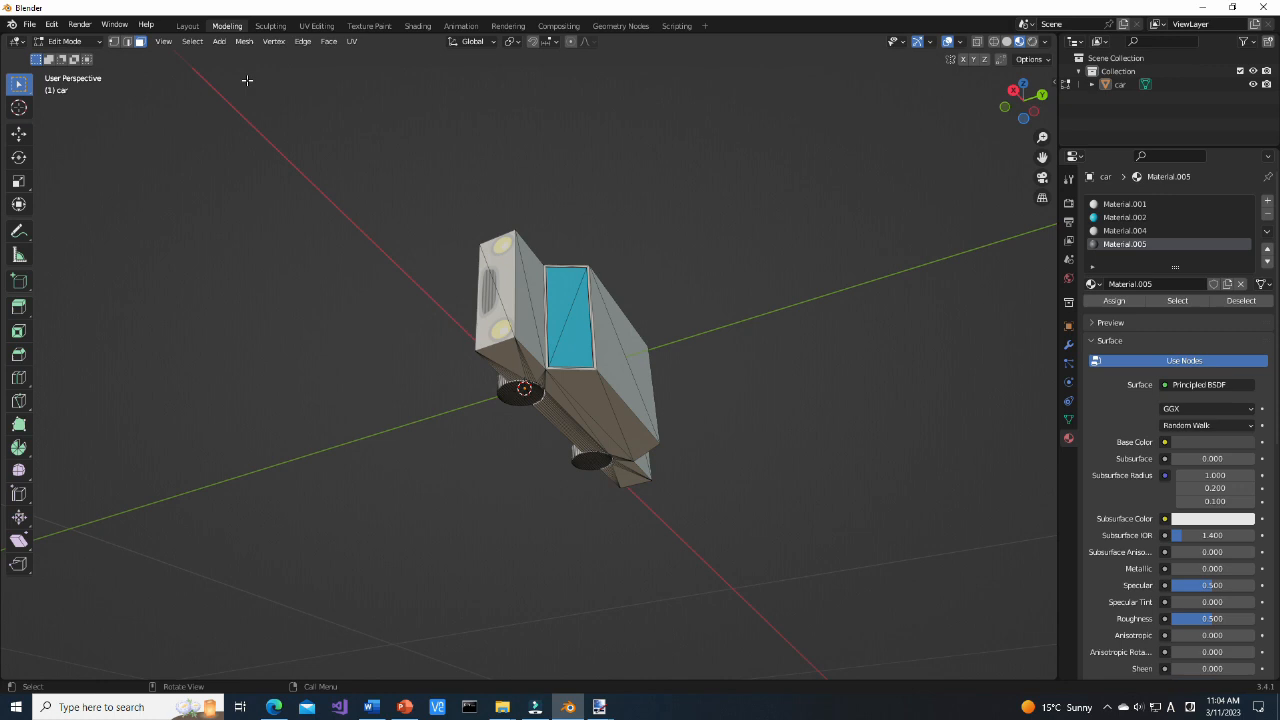
With the textured car showing its headlights, bring up the File menu for export
left_click(28, 24)
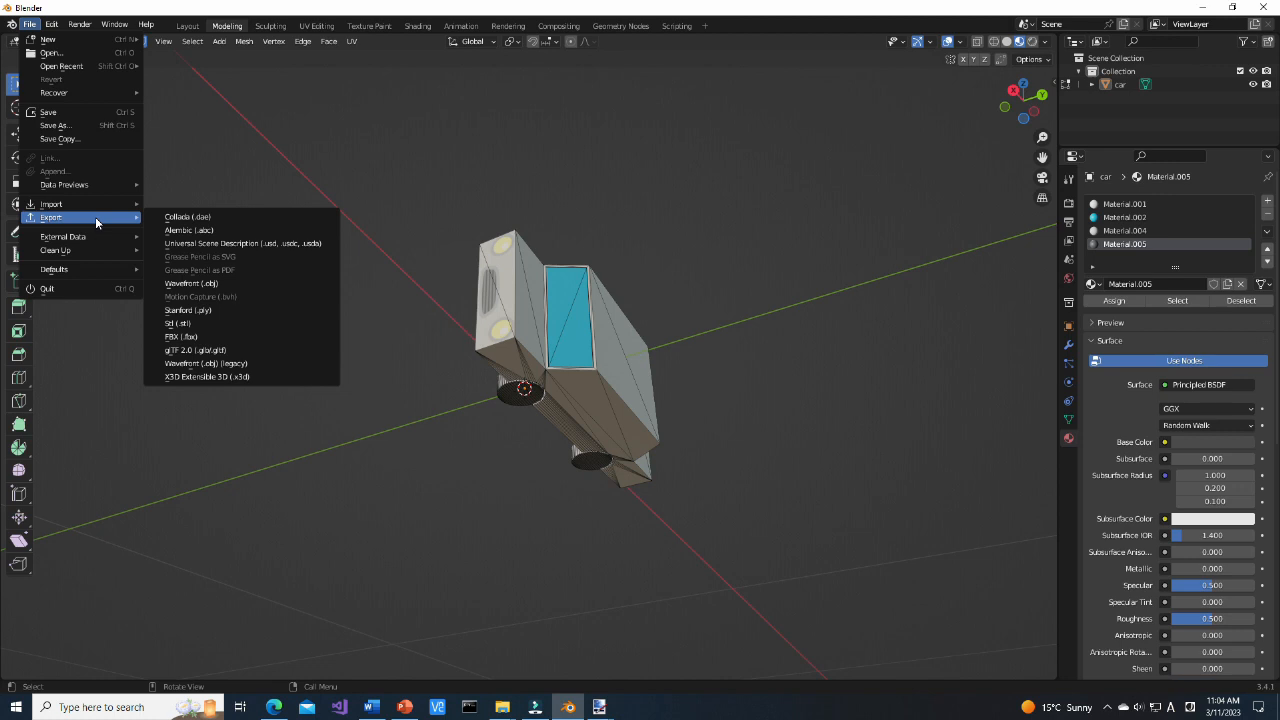
Export the car as an STL file, overwriting the existing car file
left_click(178, 324)
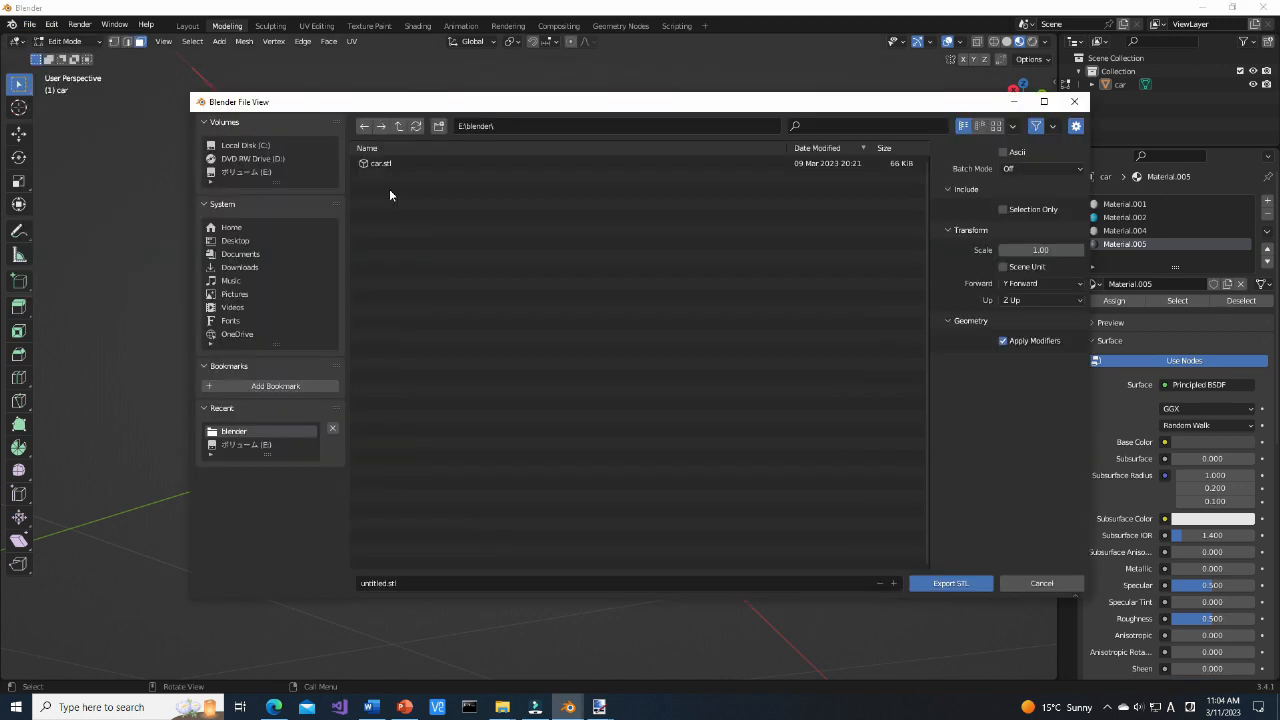
left_click(380, 164)
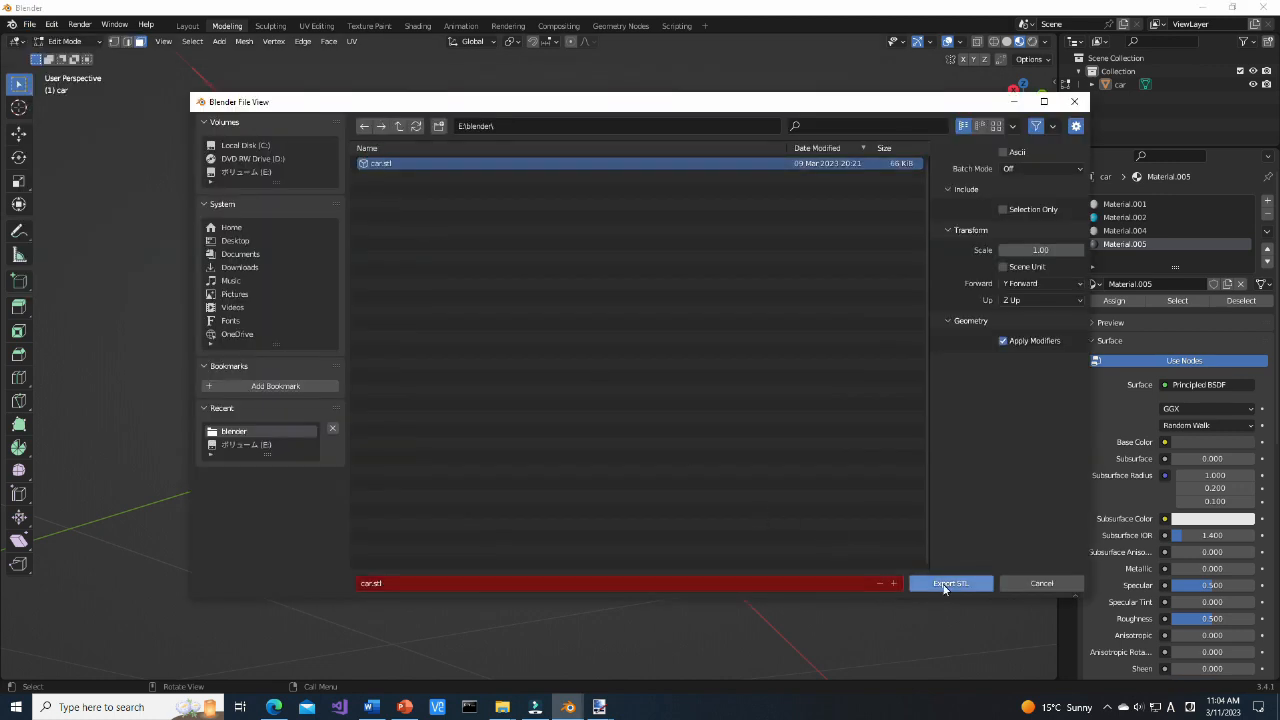
left_click(28, 24)
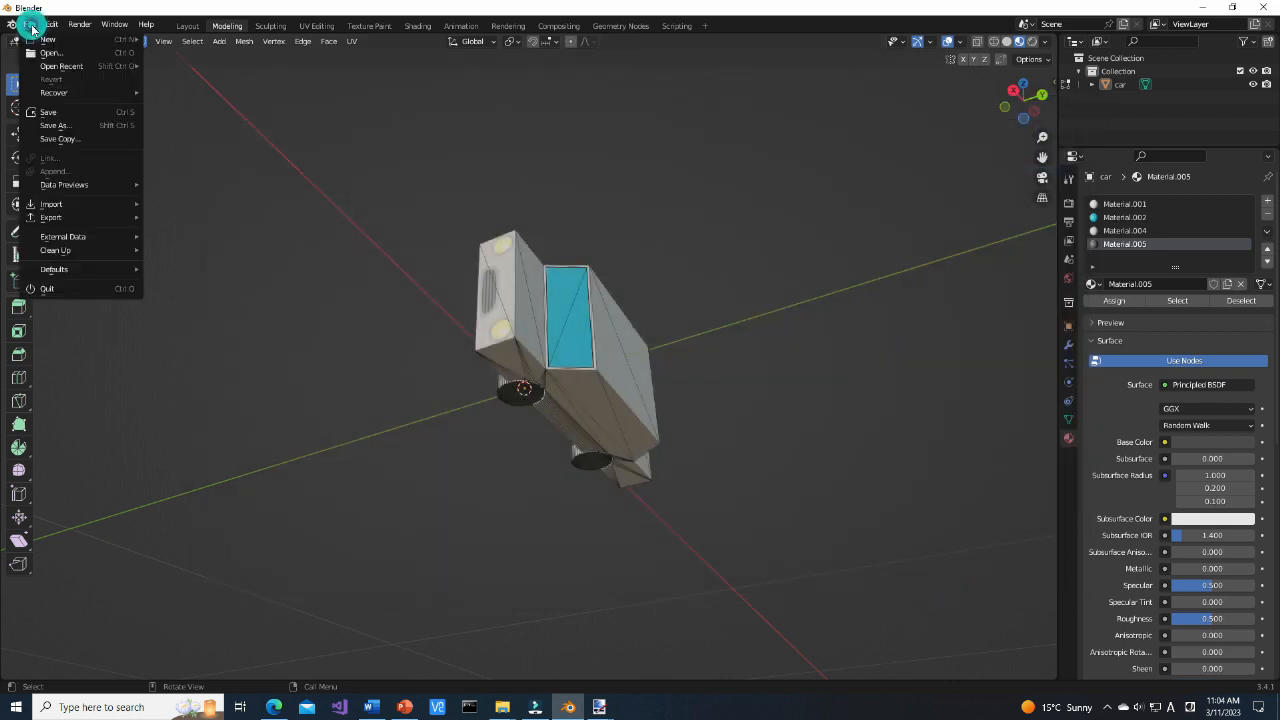
Export the car as a Collada (.dae) file
left_click(52, 216)
type("car.dae")
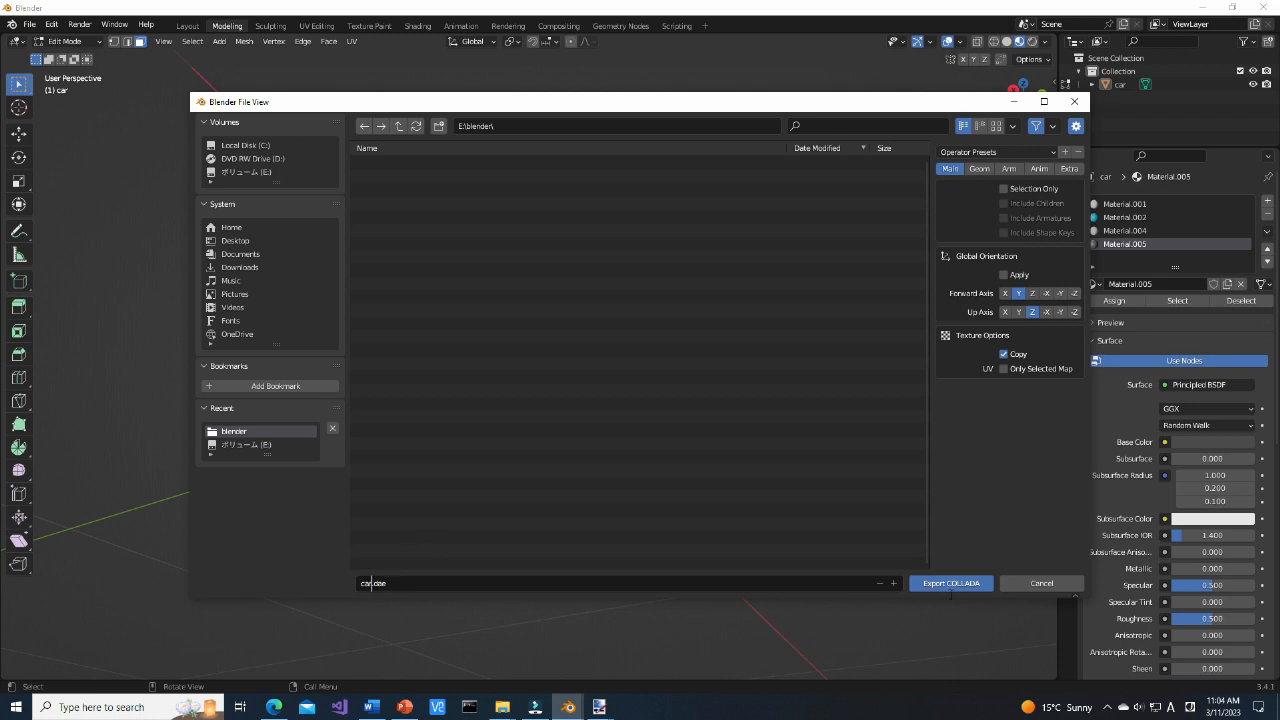
left_click(950, 584)
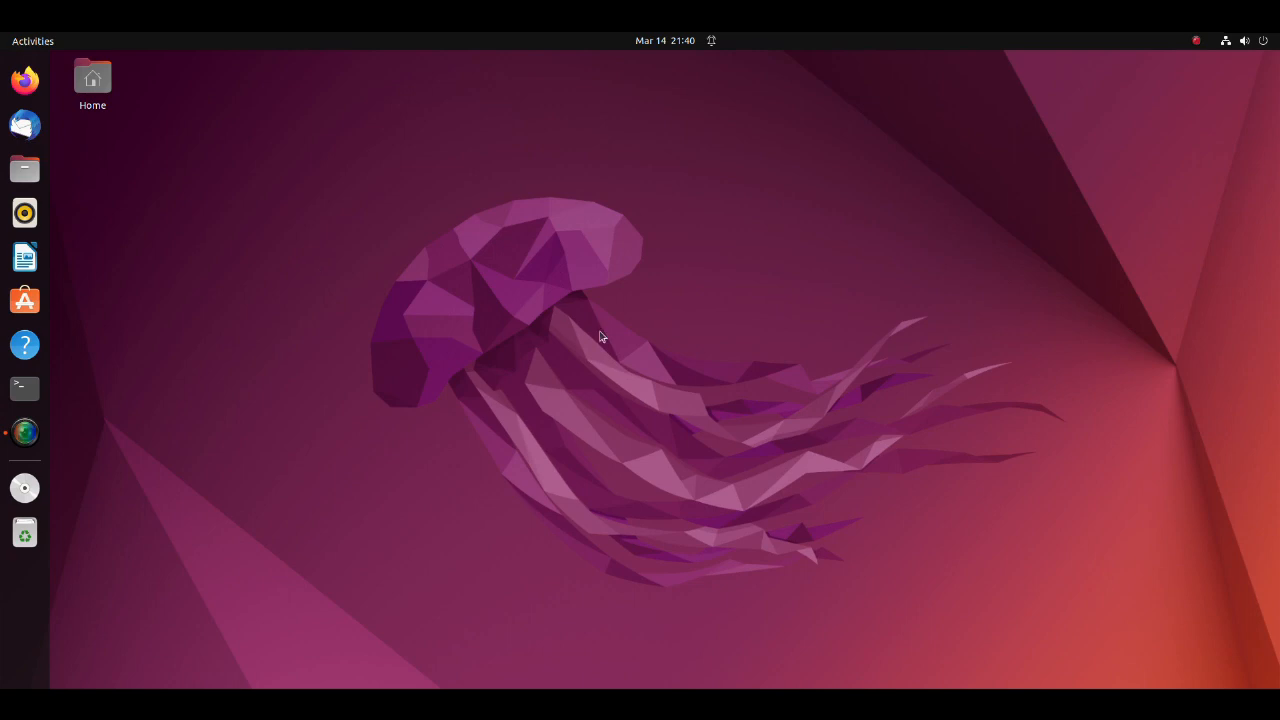
mouse_move(40, 170)
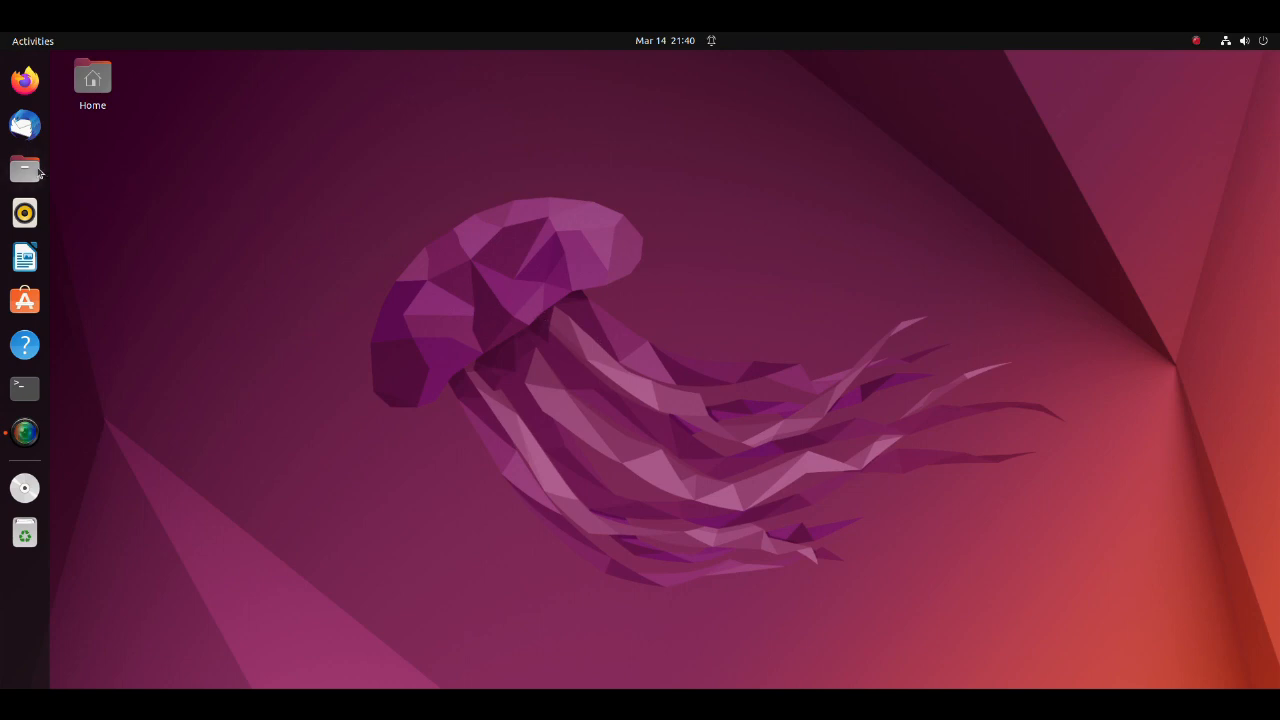
Show hidden files in the home folder and enter the .gazebo folder
left_click(24, 168)
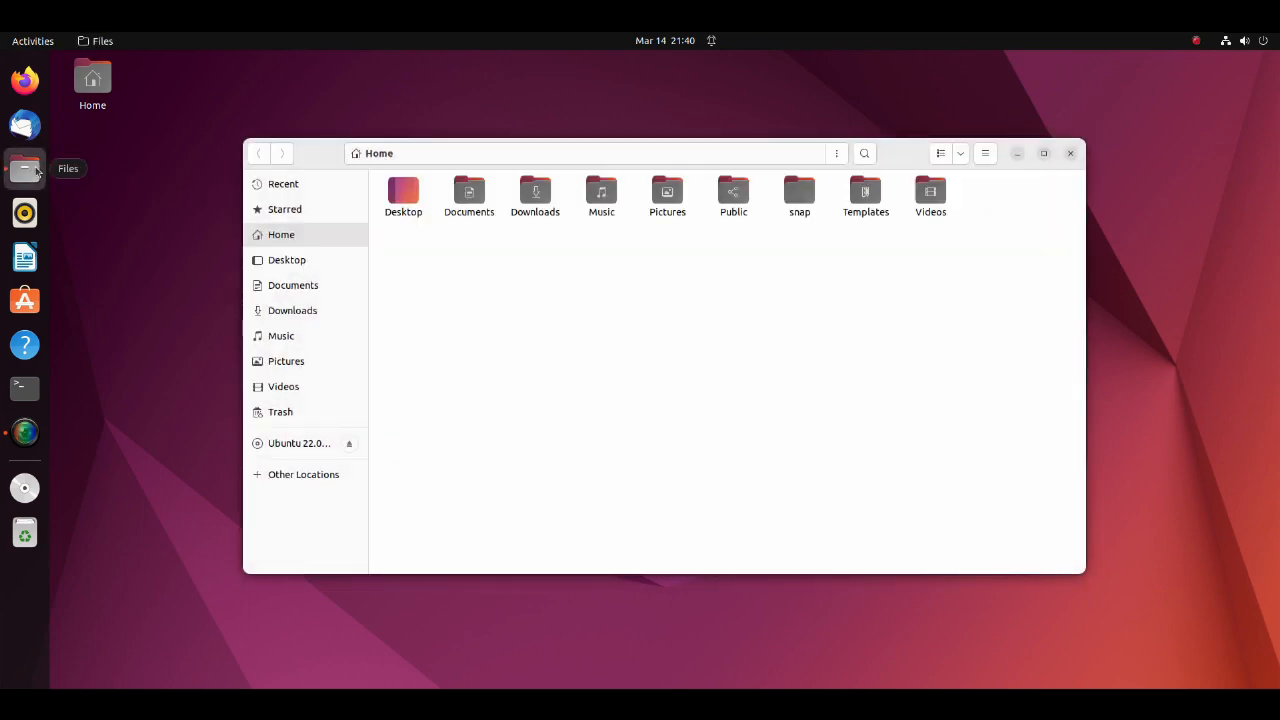
mouse_move(132, 270)
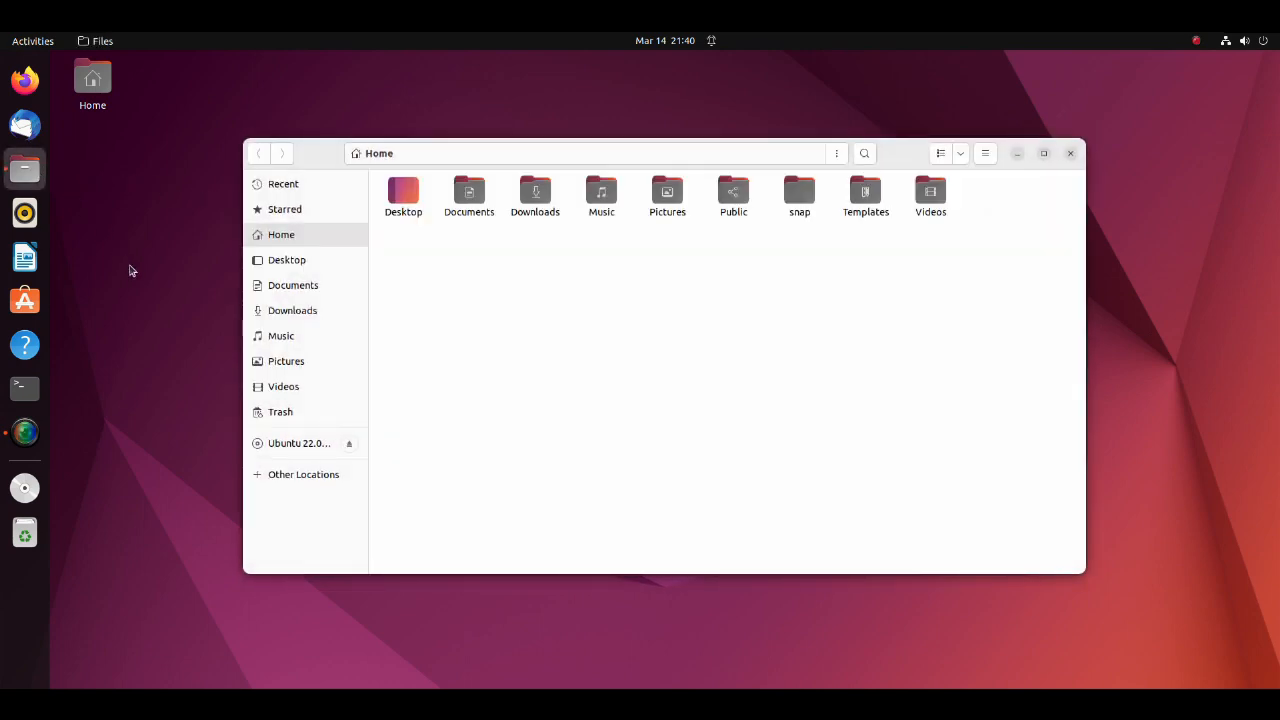
mouse_move(890, 276)
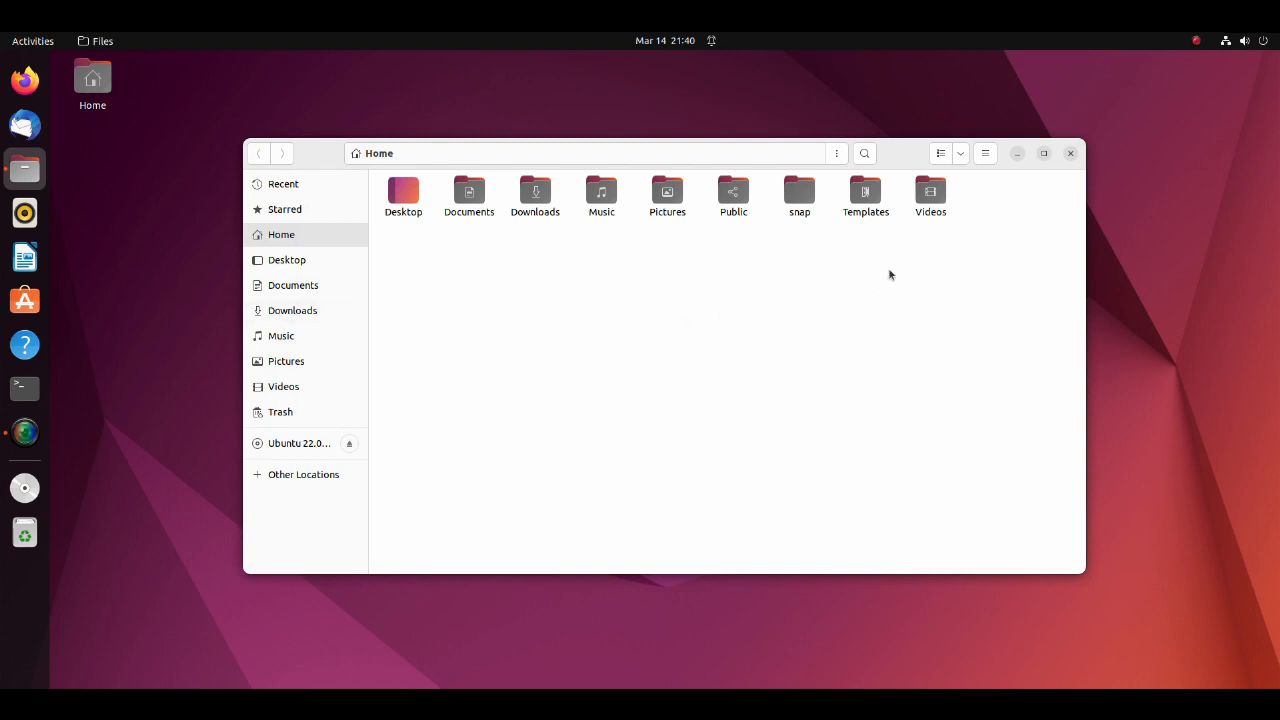
left_click(984, 152)
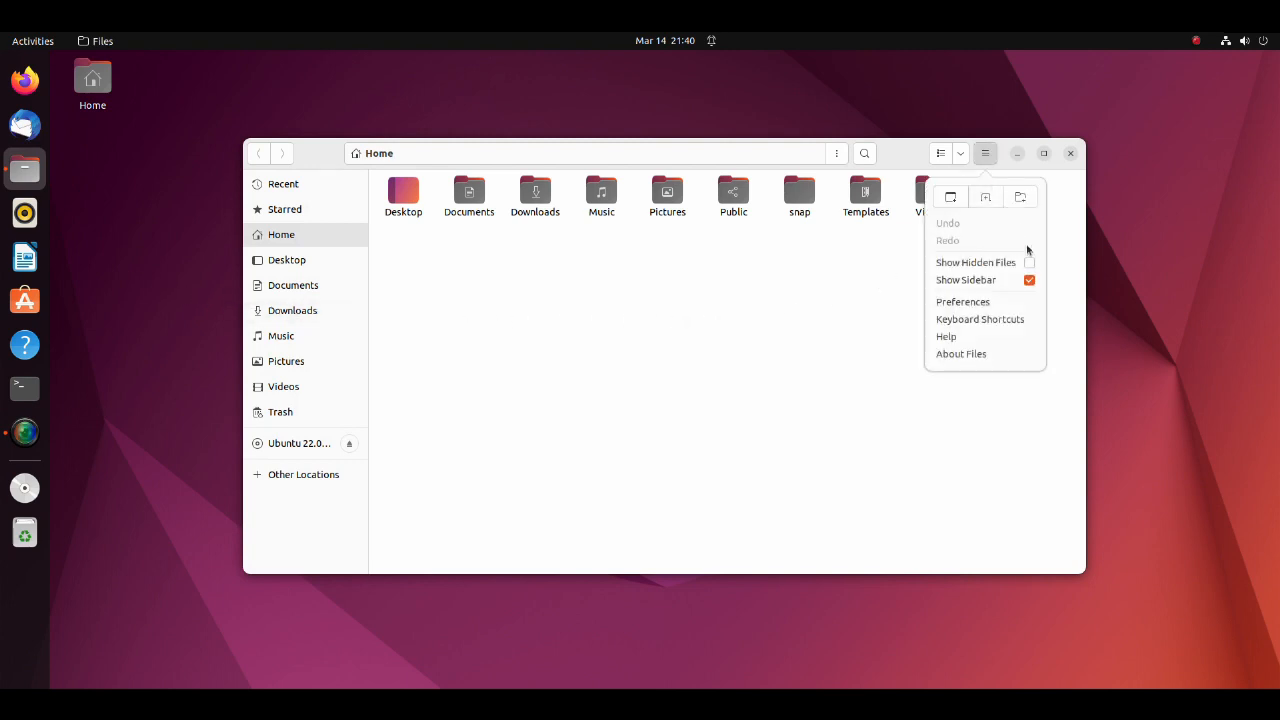
left_click(1028, 262)
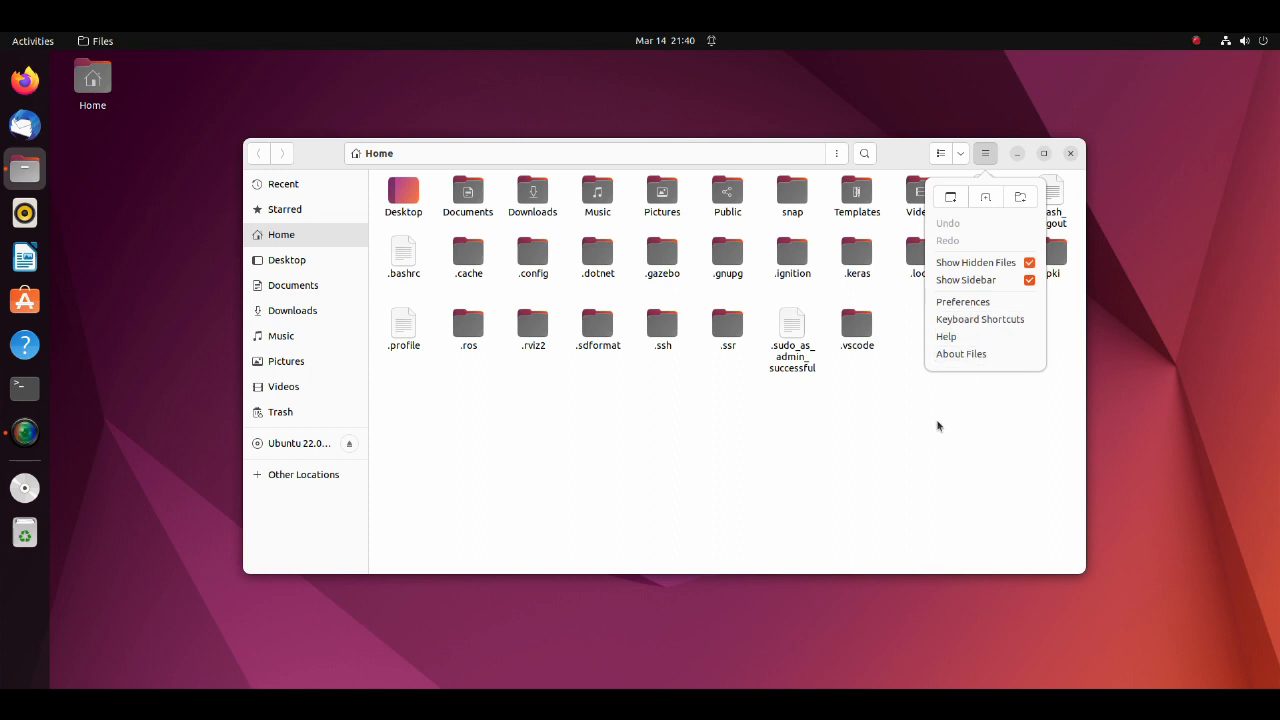
left_click(662, 258)
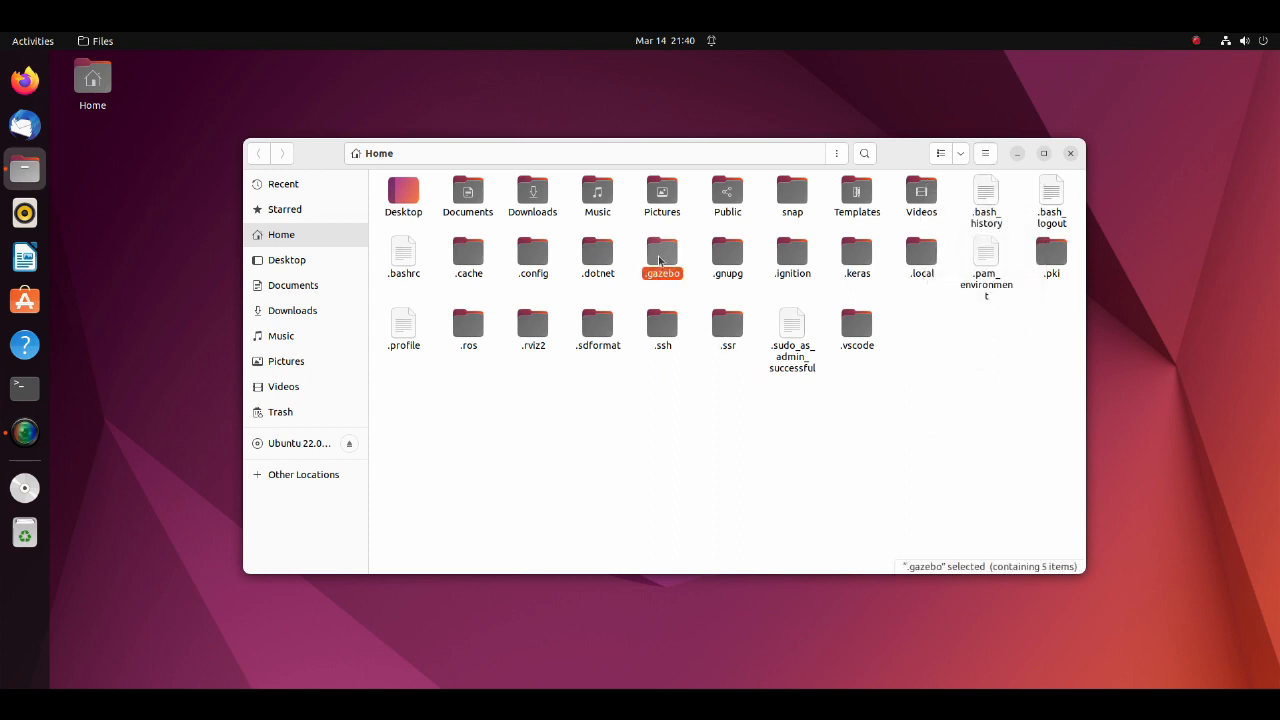
double_click(662, 256)
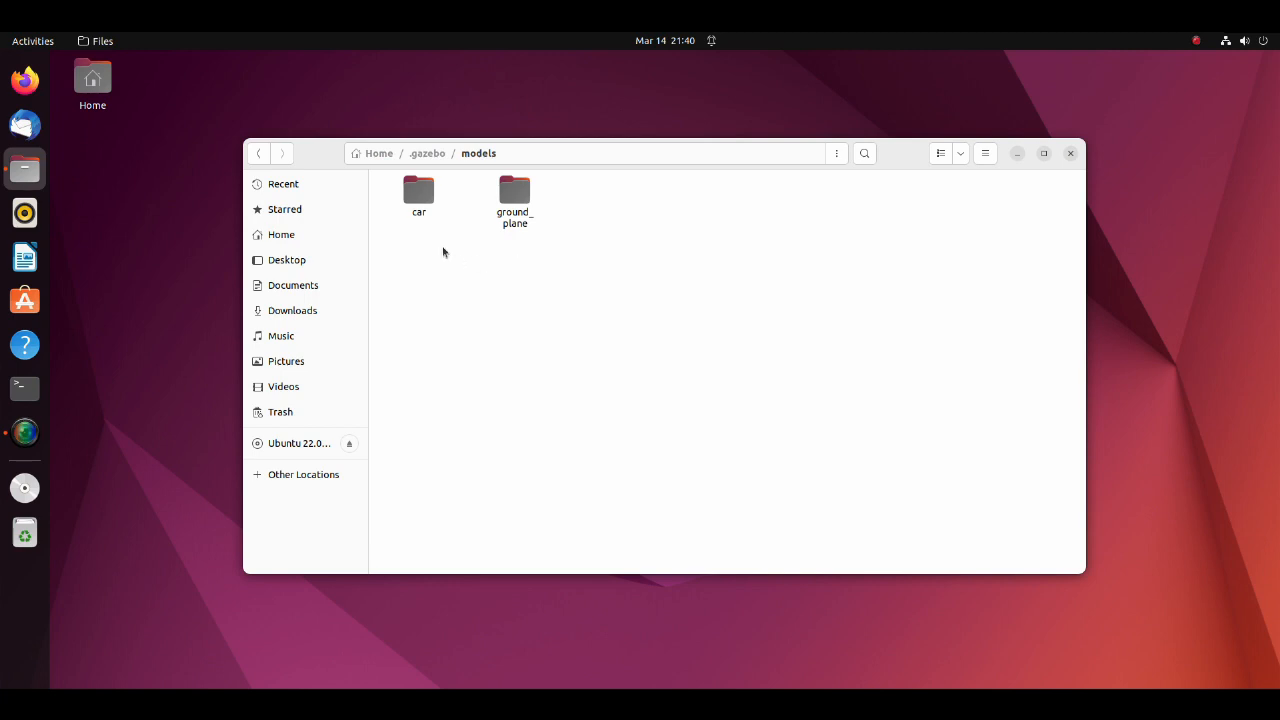
mouse_move(416, 172)
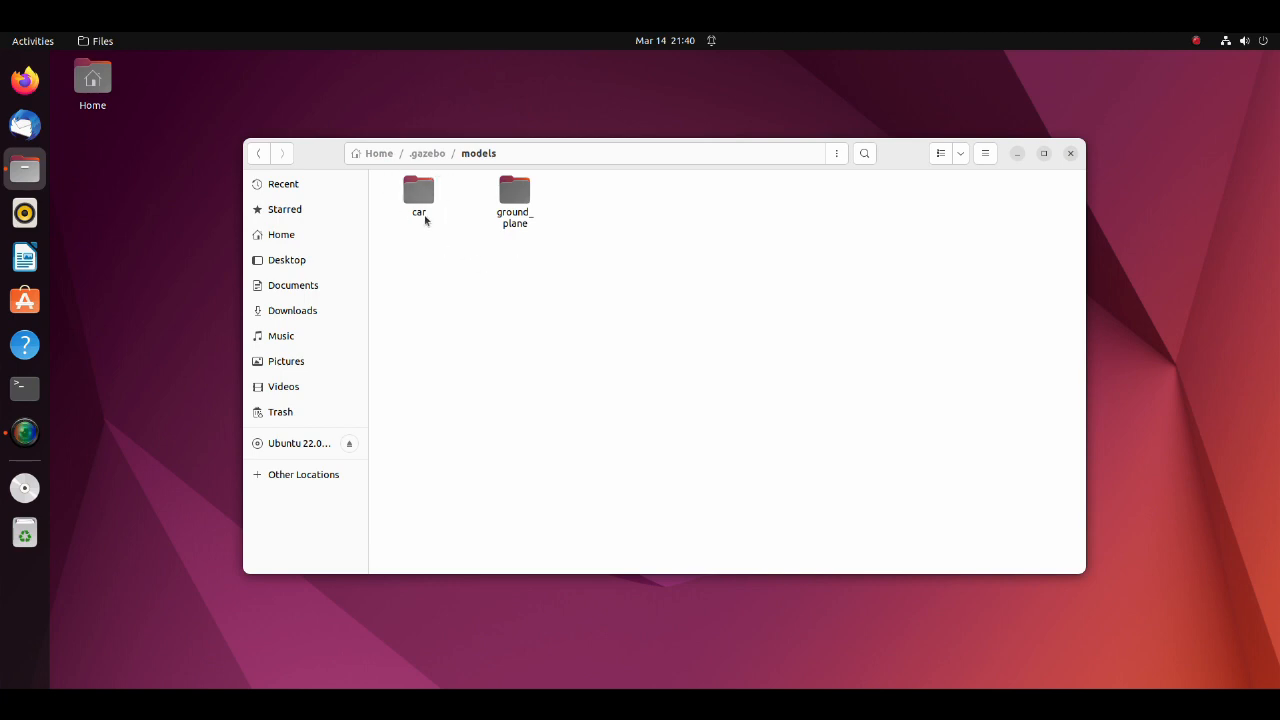
Check the car model's meshes folder holds car.dae, car.png and car.stl, then return to car
double_click(418, 190)
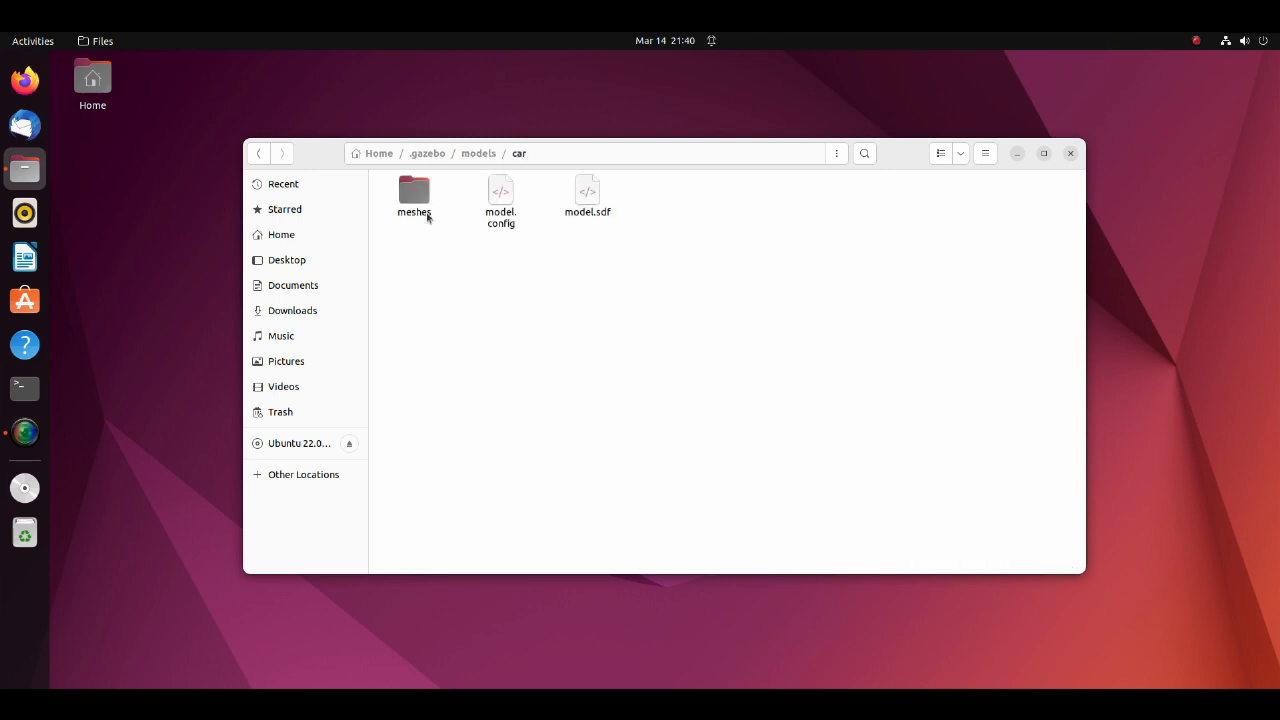
mouse_move(456, 252)
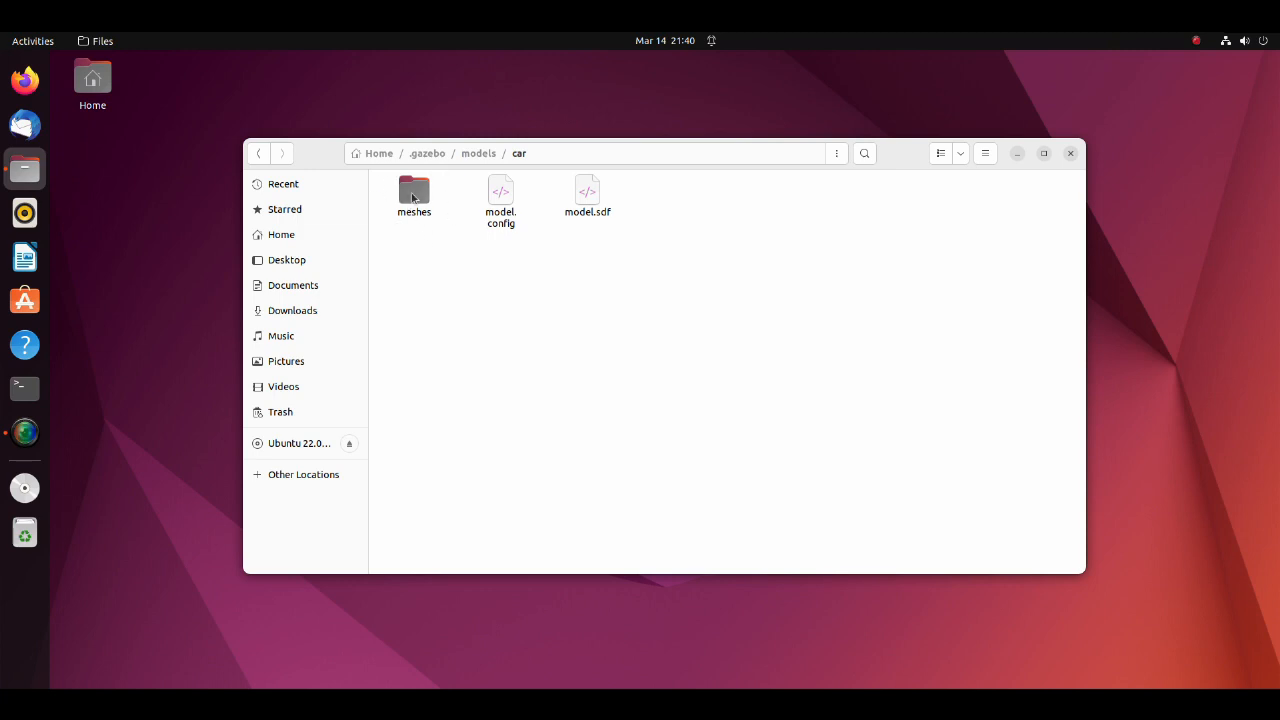
double_click(414, 196)
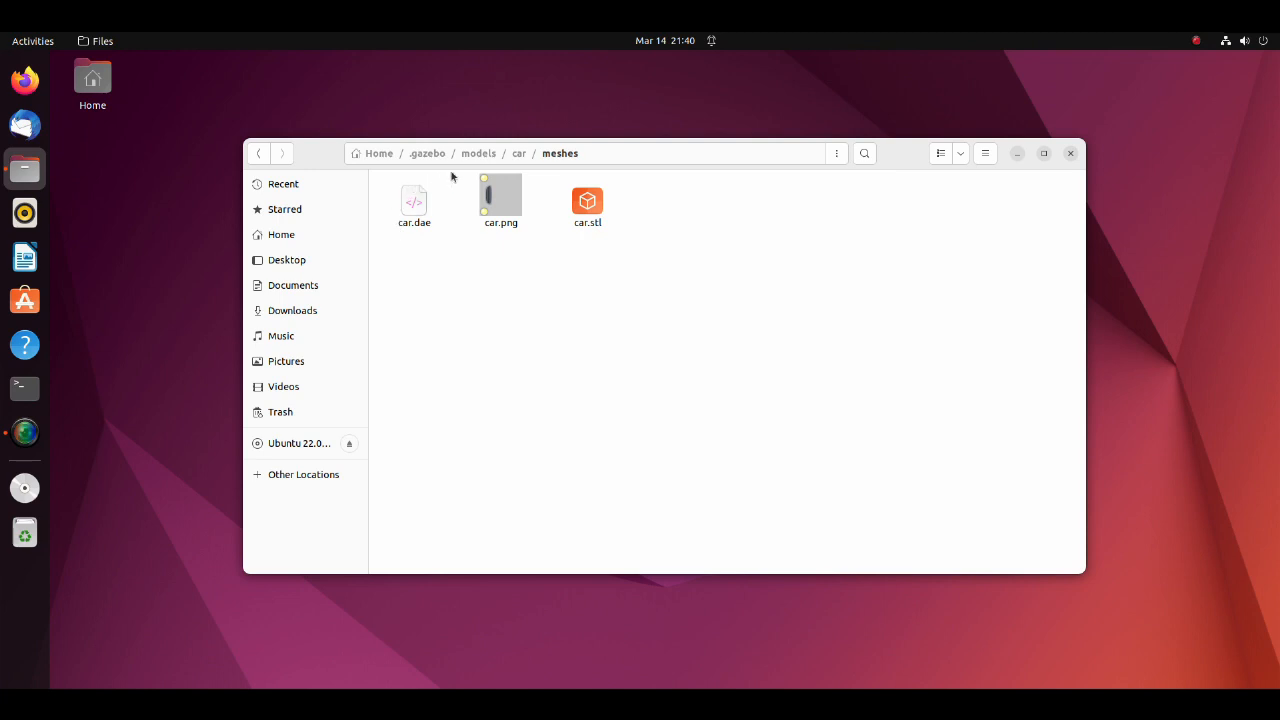
mouse_move(596, 186)
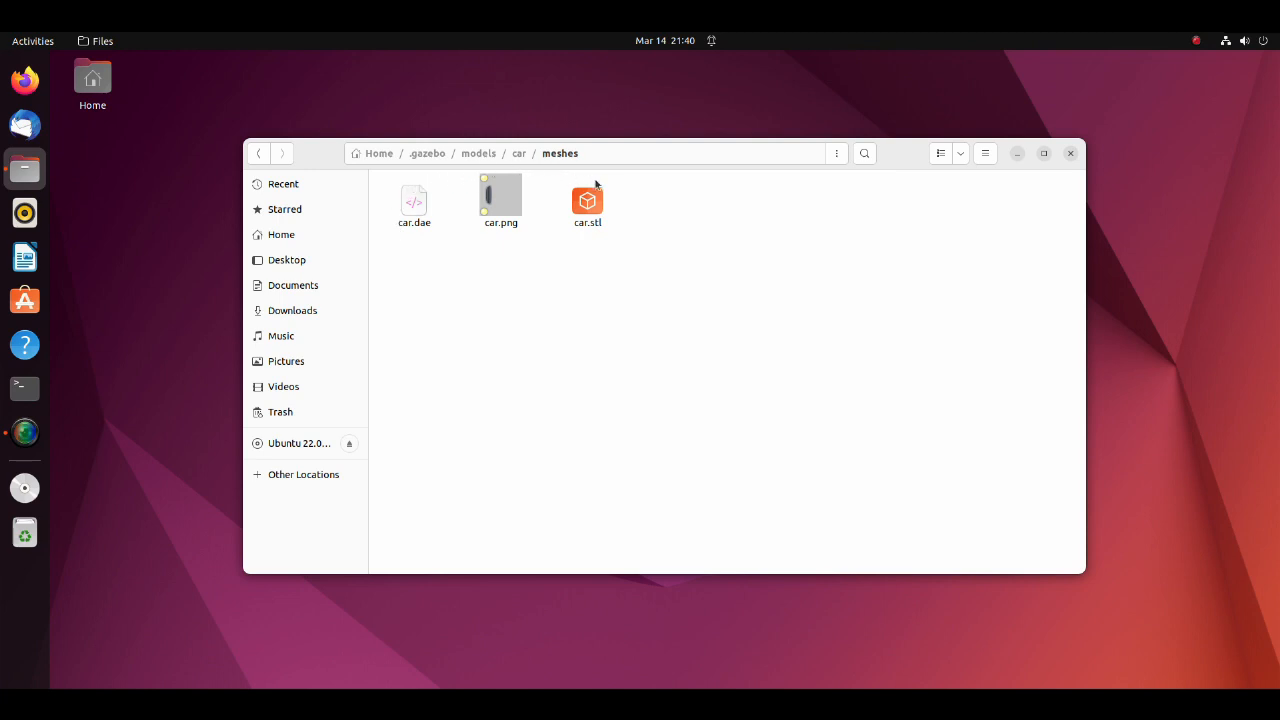
mouse_move(596, 238)
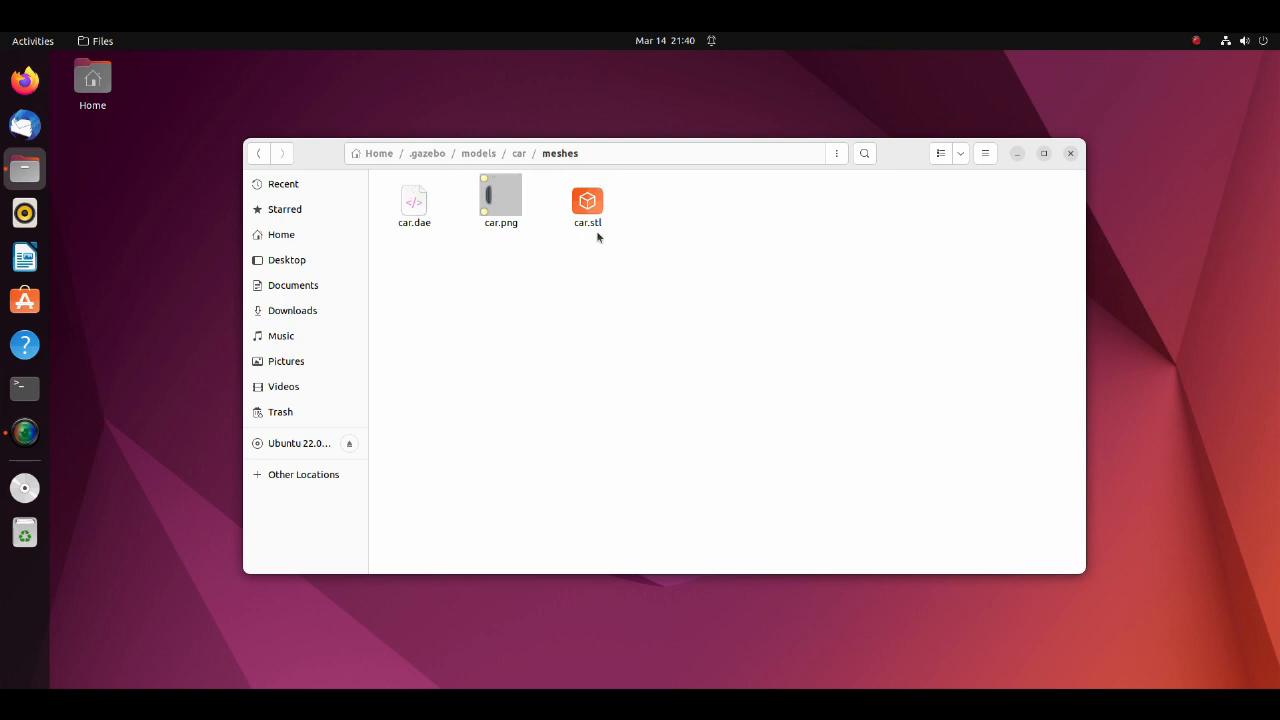
mouse_move(464, 242)
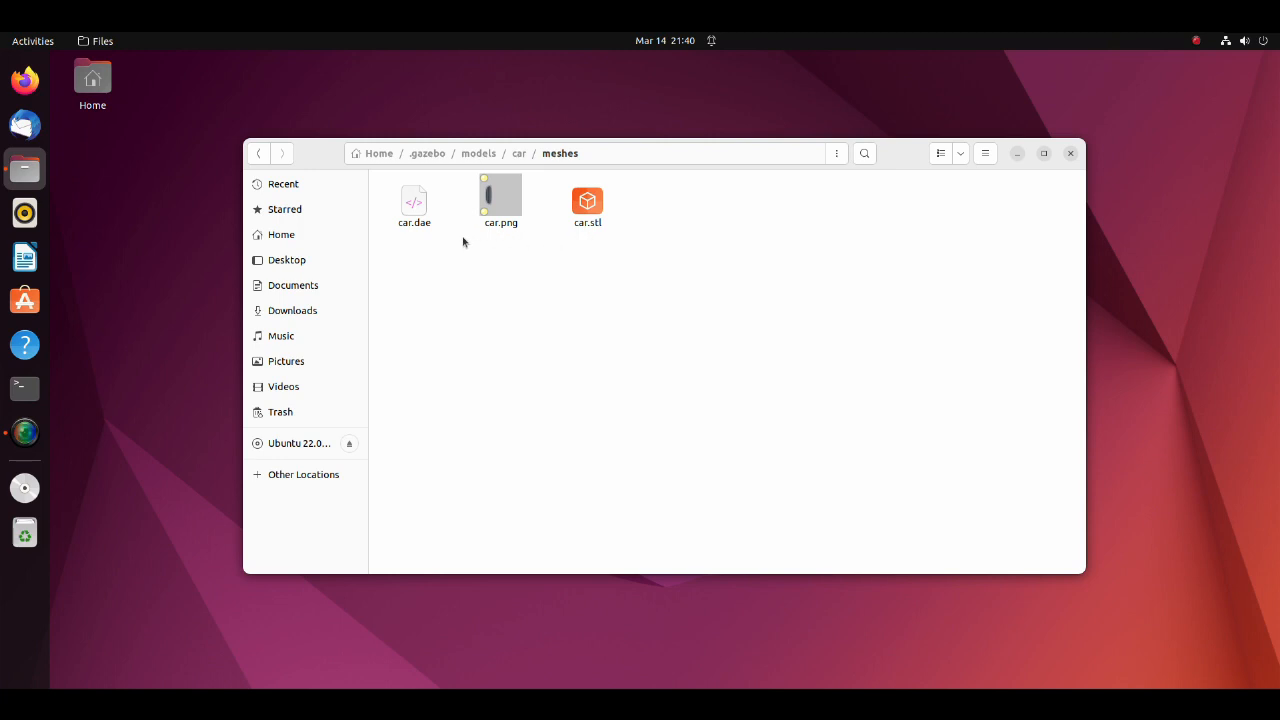
left_click(518, 152)
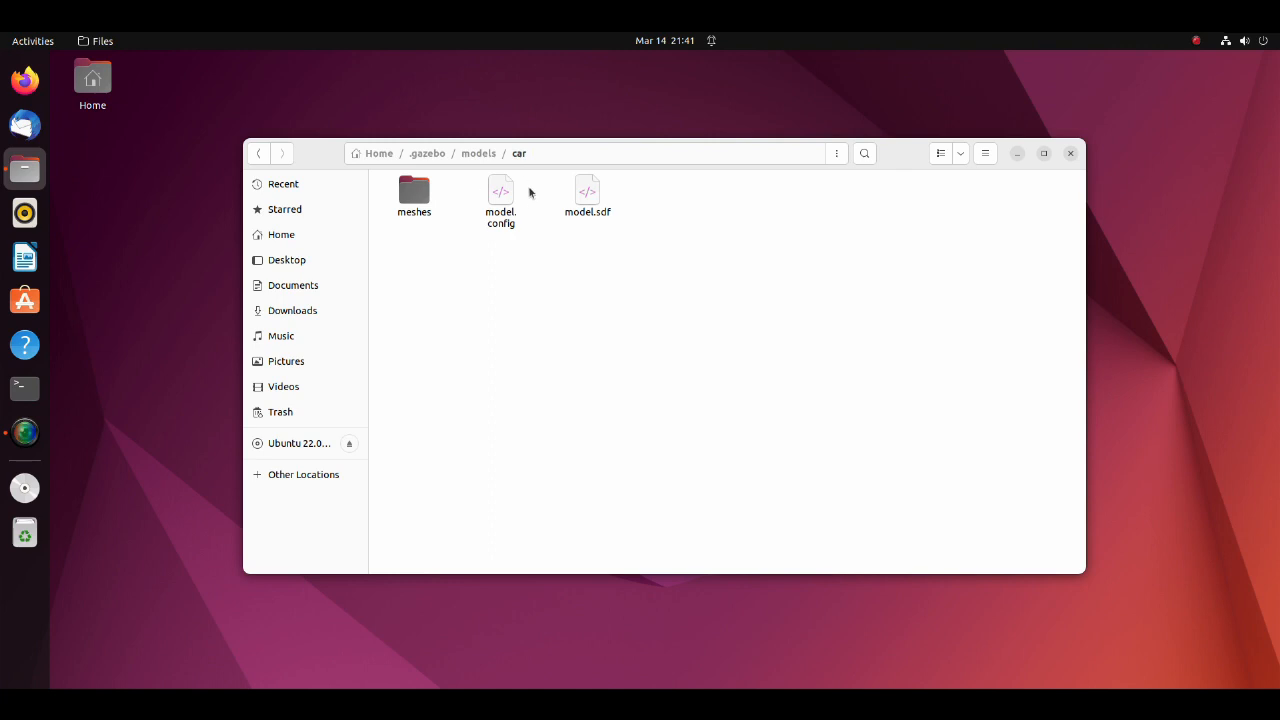
Open the car's model.config in Visual Studio Code via Open With
right_click(500, 196)
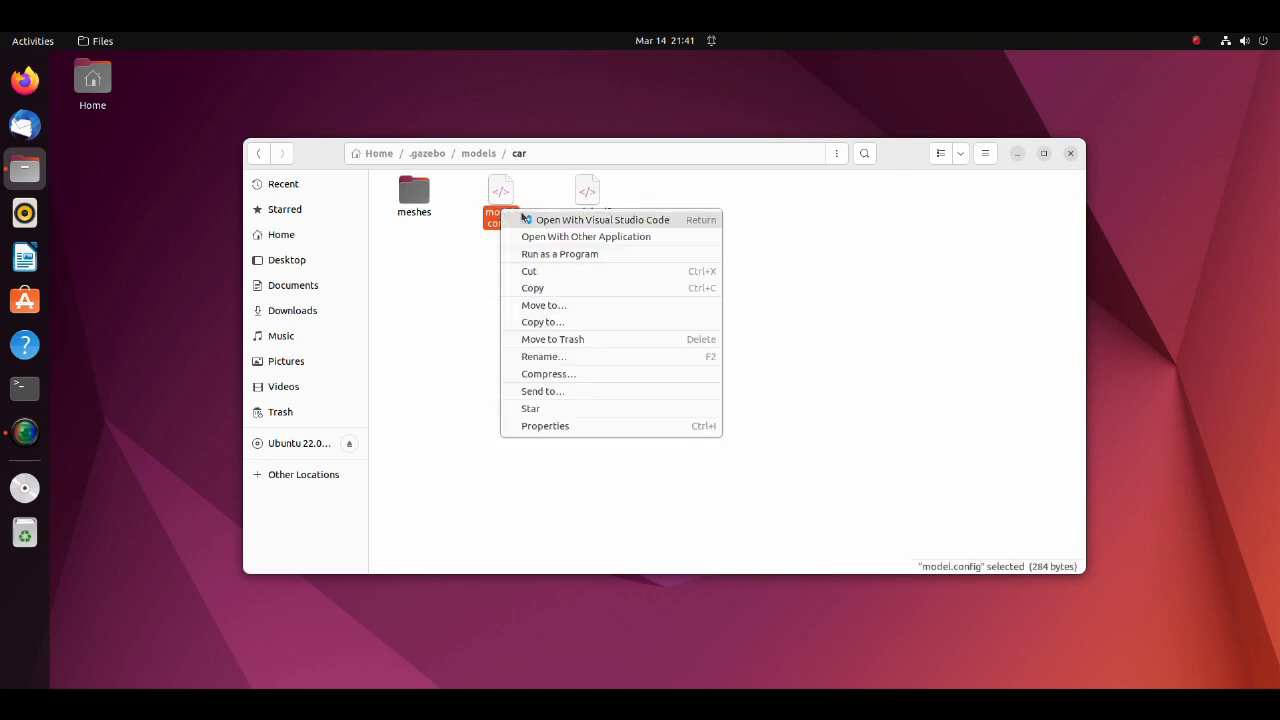
left_click(602, 218)
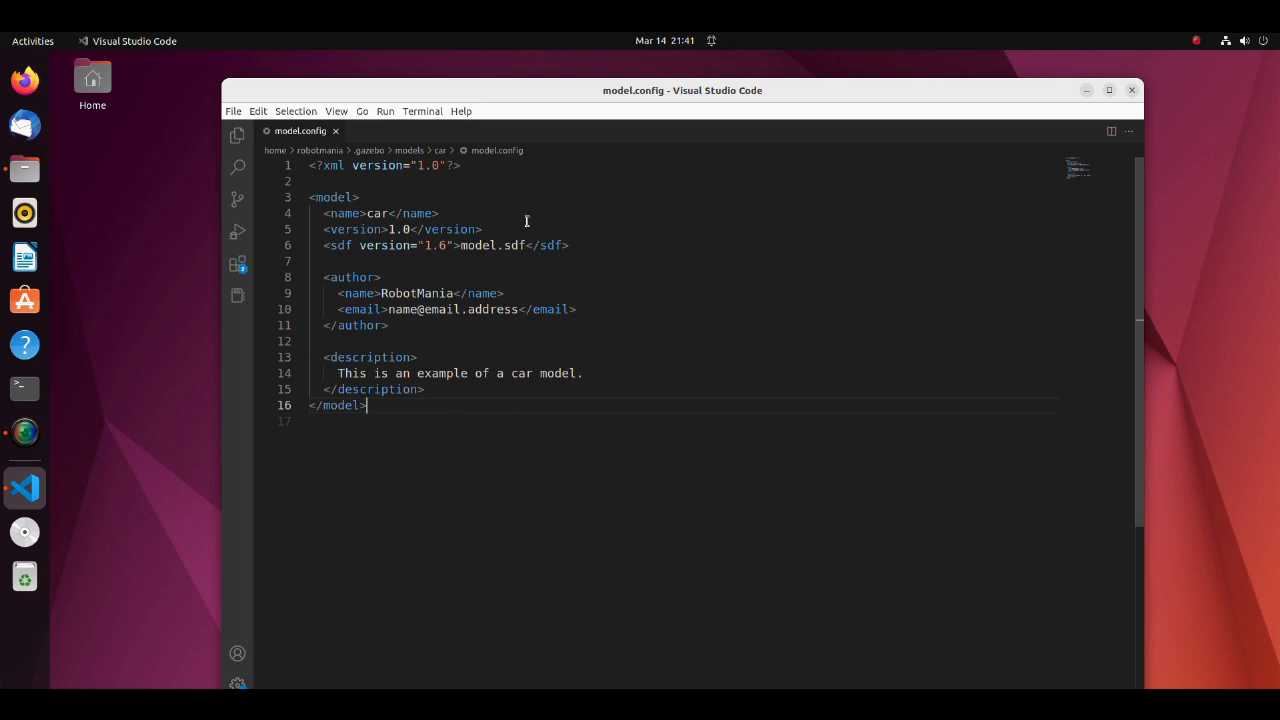
mouse_move(452, 210)
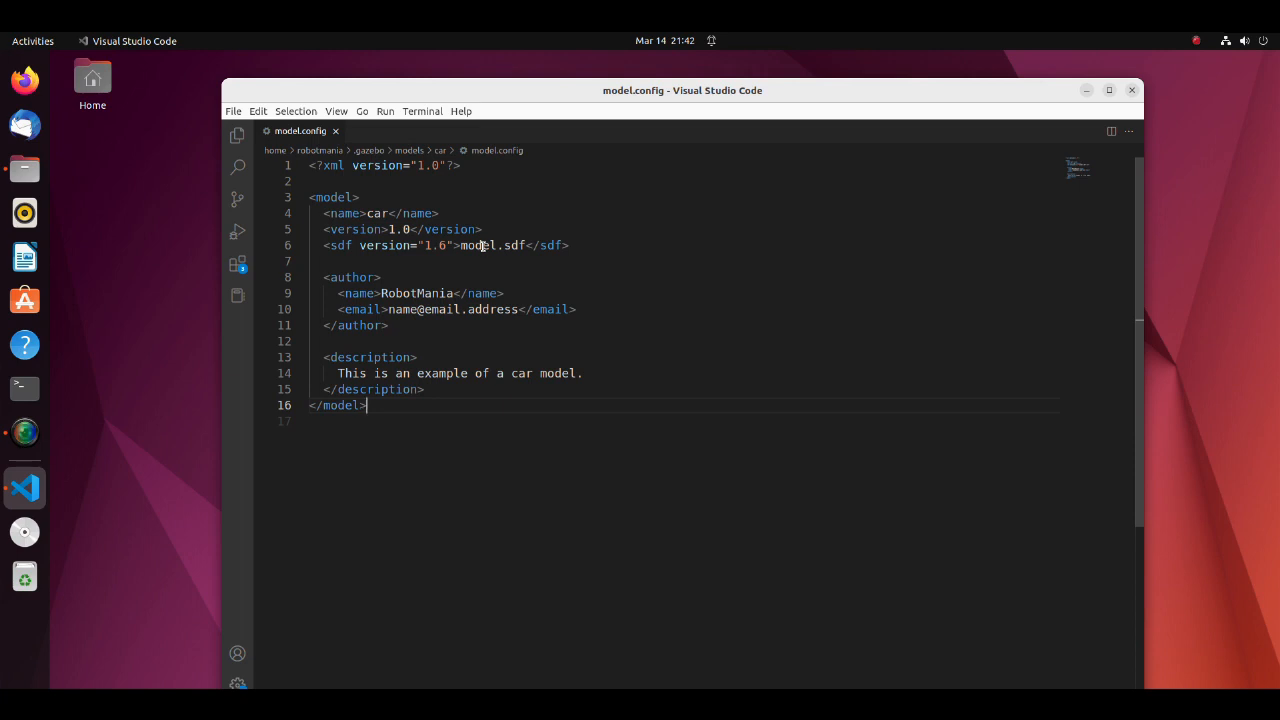
mouse_move(24, 168)
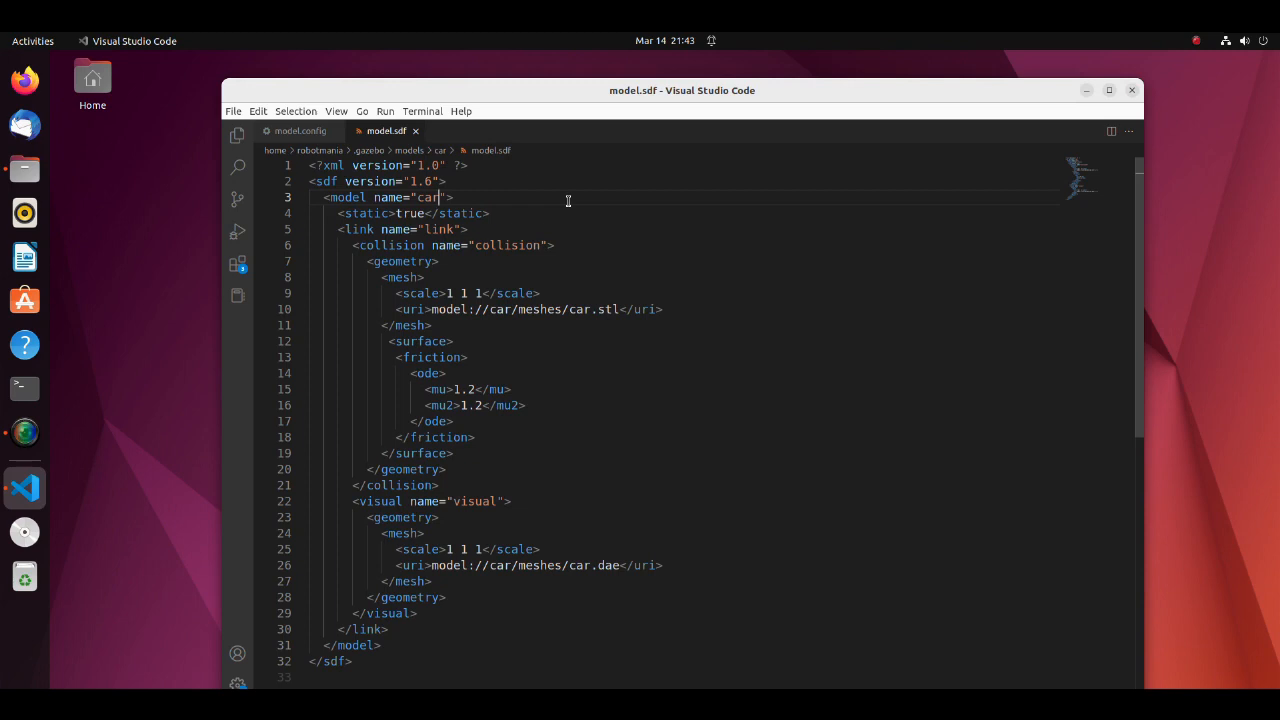
mouse_move(392, 308)
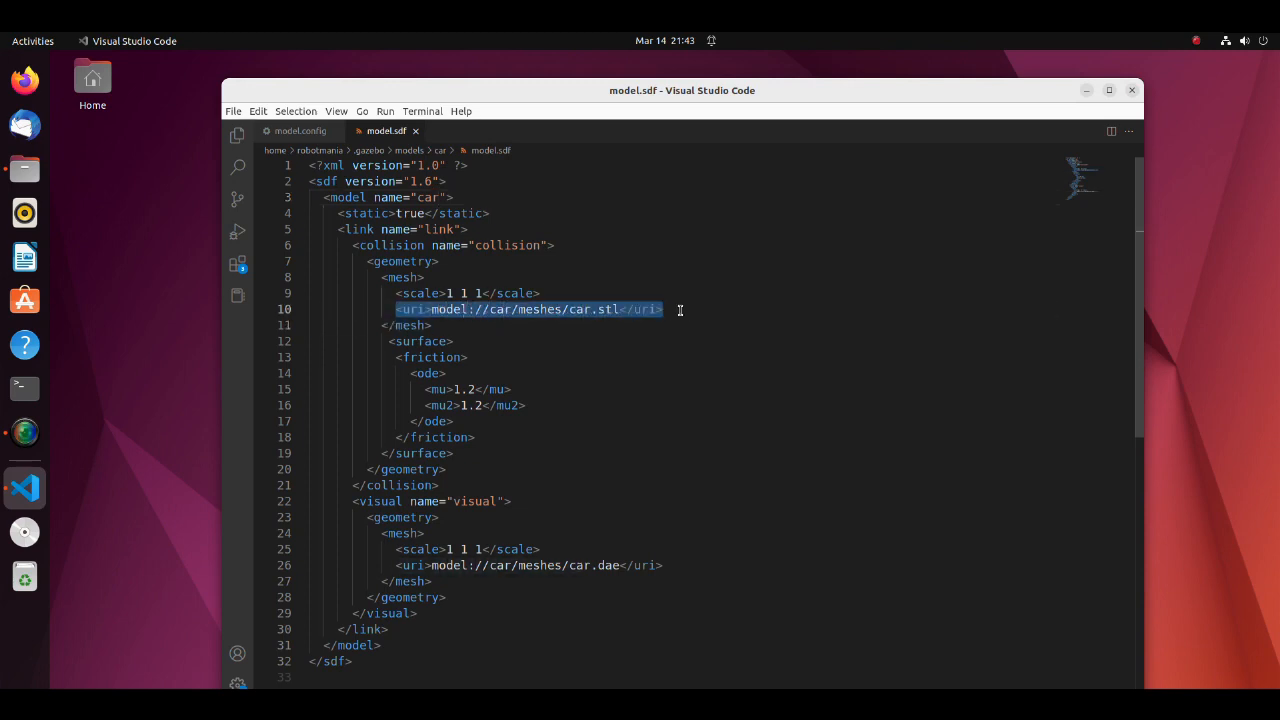
Highlight model.sdf's collision uri to car.stl and visual uri to car.dae
left_click(512, 564)
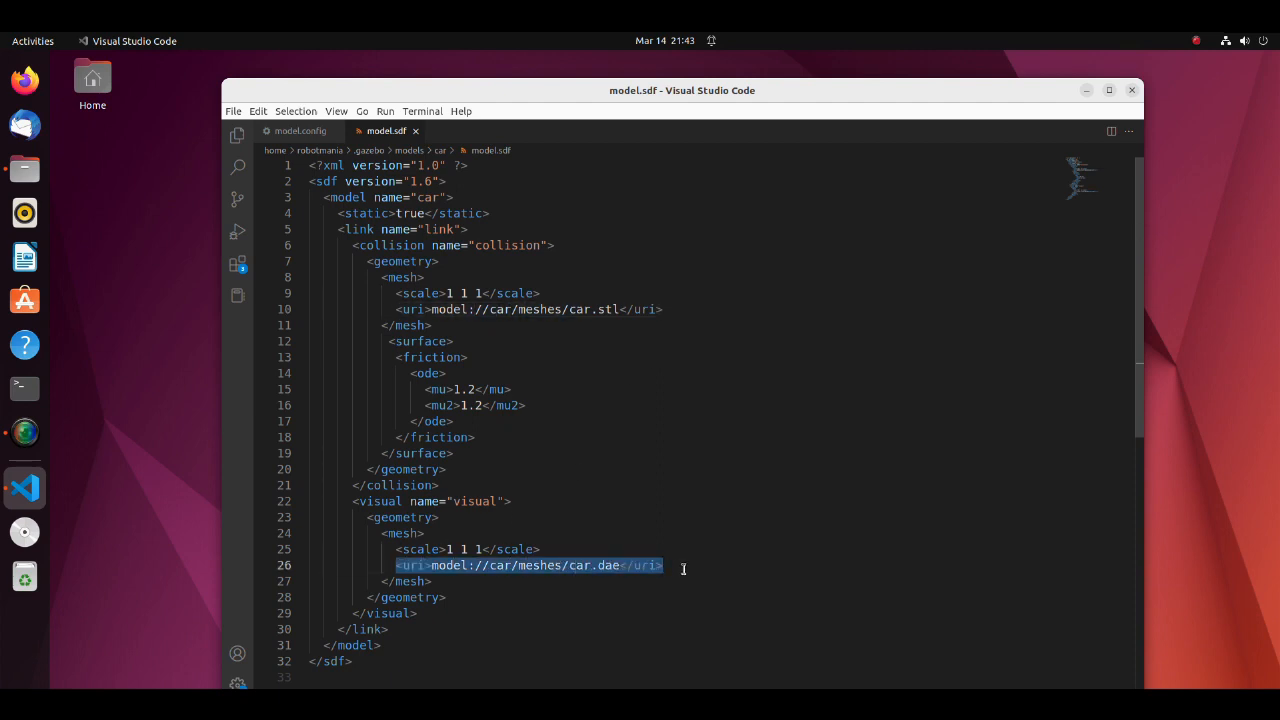
left_click(682, 564)
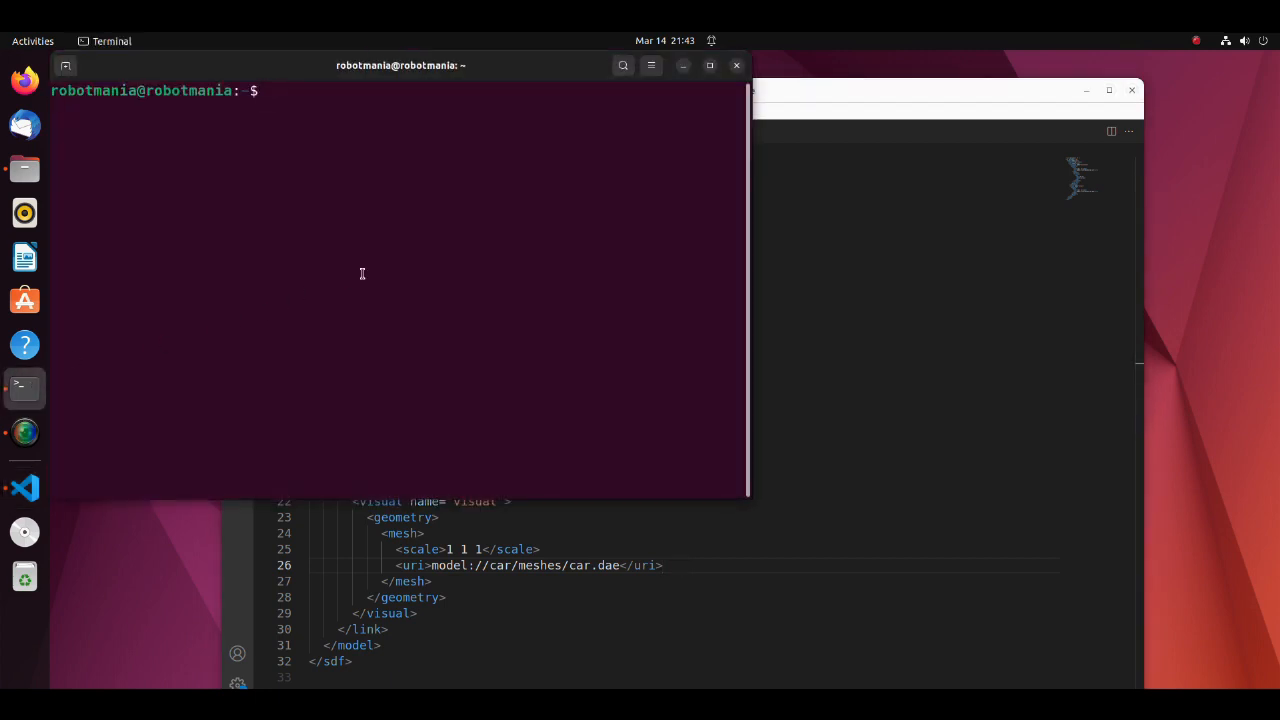
Run gazebo in the terminal to launch an empty world with only the ground plane
type("gazeb")
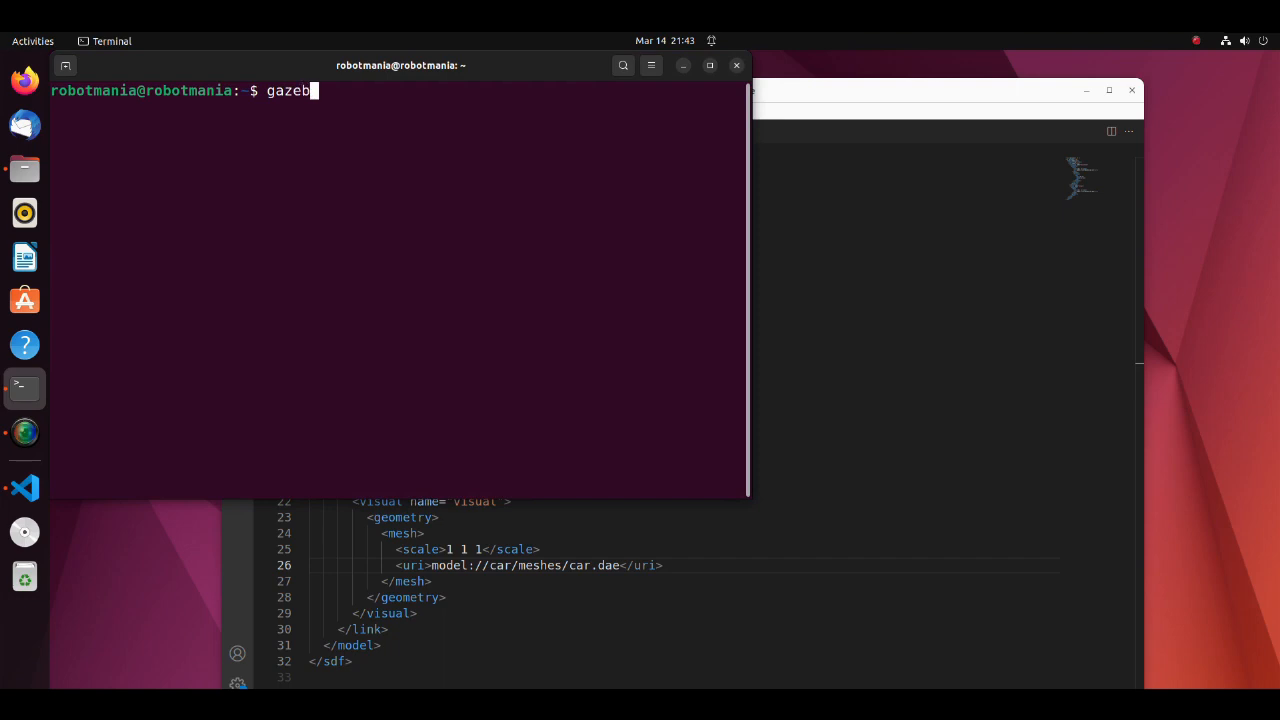
key("Return")
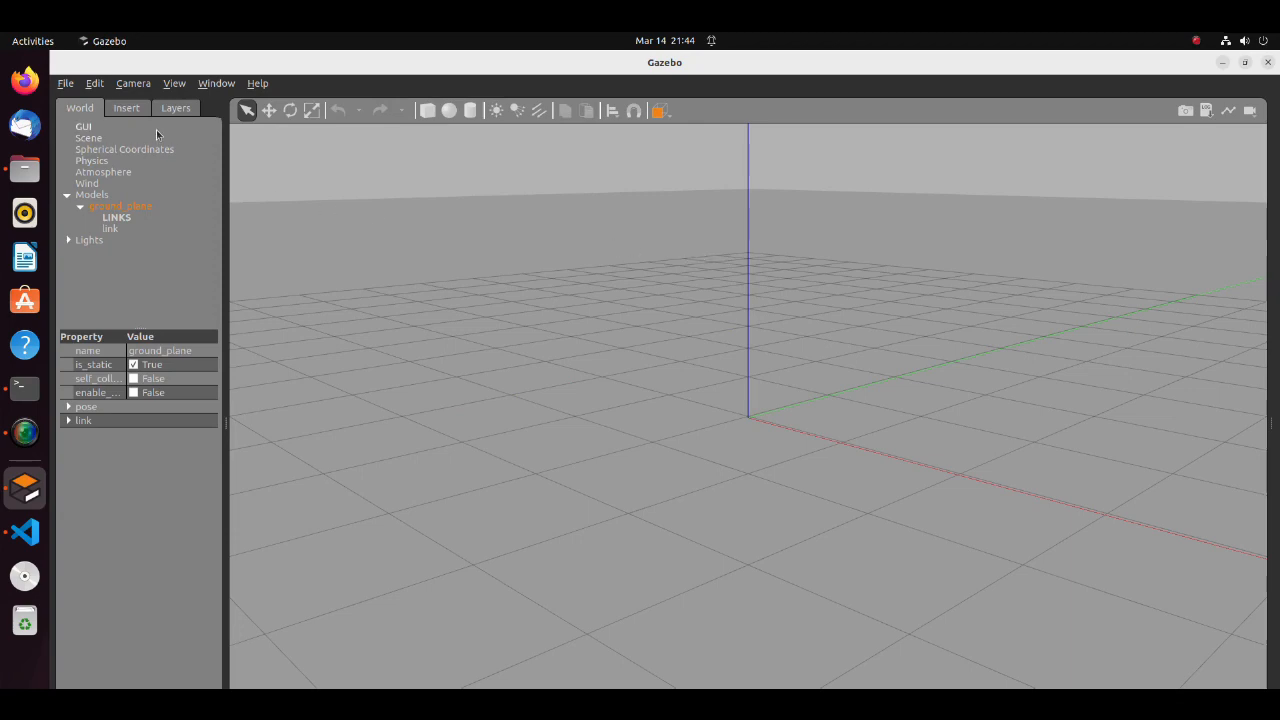
left_click(126, 108)
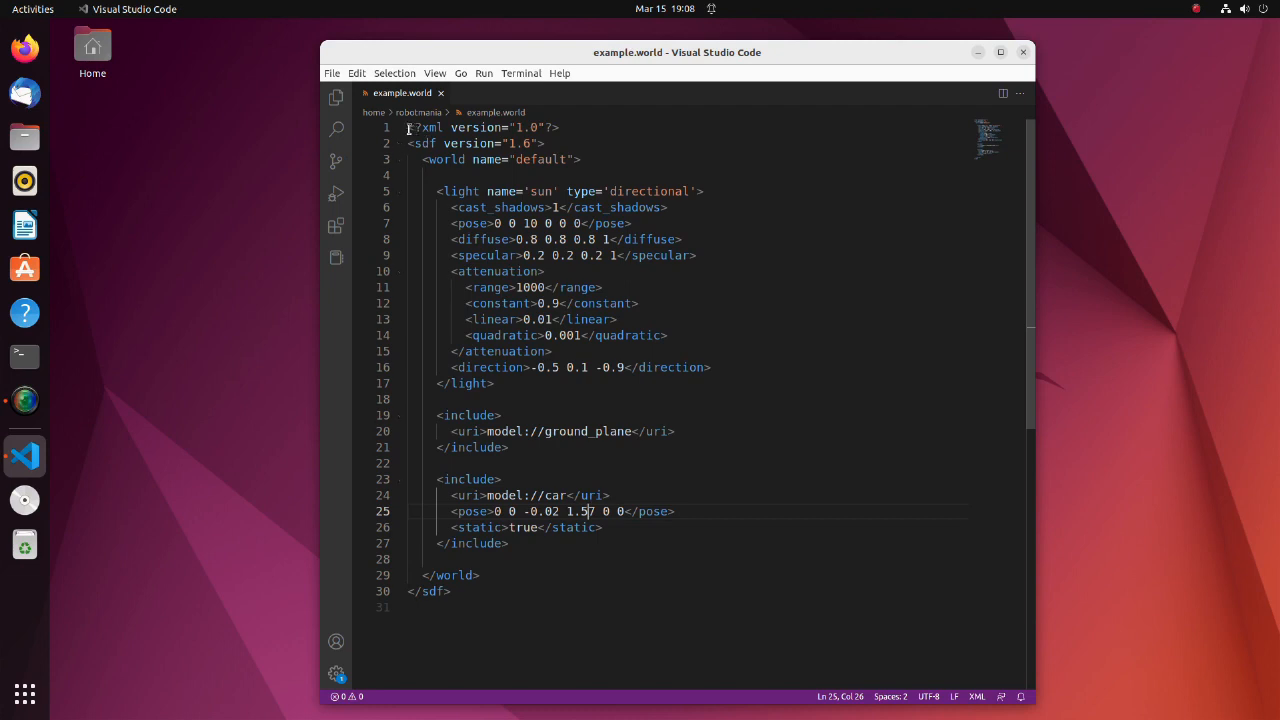
Review example.world's ground plane include and the static car model include
key("ctrl+a")
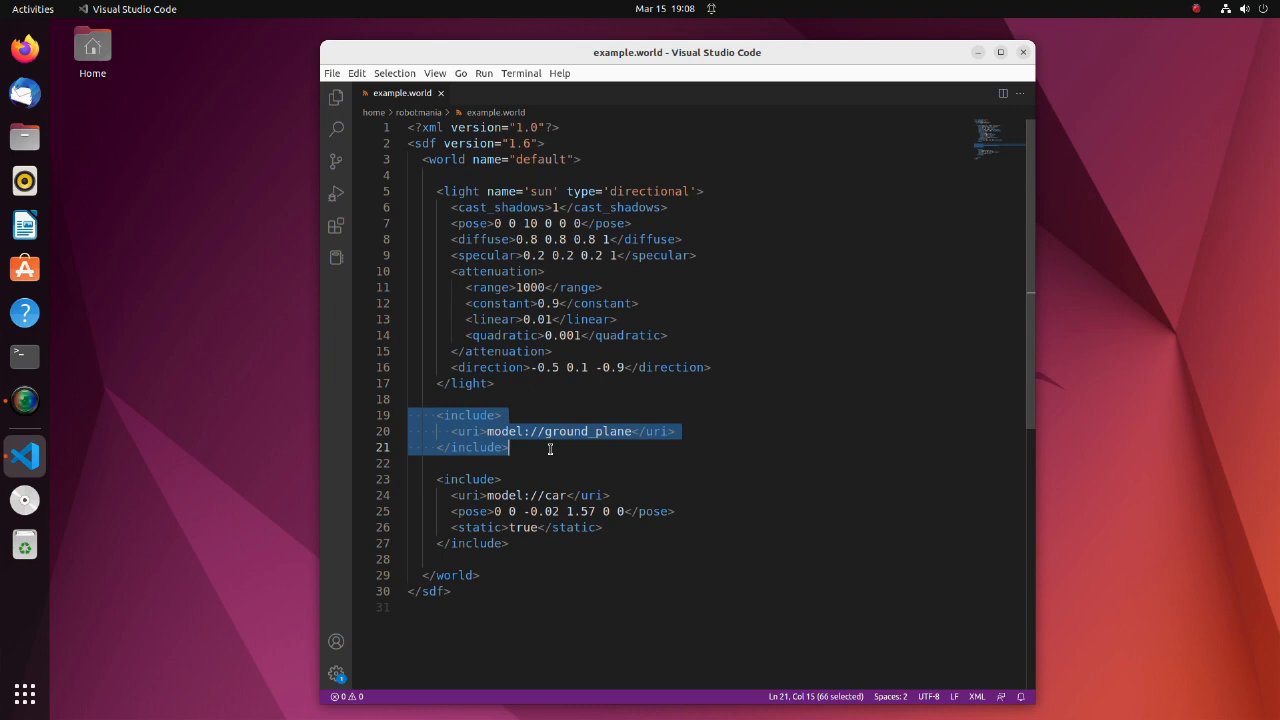
left_click(548, 448)
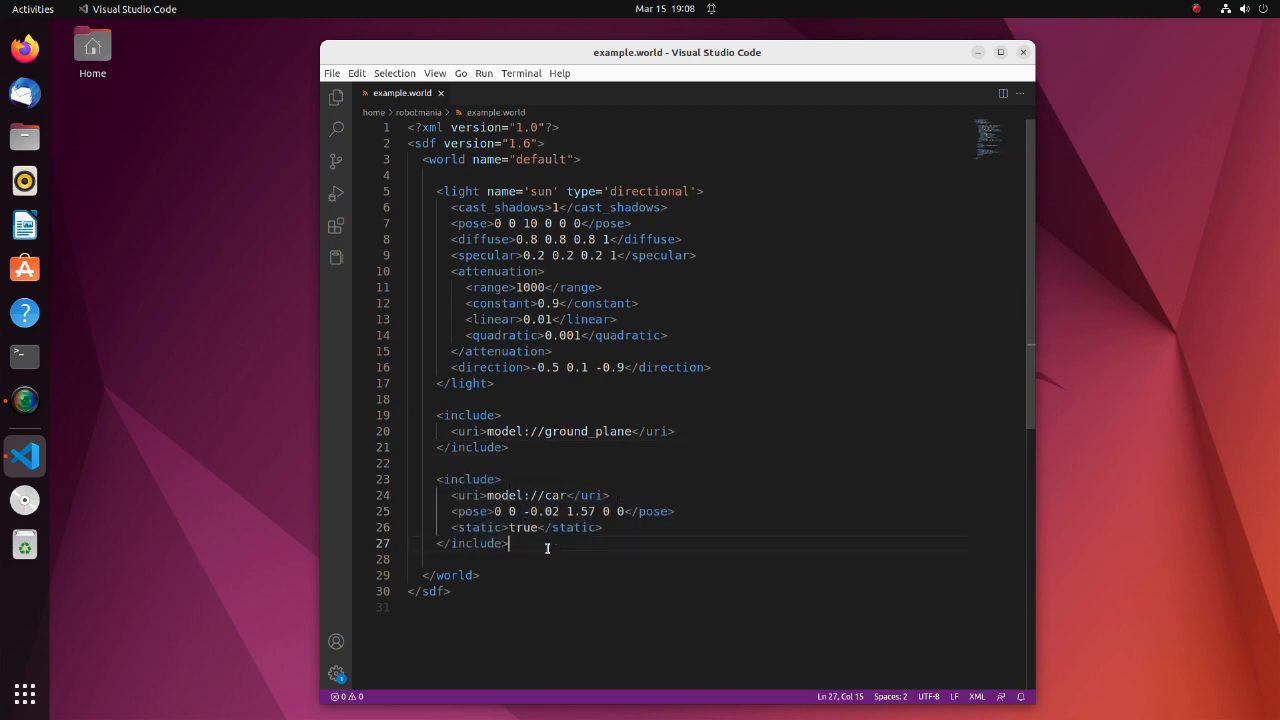
left_click(620, 496)
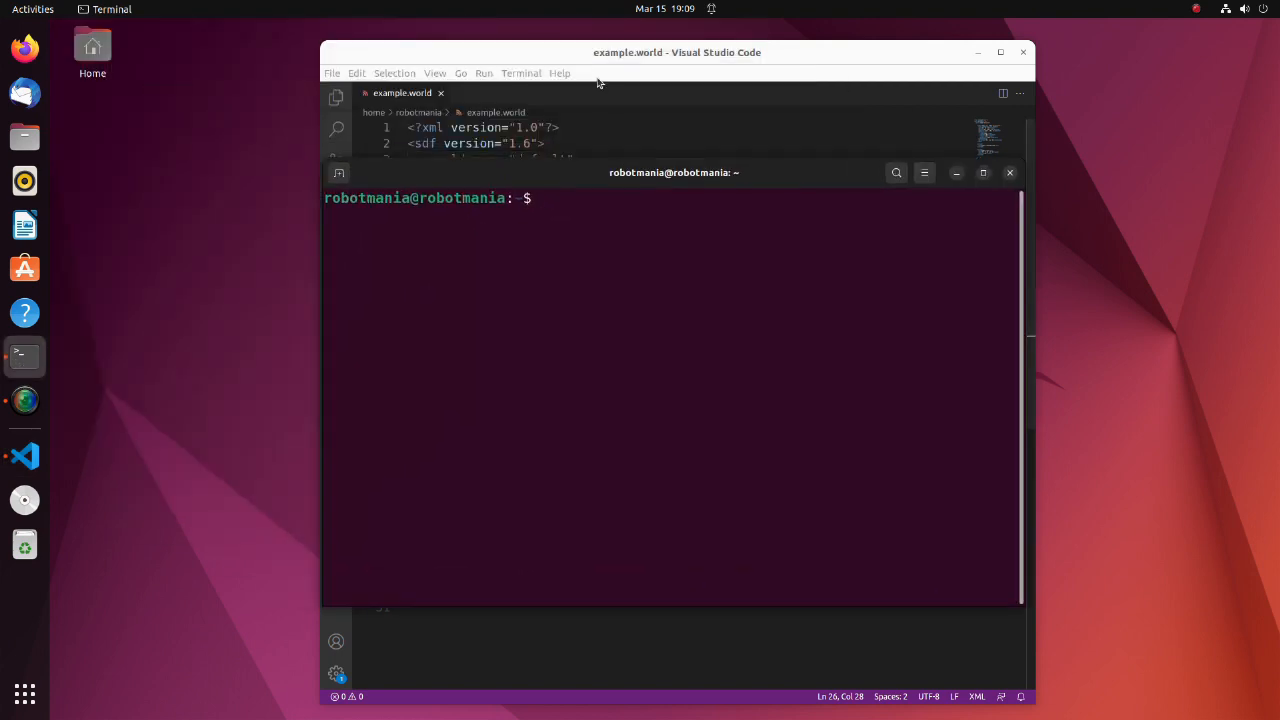
Run gazebo example.world in the terminal to load that world
type("gazebo")
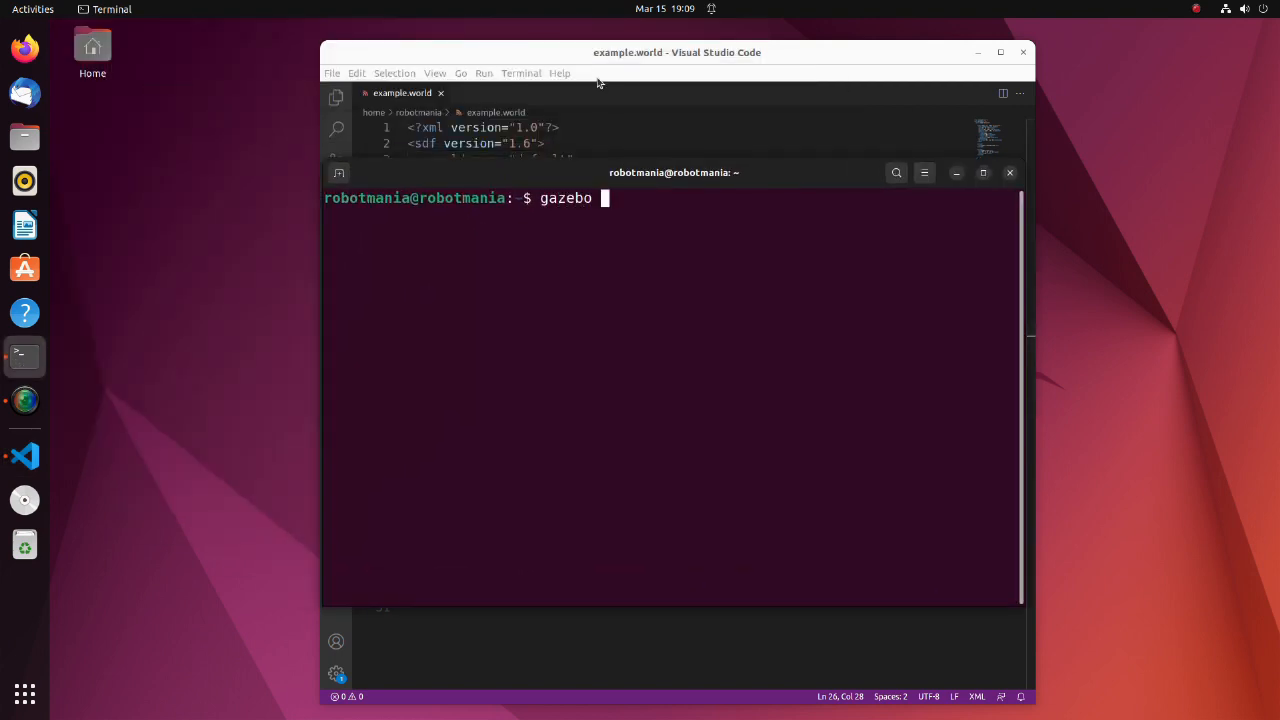
type("example.world")
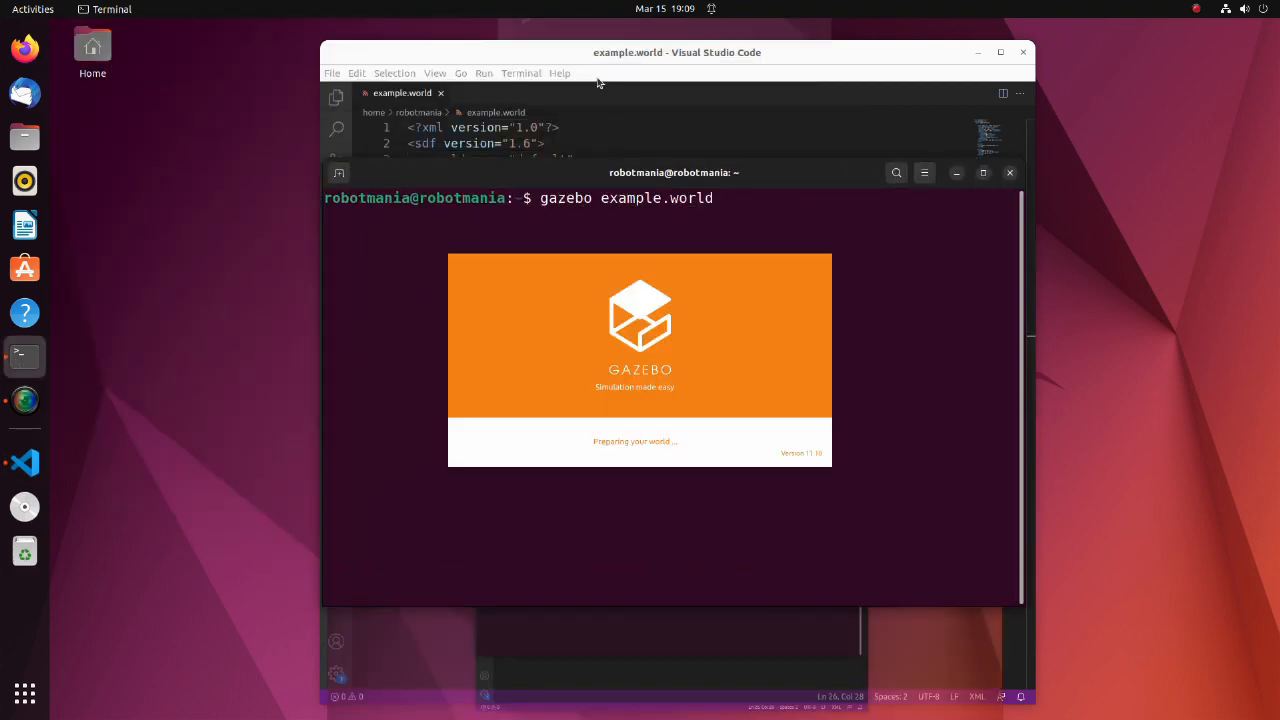